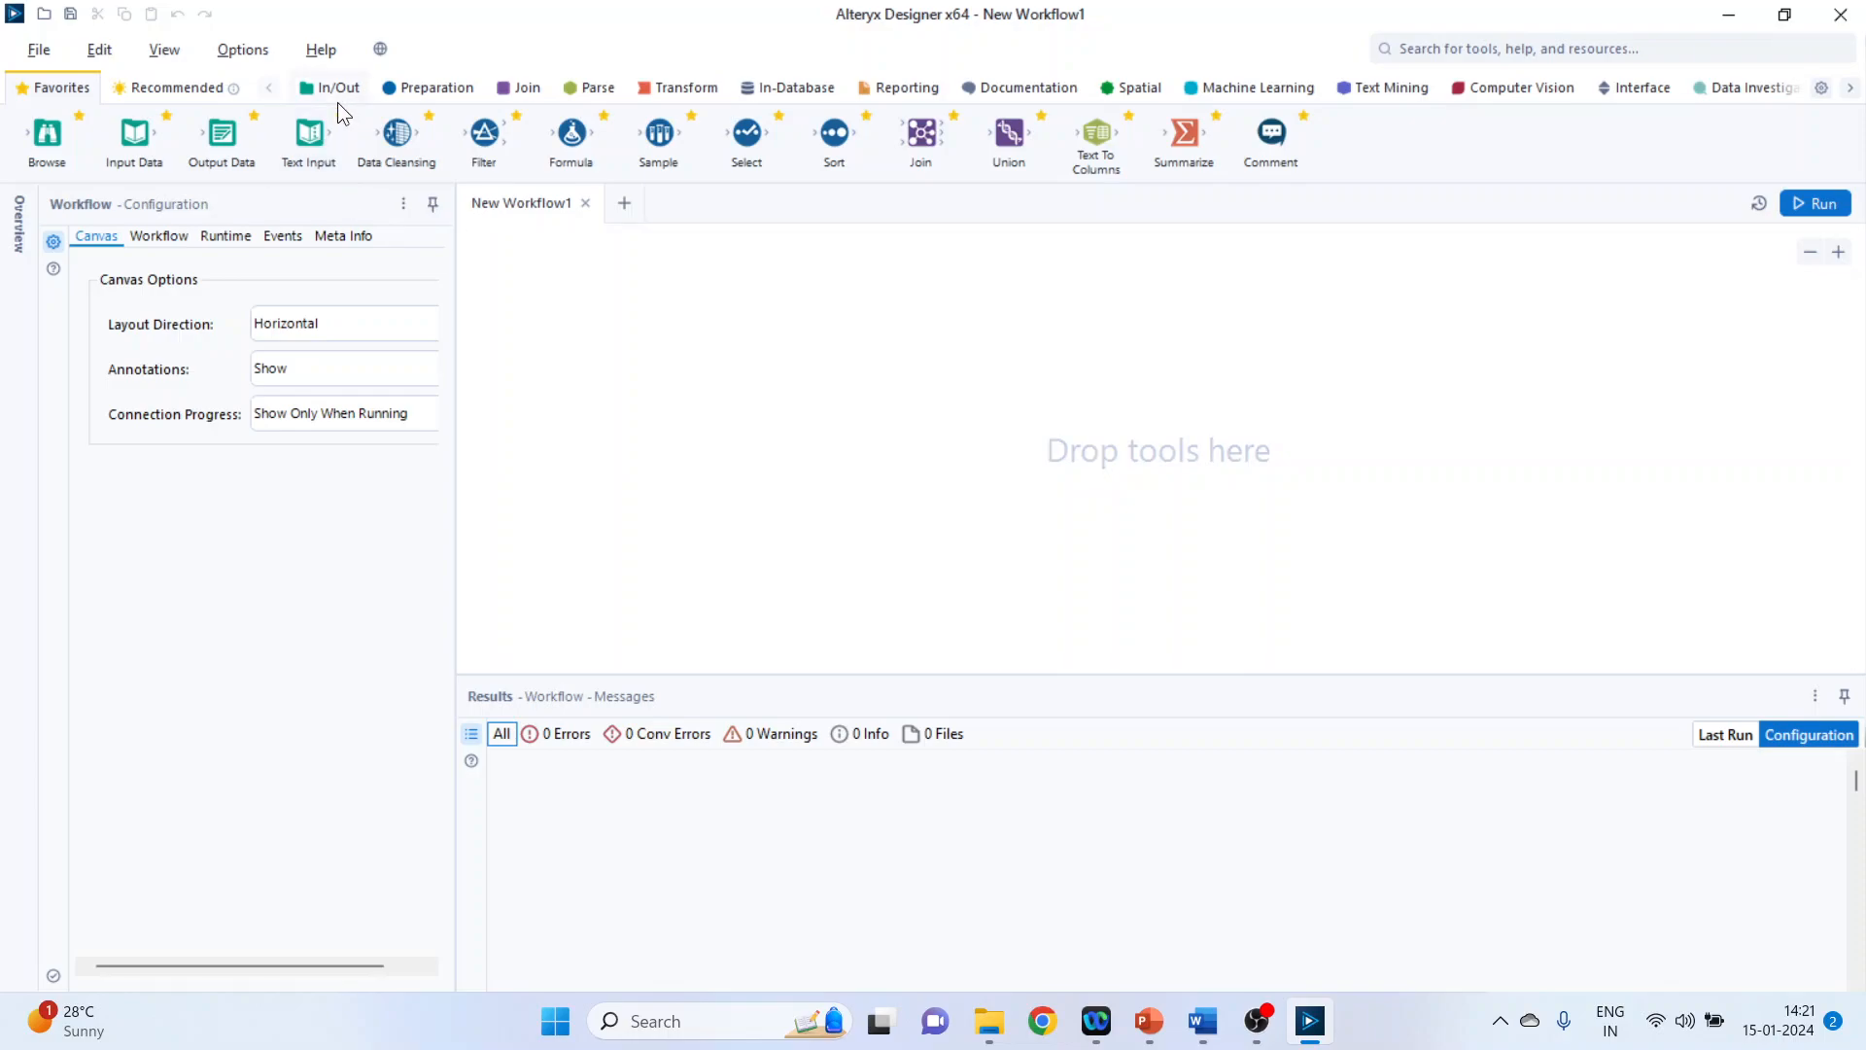
Step: Add an Input Data tool reading heart1.csv from the Dataset folder
left_click(338, 87)
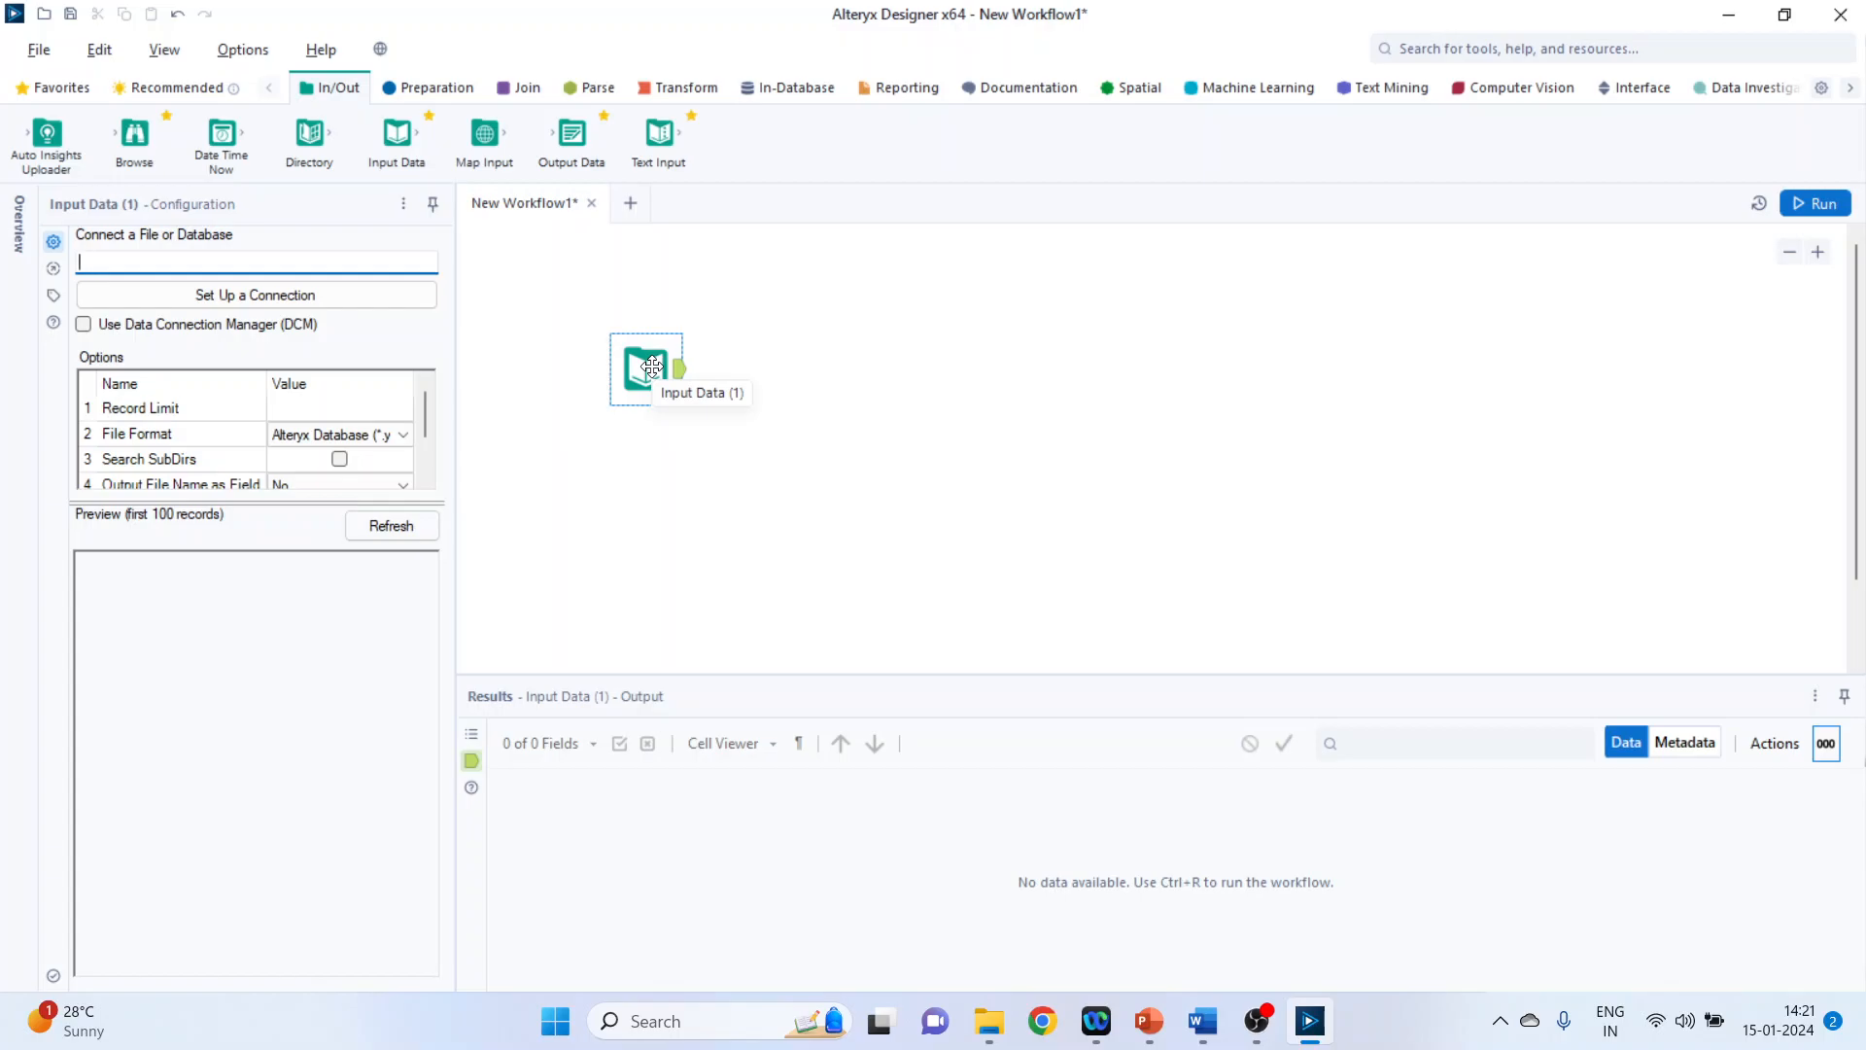
left_click(254, 296)
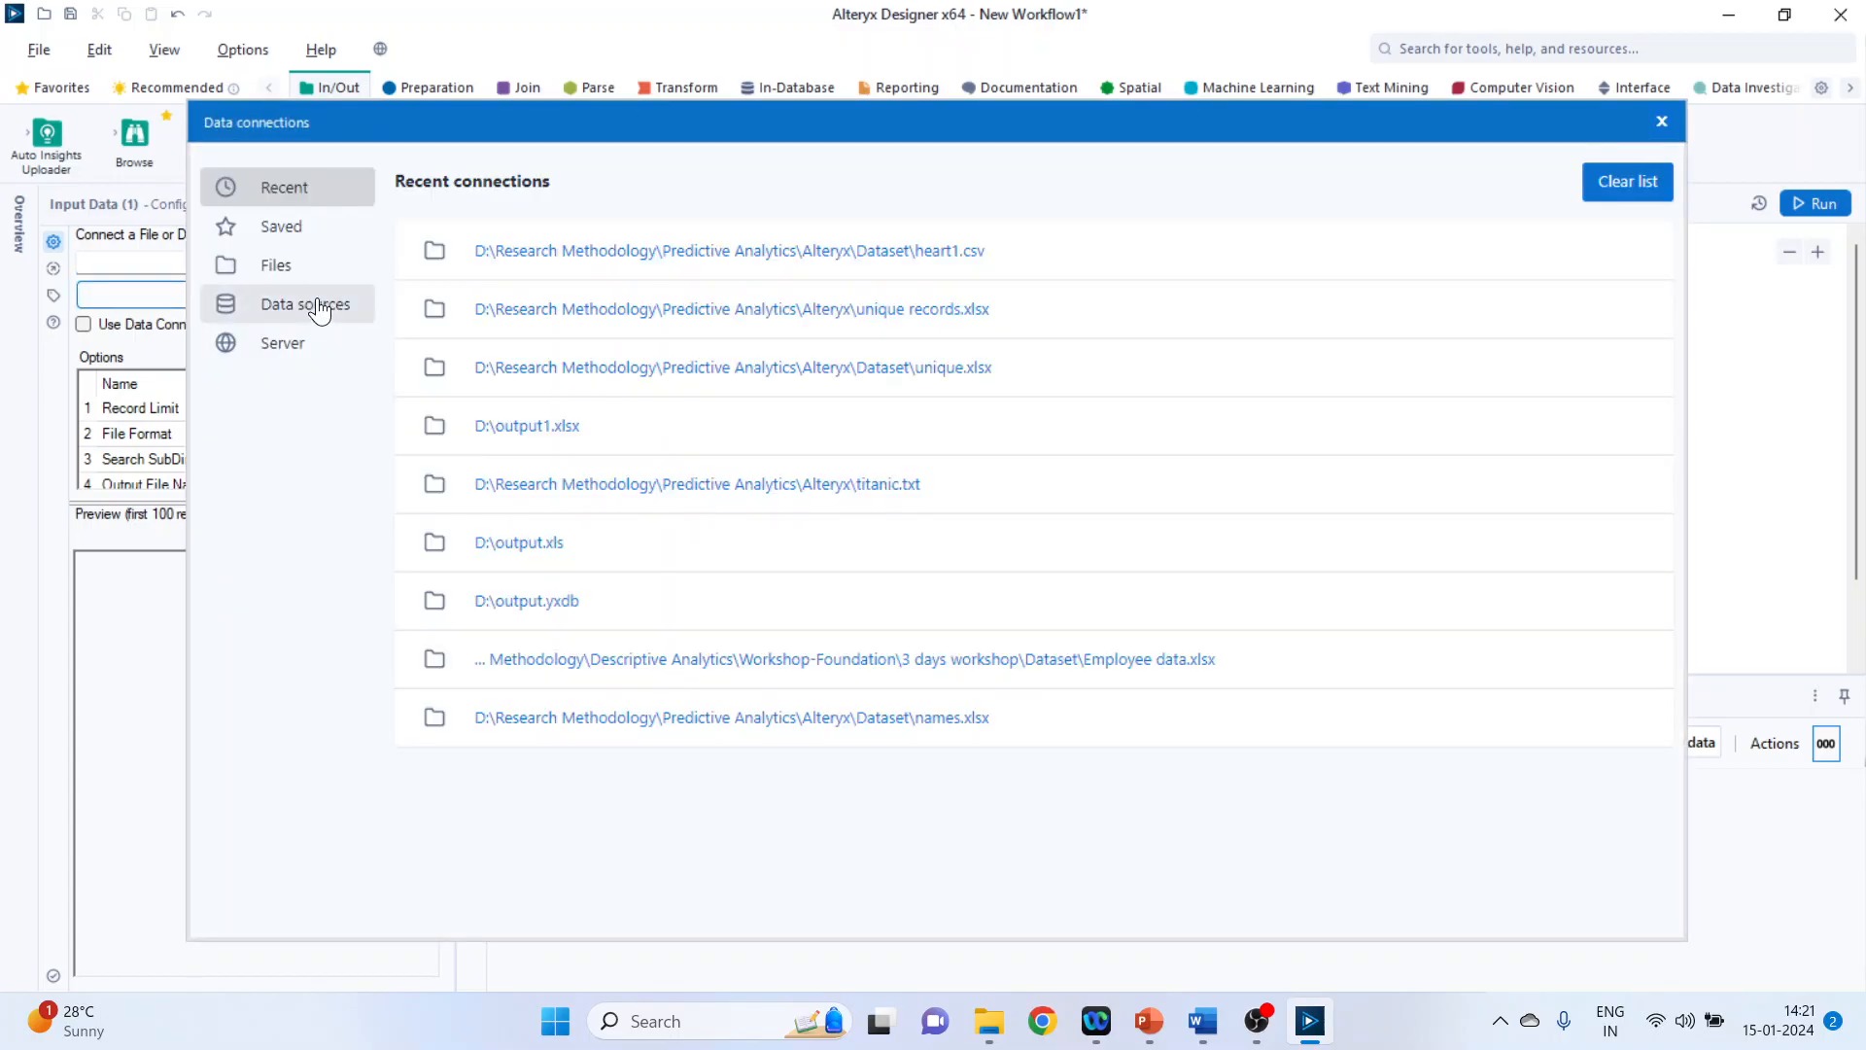
left_click(274, 265)
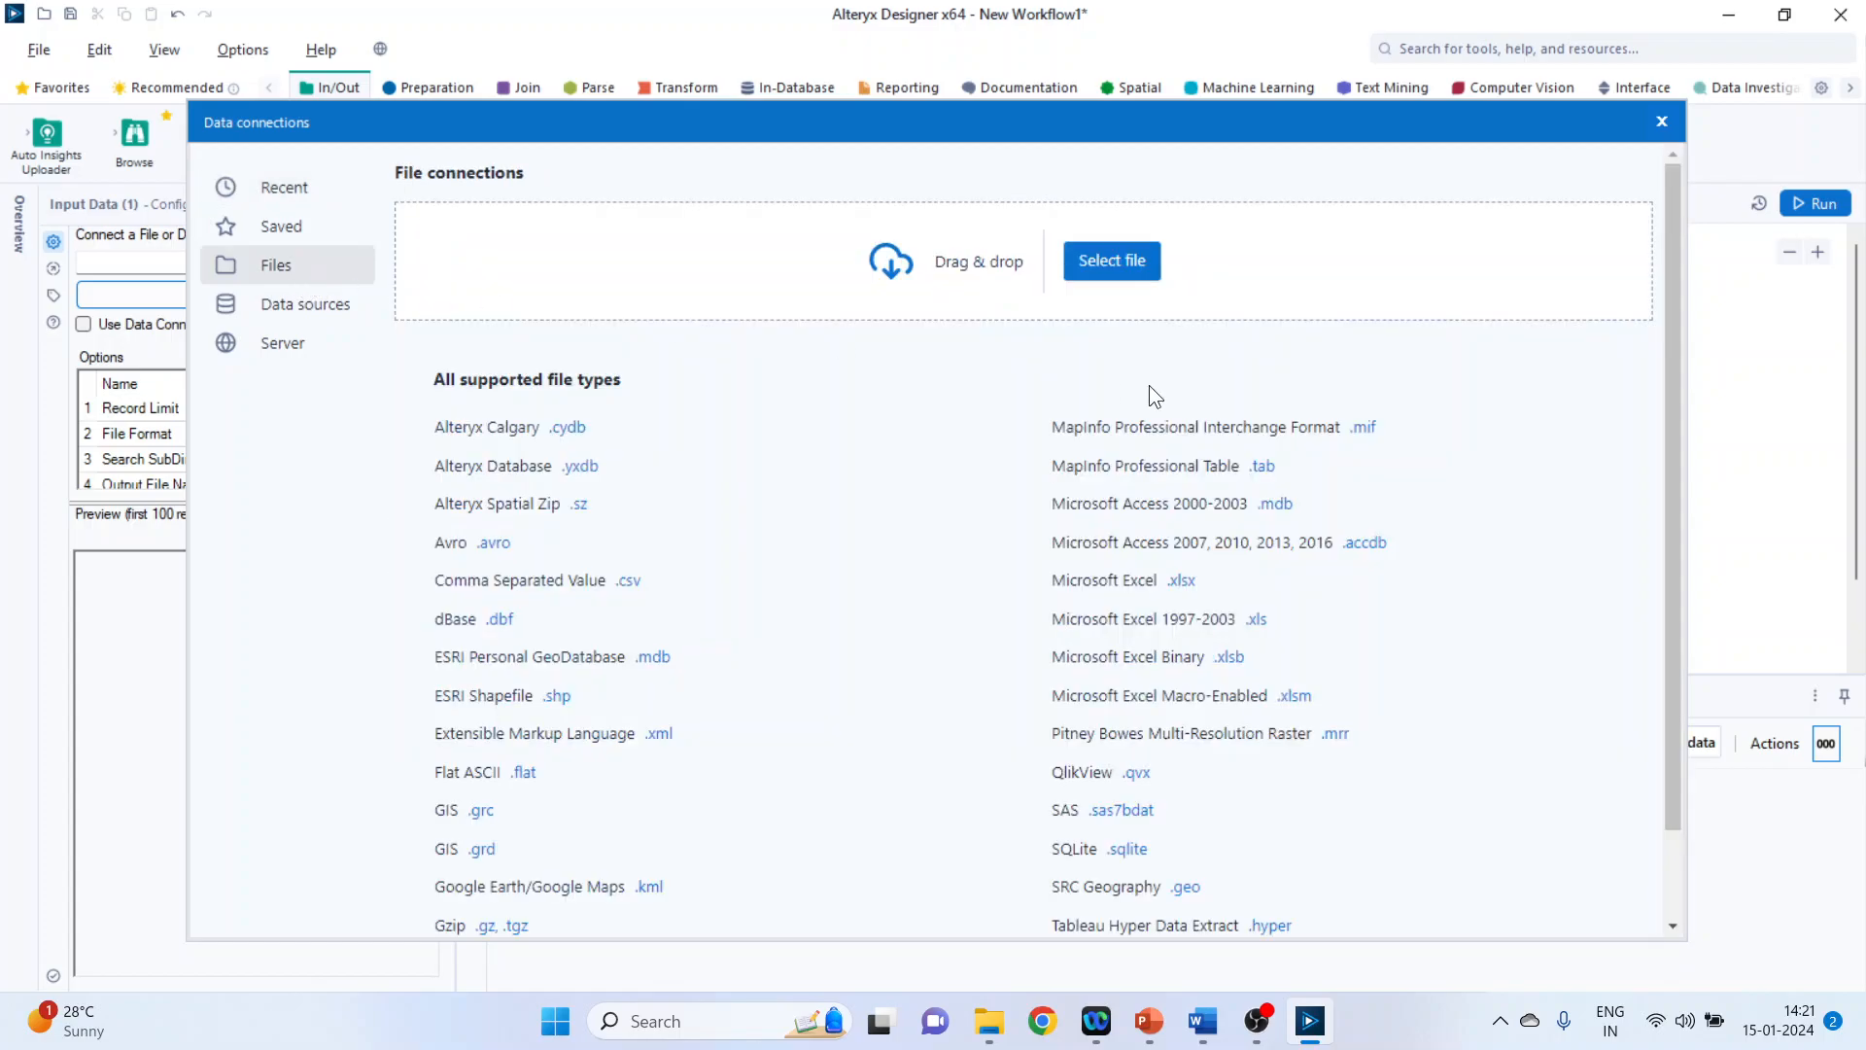
mouse_move(939, 261)
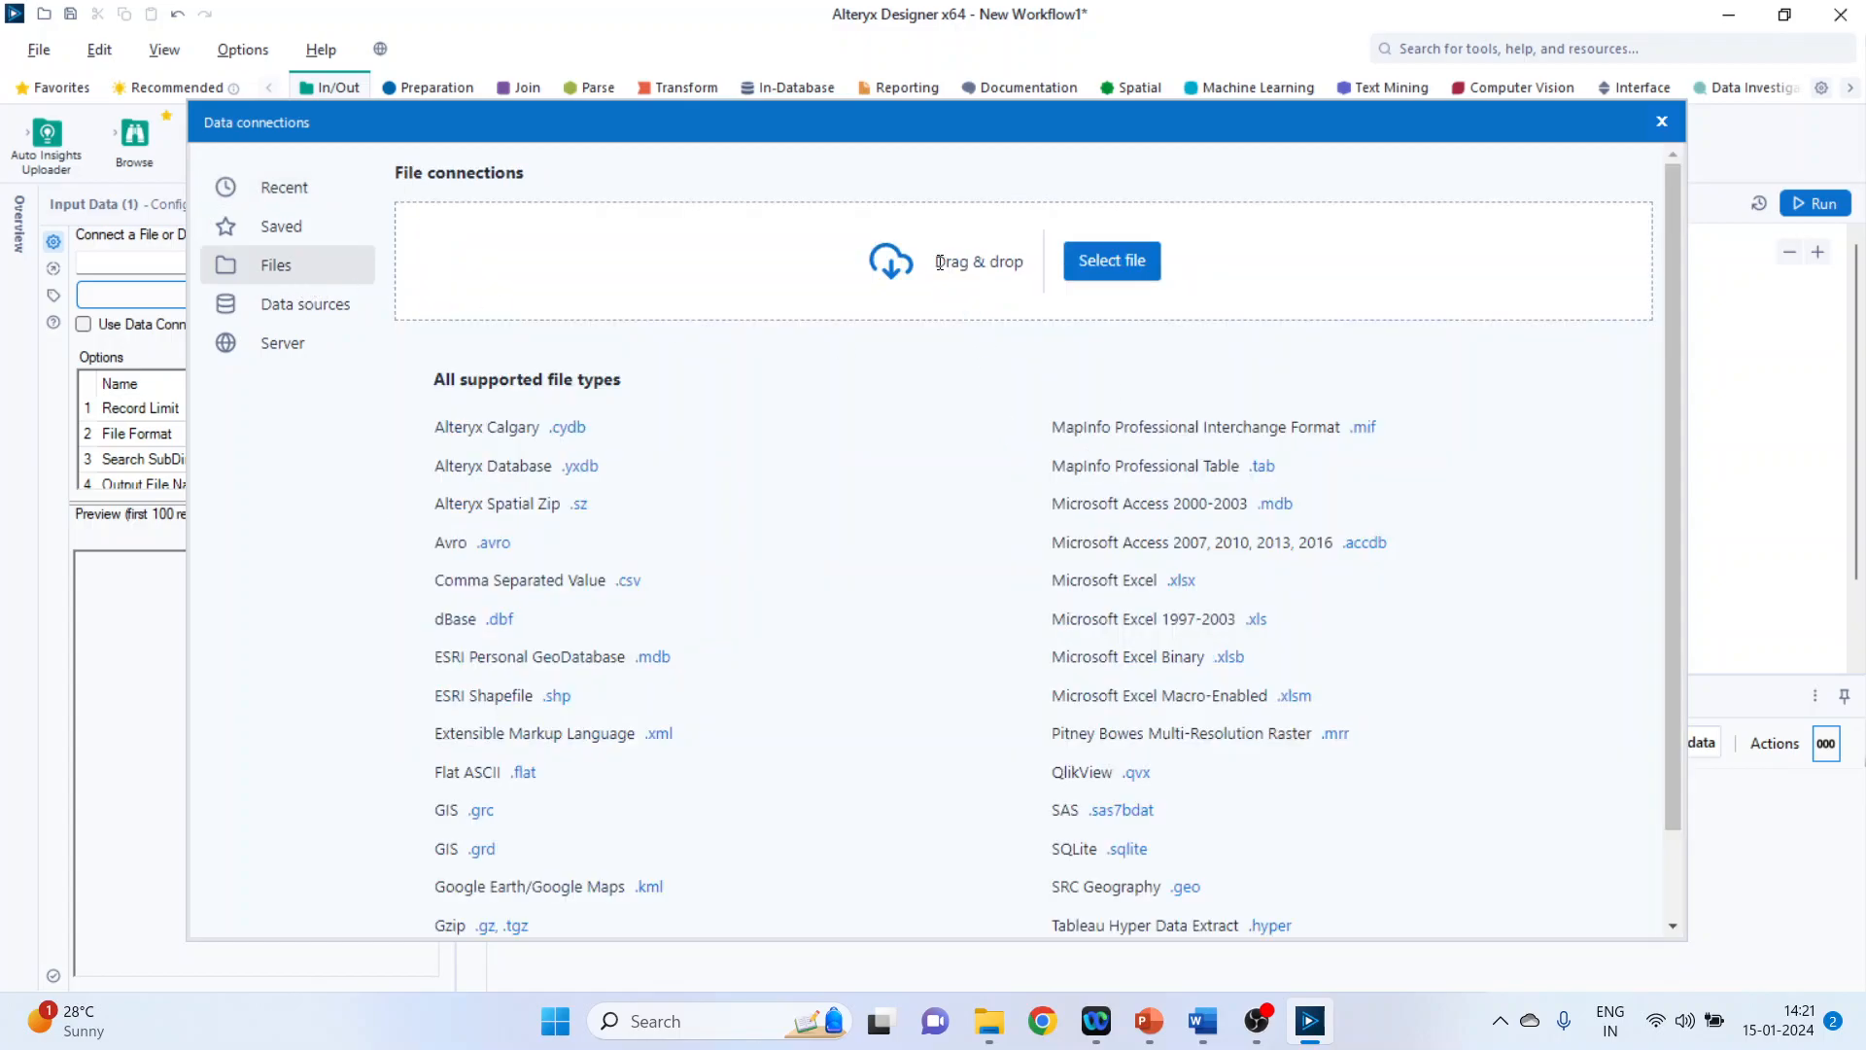
left_click(1110, 261)
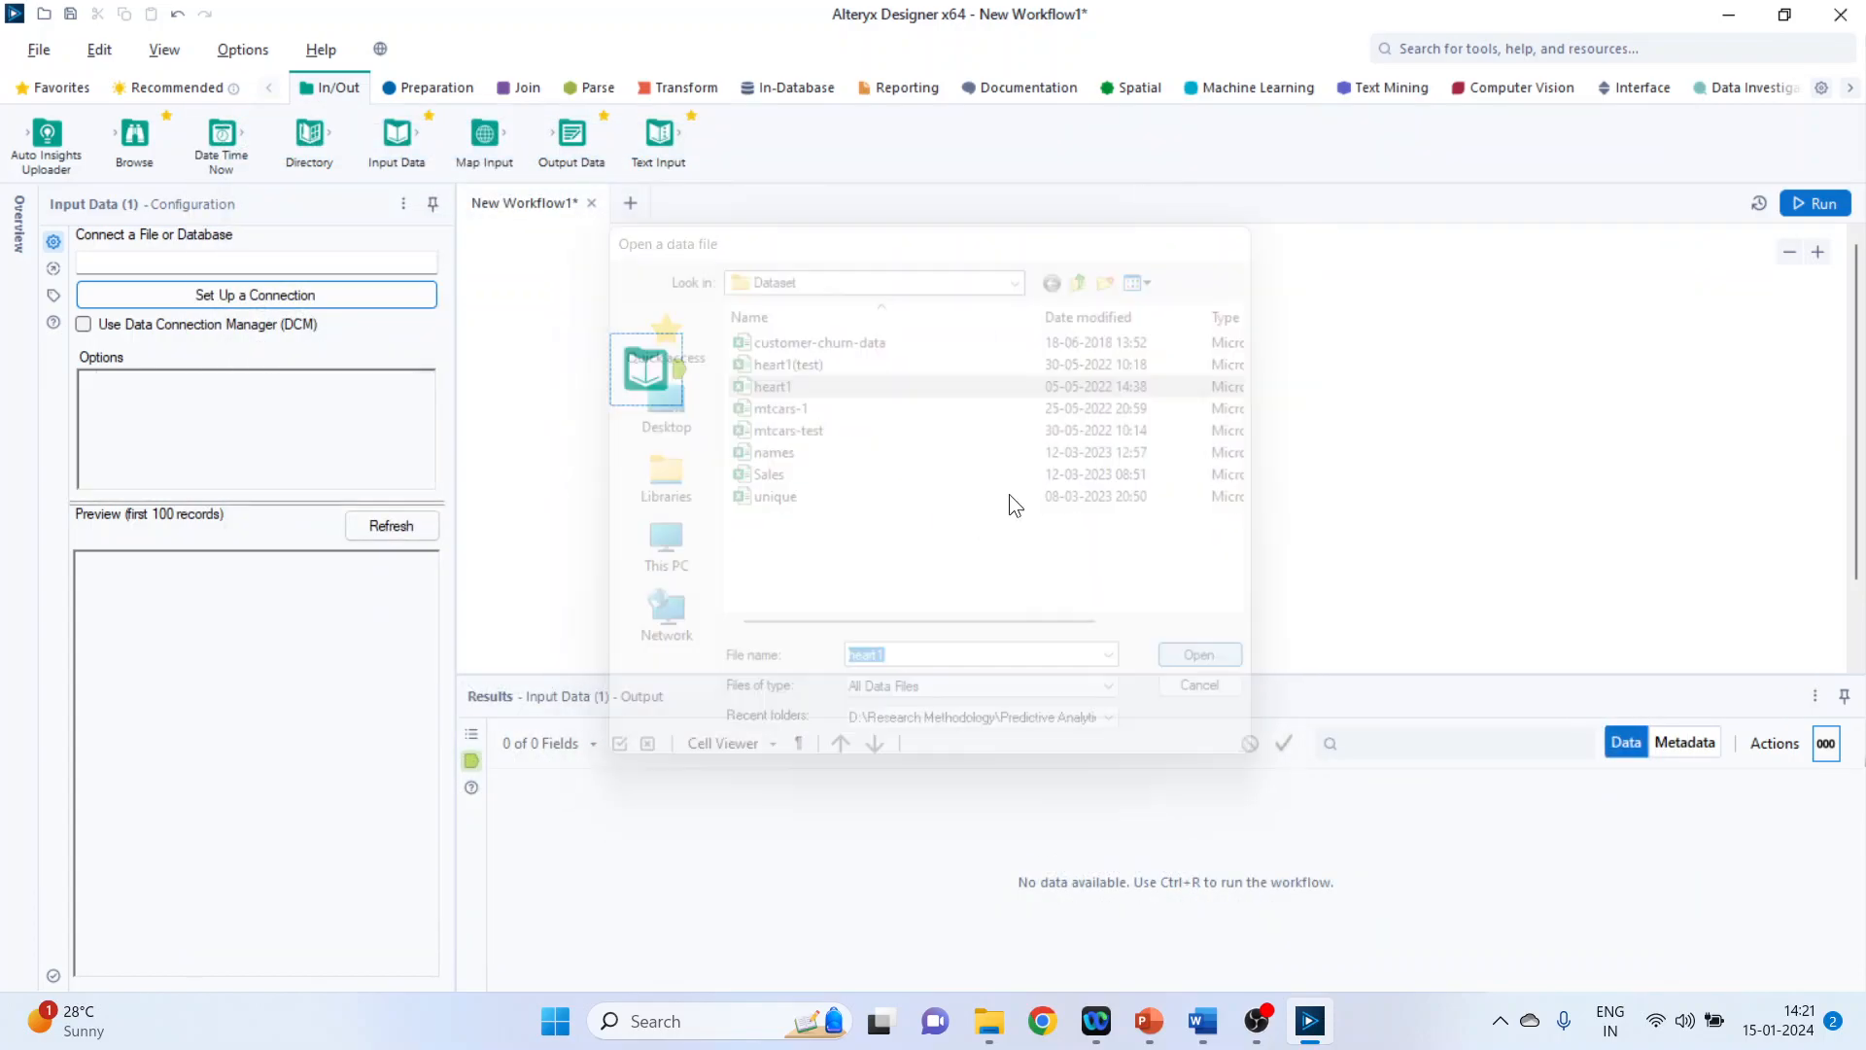
left_click(1197, 653)
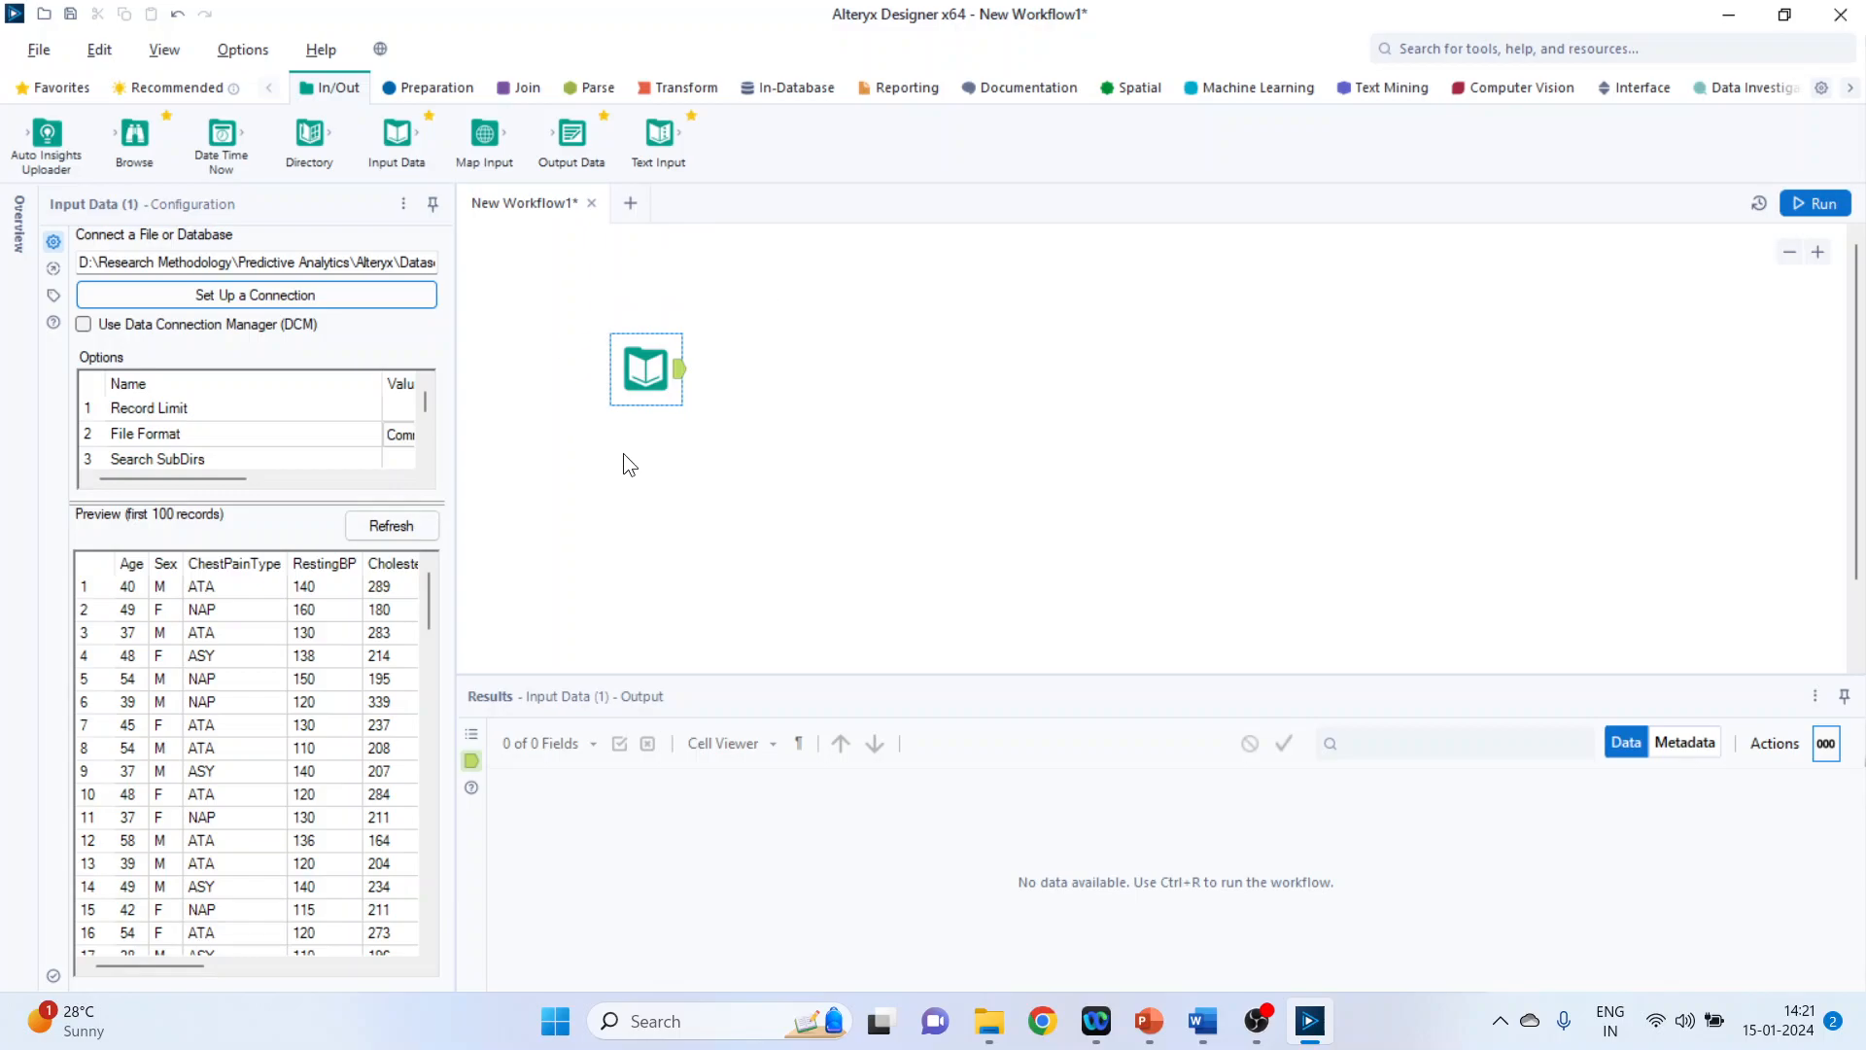
mouse_move(1308, 470)
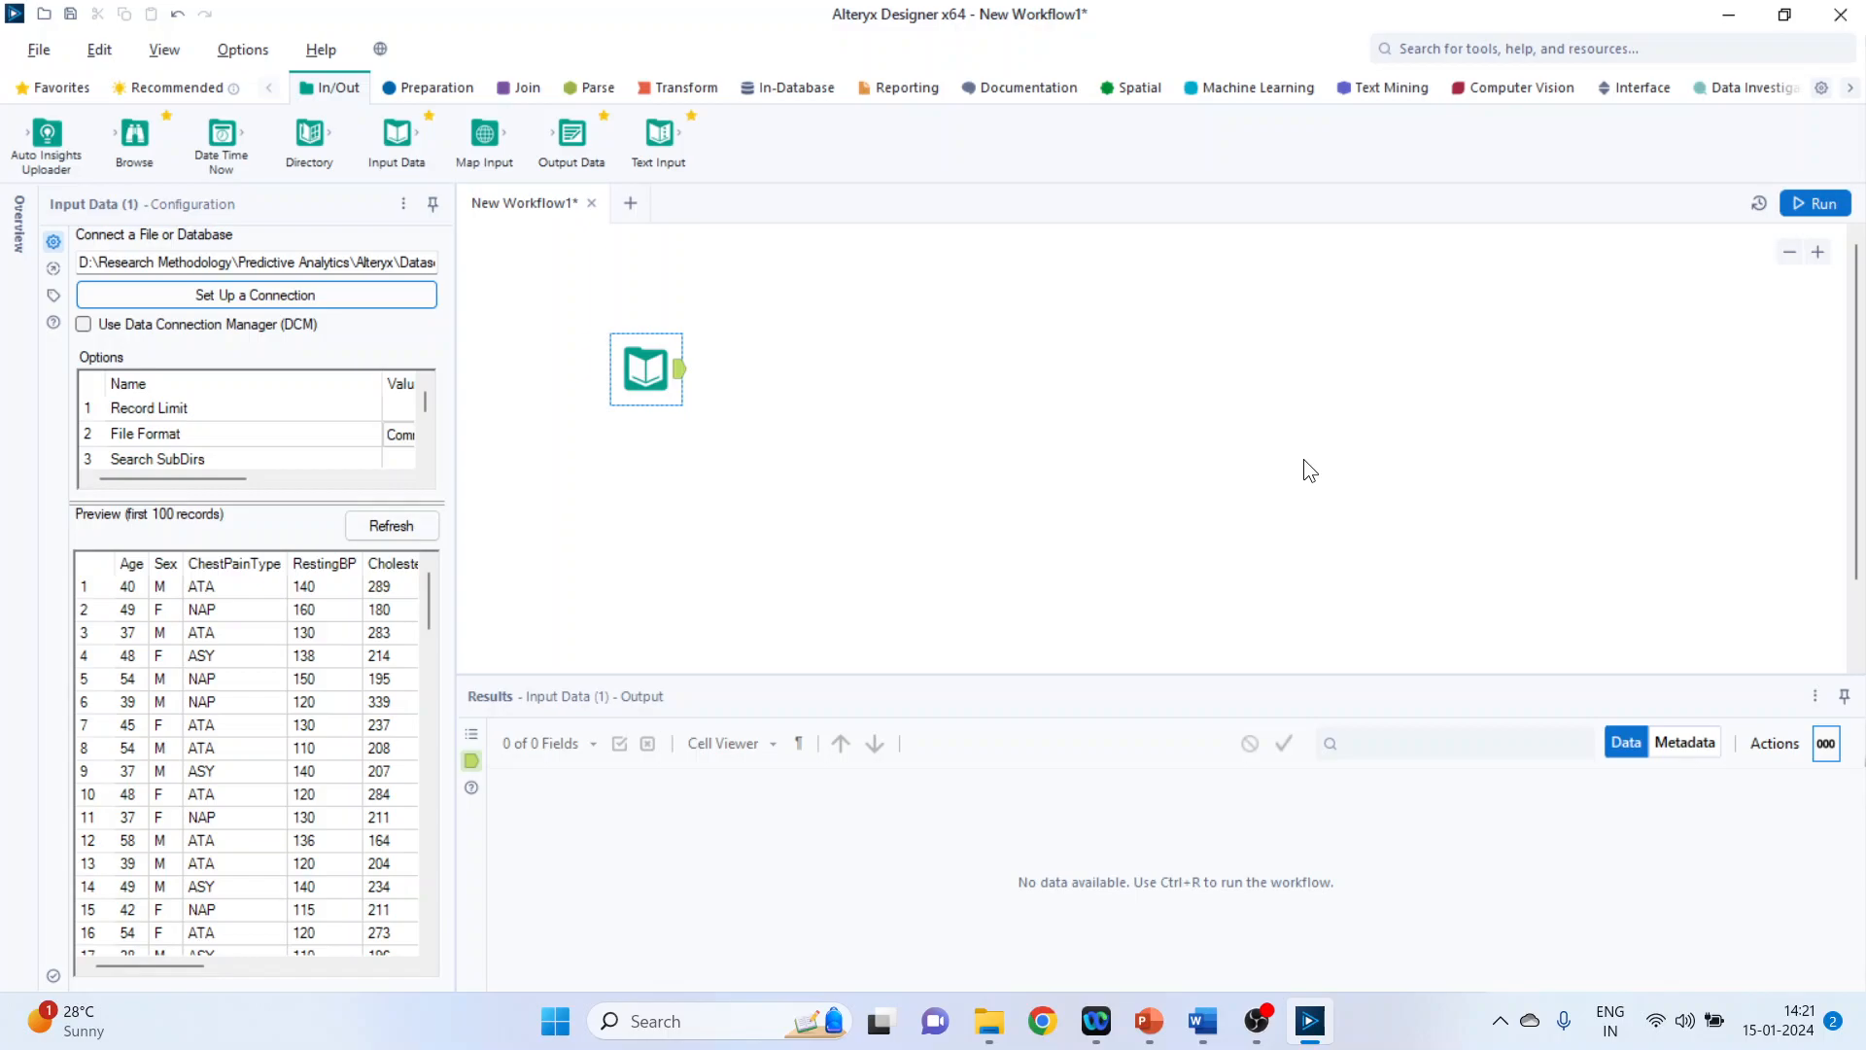
mouse_move(1742, 243)
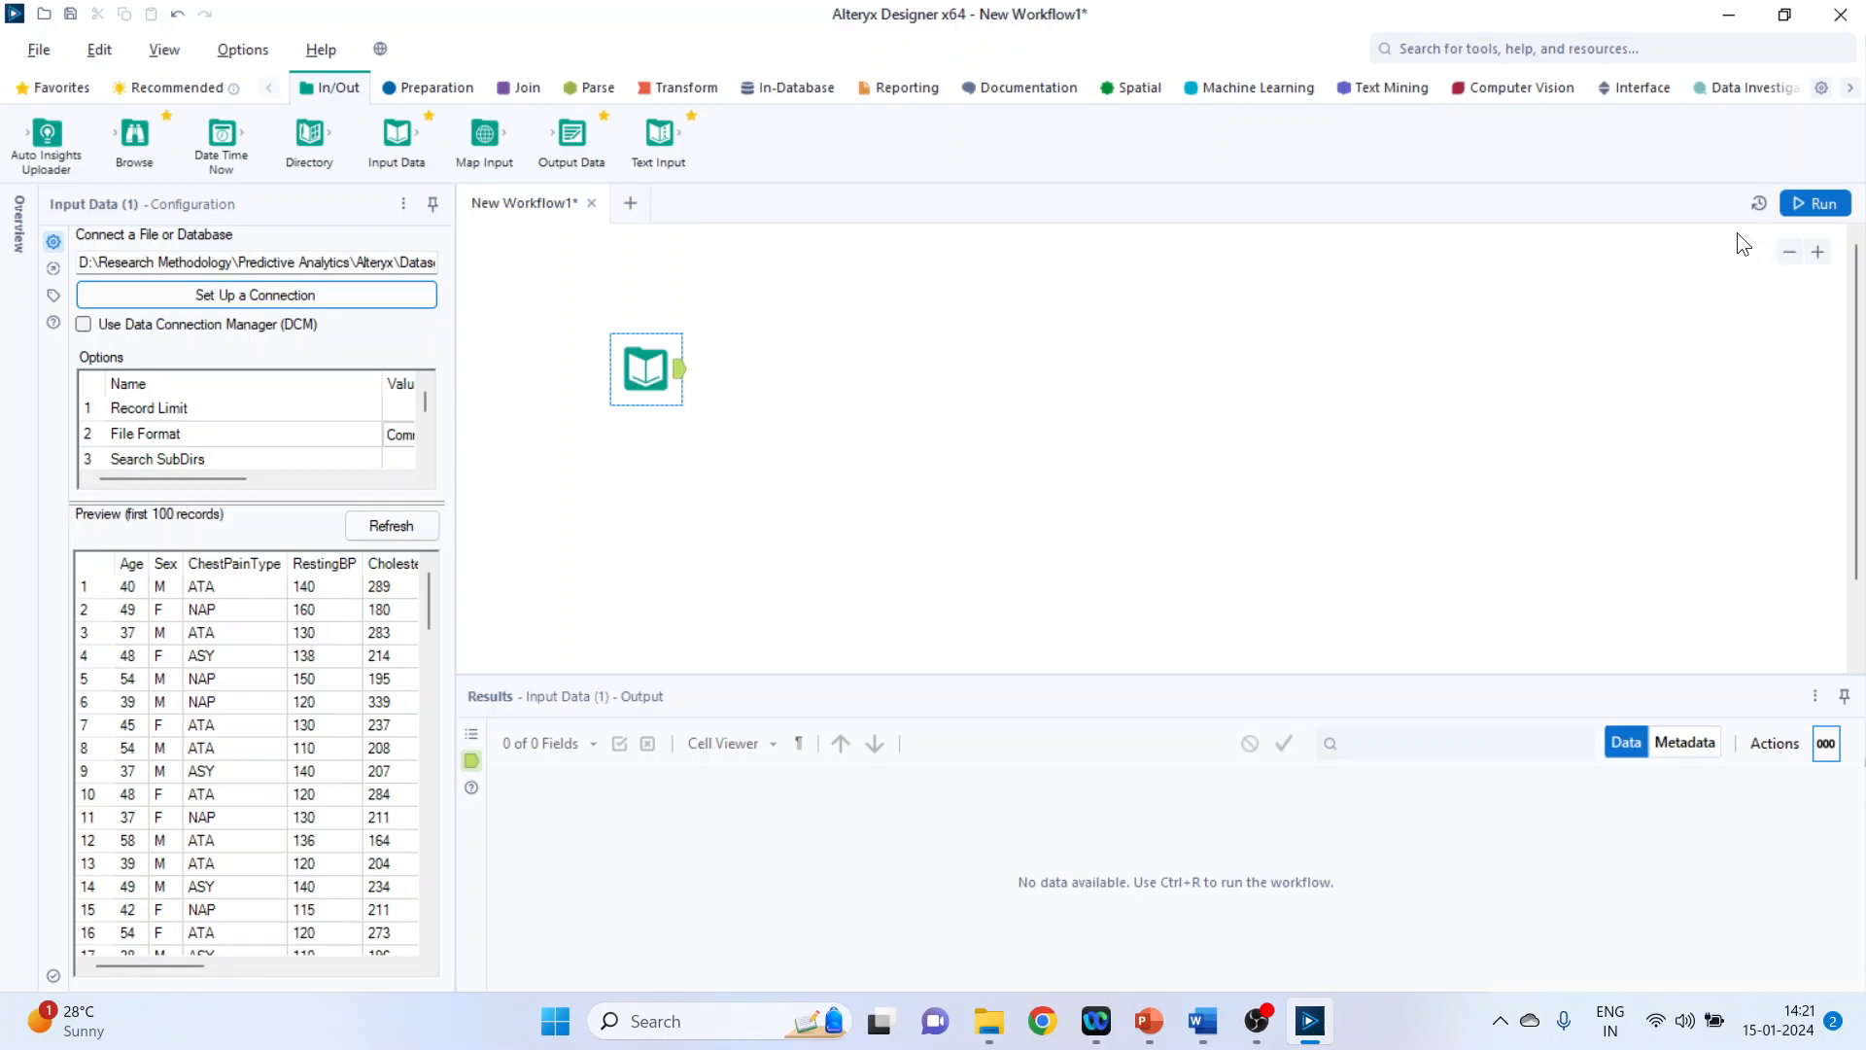
Step: Run the workflow so the heart1.csv records load into the results
left_click(1814, 202)
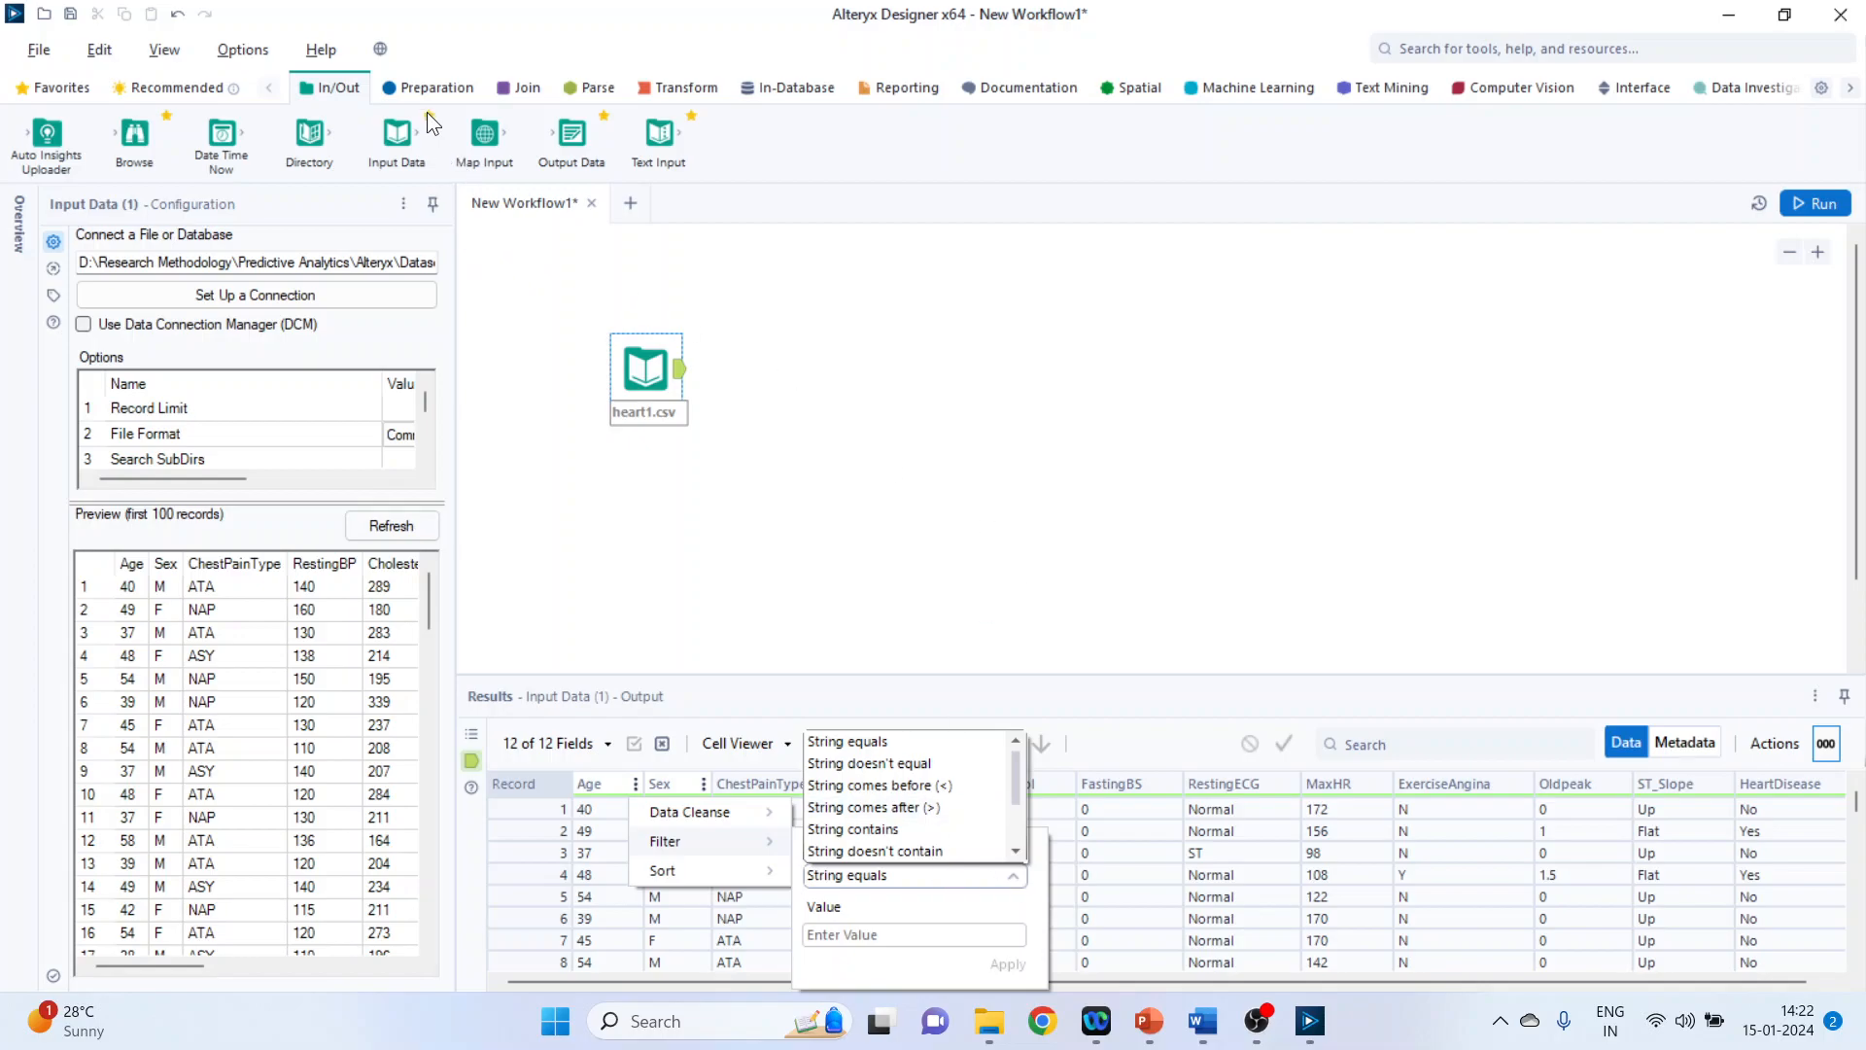
Step: Add a Select tool converting Age to Double and run the workflow
left_click(437, 88)
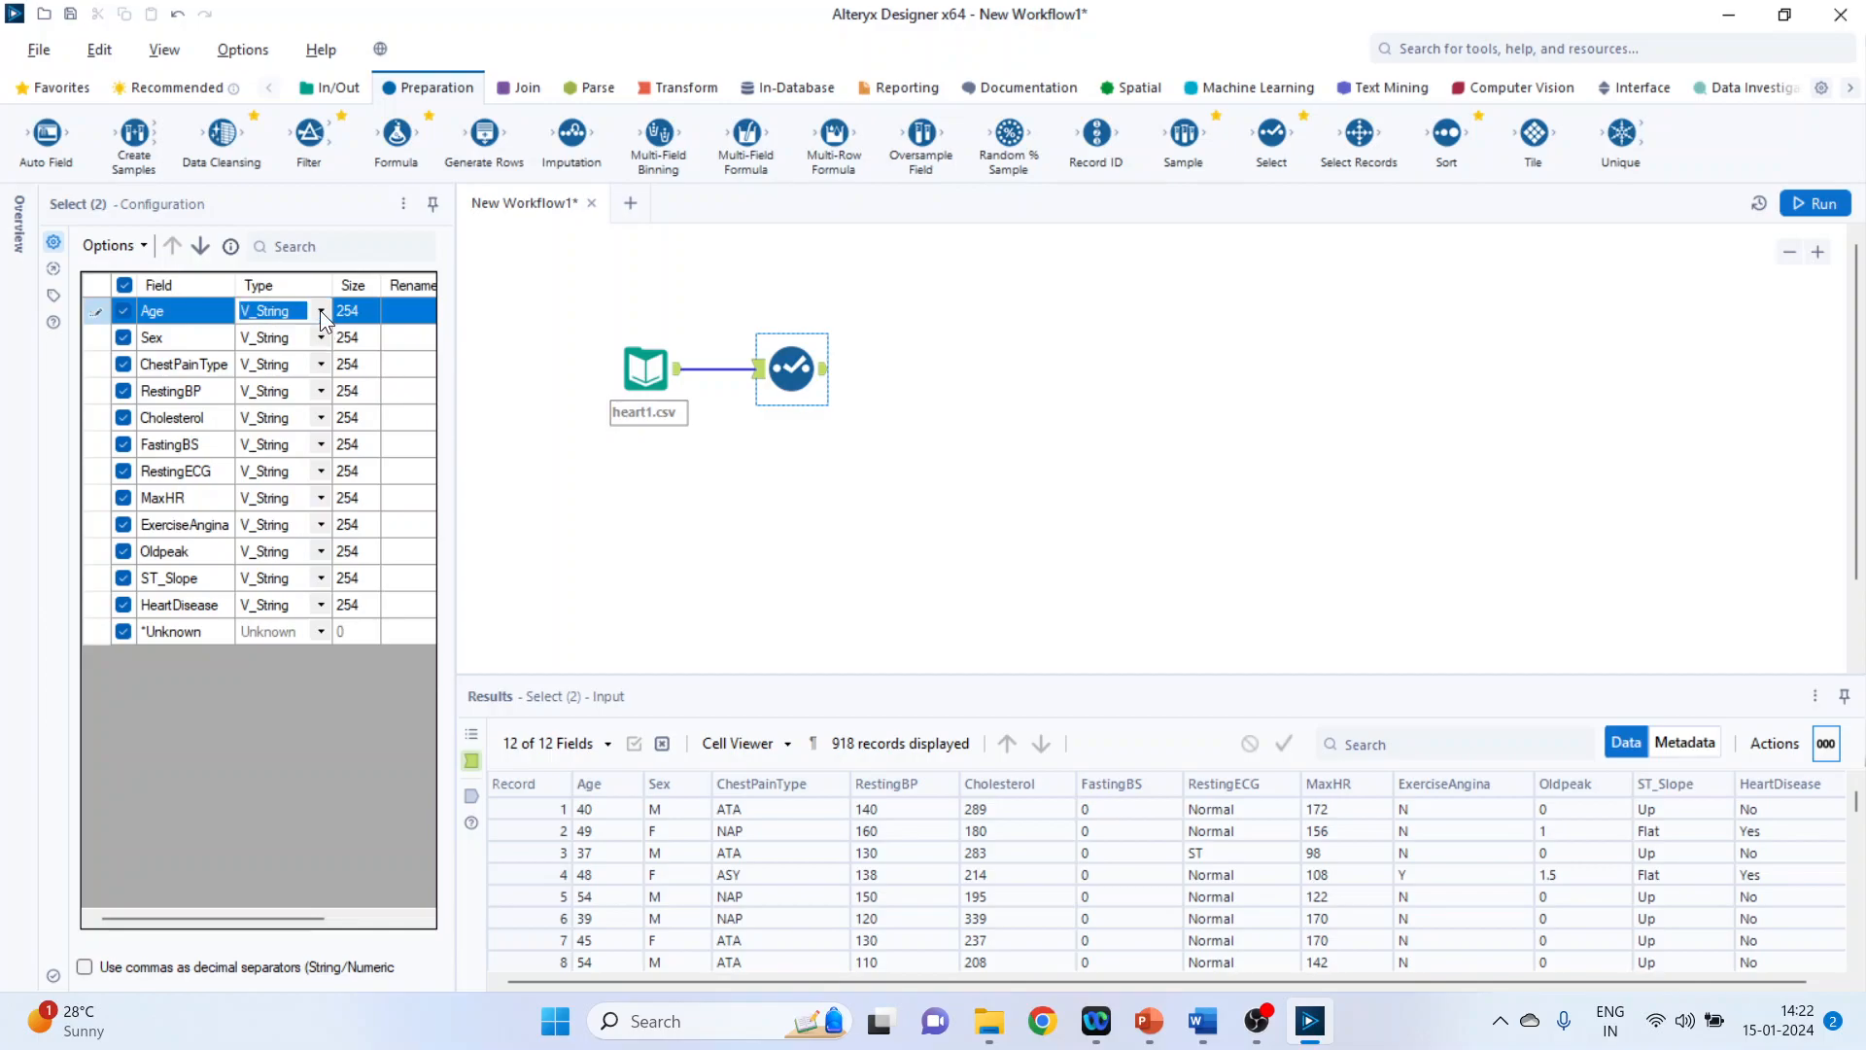
left_click(321, 311)
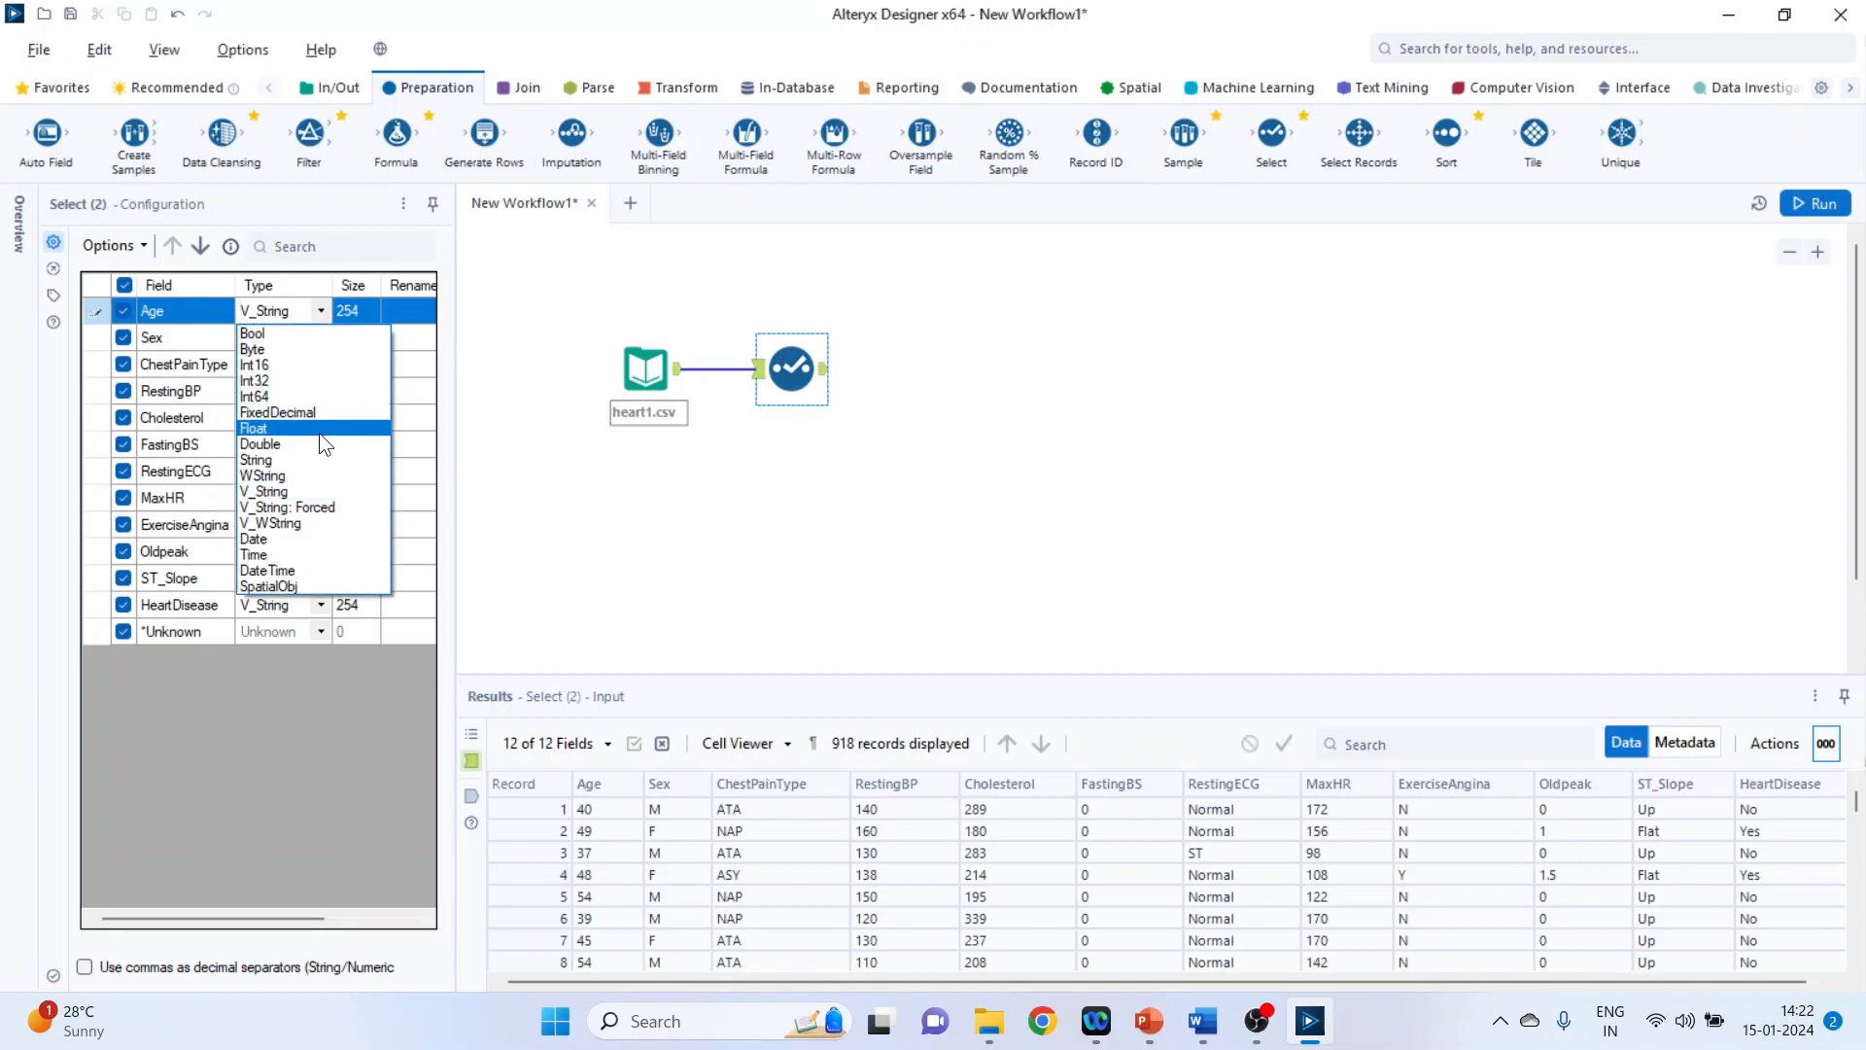
left_click(258, 443)
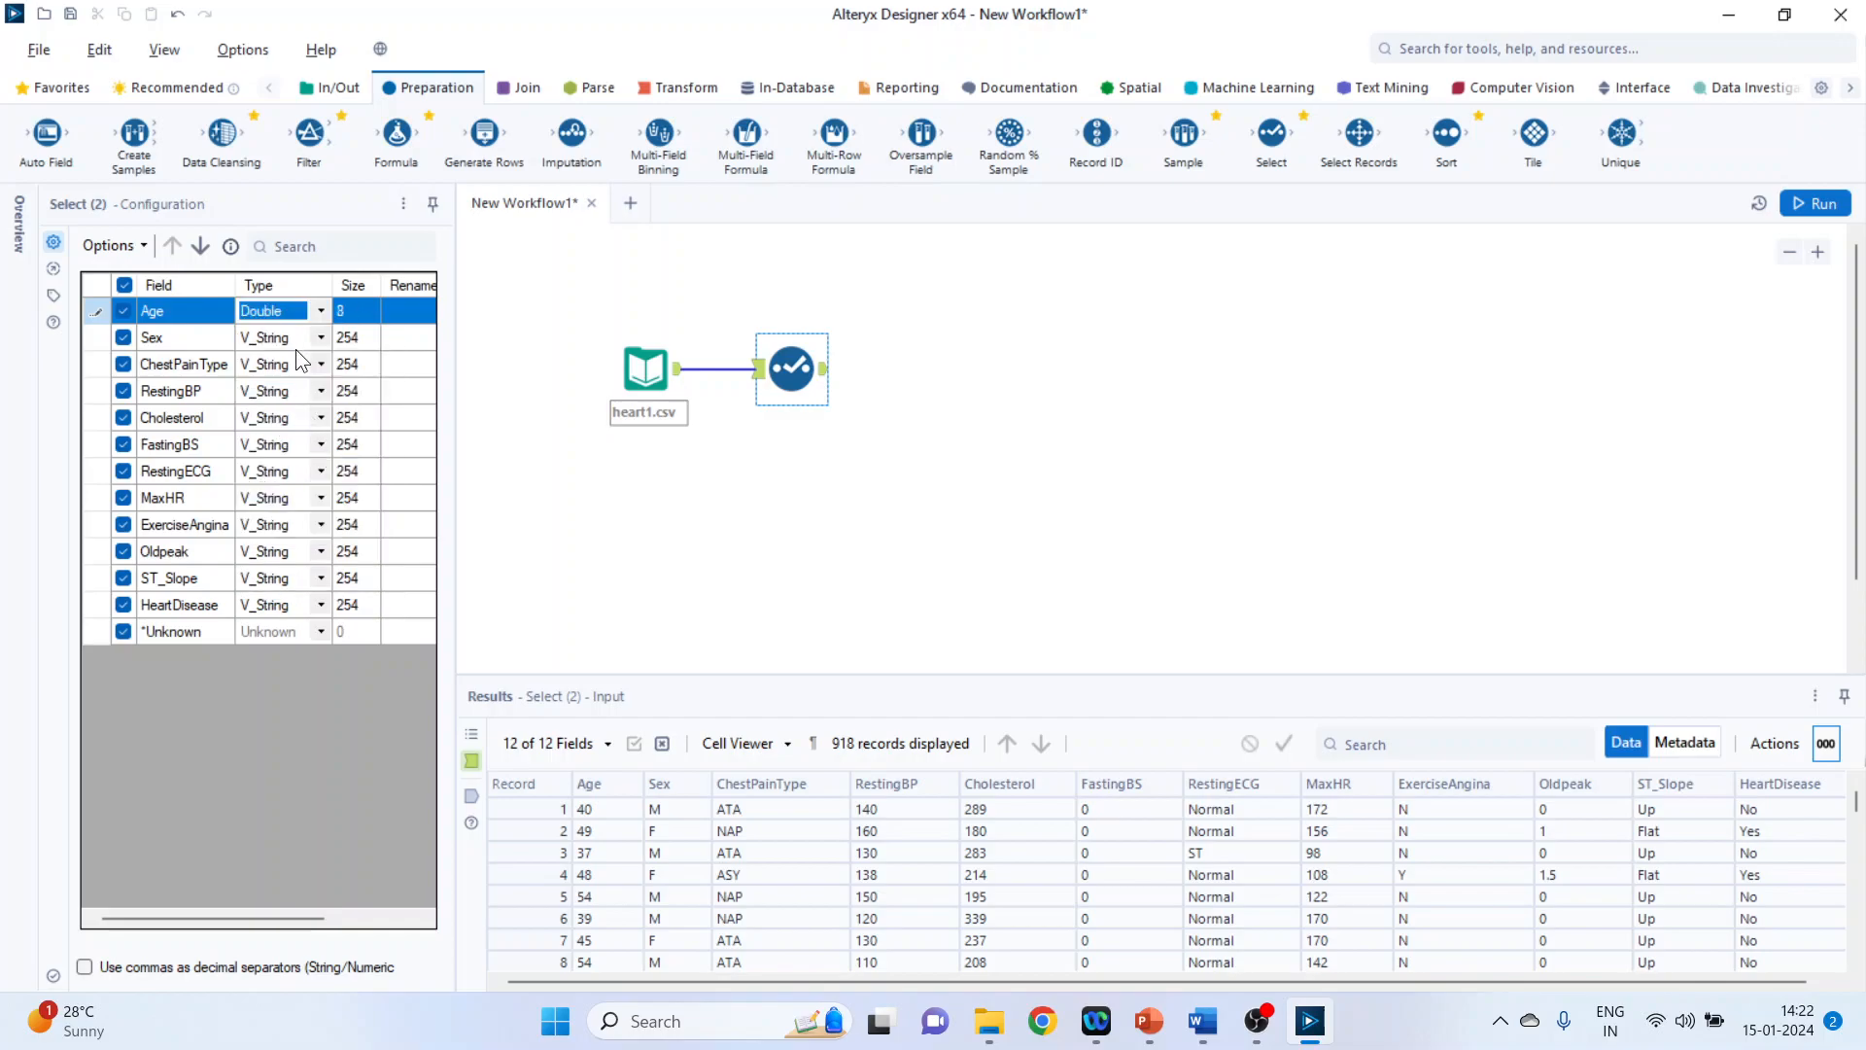
left_click(1813, 202)
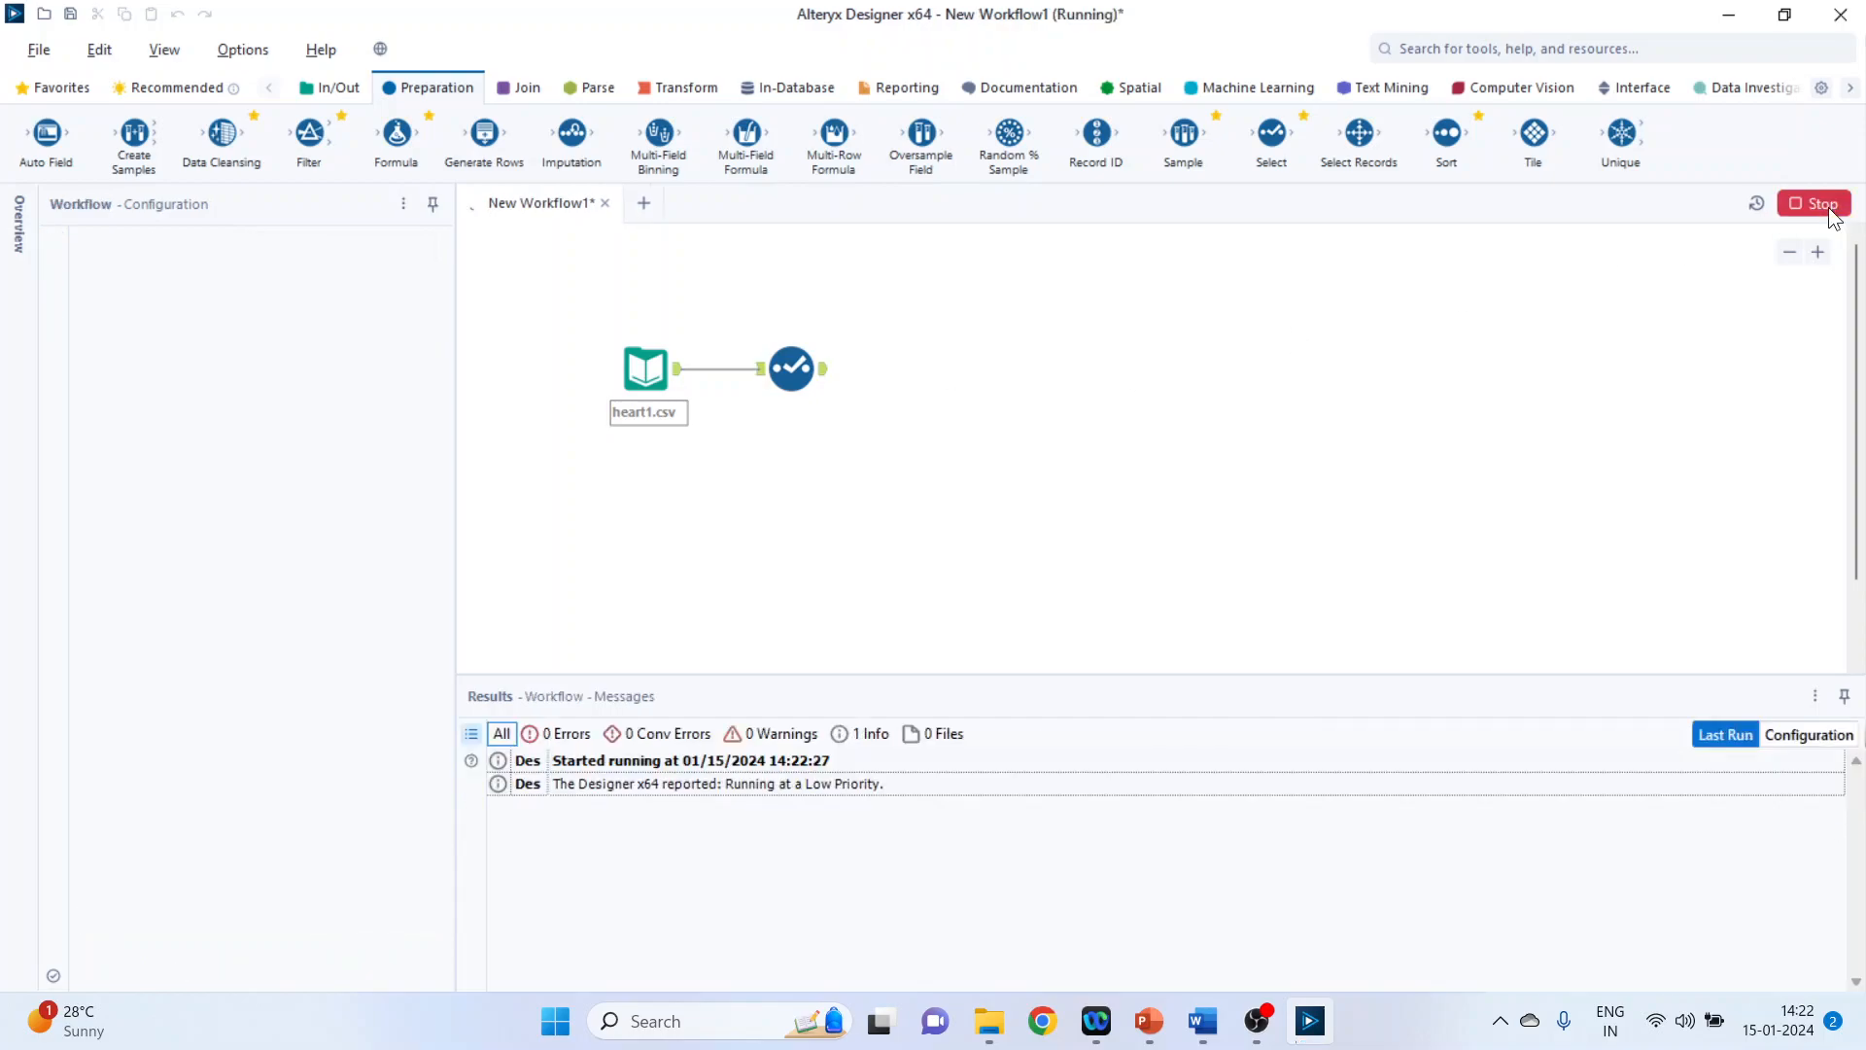
left_click(791, 368)
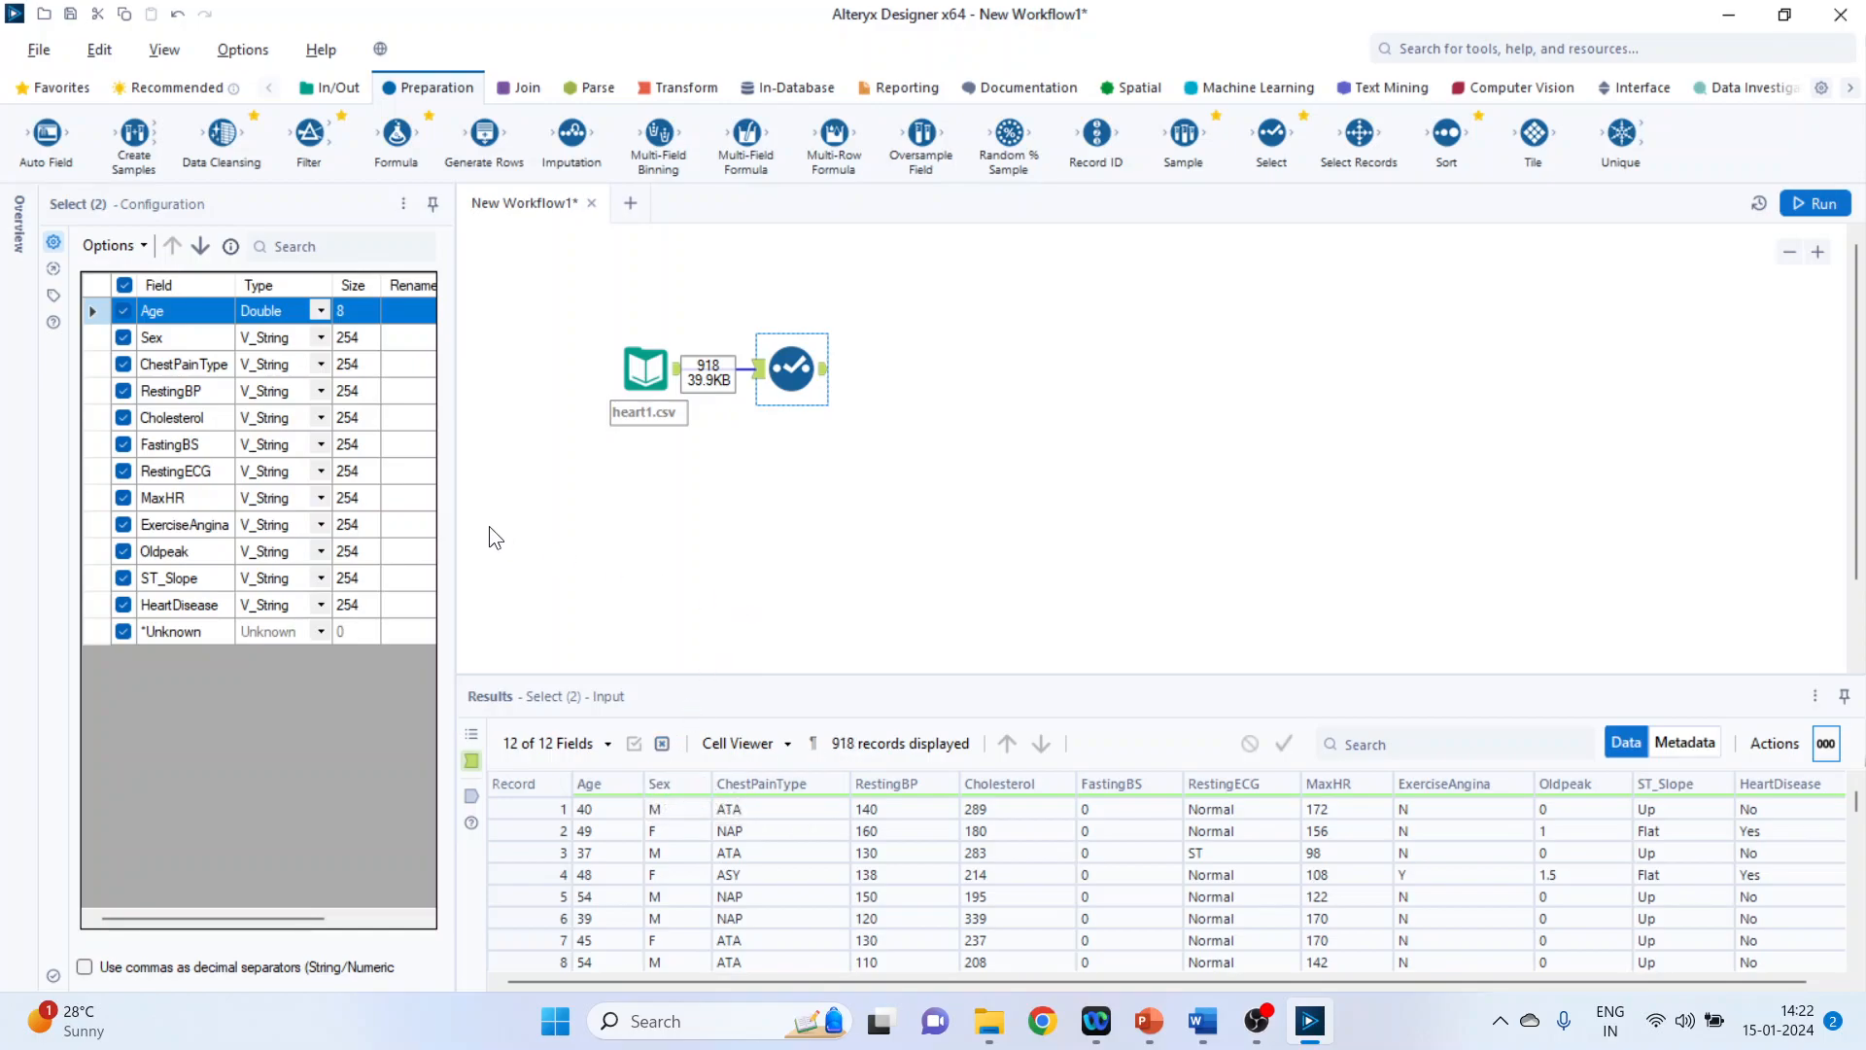
Step: Add a Browse tool, run, and inspect the Age column's numeric filter operators
left_click(340, 88)
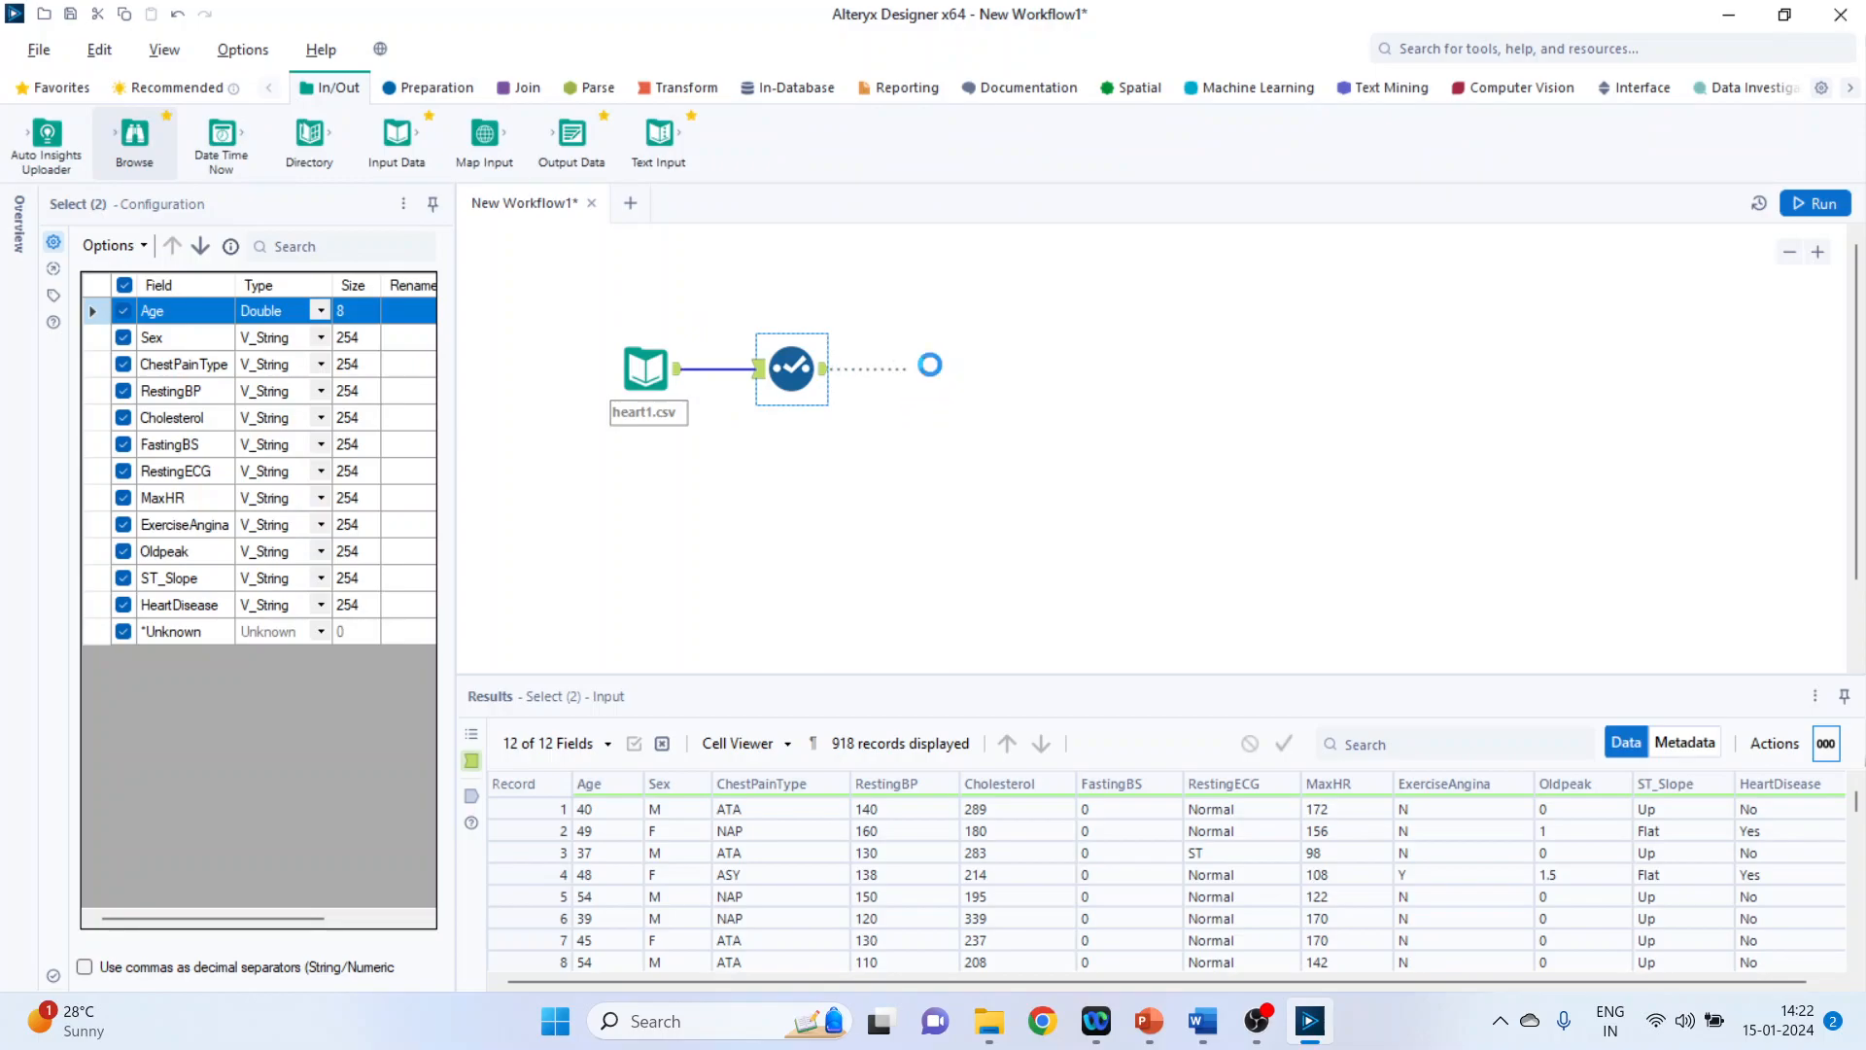
left_click(1813, 202)
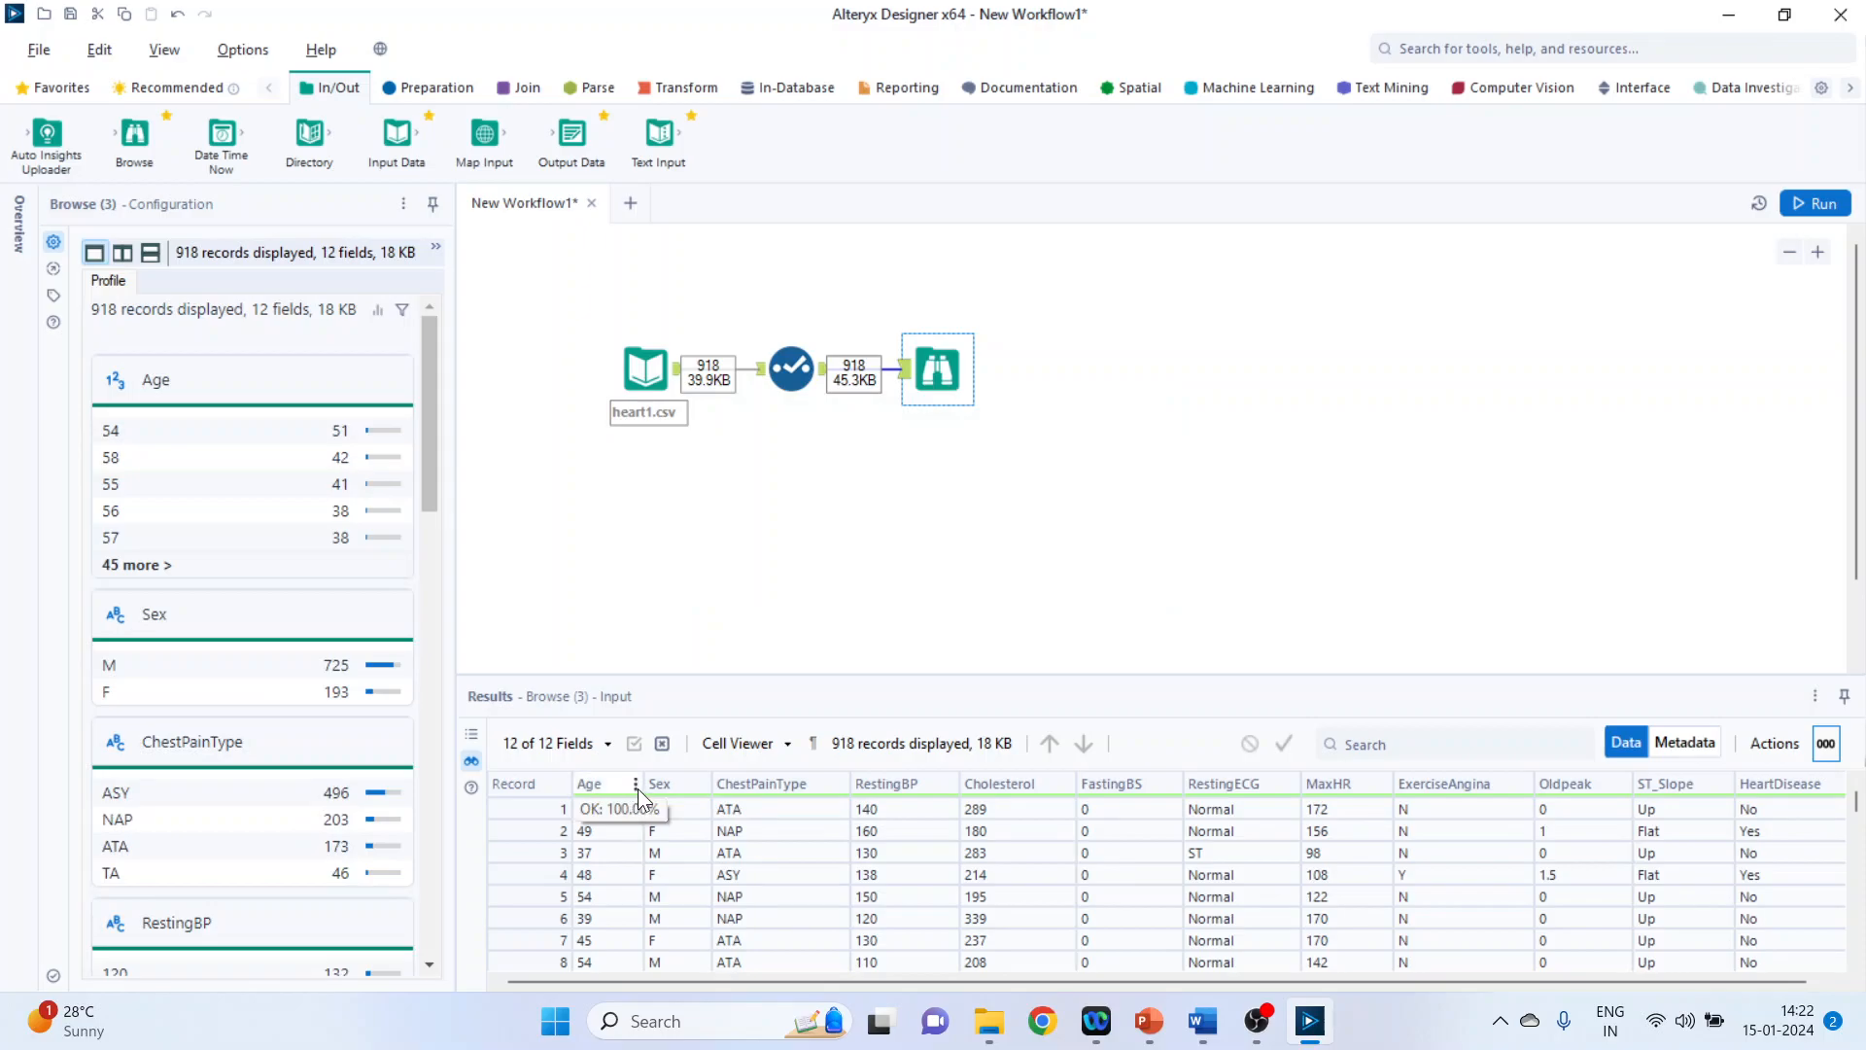
right_click(587, 808)
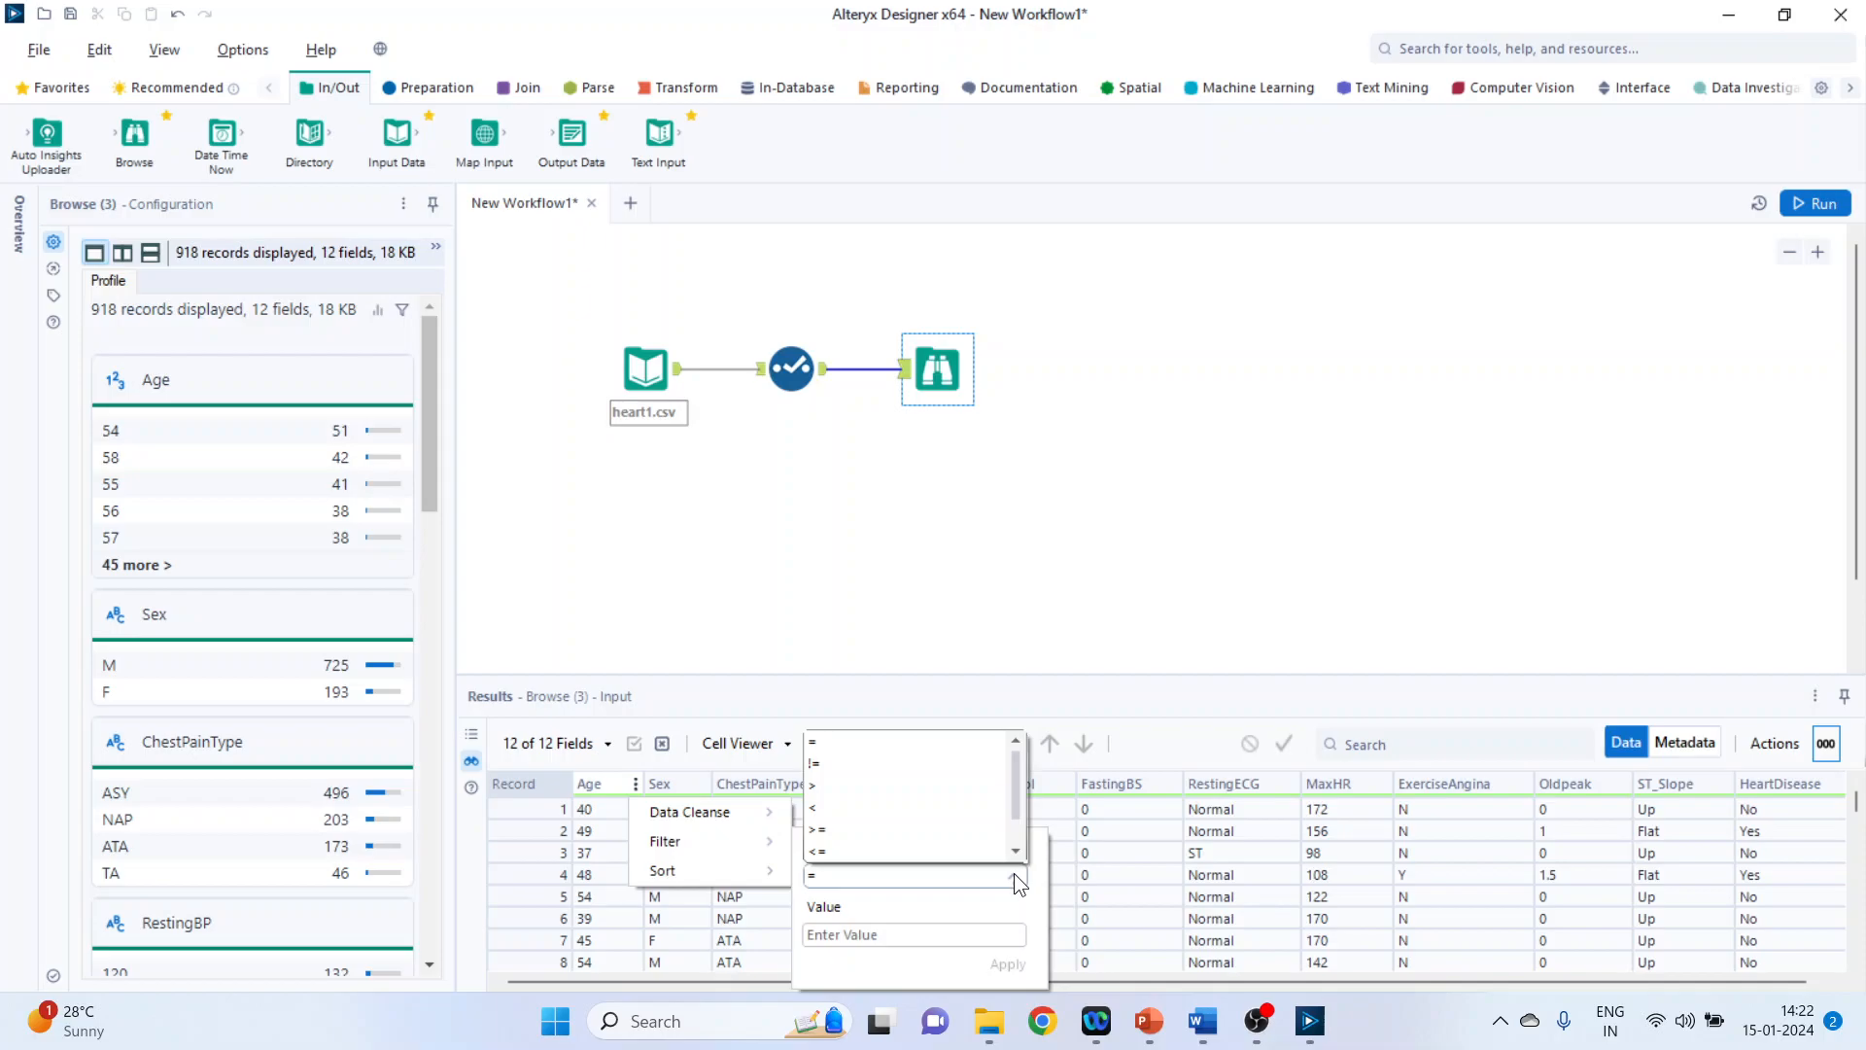
left_click(791, 368)
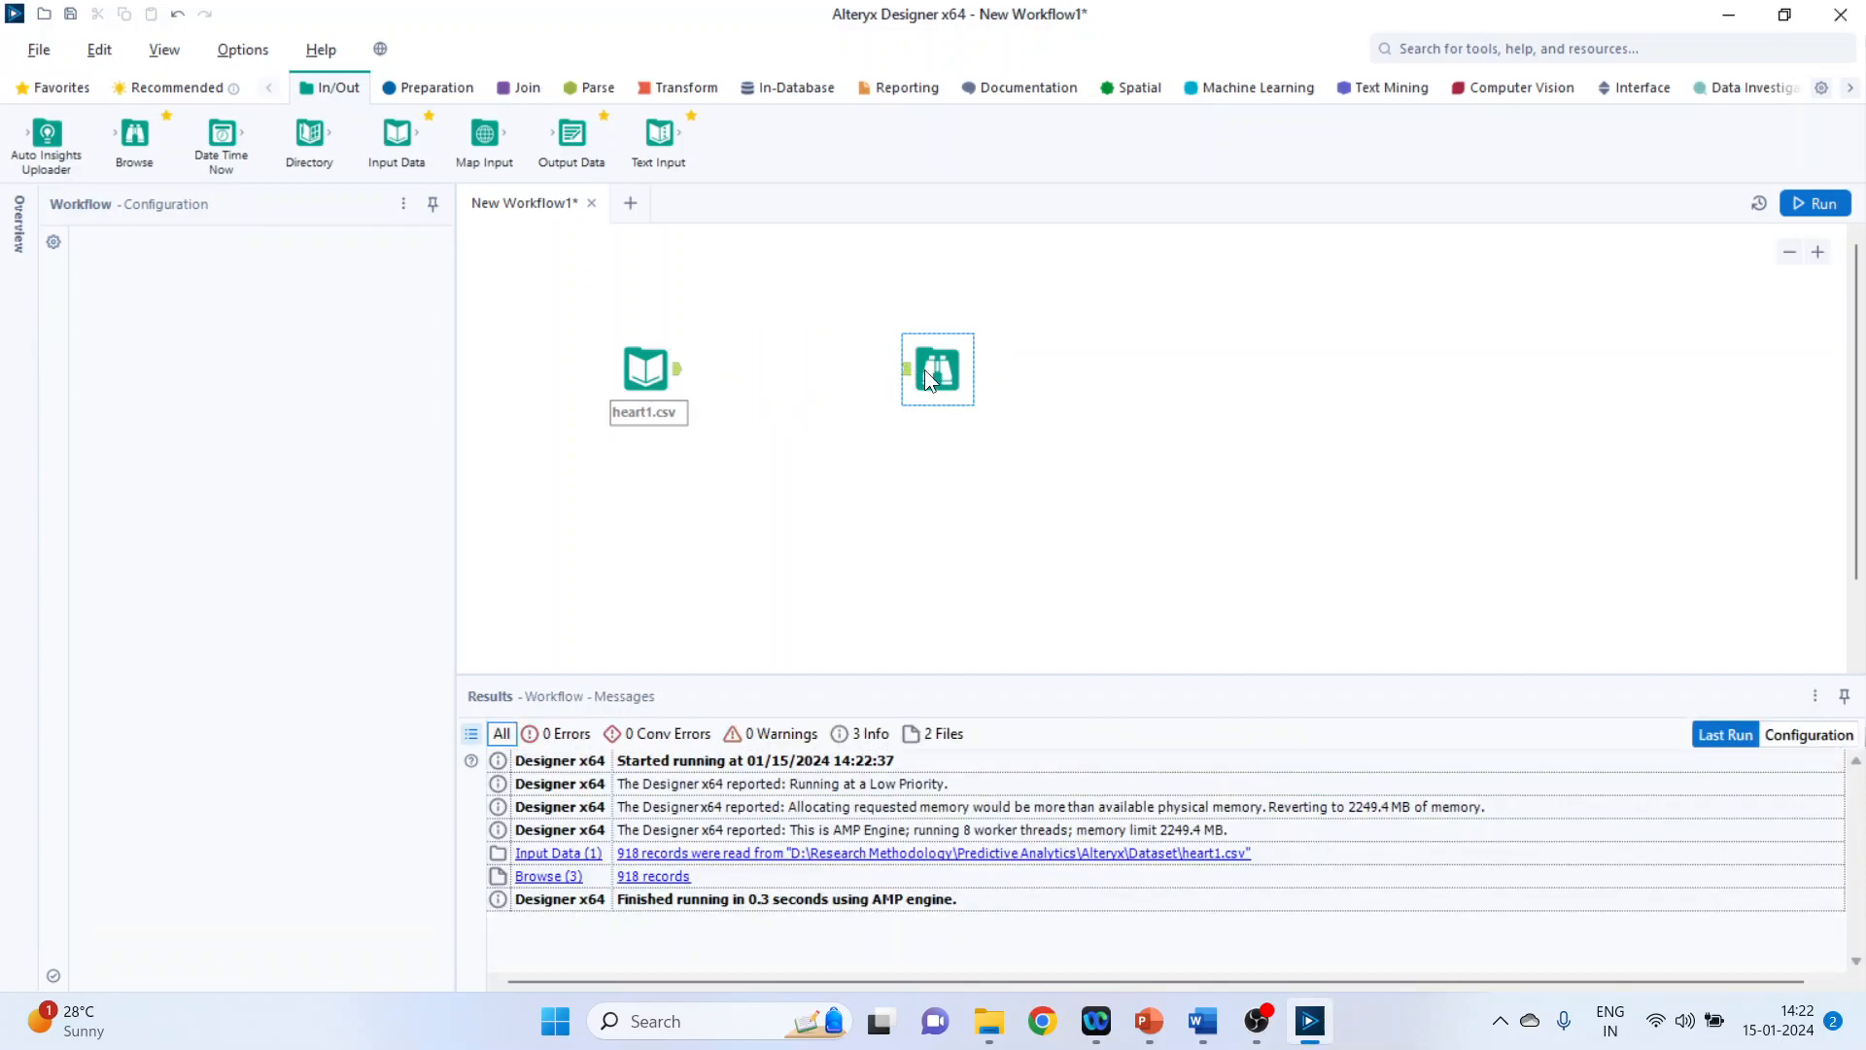
Step: Add an Auto Field step after the input with a Browse viewer, and run for 918 records
left_click(437, 88)
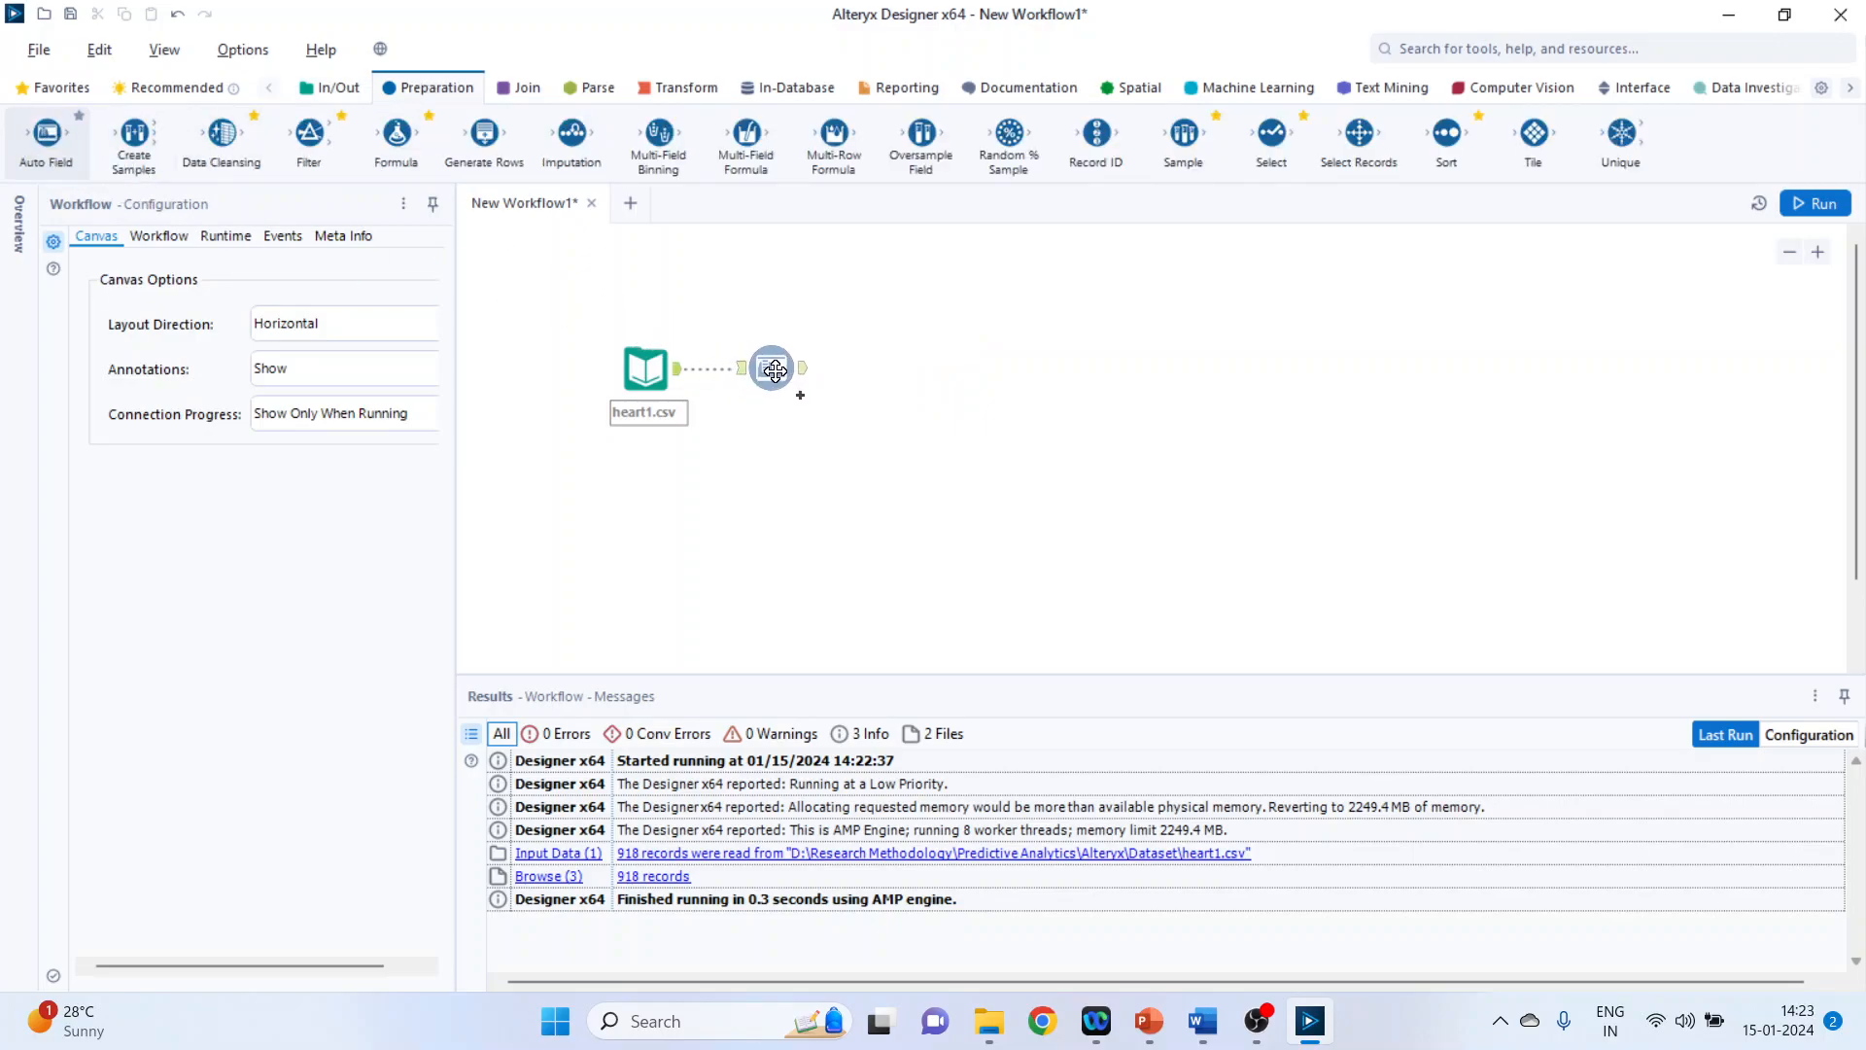
left_click(791, 367)
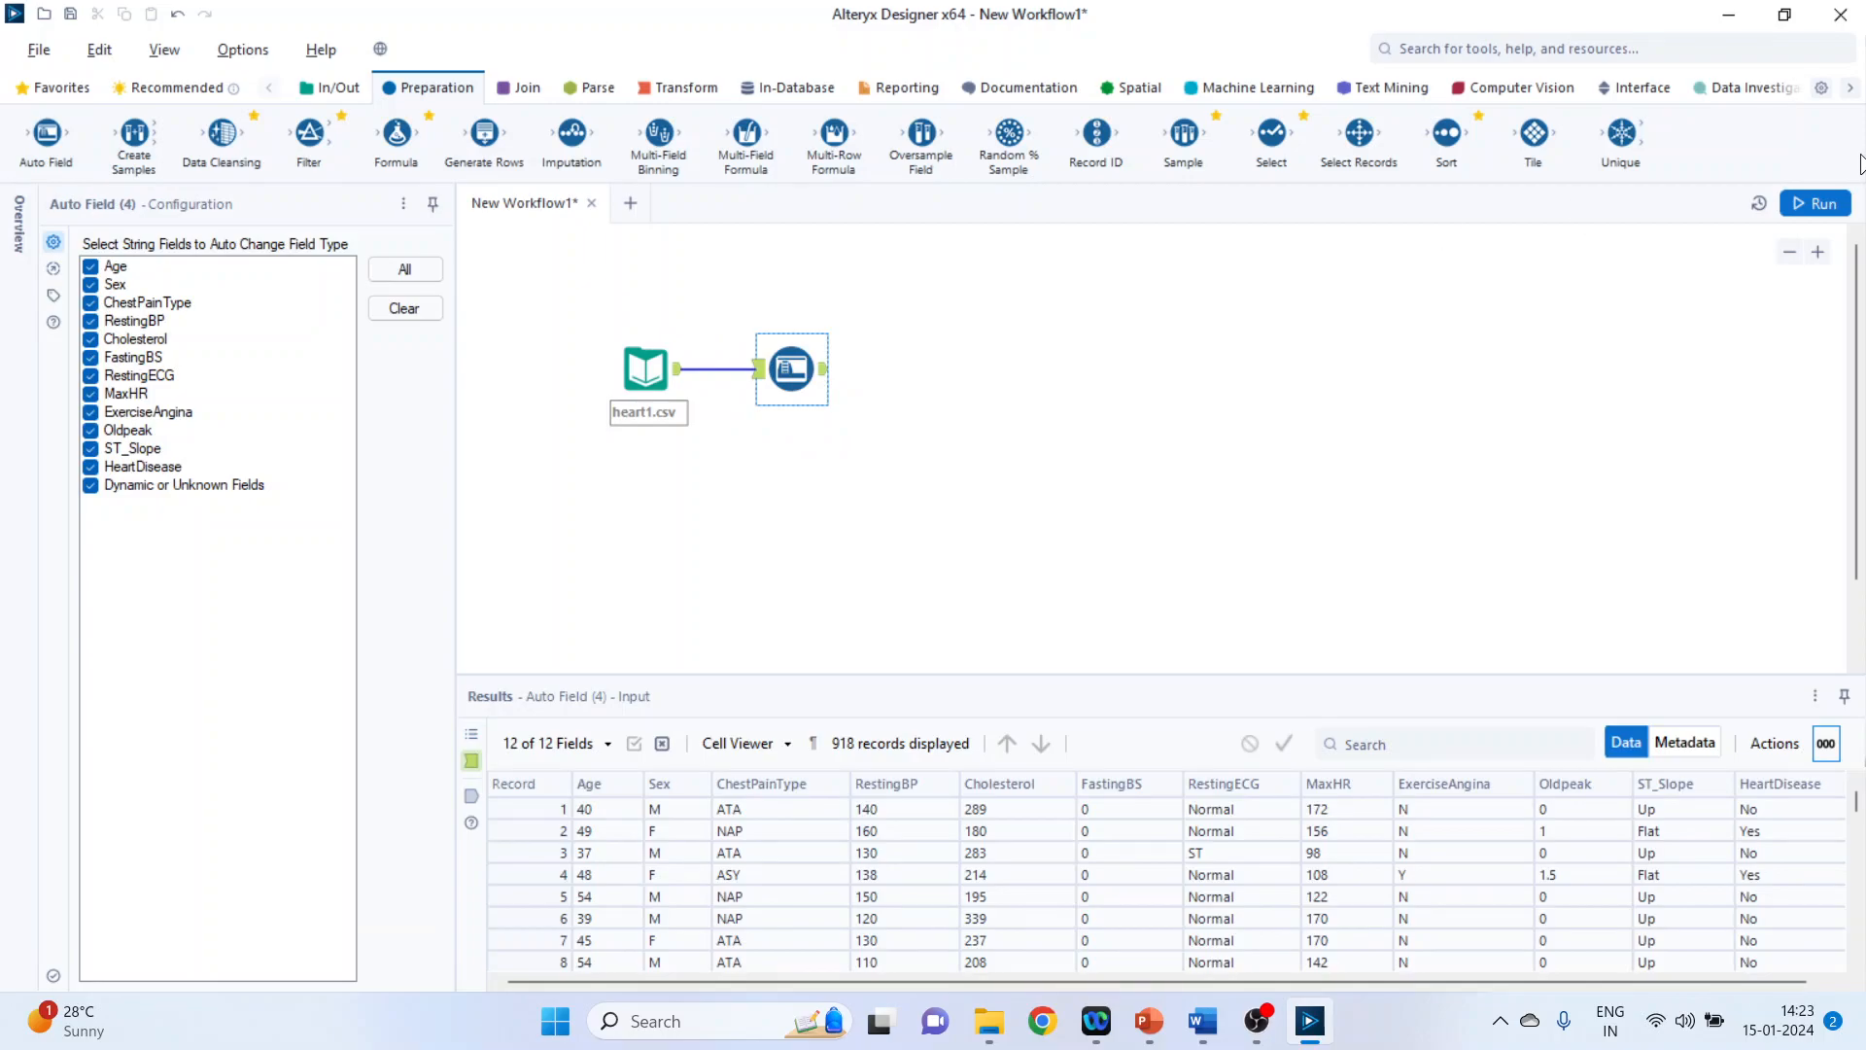
left_click(1816, 204)
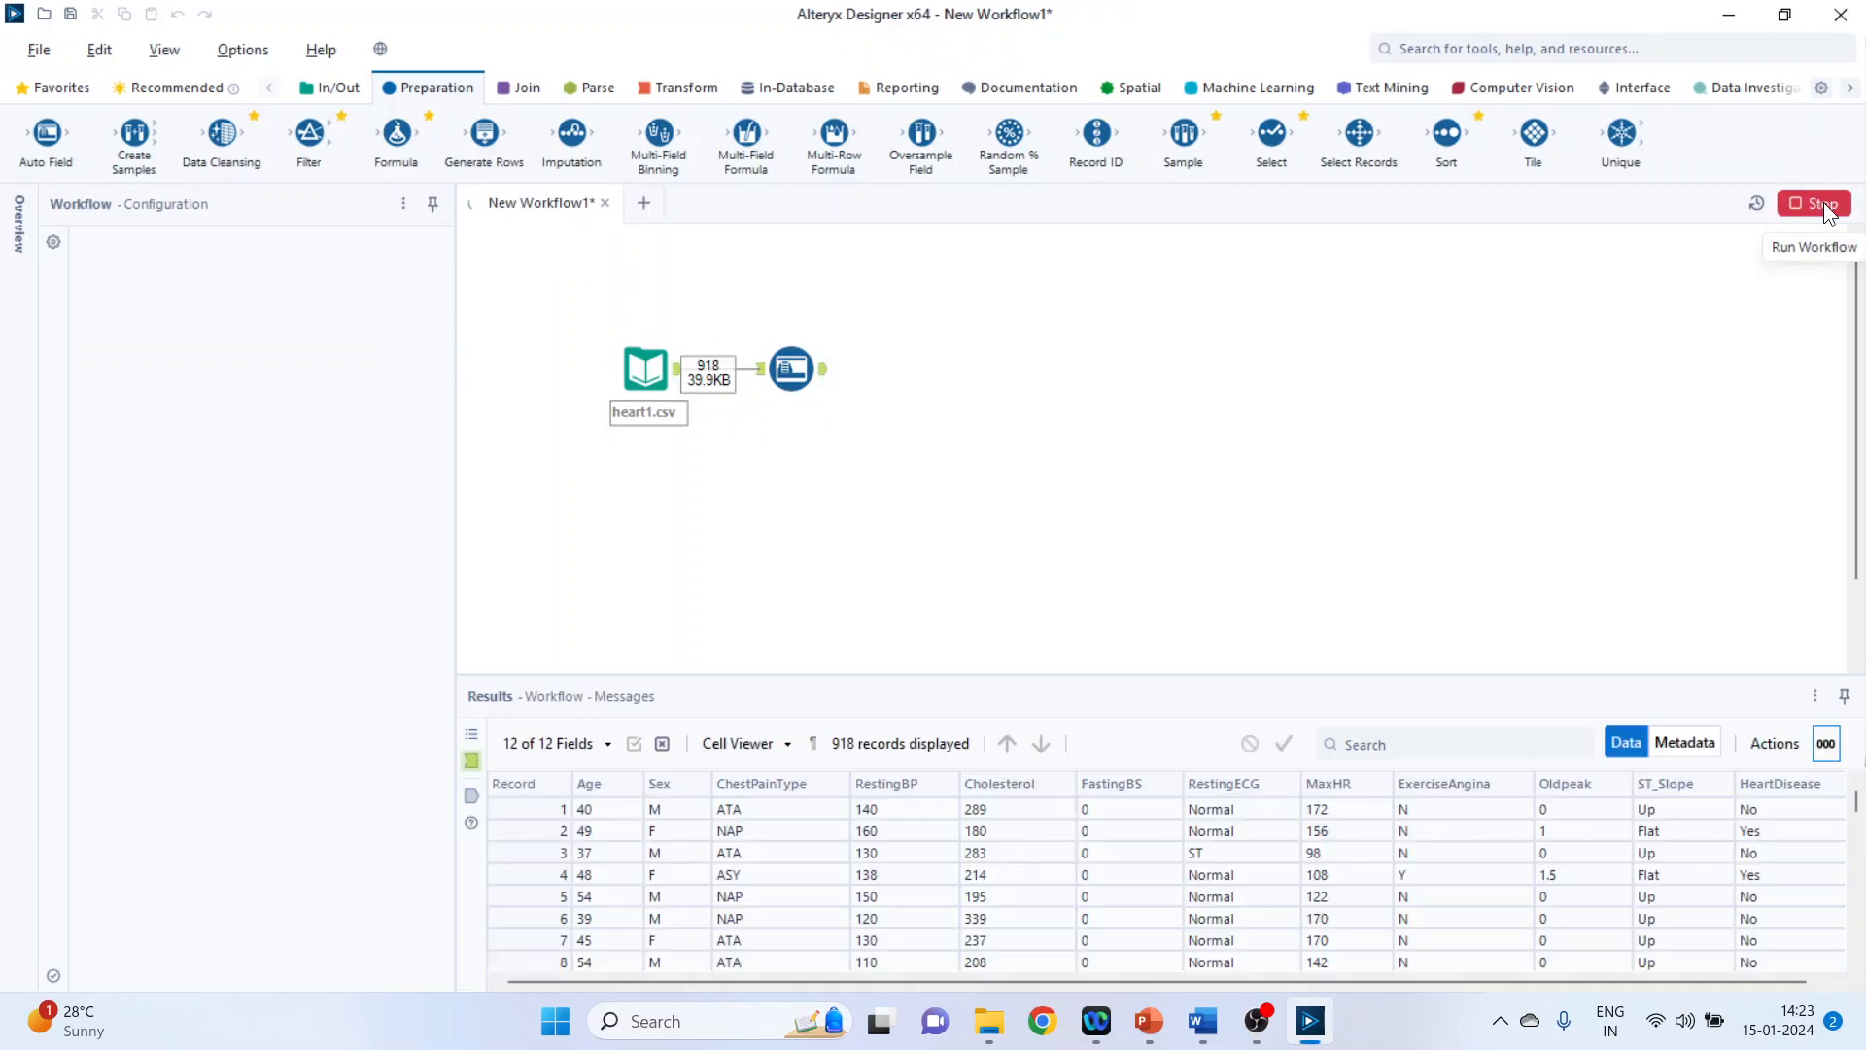
left_click(791, 368)
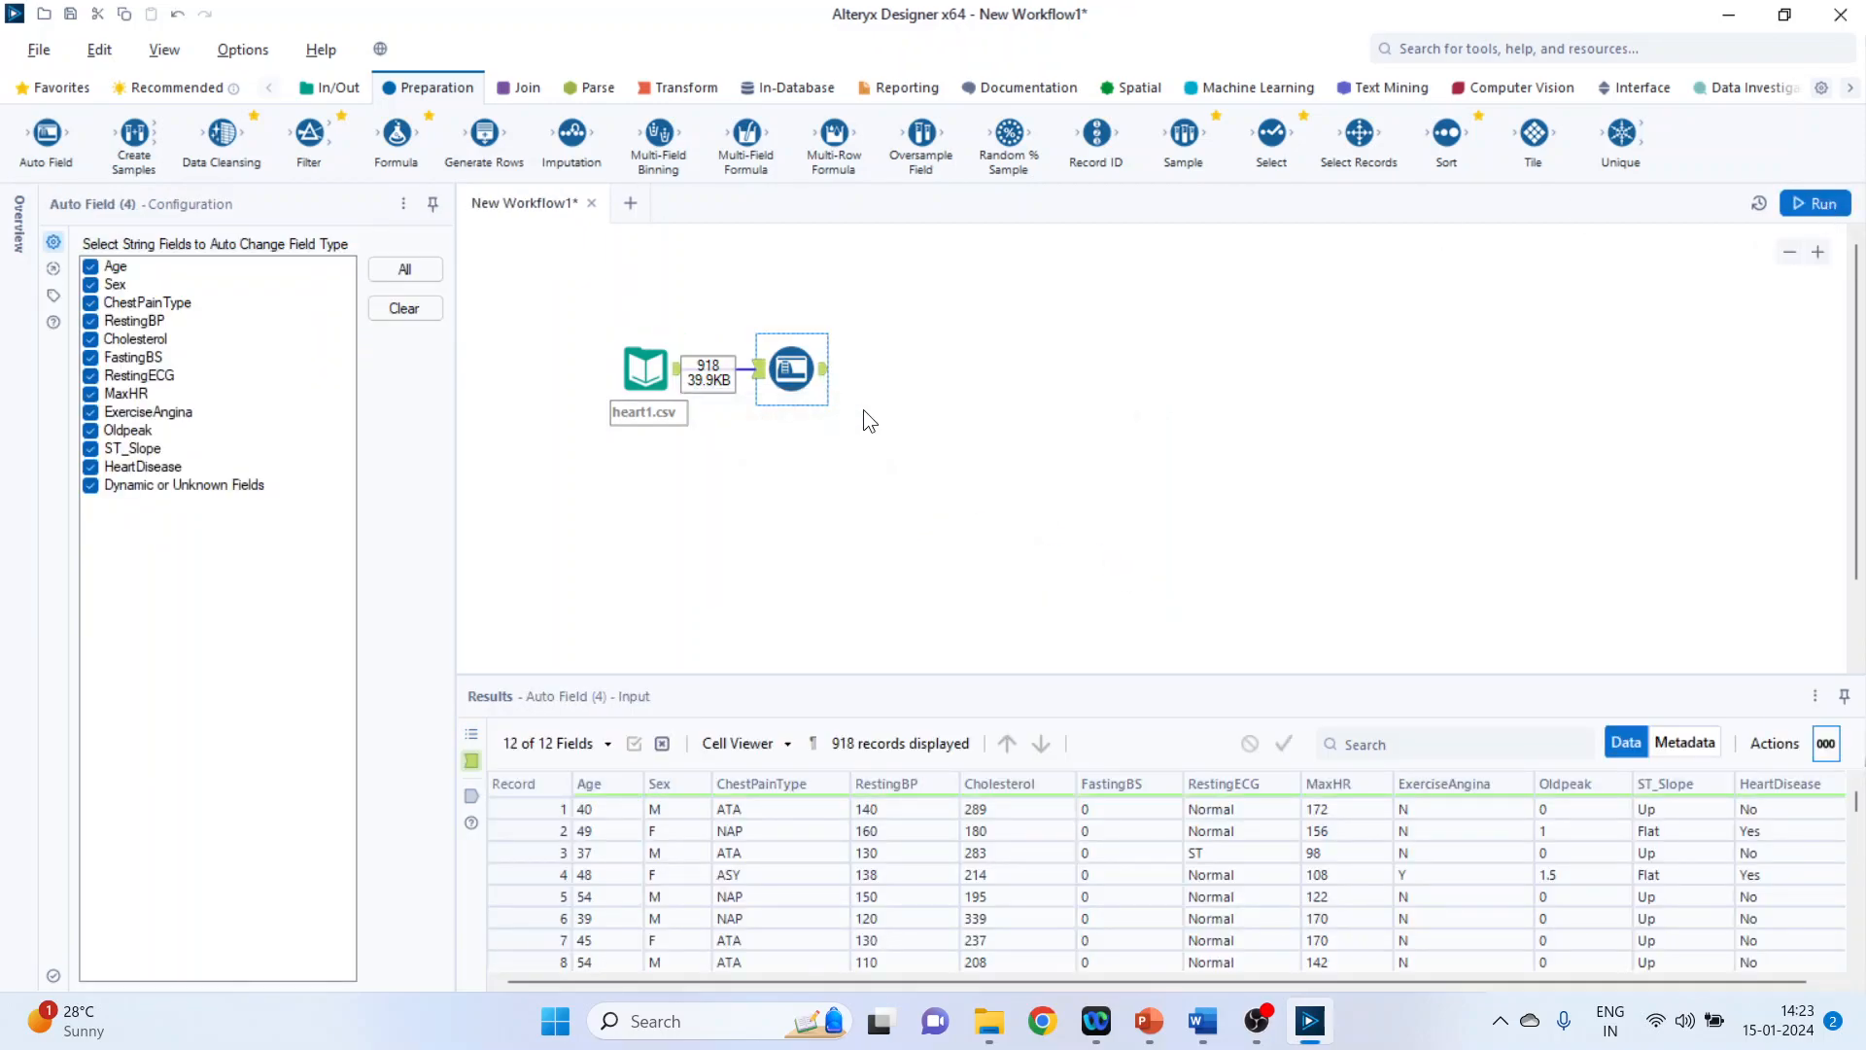
left_click(338, 88)
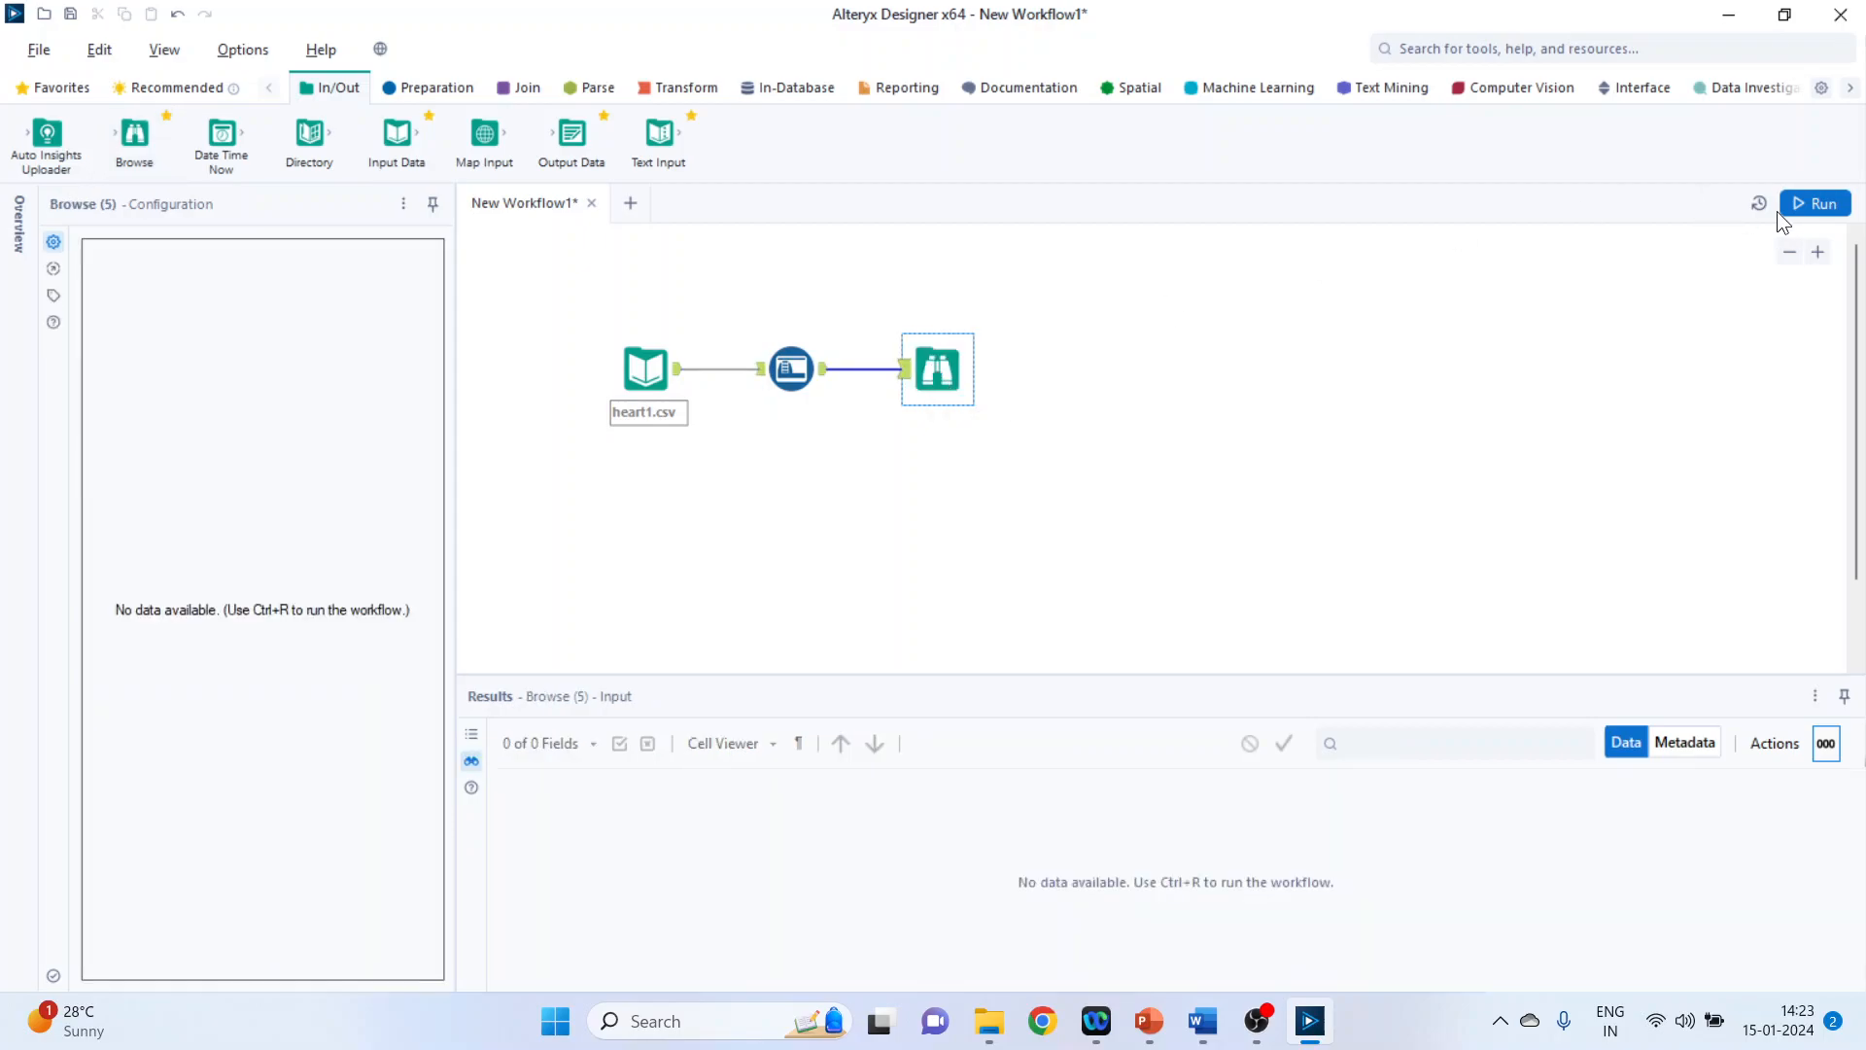
left_click(1819, 202)
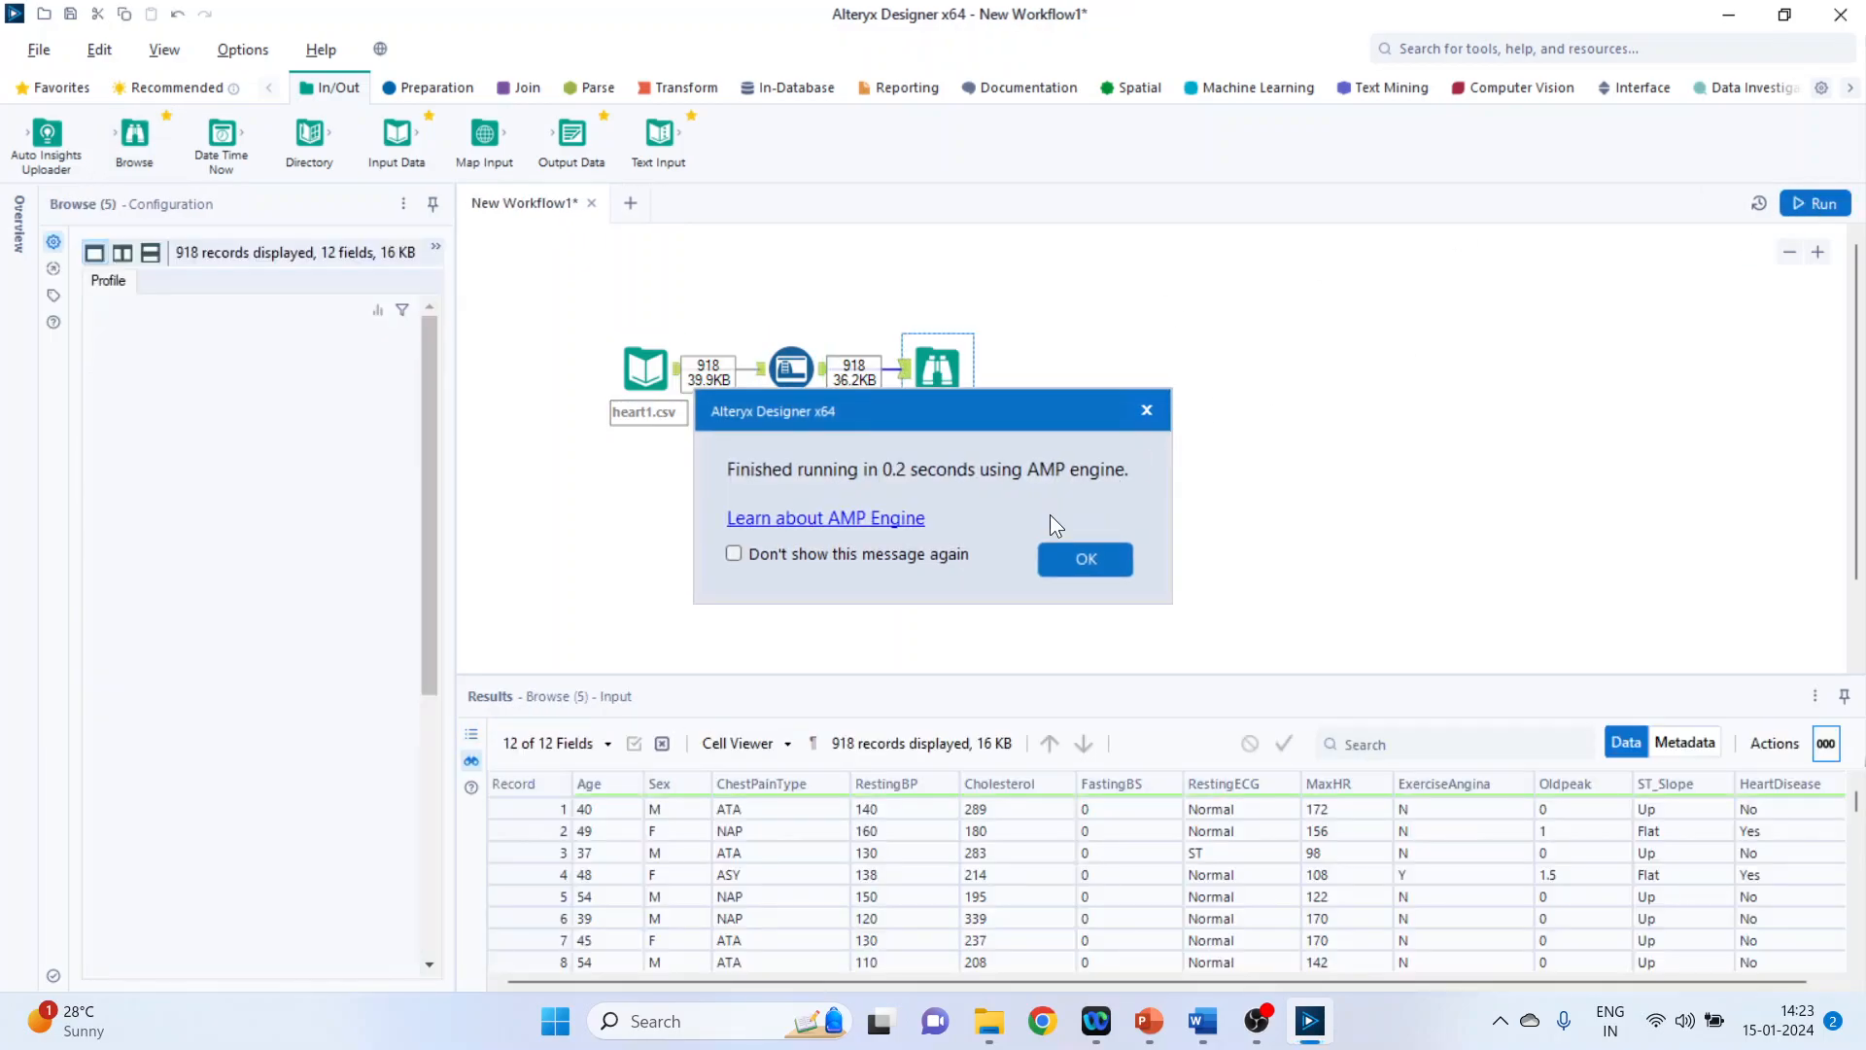
left_click(1083, 558)
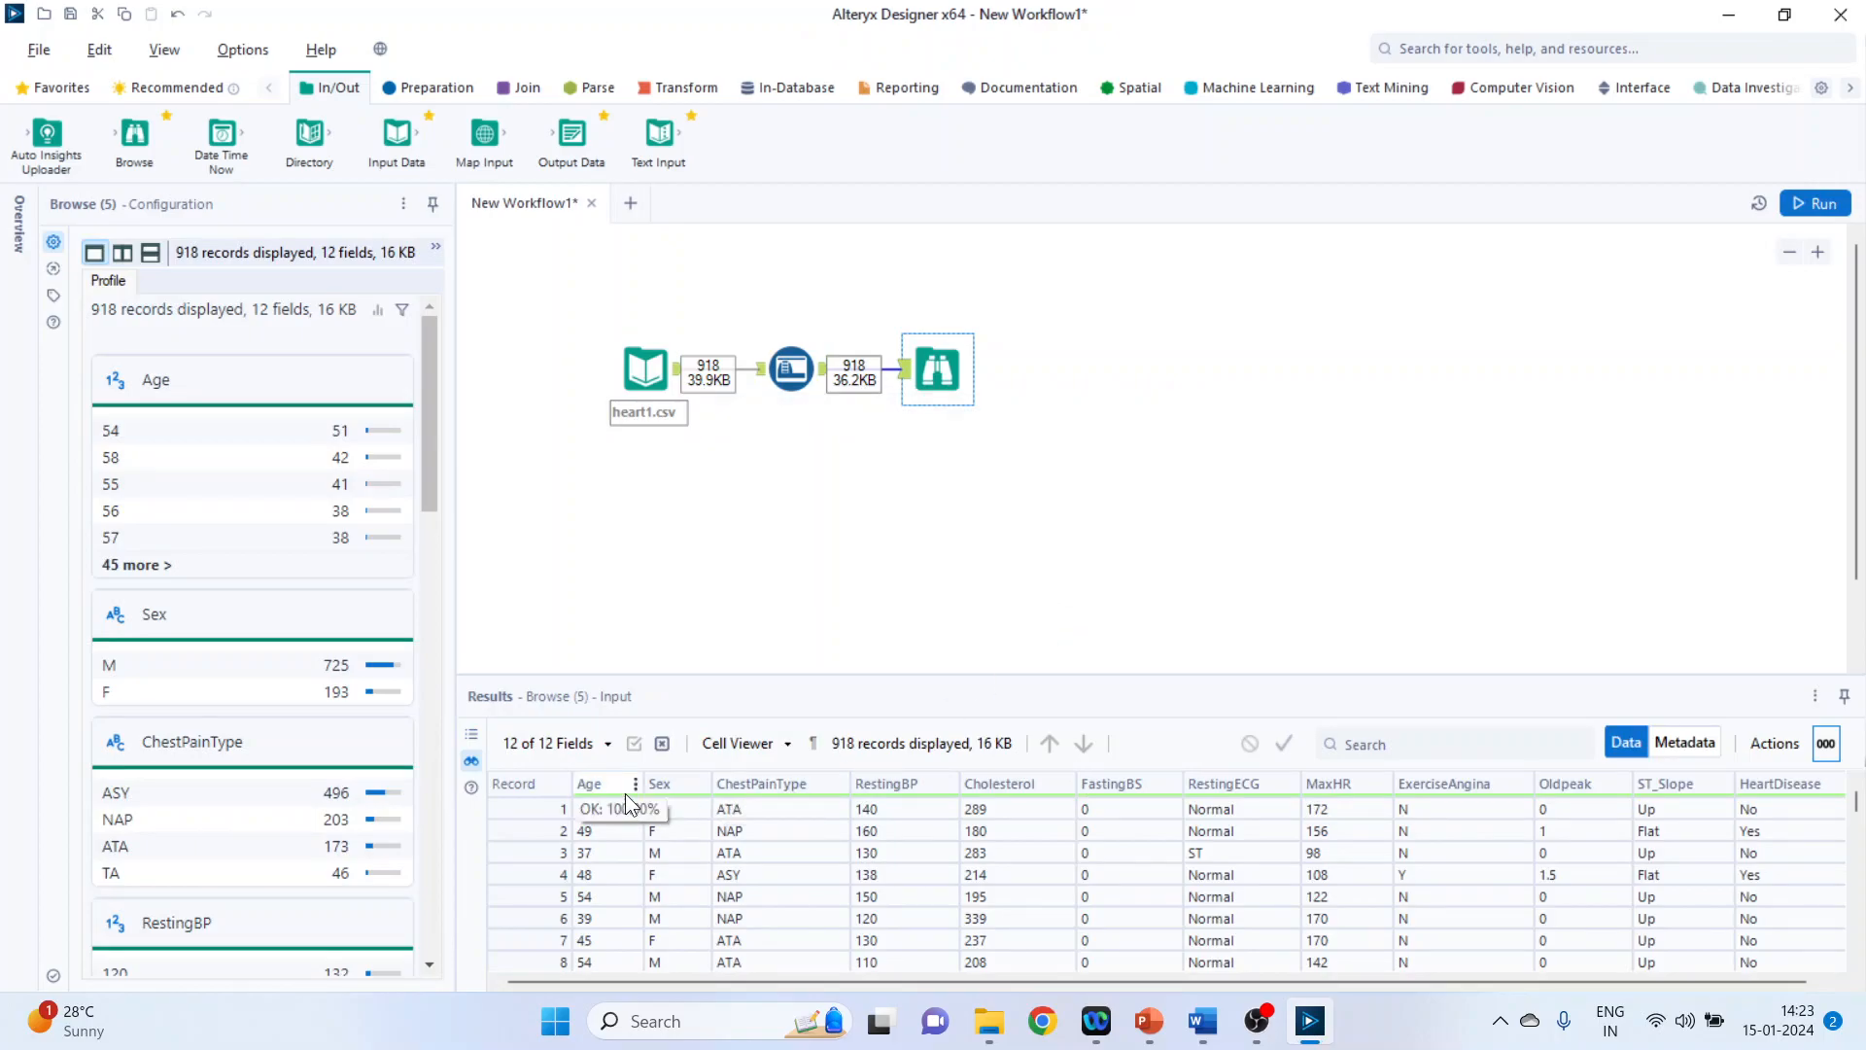
Step: Check the Age column's comparison operators, then delete the Browse step
left_click(636, 783)
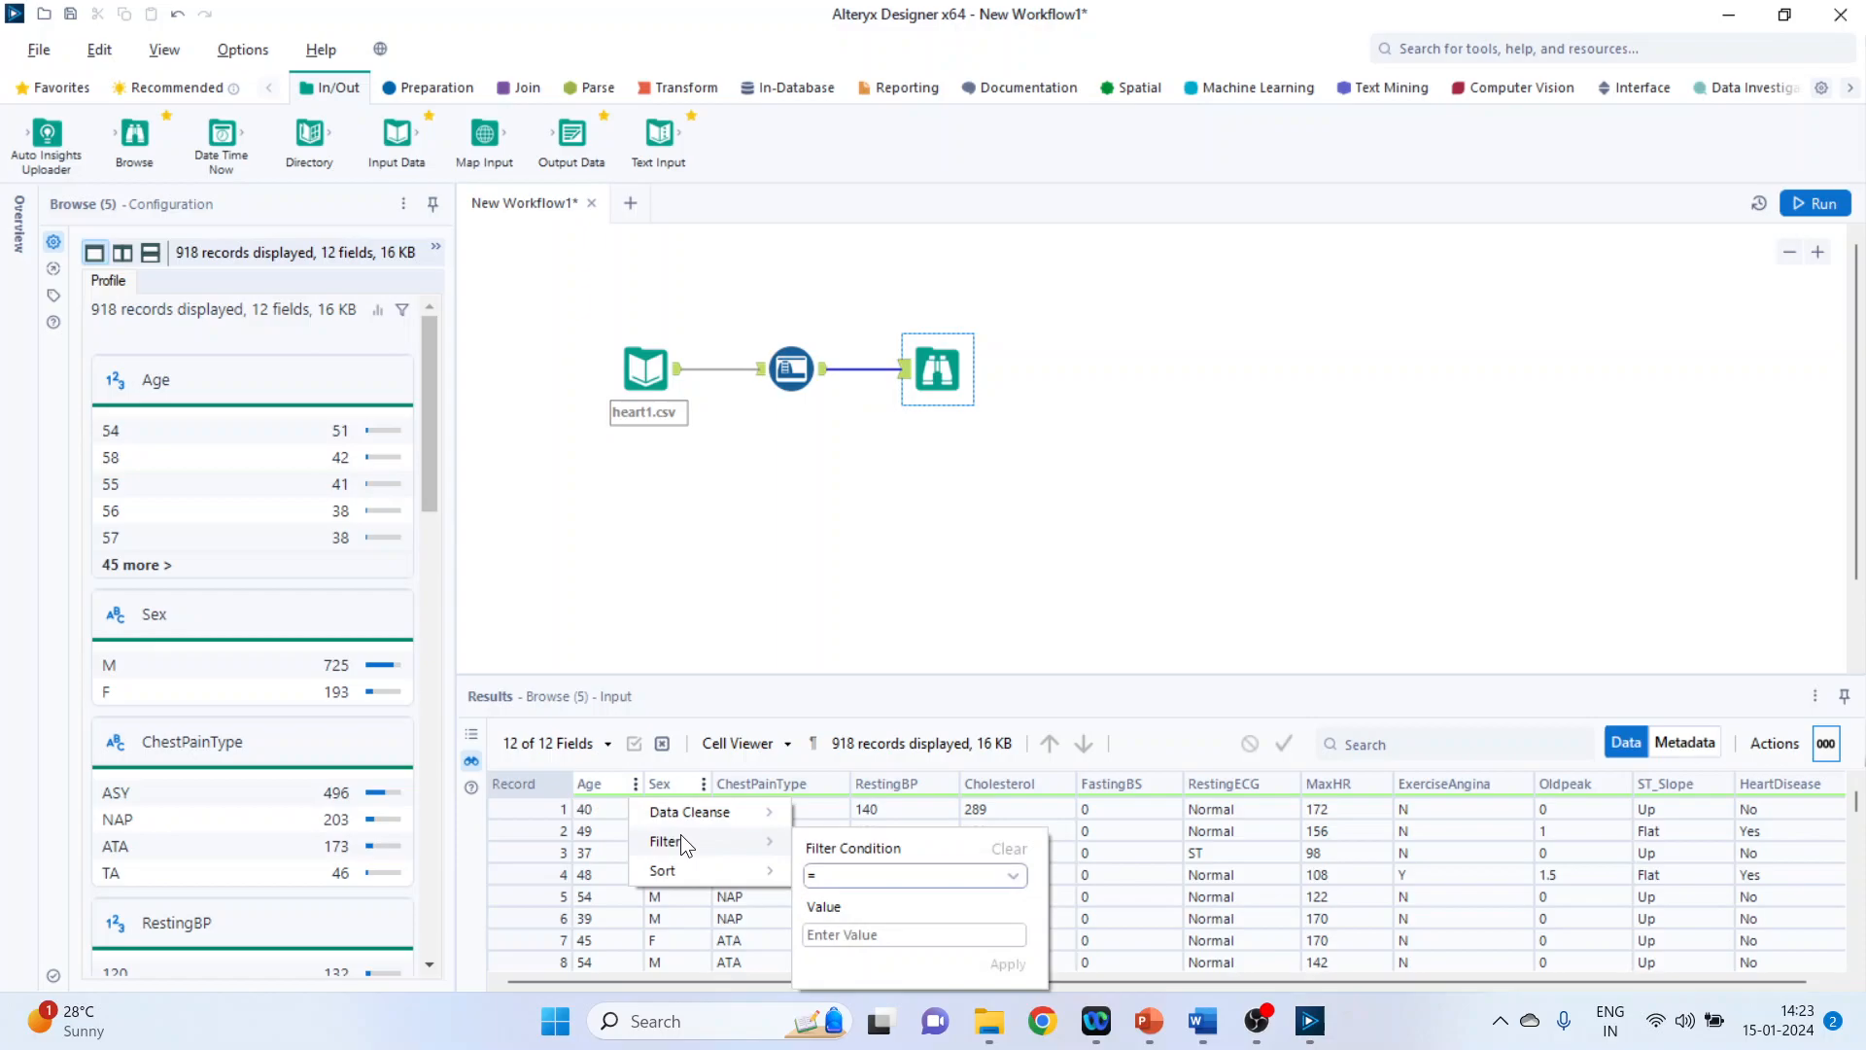
left_click(910, 875)
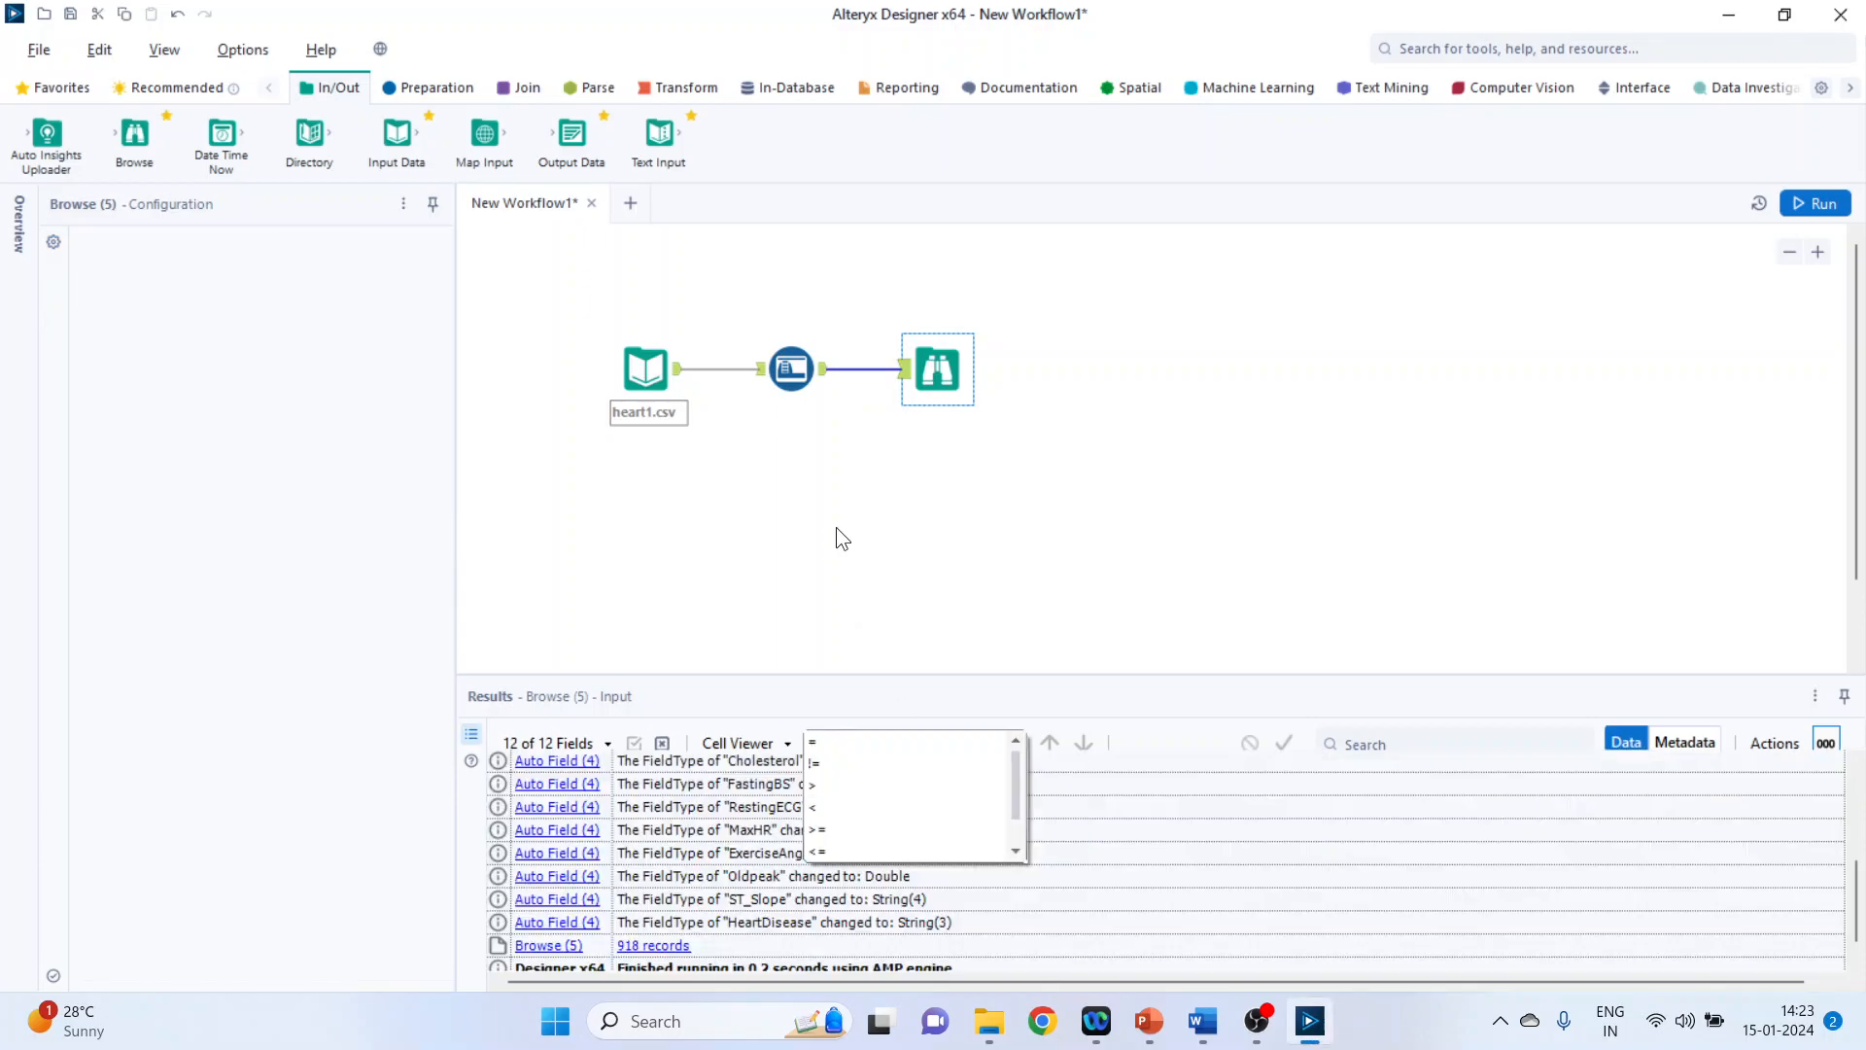
left_click(791, 370)
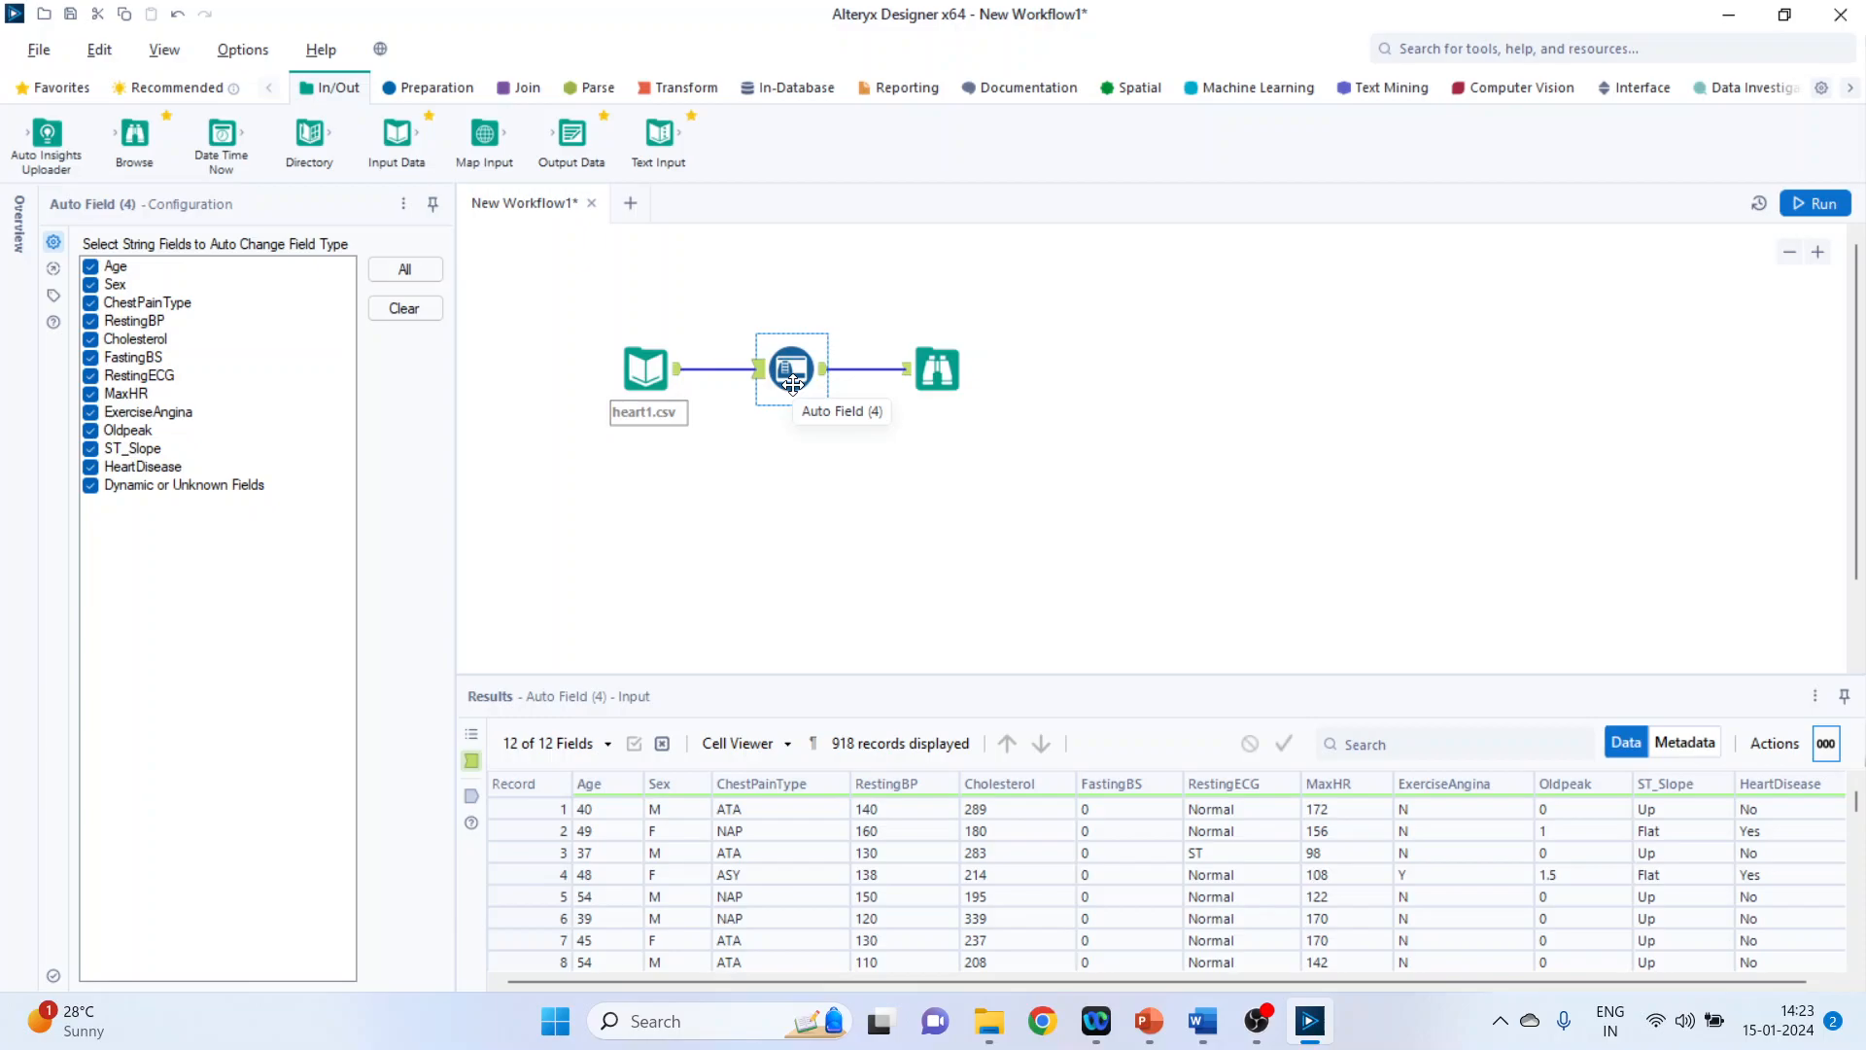
left_click(937, 367)
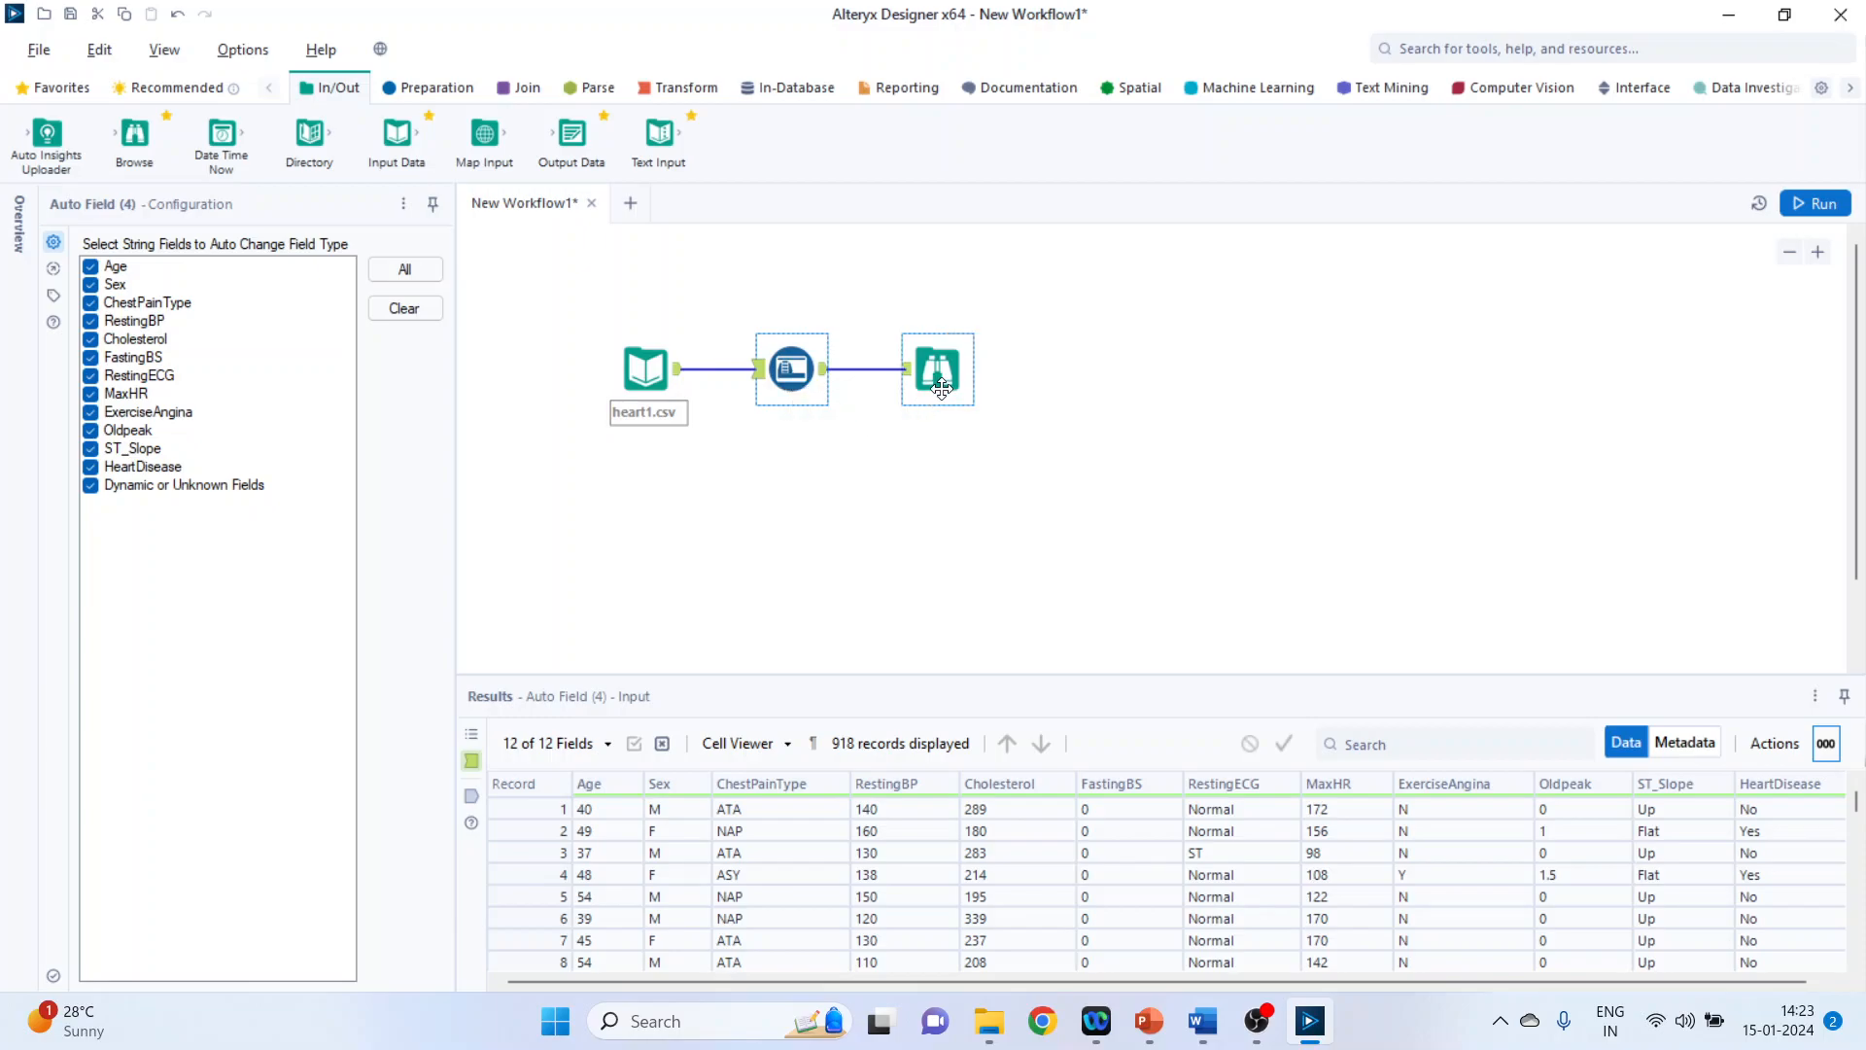
left_click(937, 369)
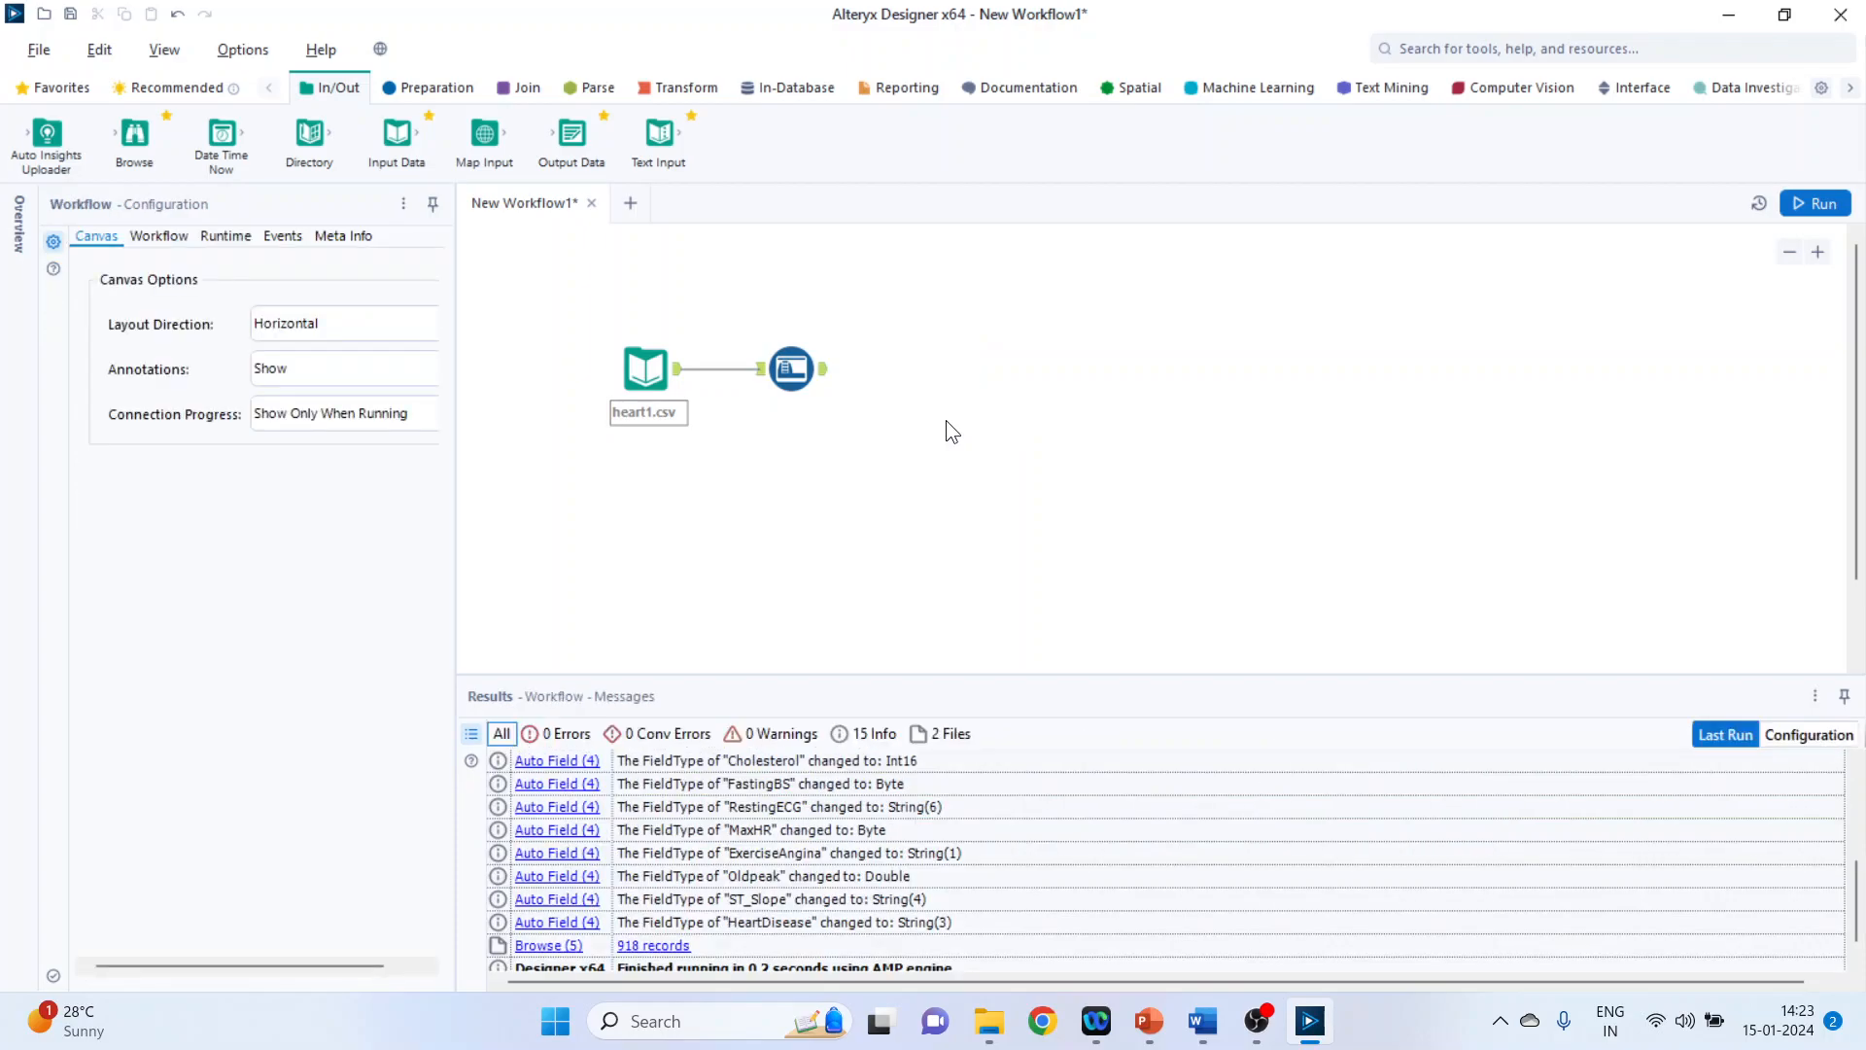
Step: Add a Filter step after Auto Field with a Basic condition on the Age column
left_click(437, 87)
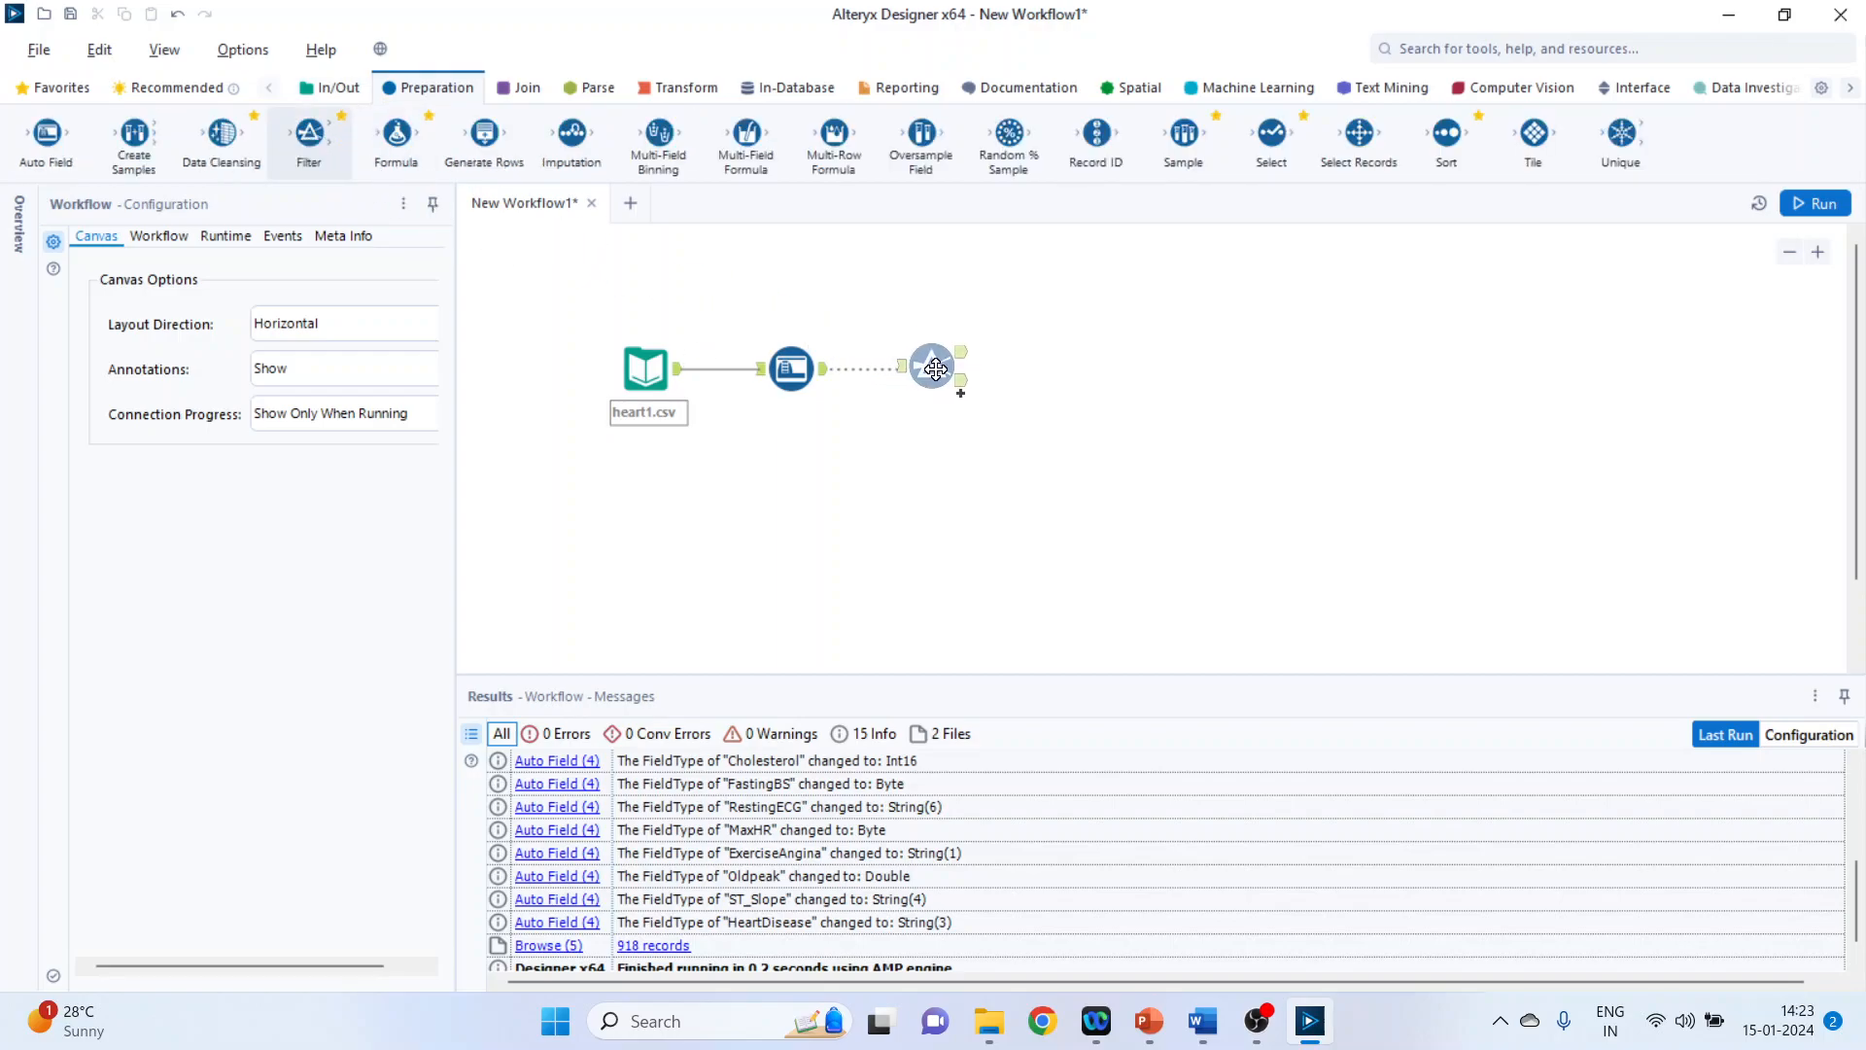
left_click(937, 369)
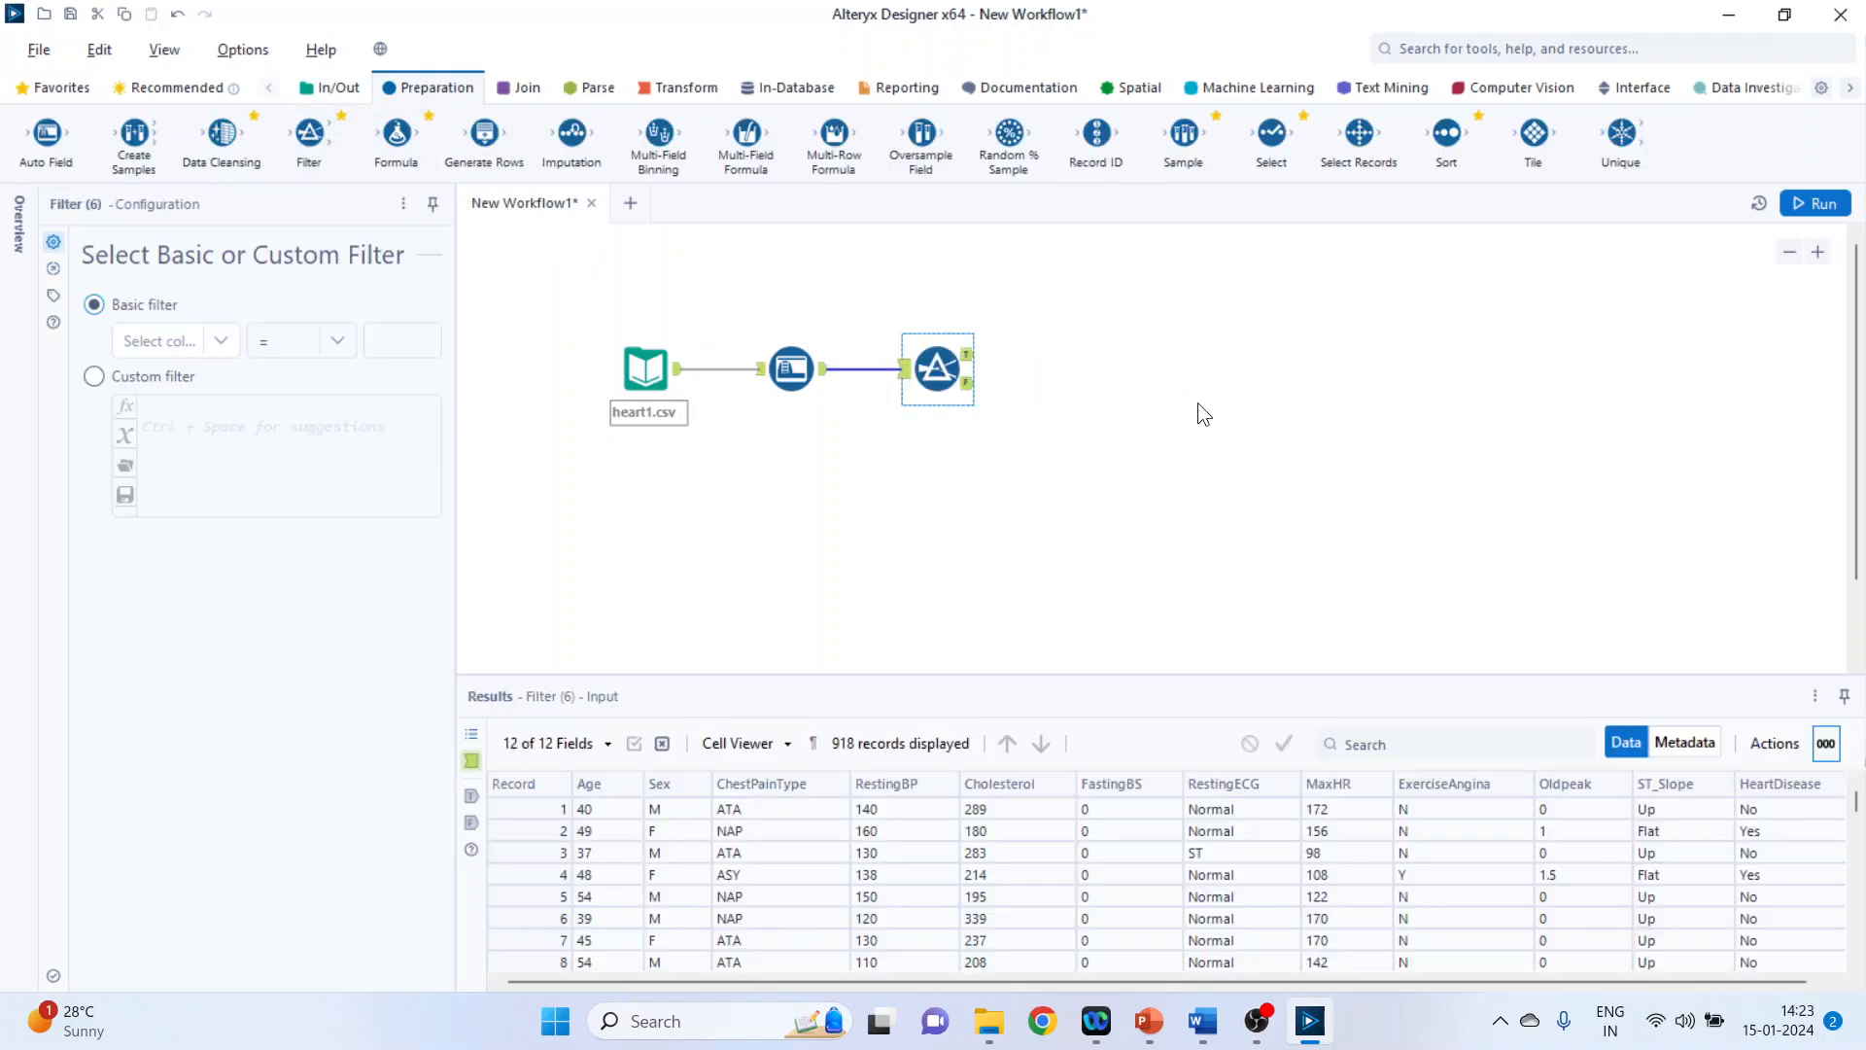
mouse_move(1032, 481)
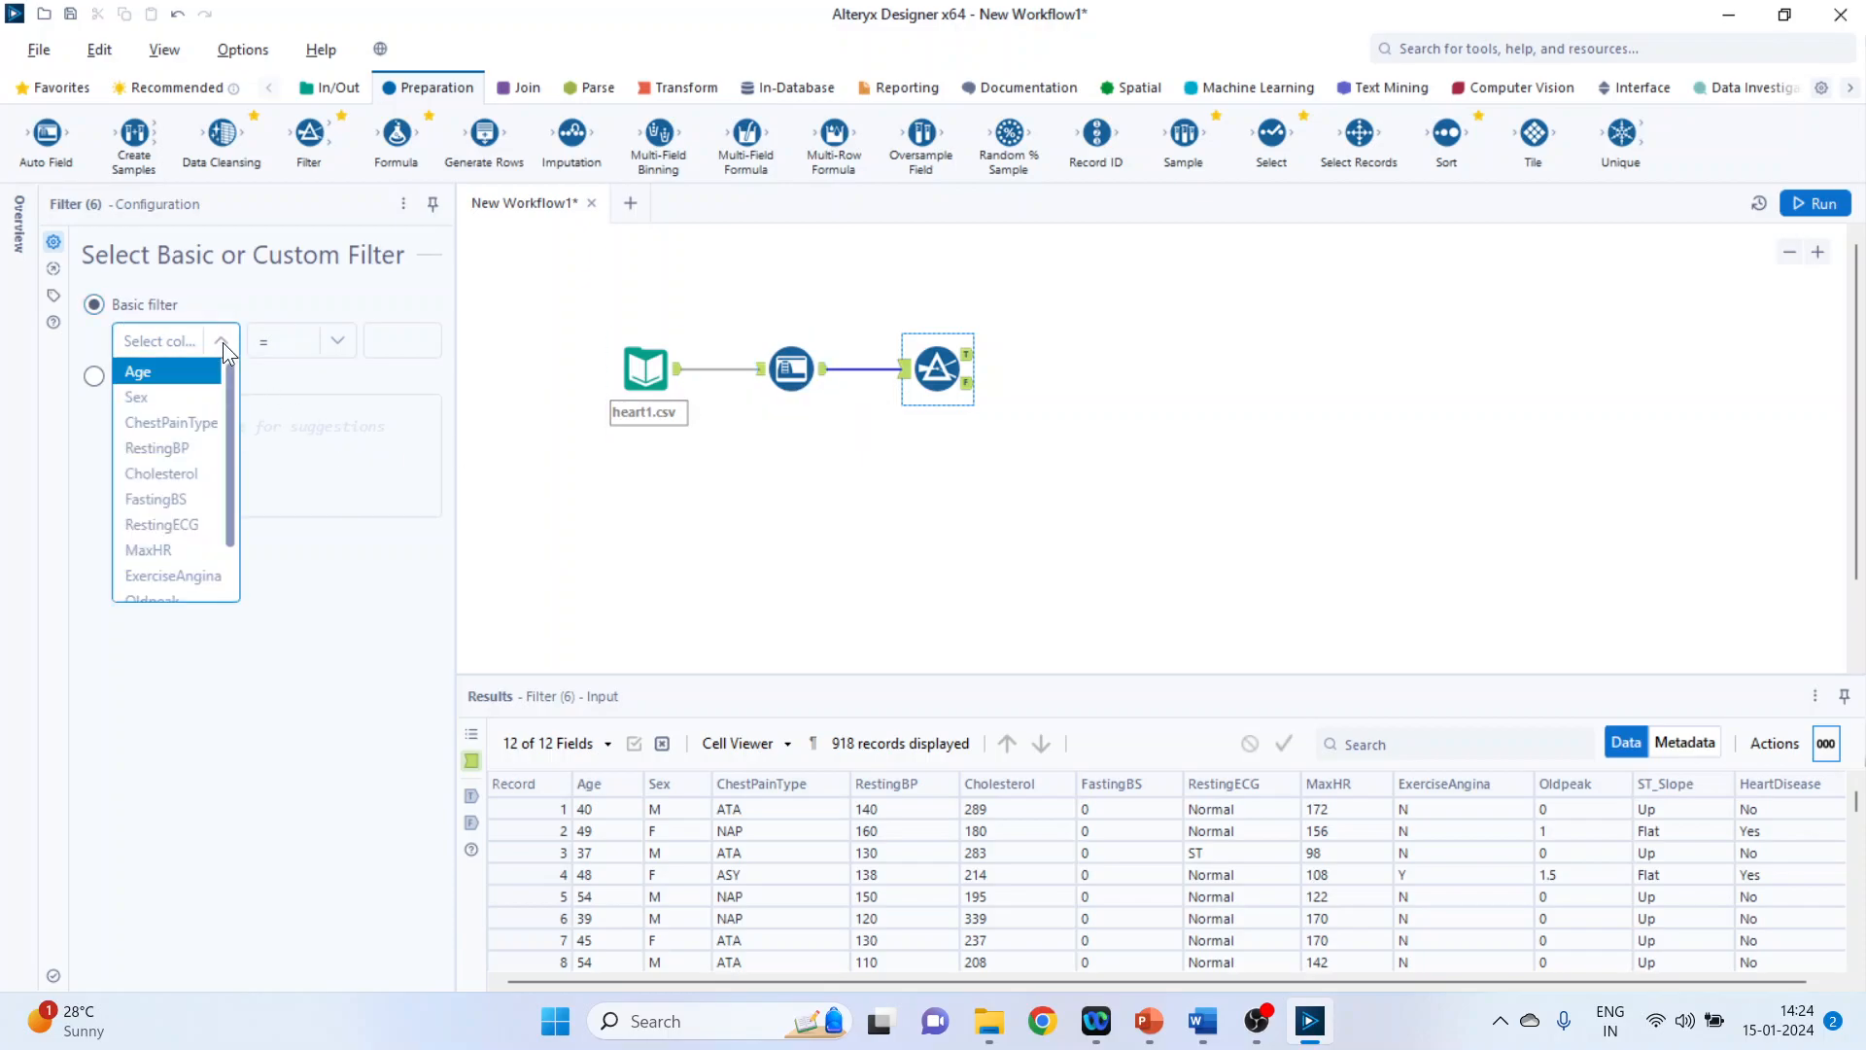
mouse_move(177, 385)
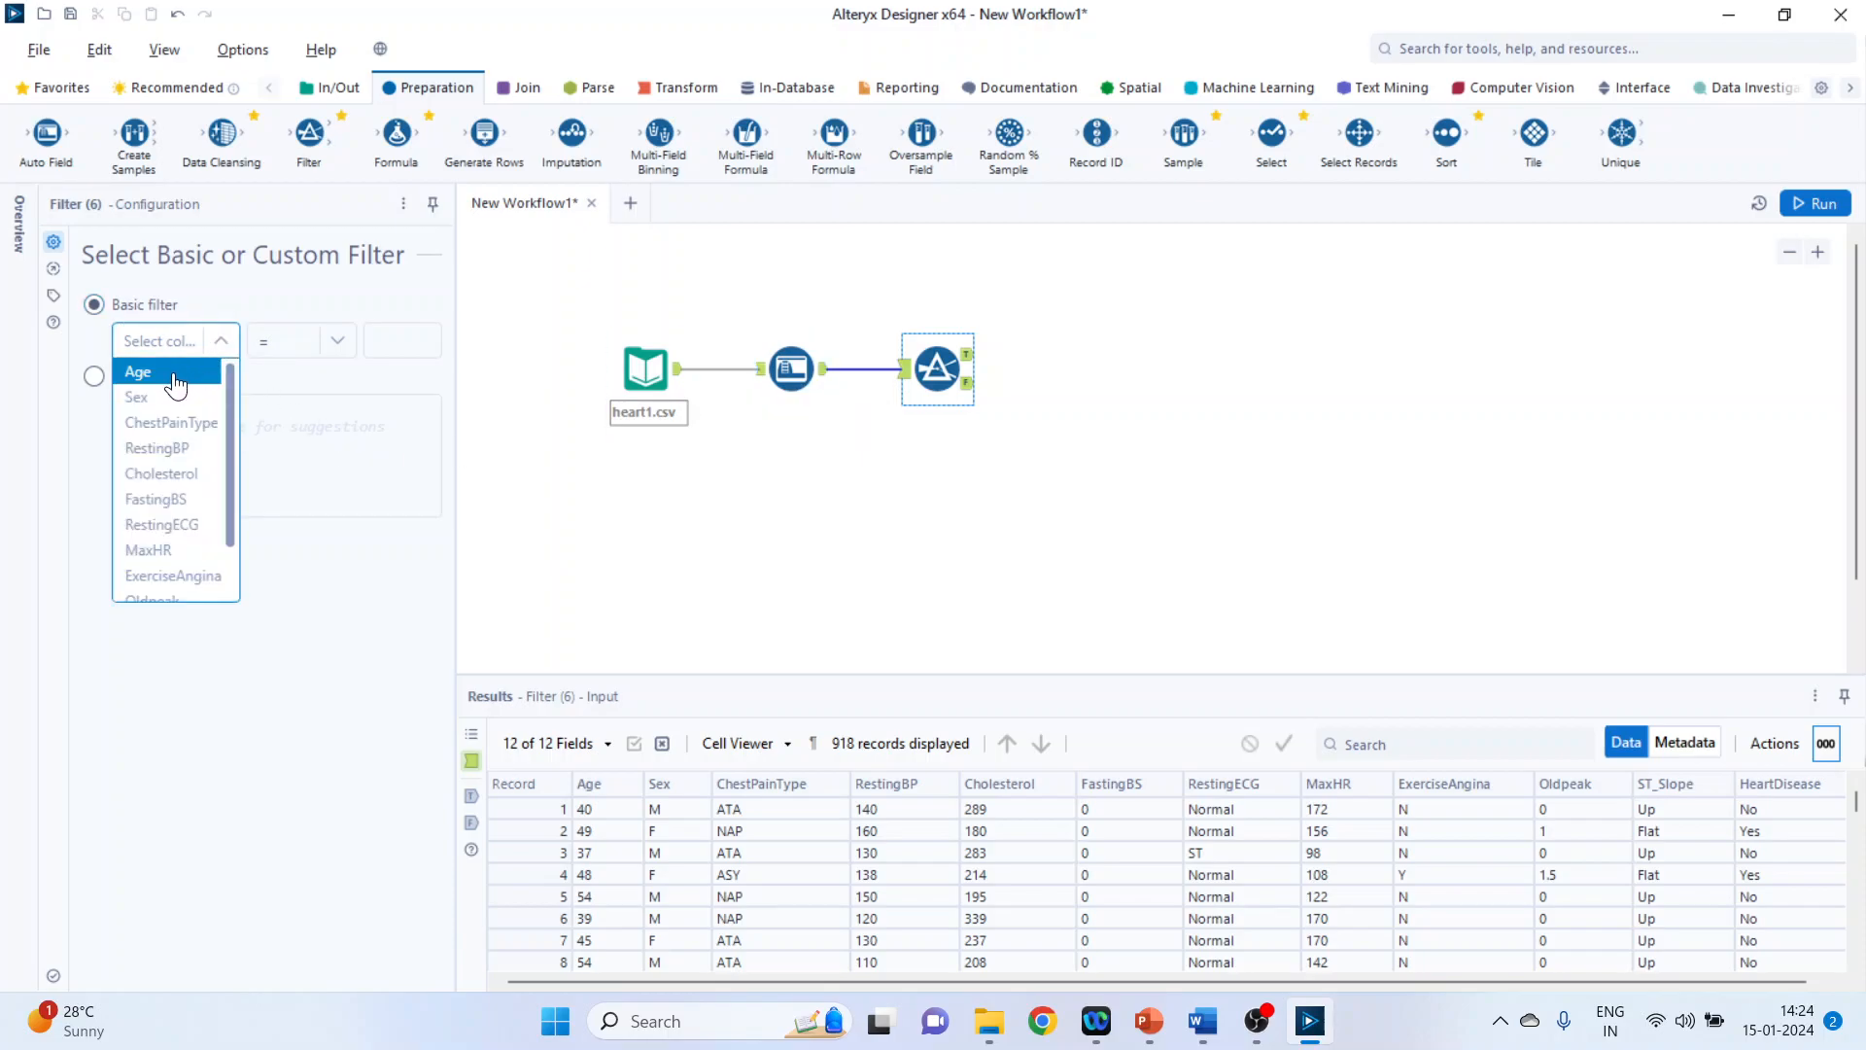
left_click(136, 372)
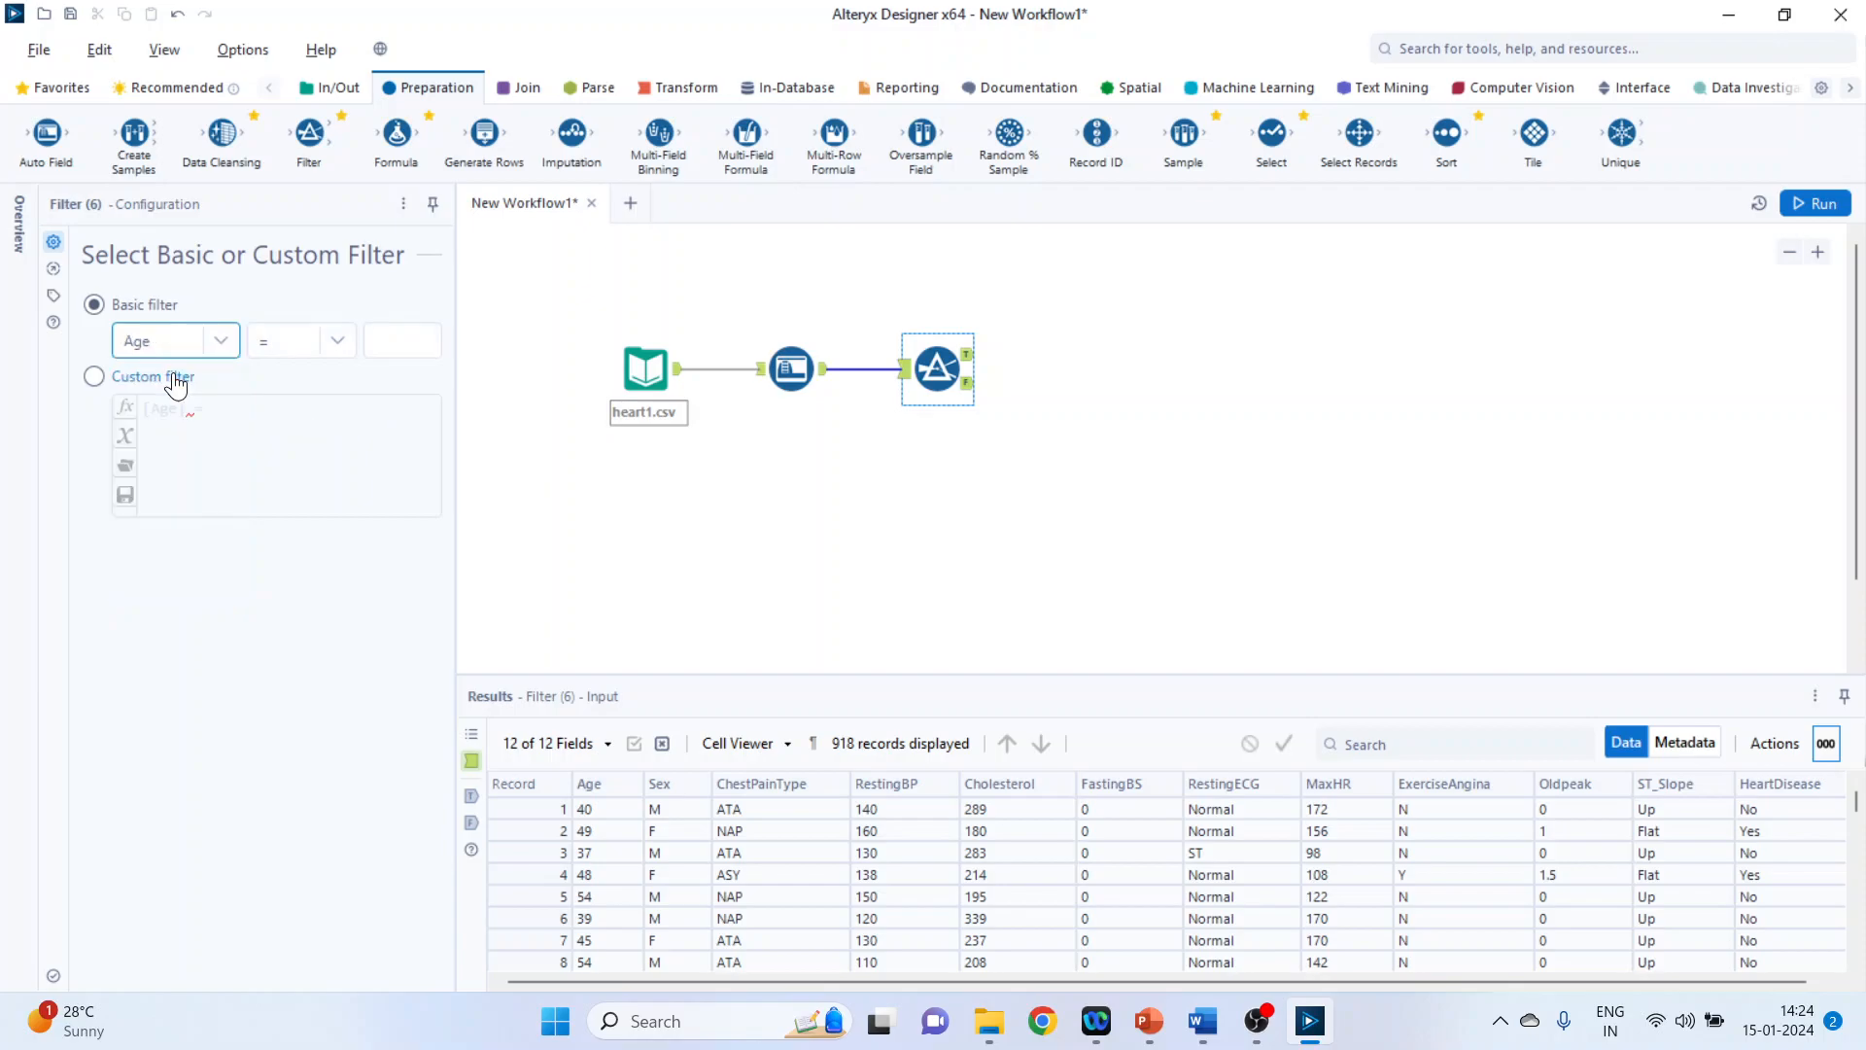
left_click(336, 340)
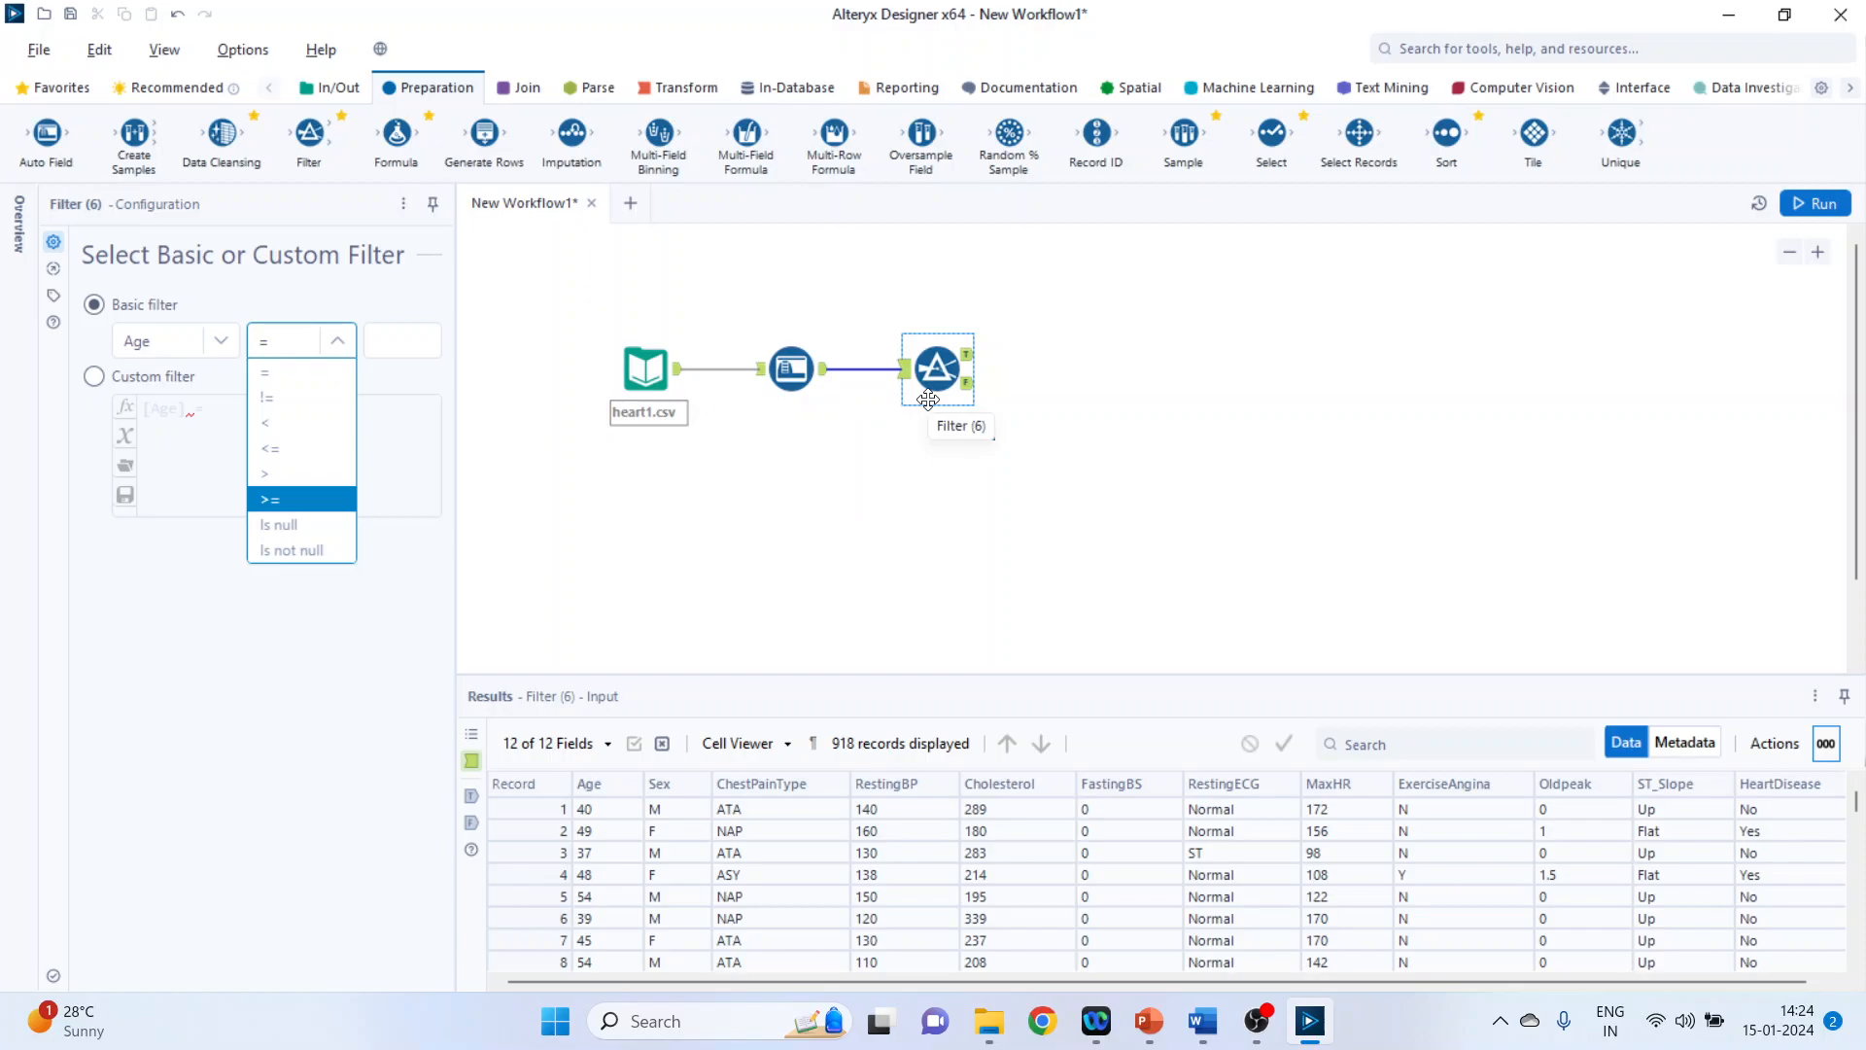
left_click(361, 480)
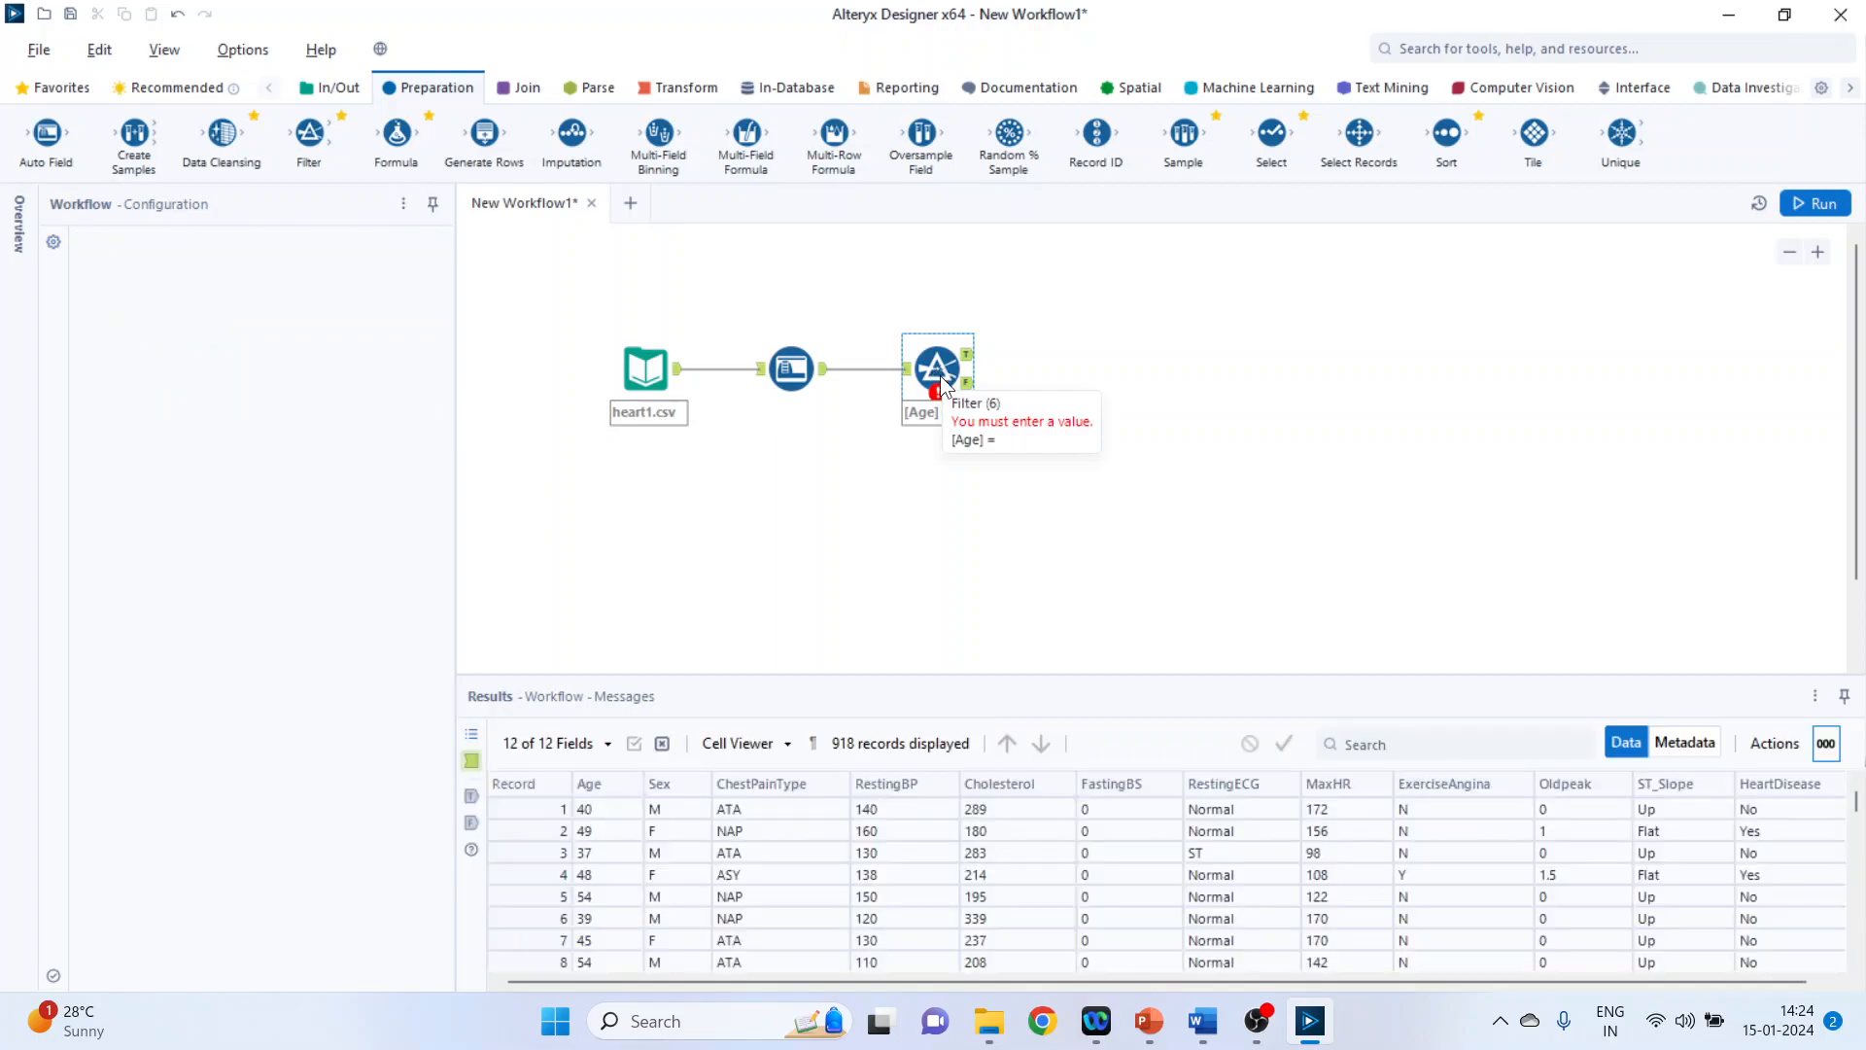
left_click(937, 365)
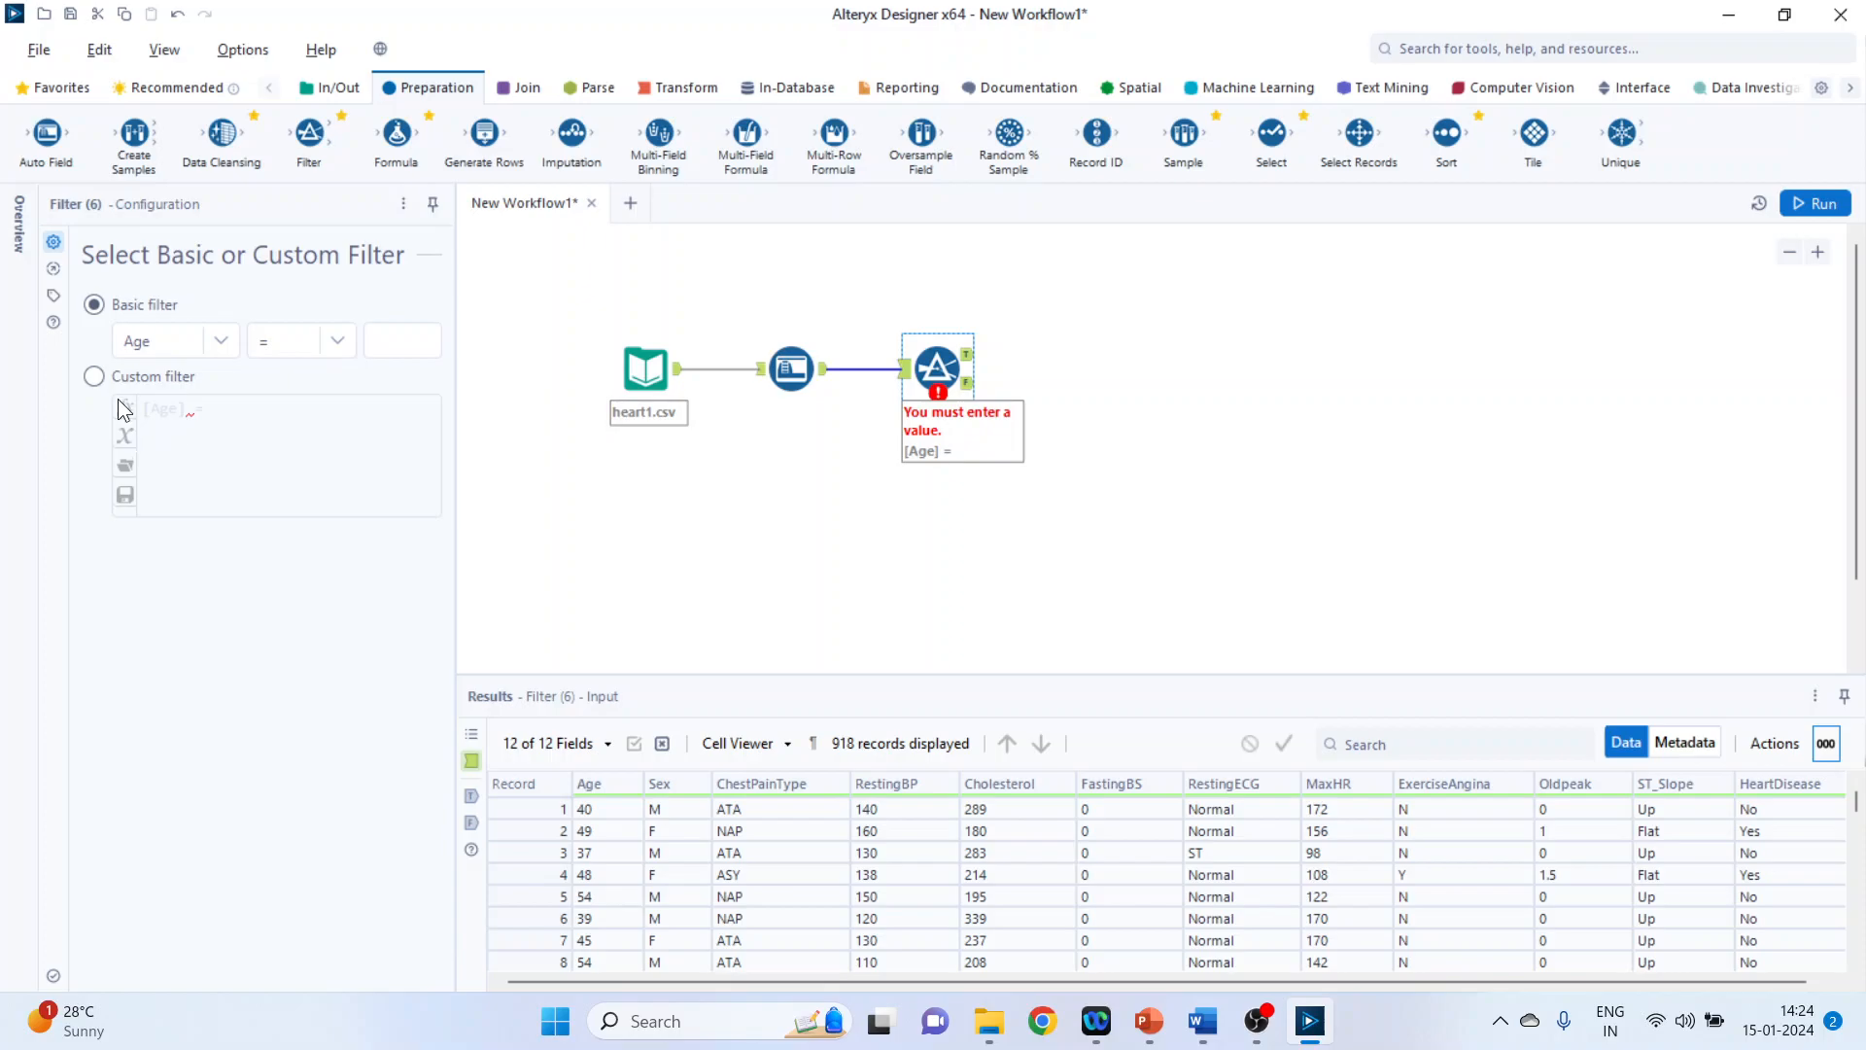
Step: Switch the Filter to a Custom expression and browse its column and expression lists
left_click(93, 376)
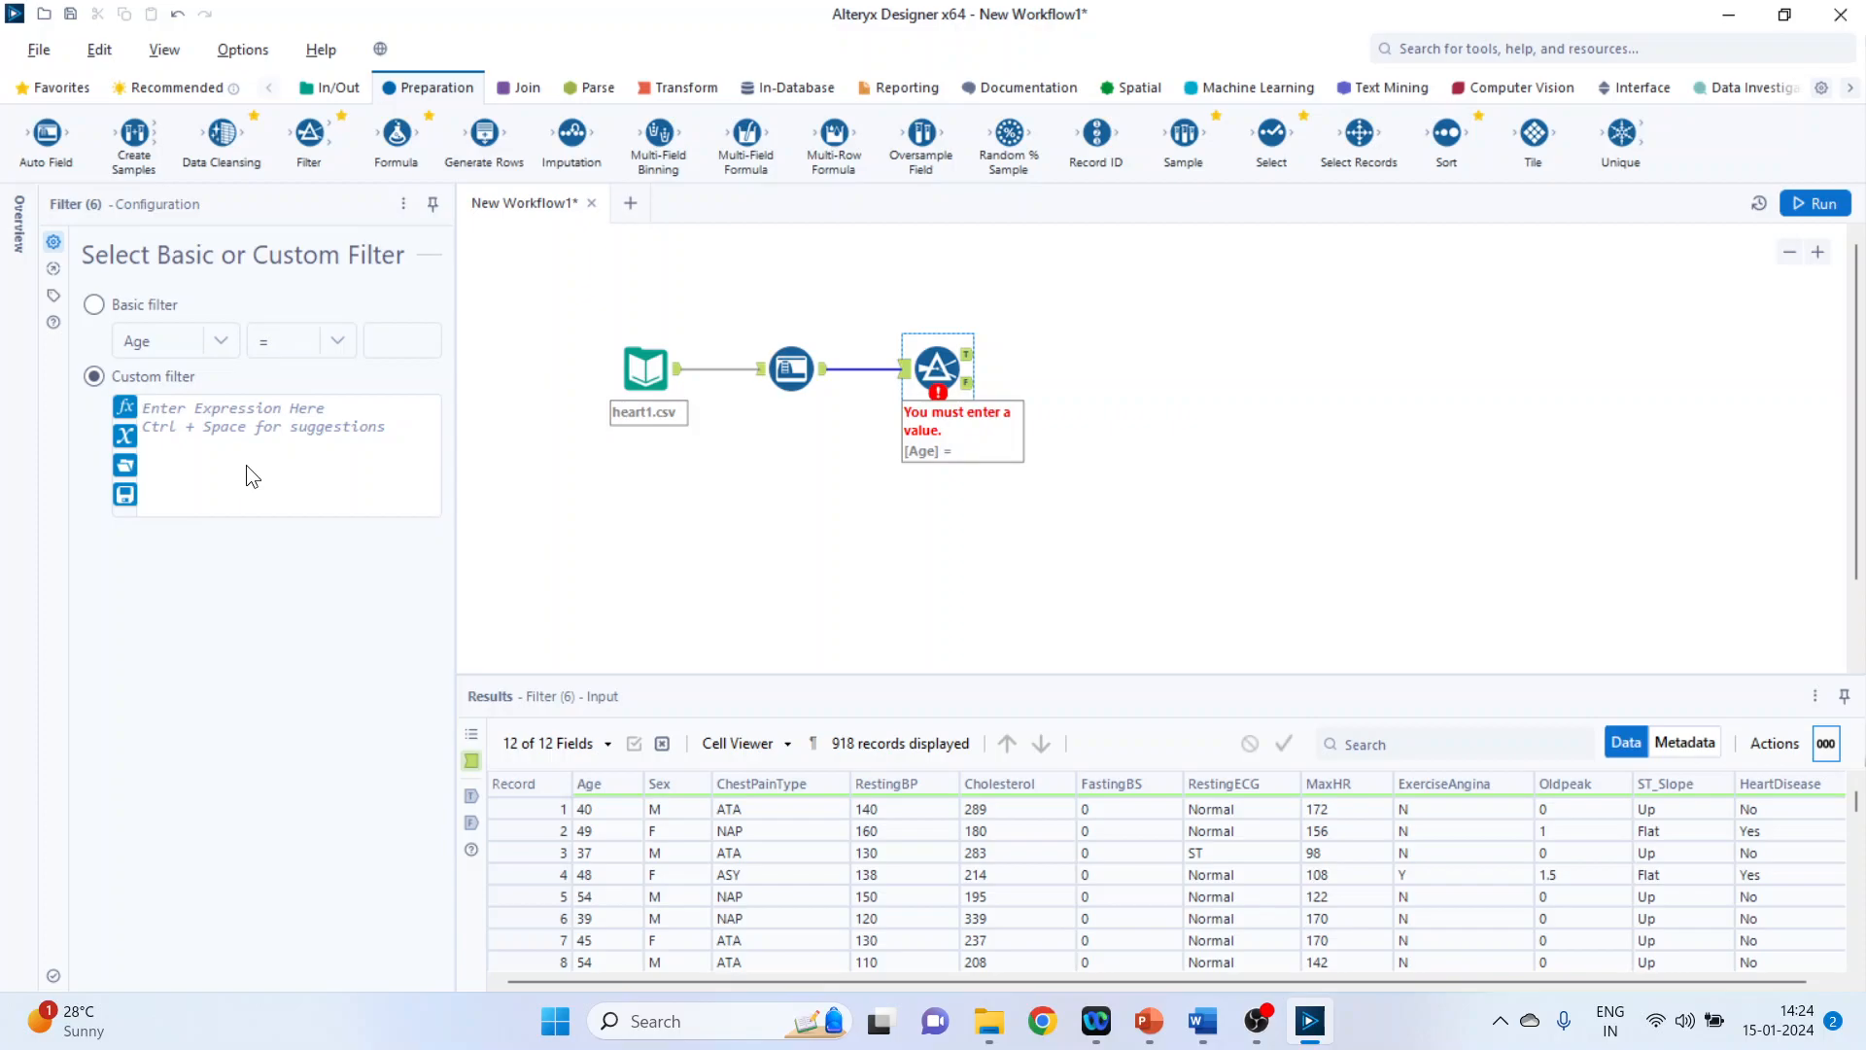
left_click(250, 406)
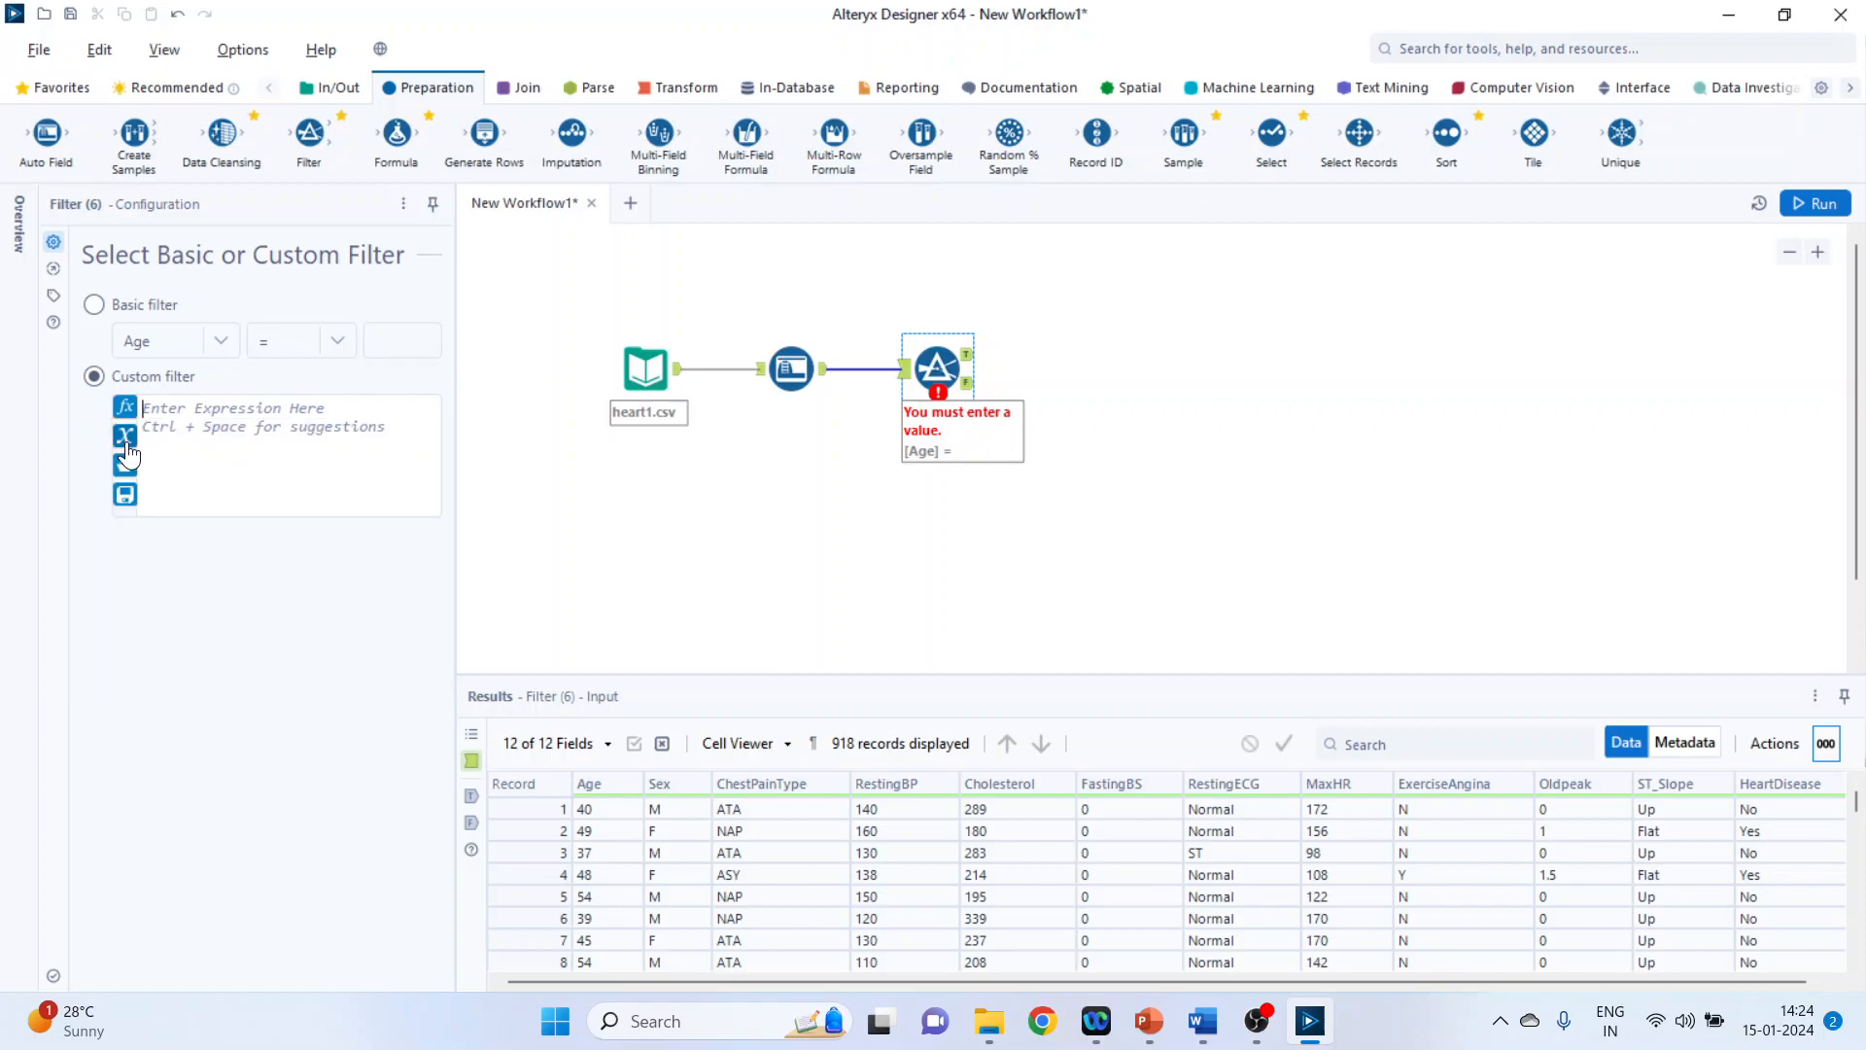
left_click(274, 406)
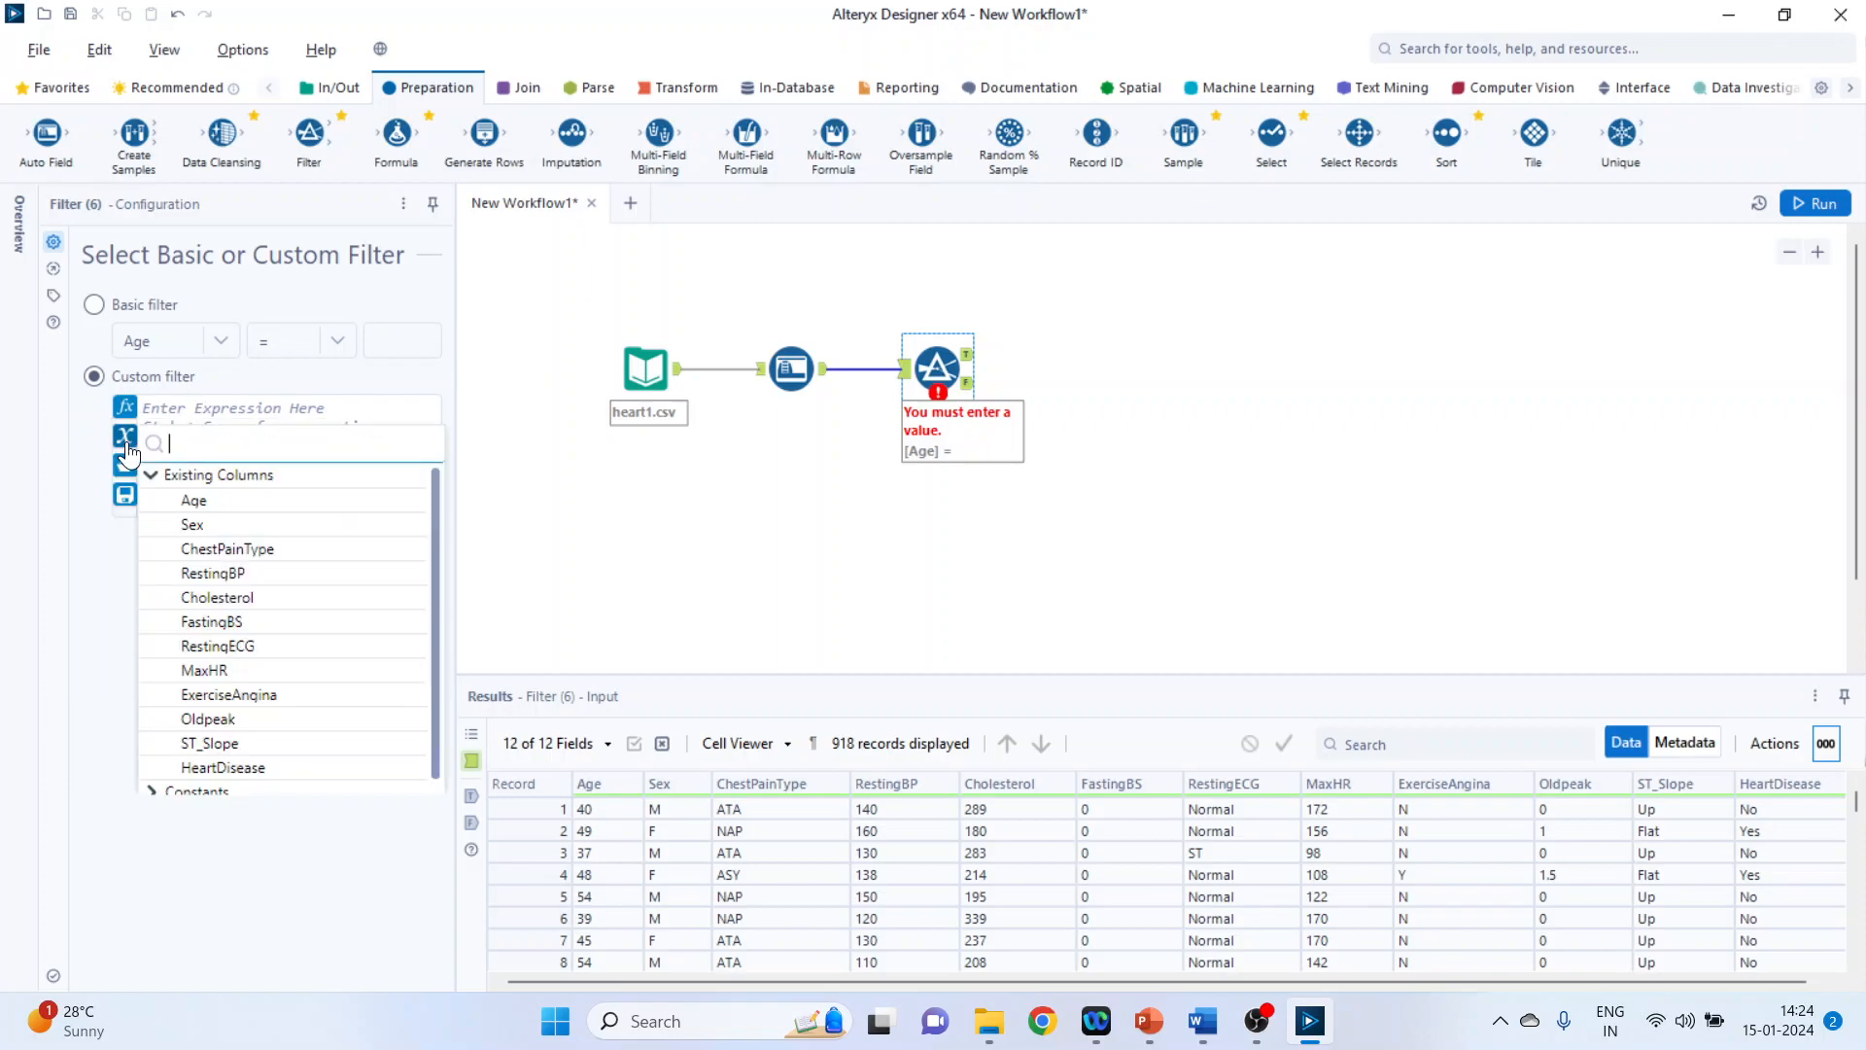
mouse_move(313, 589)
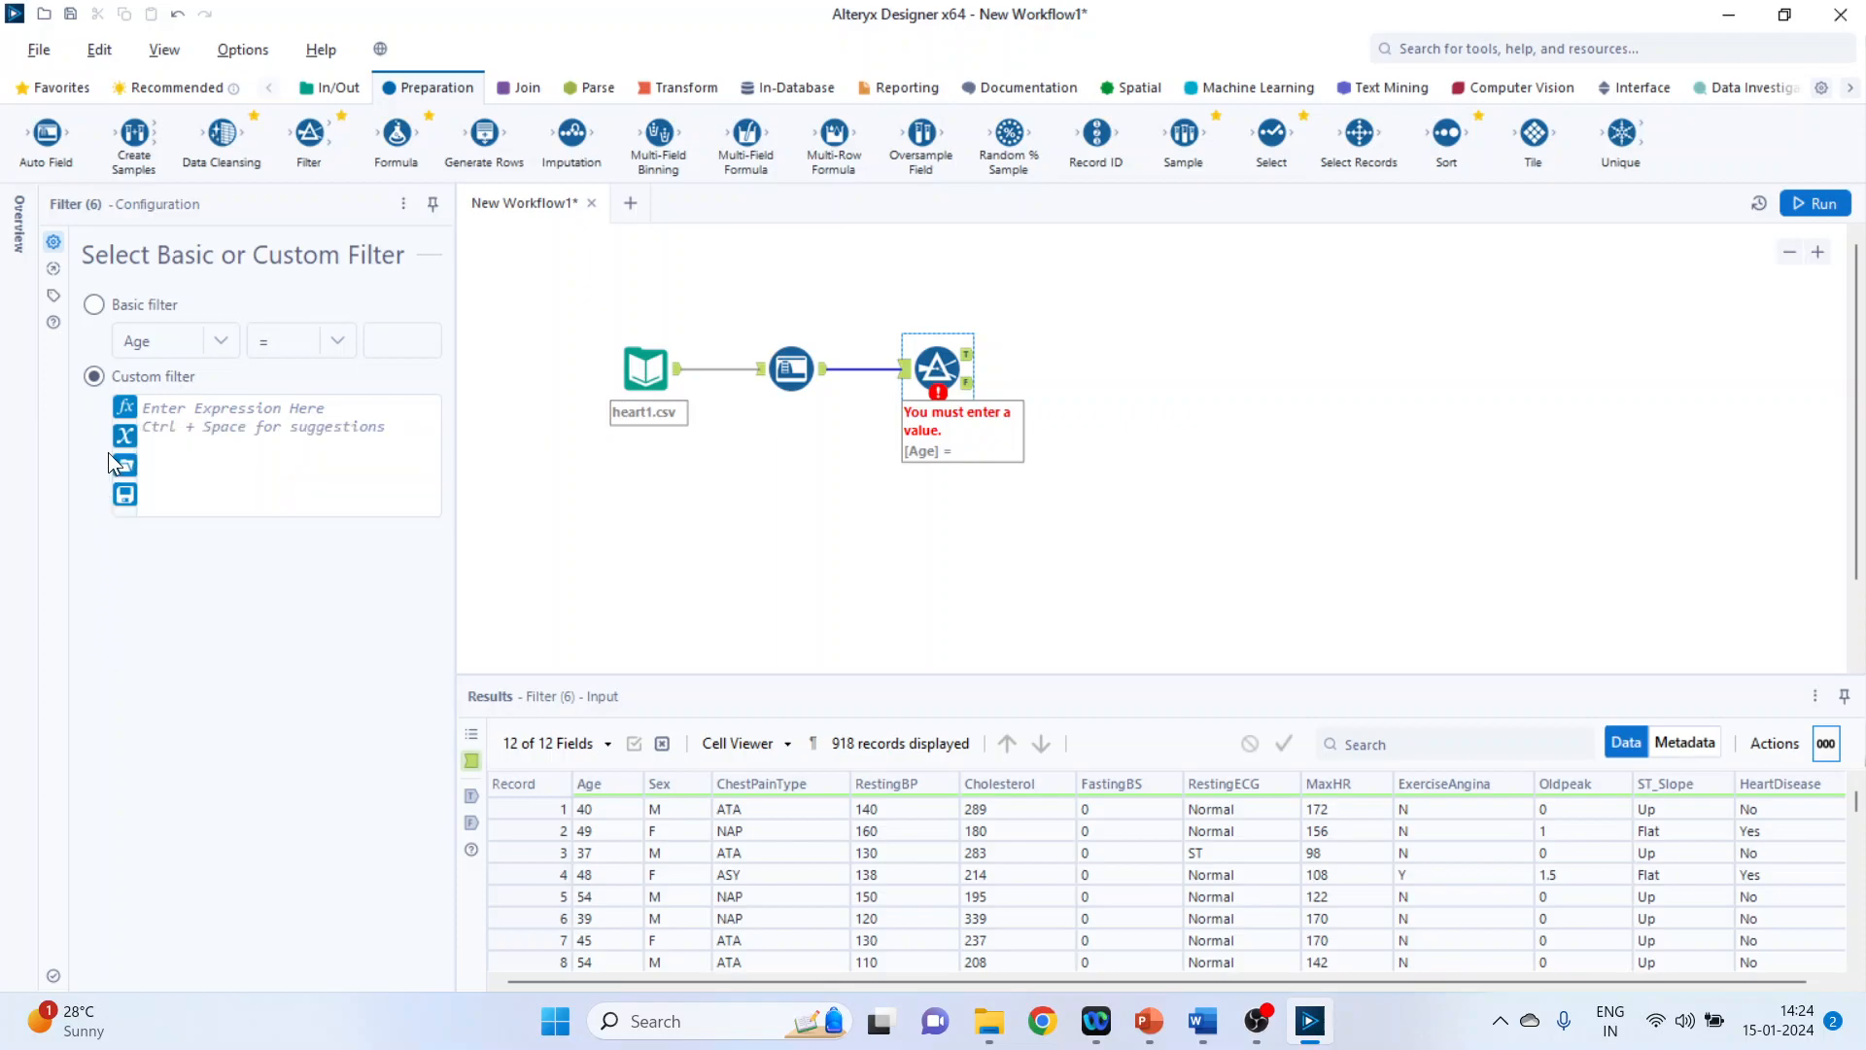
left_click(124, 465)
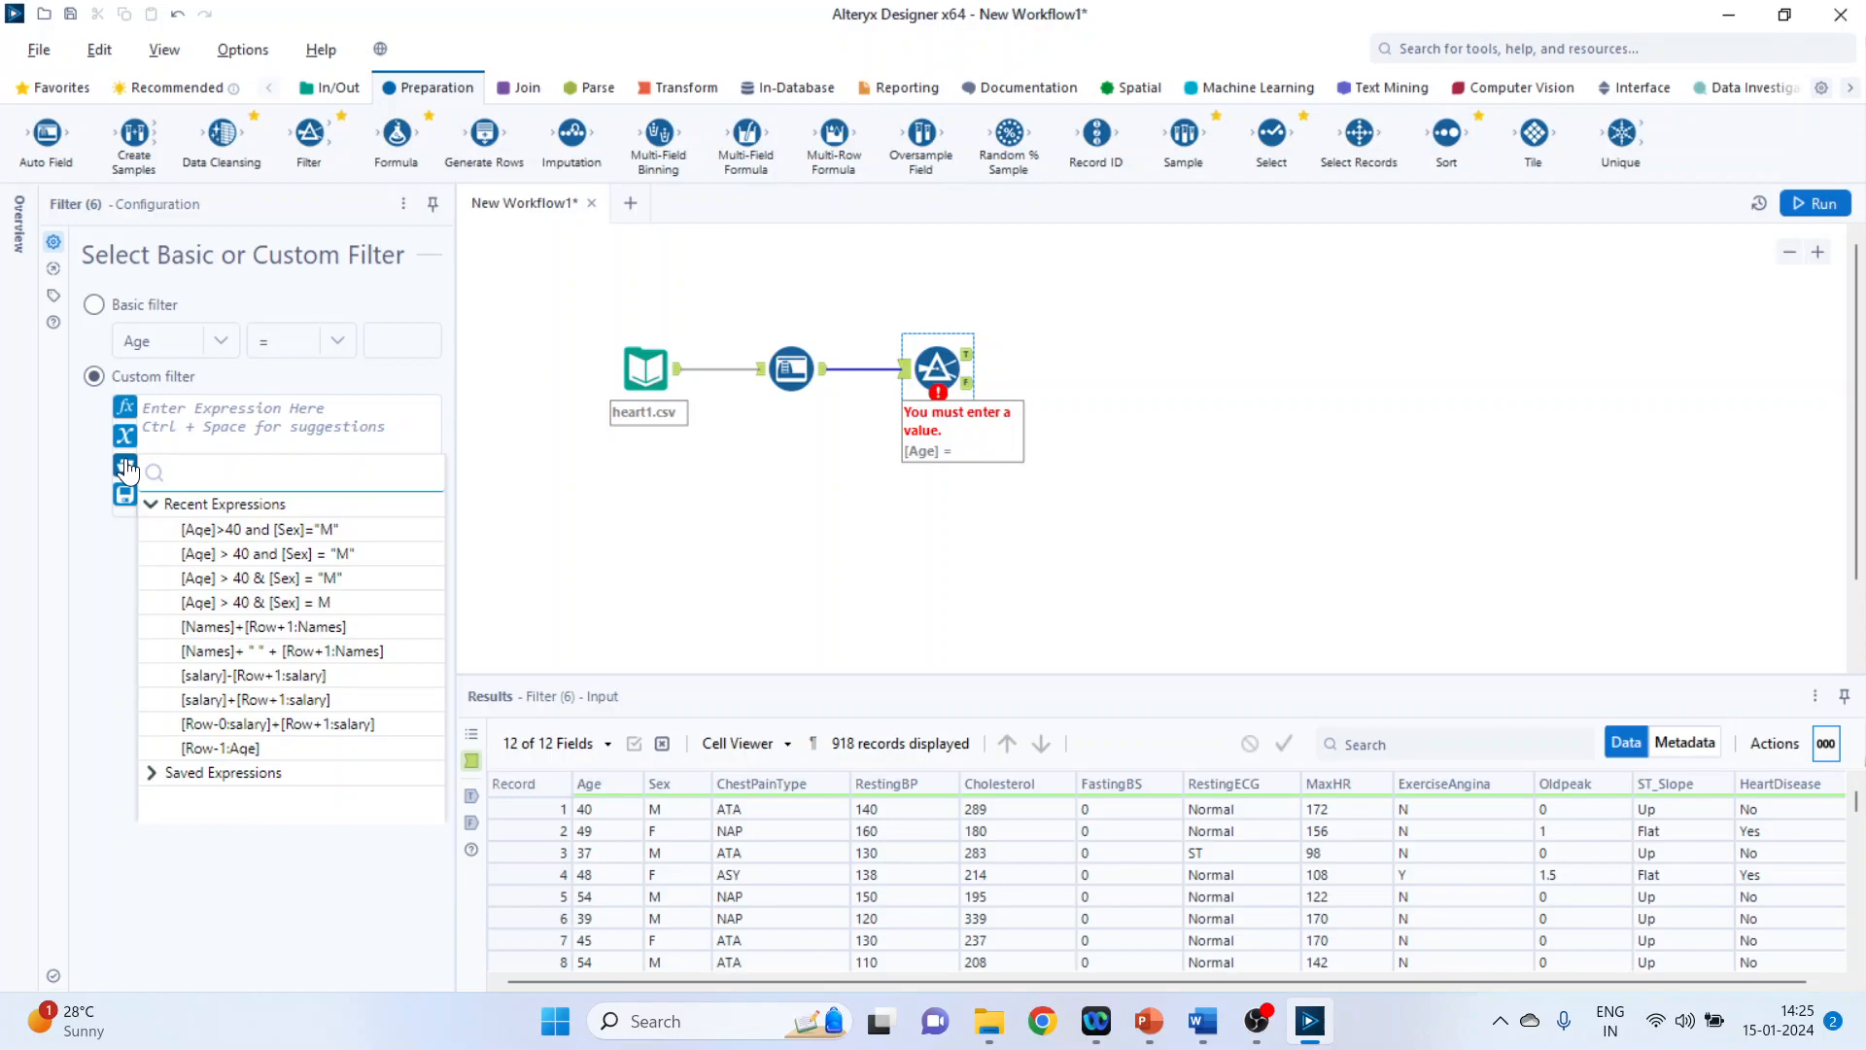
left_click(124, 464)
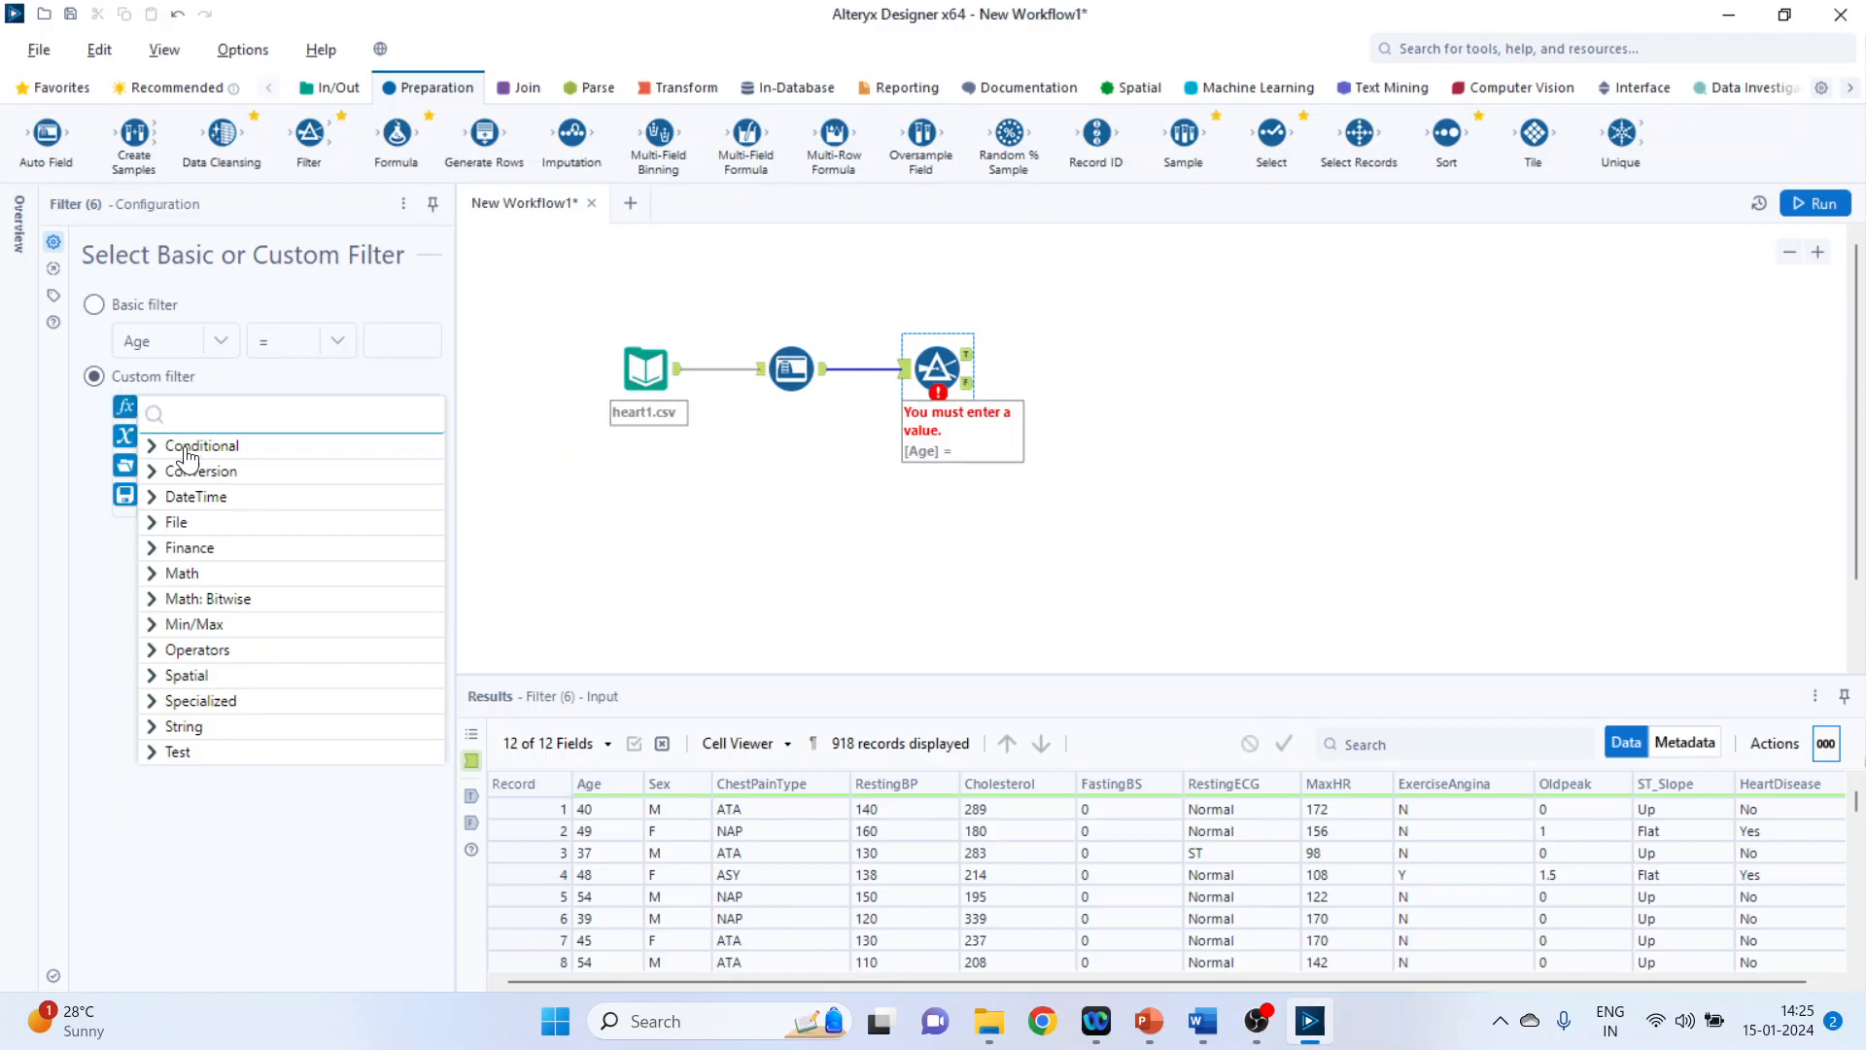
mouse_move(146, 488)
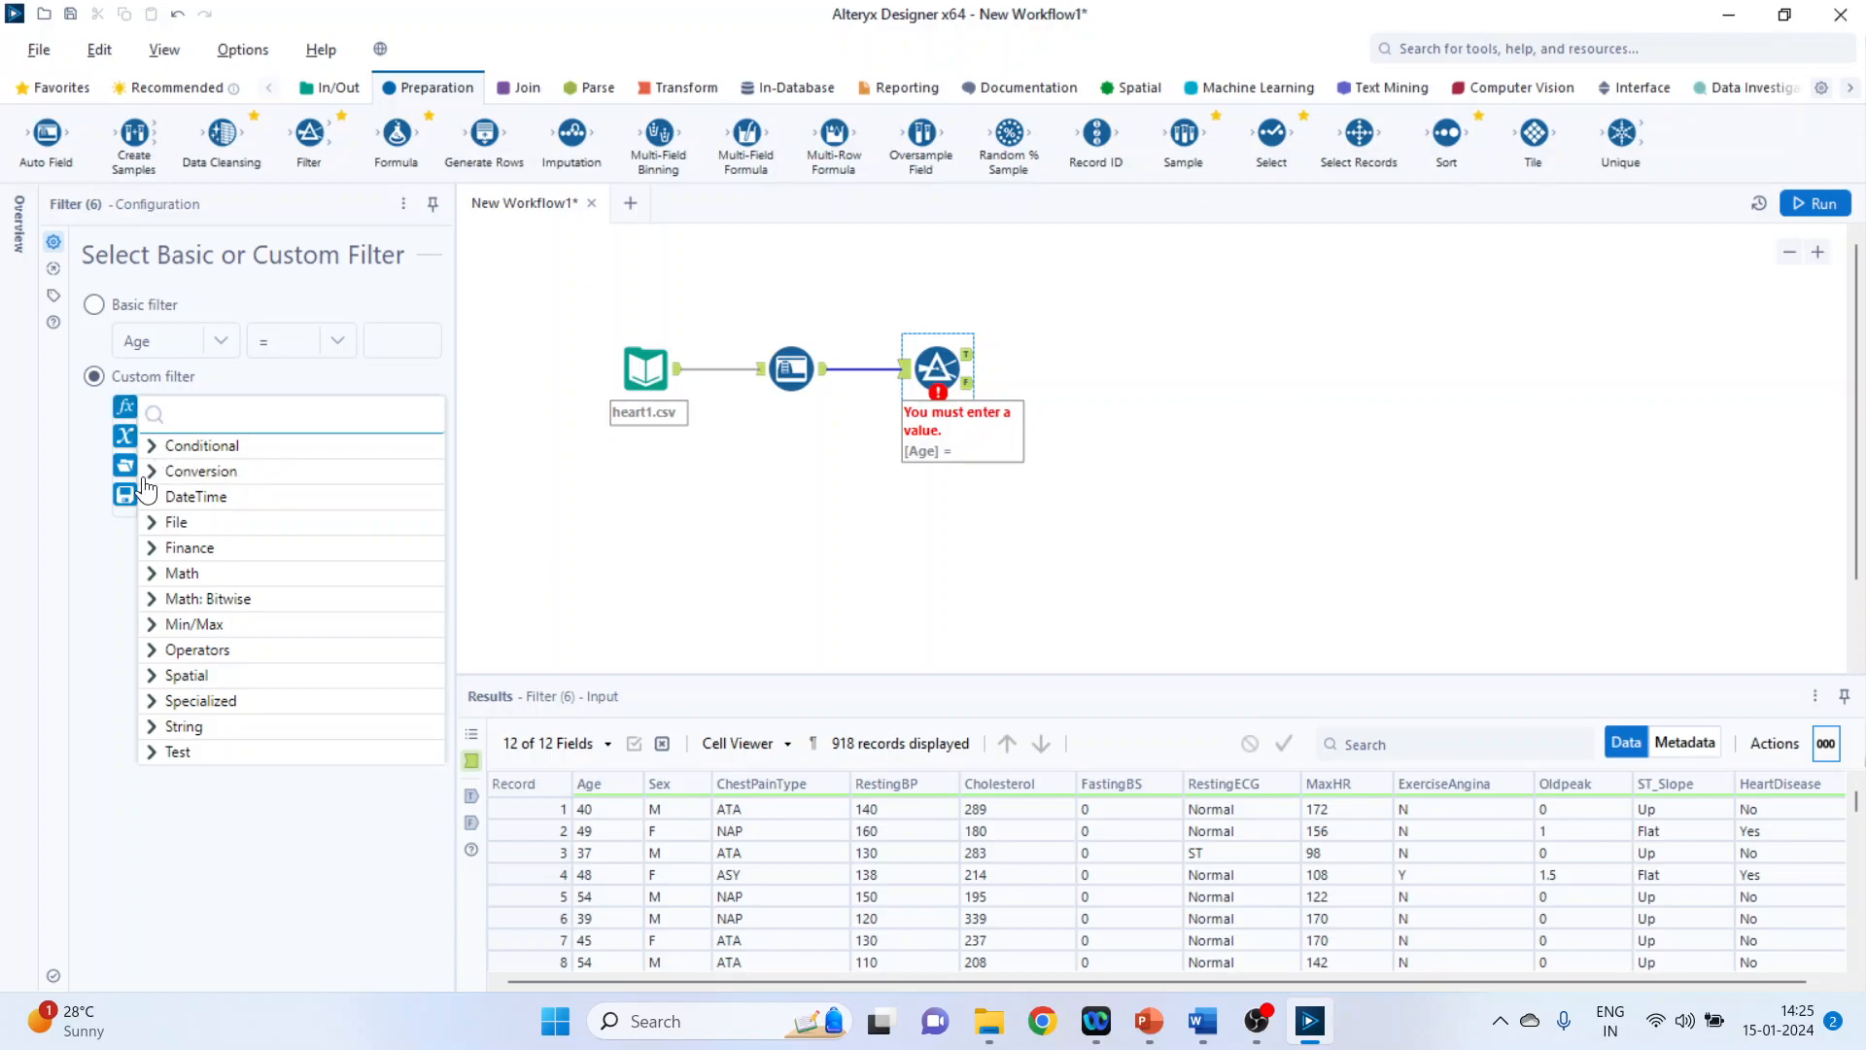
mouse_move(270, 595)
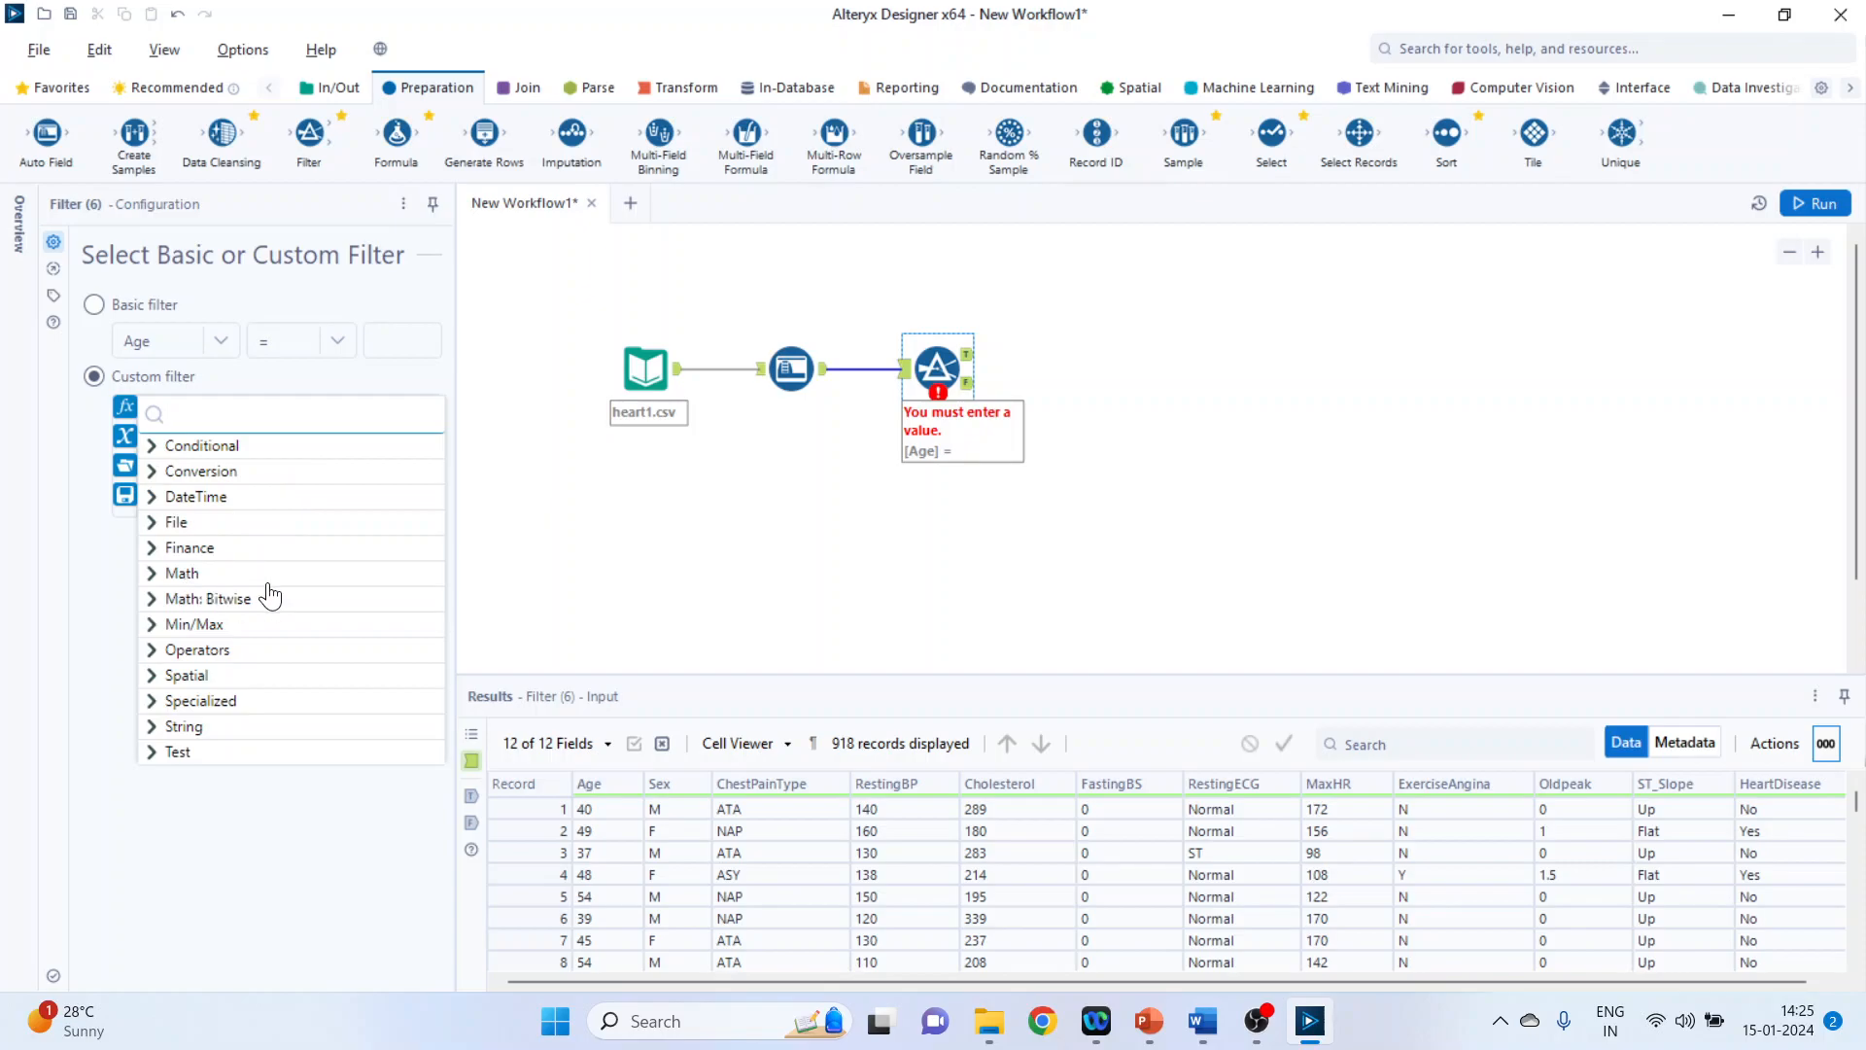
mouse_move(202, 610)
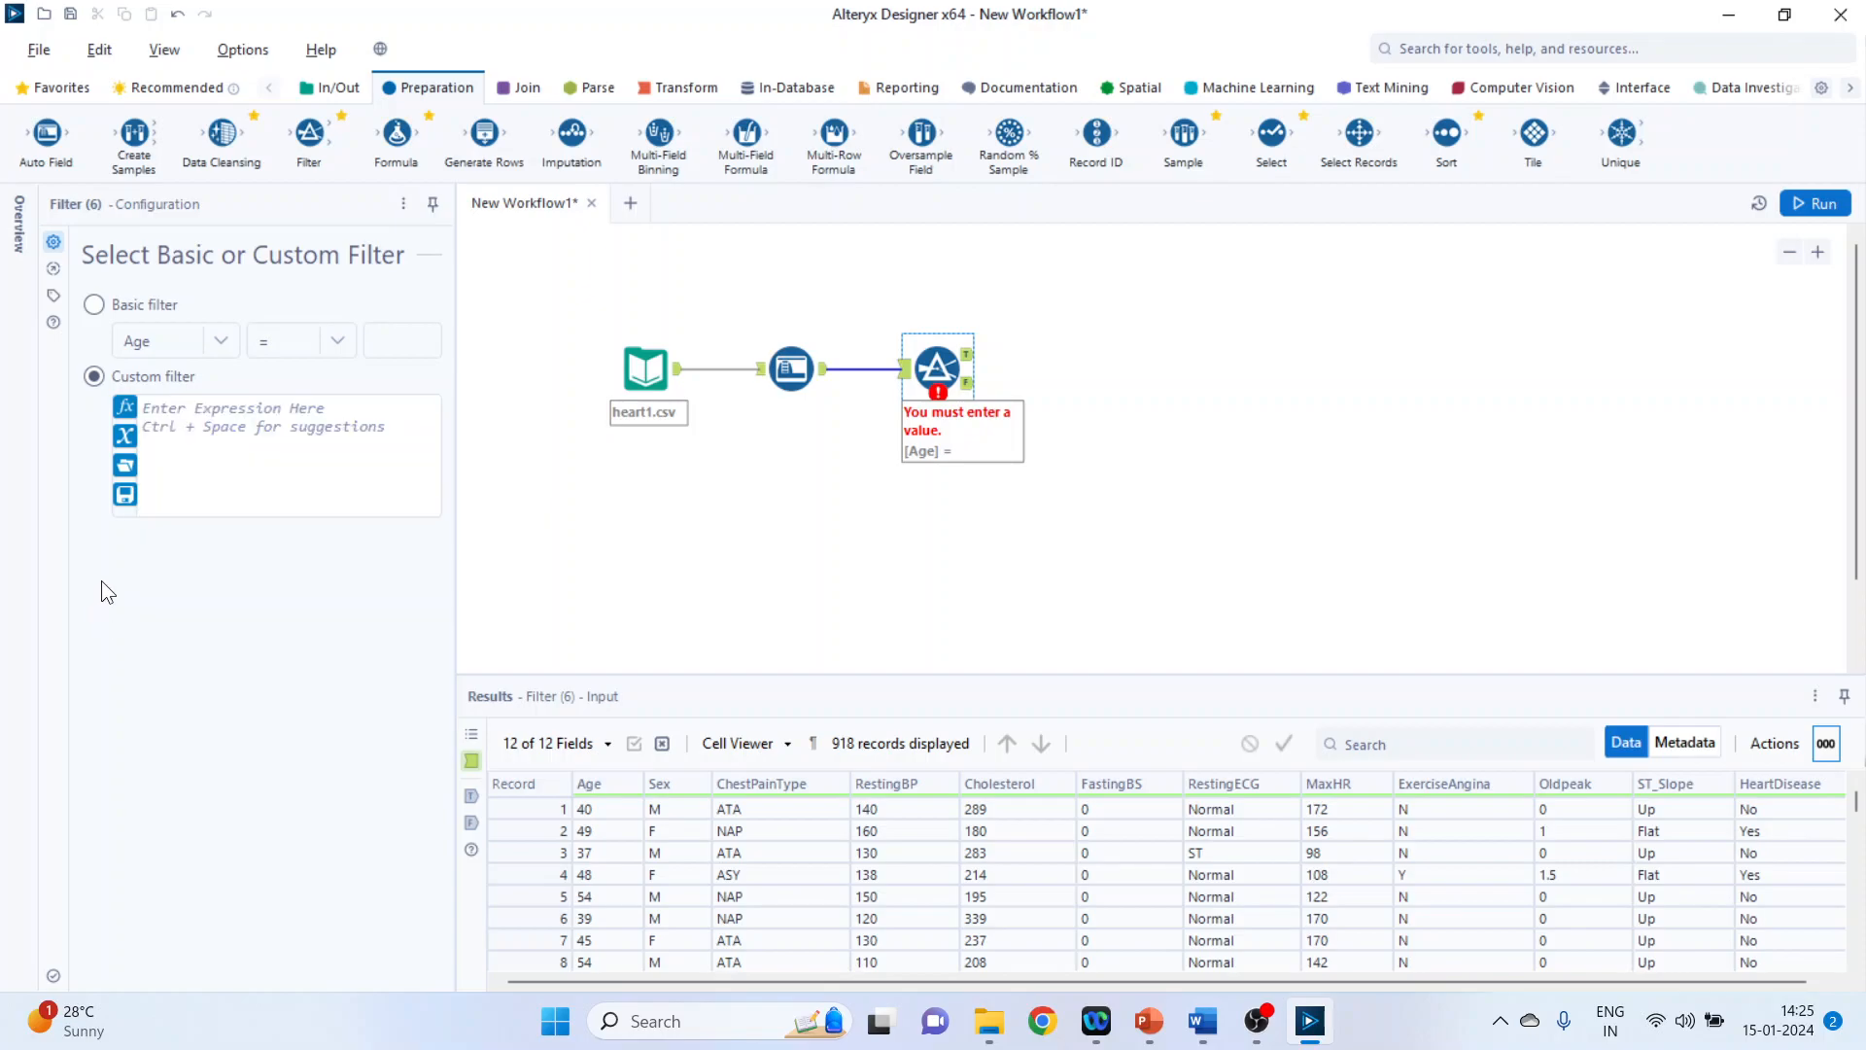
mouse_move(1425, 896)
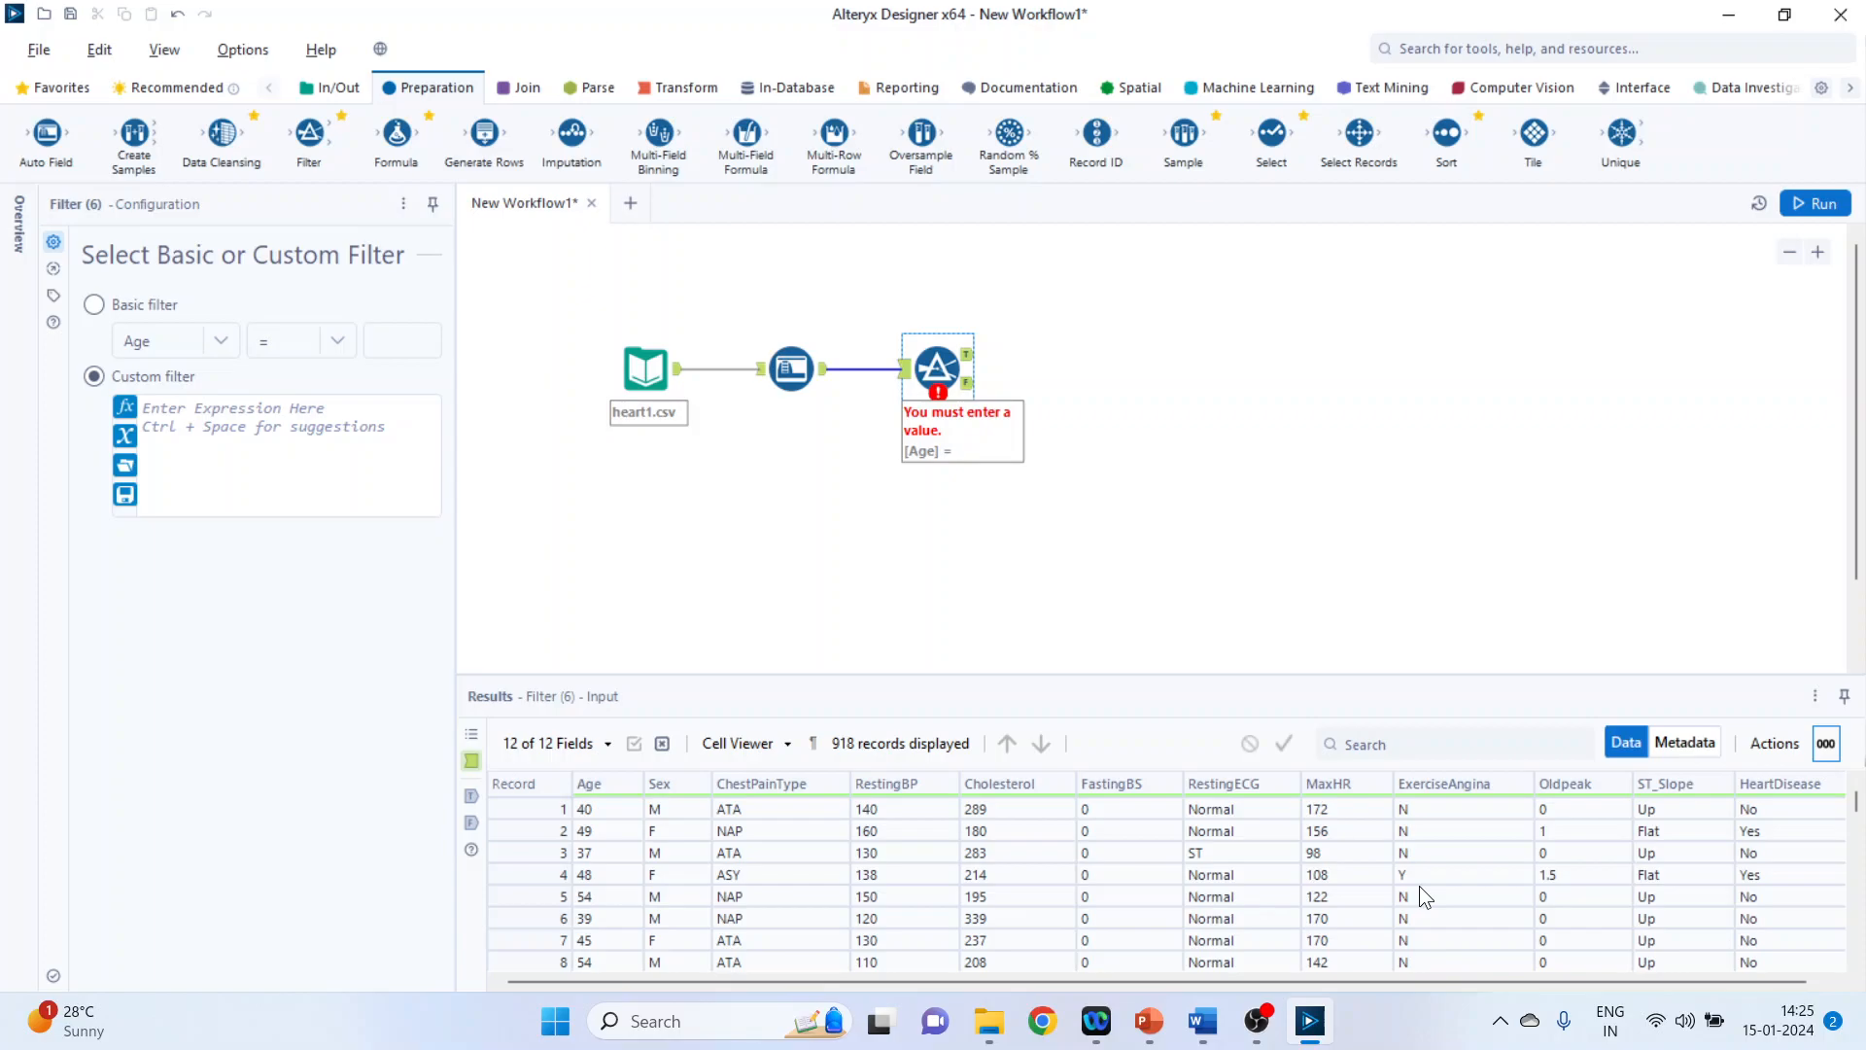
mouse_move(190, 539)
type("[Age")
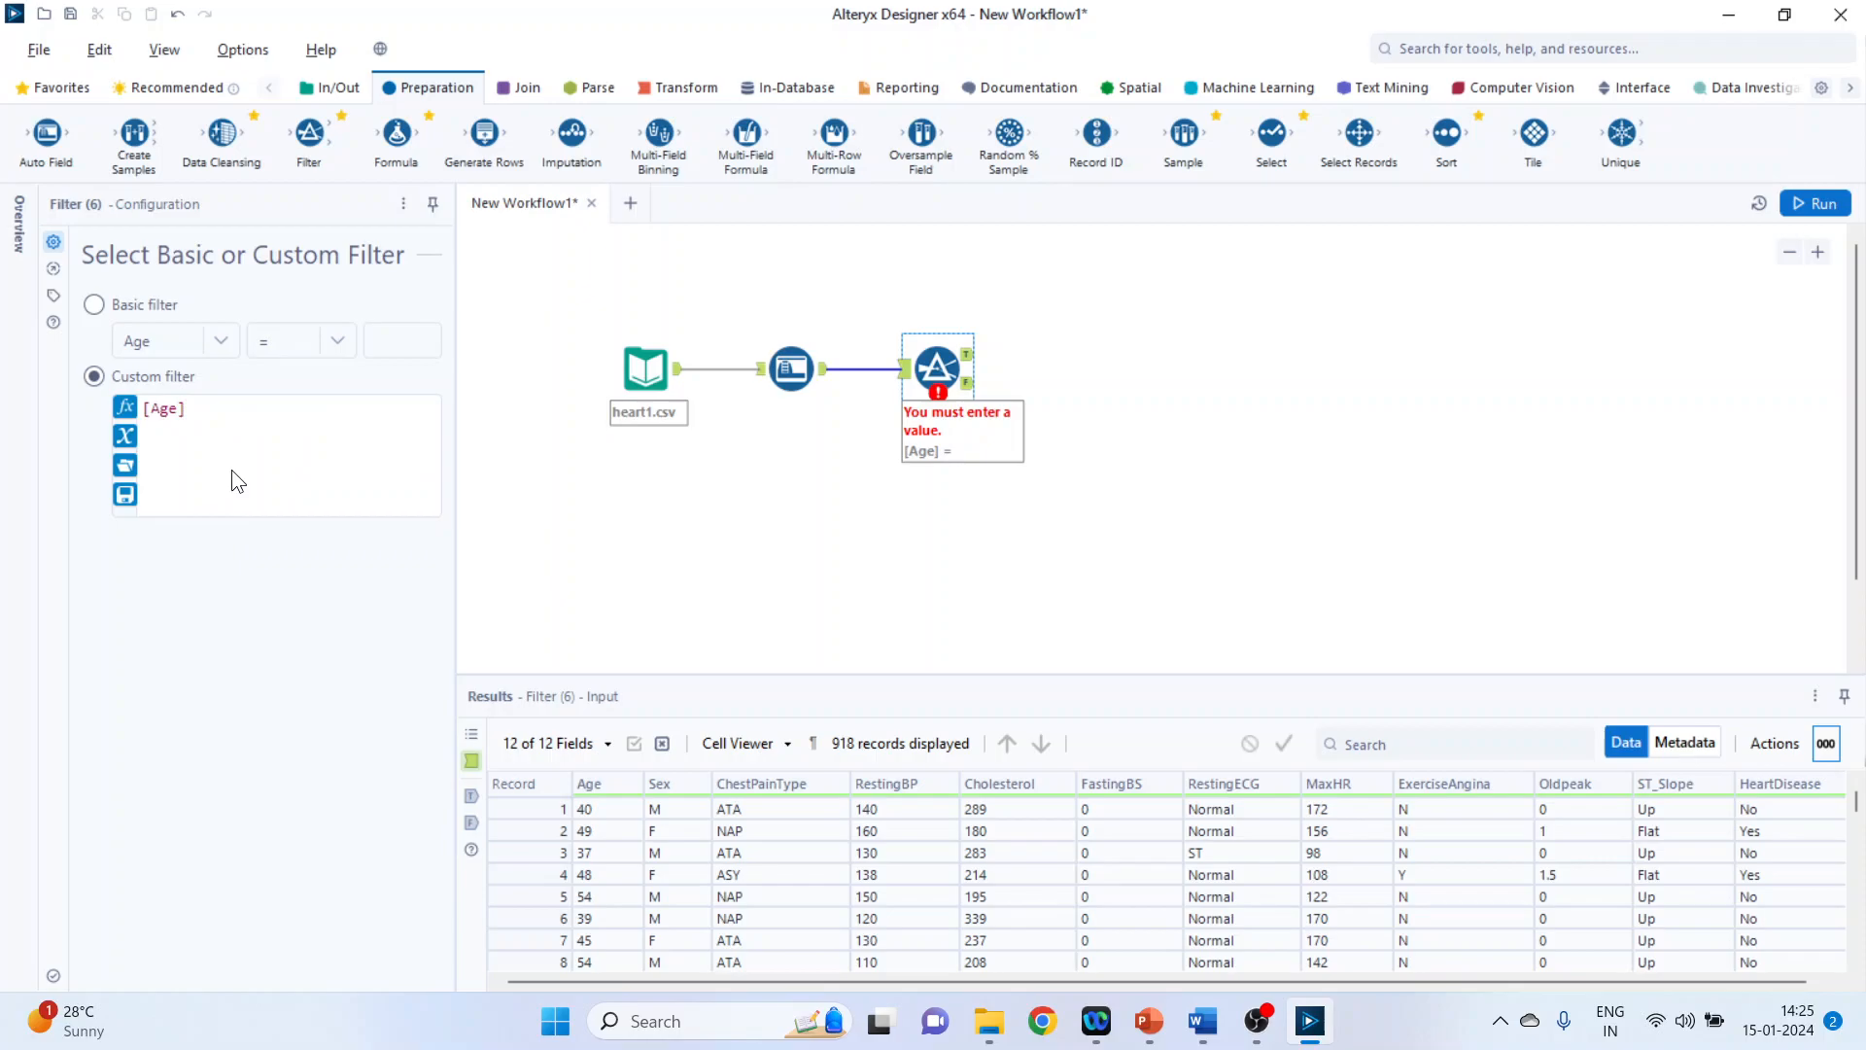
Step: Write the custom filter expression [Age]>40 AND [Sex]= "M"
type(">")
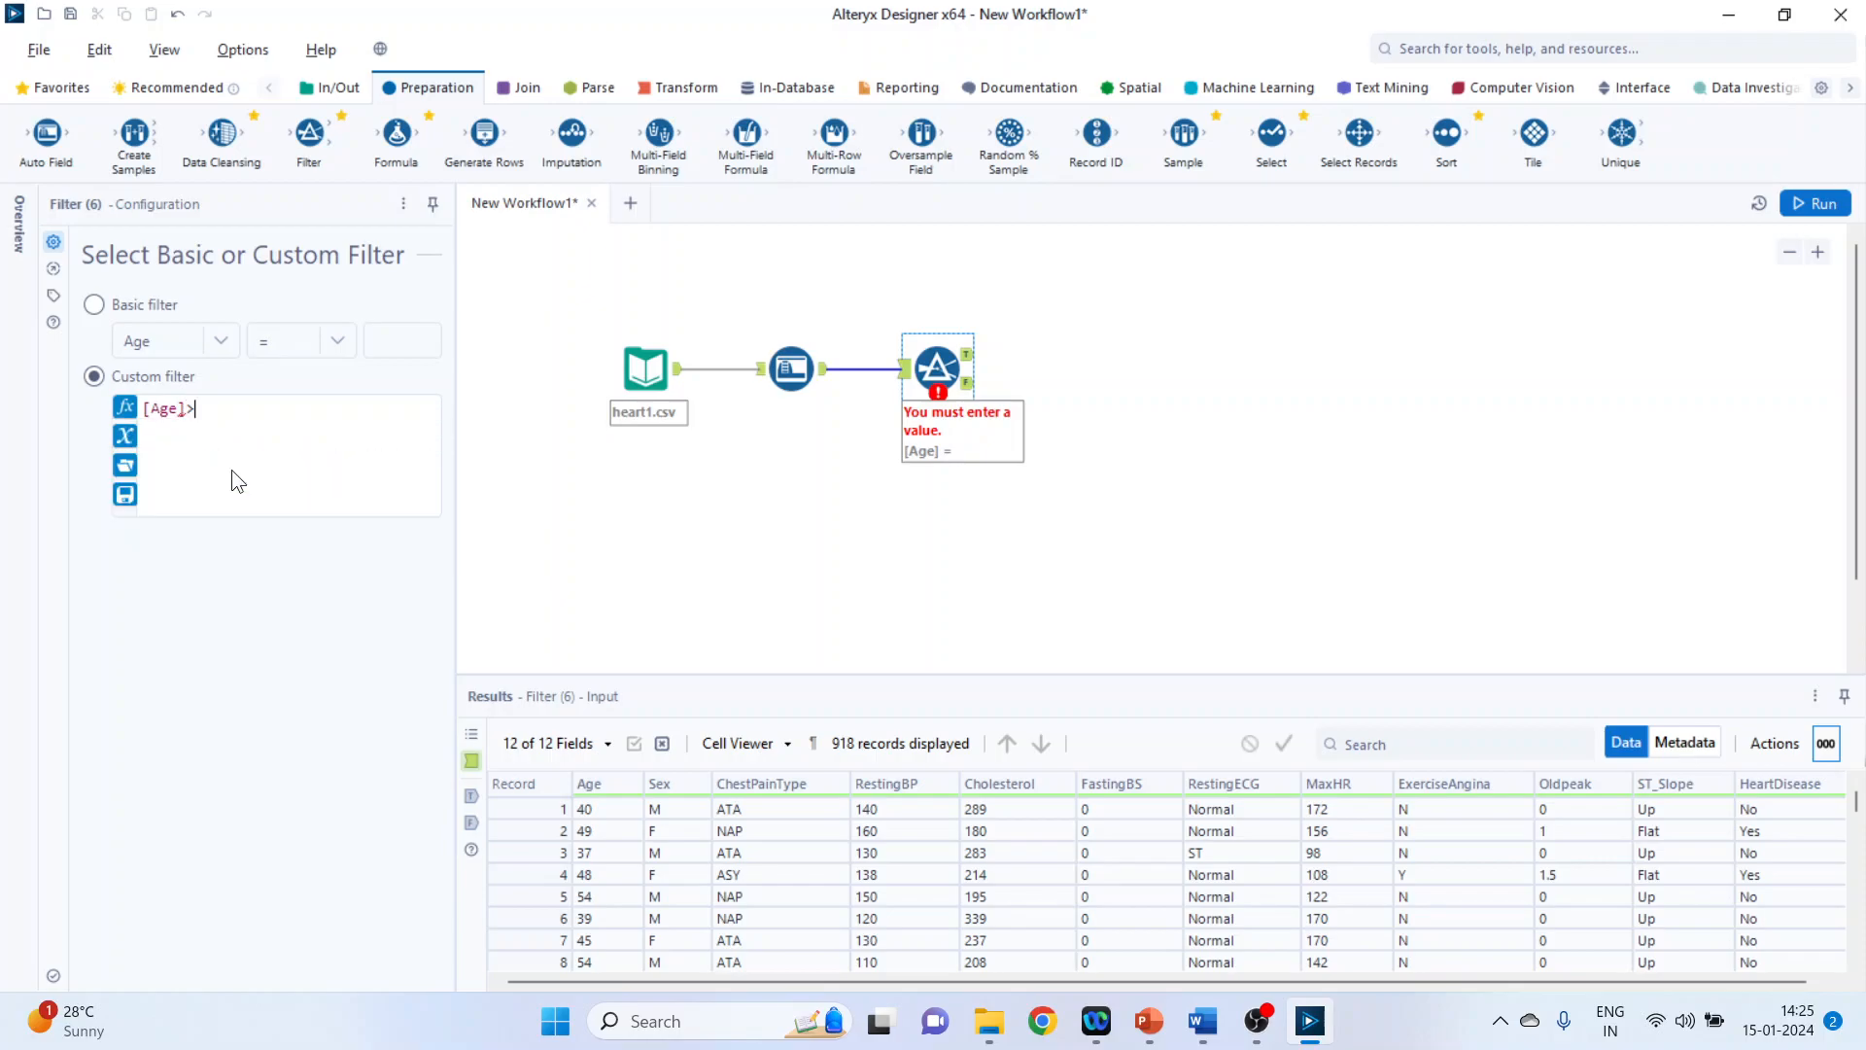
type("40")
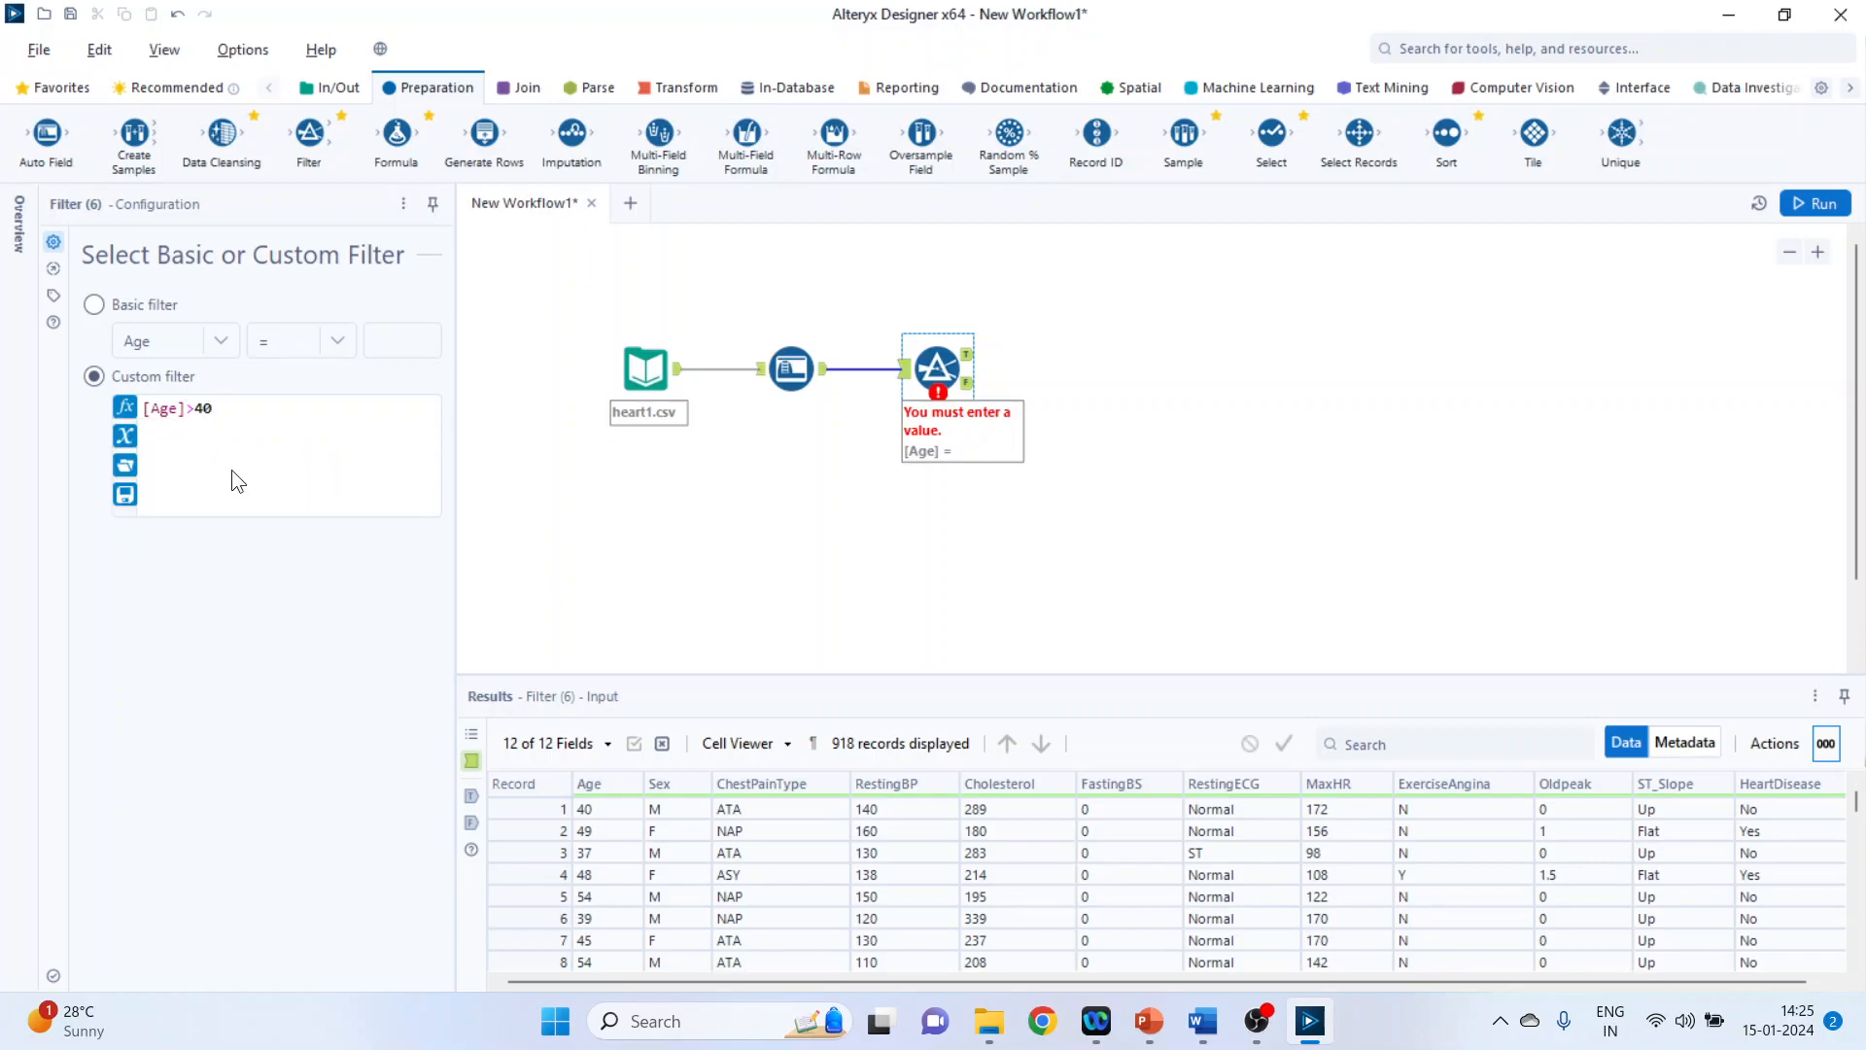
type("_and")
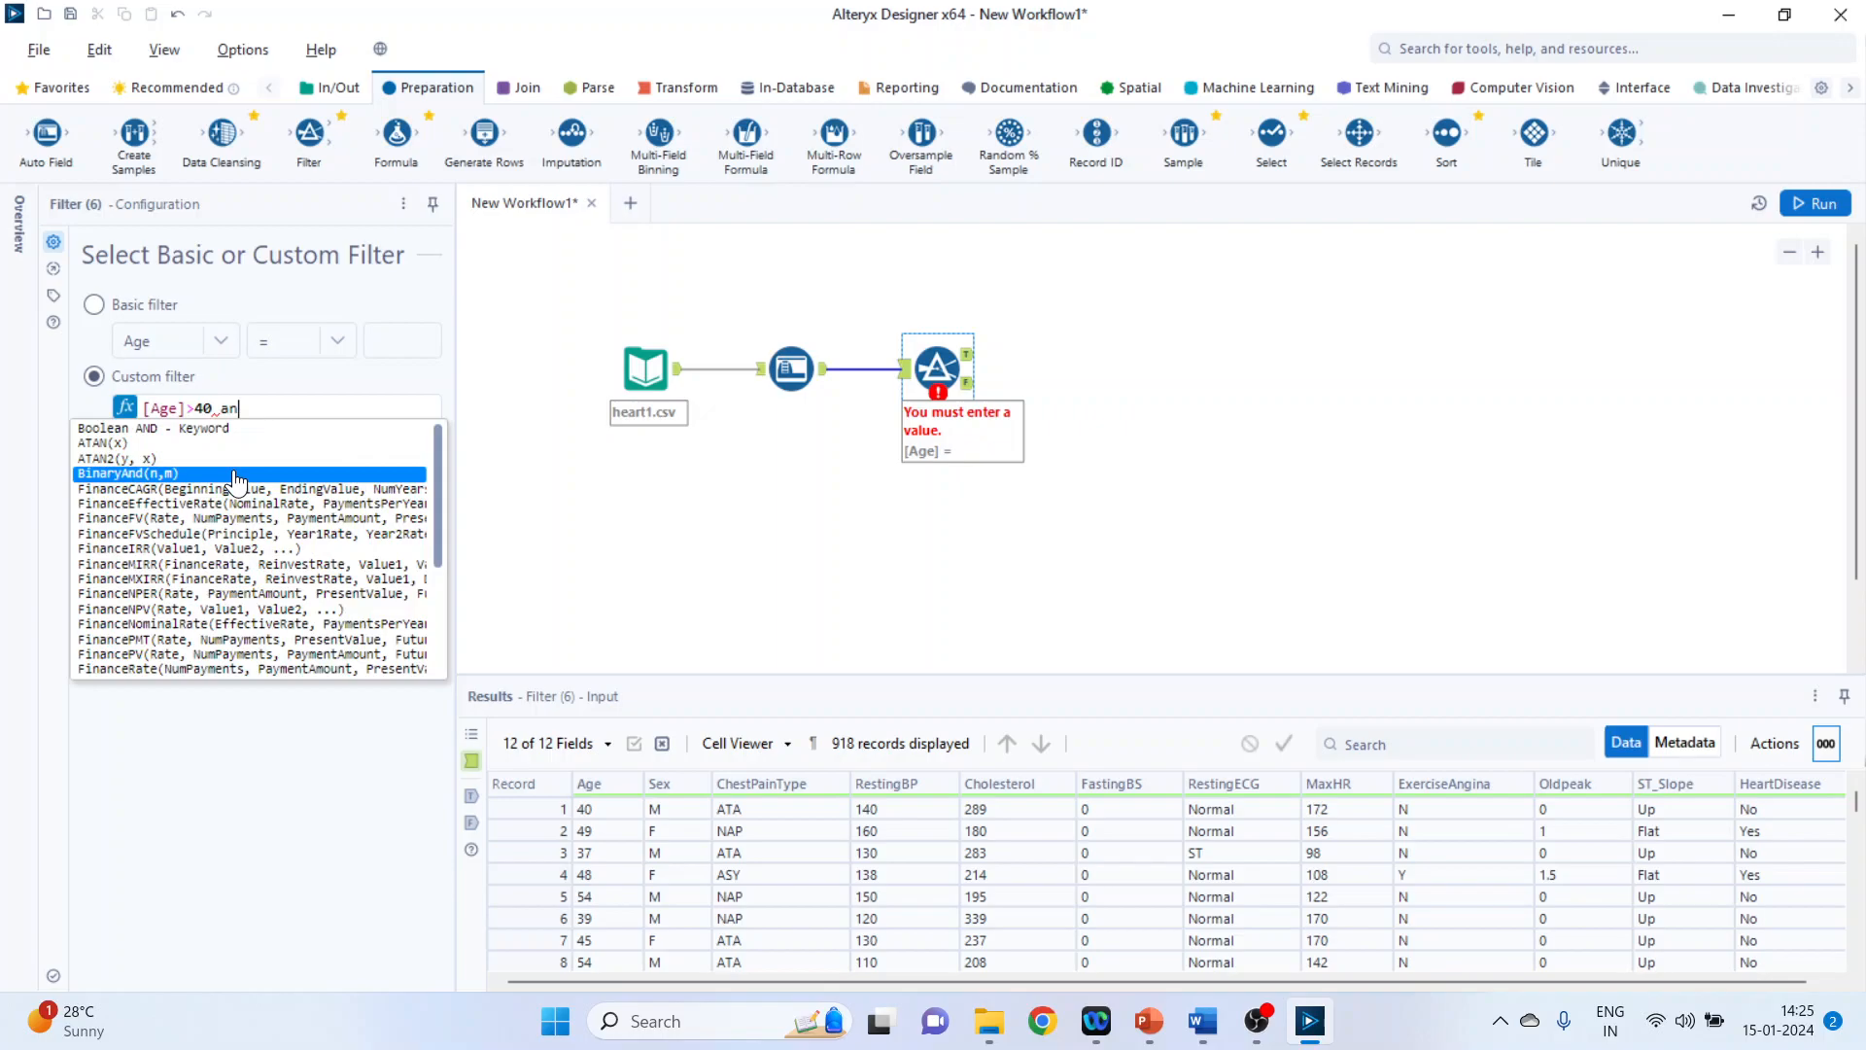
type("AND")
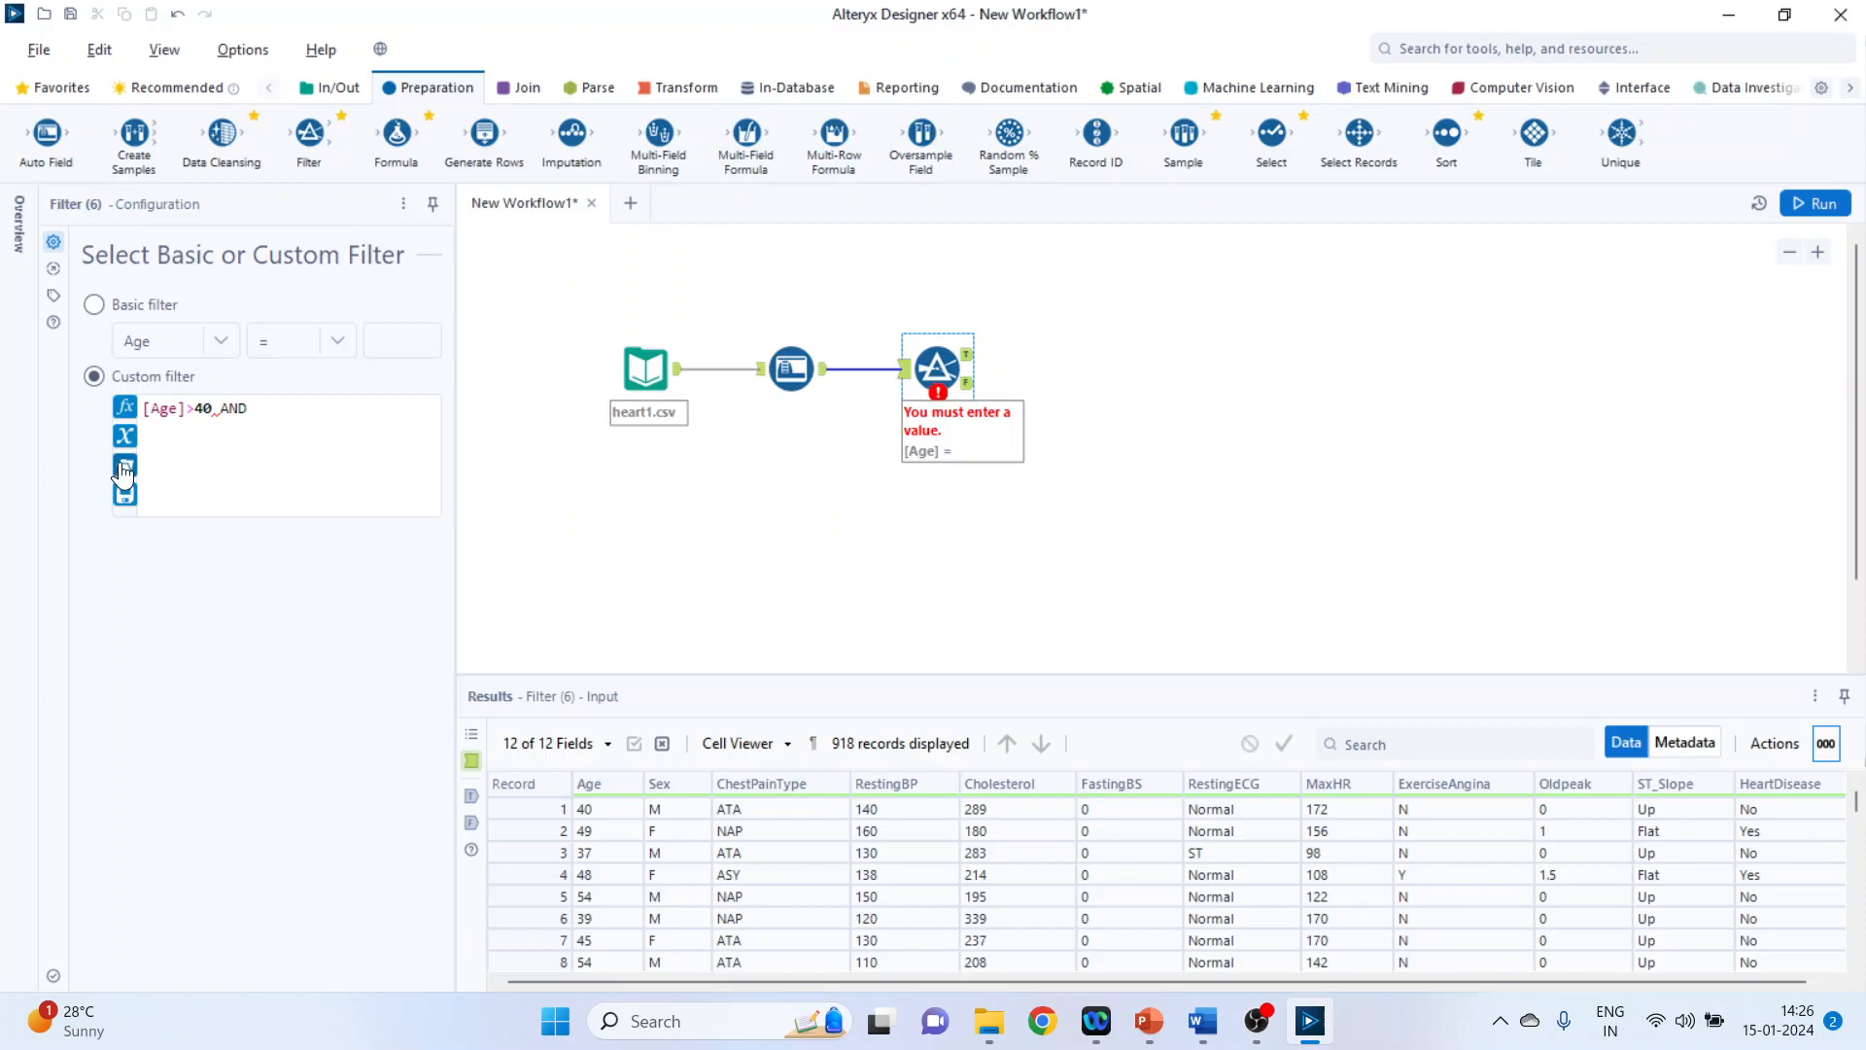
left_click(124, 464)
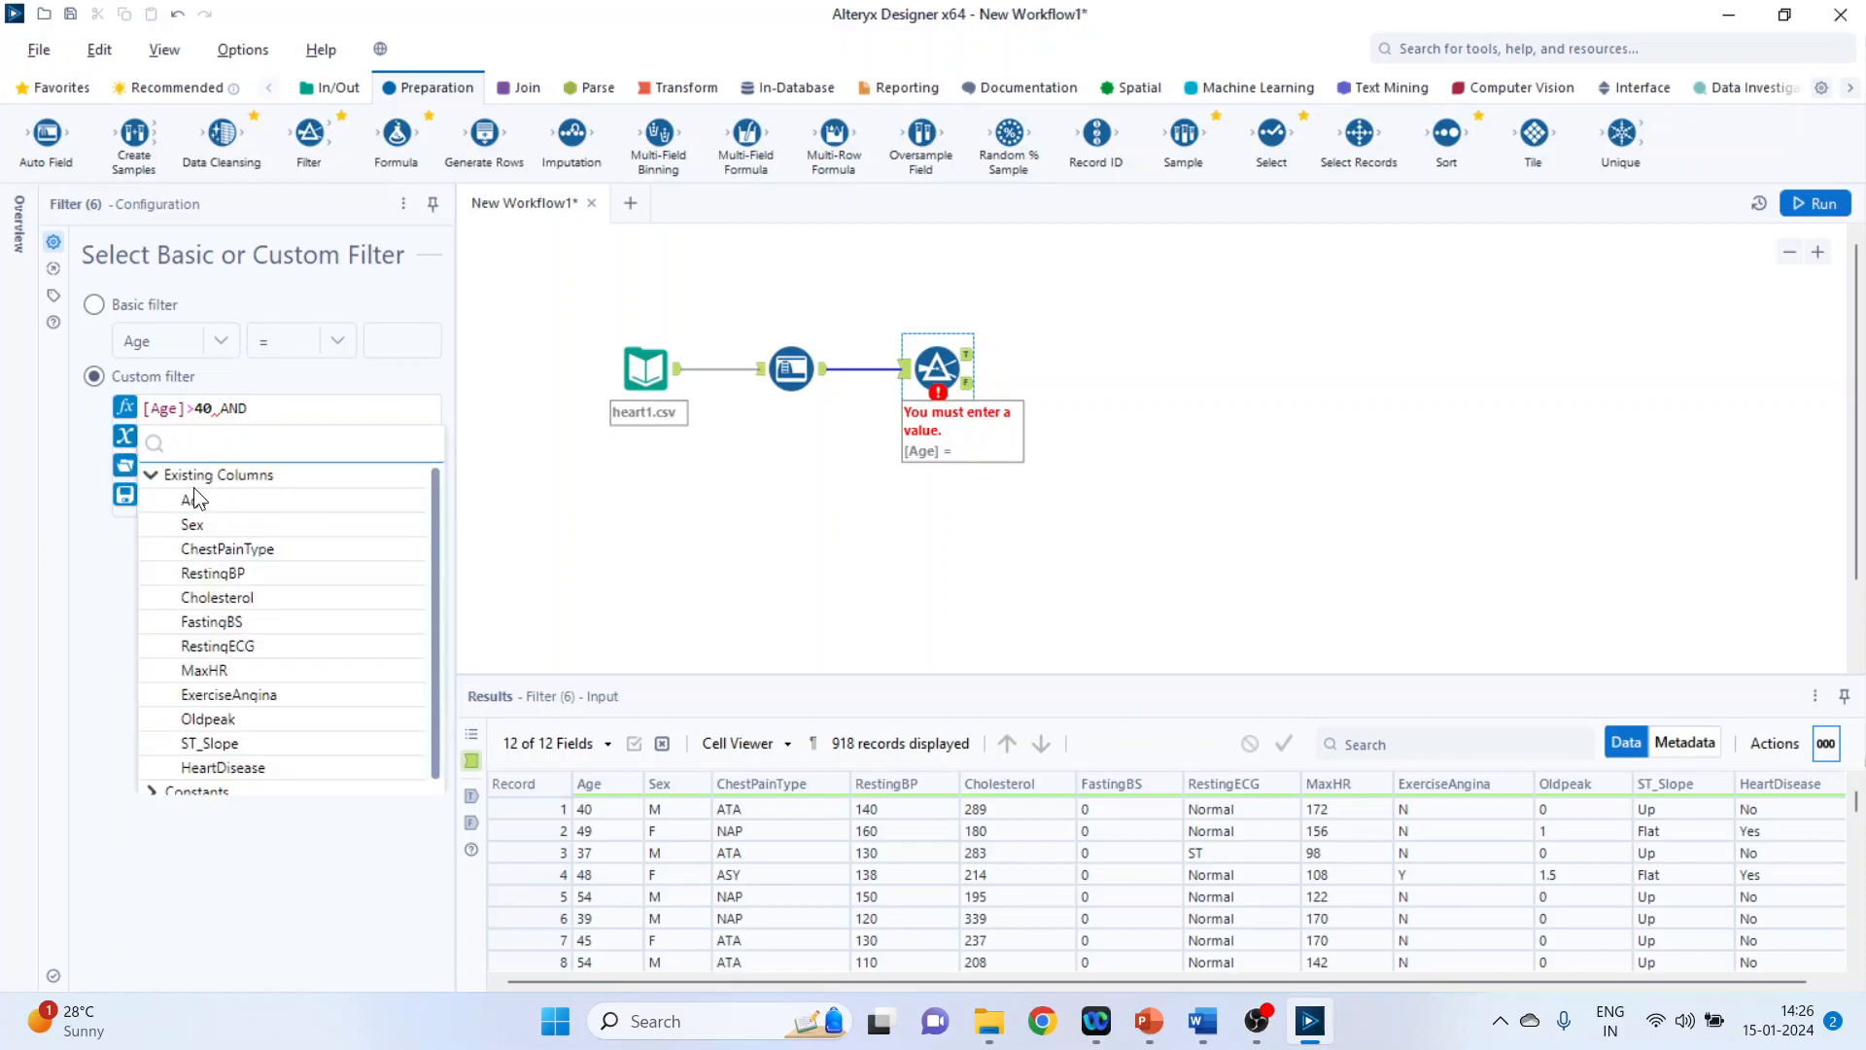
left_click(193, 525)
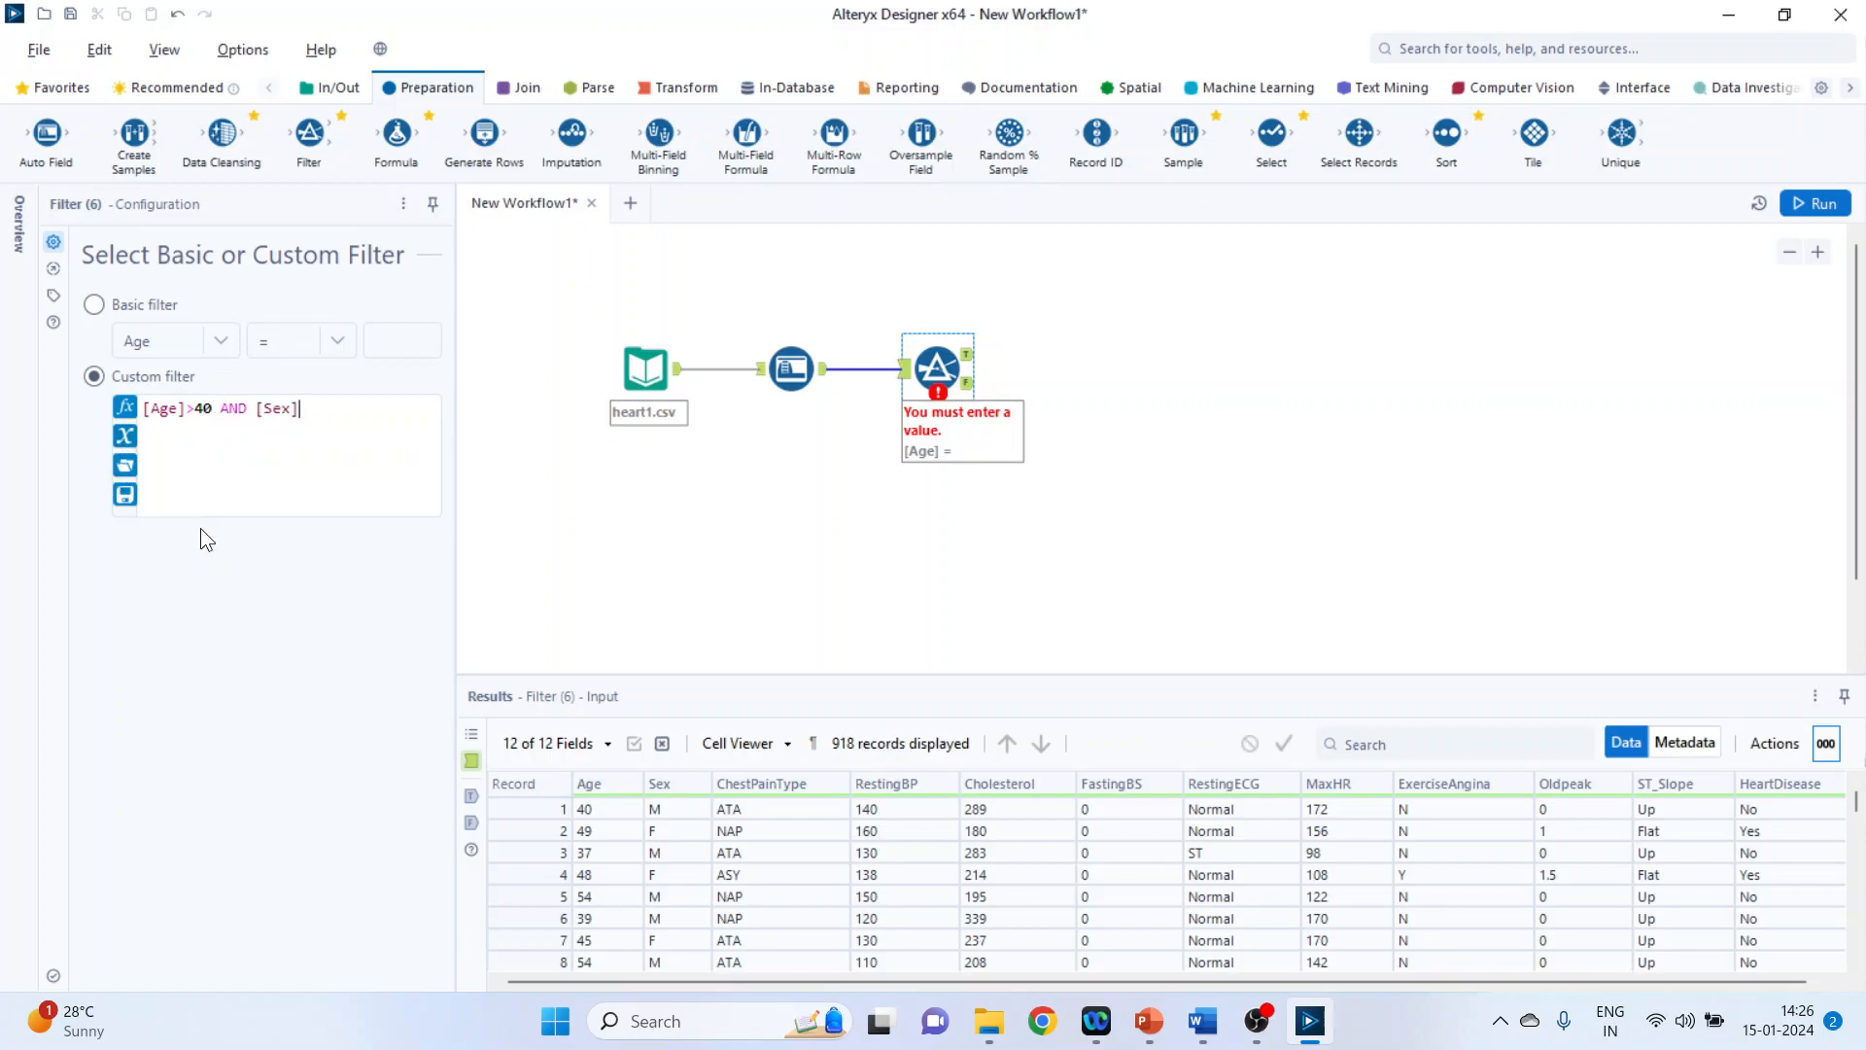
type("=")
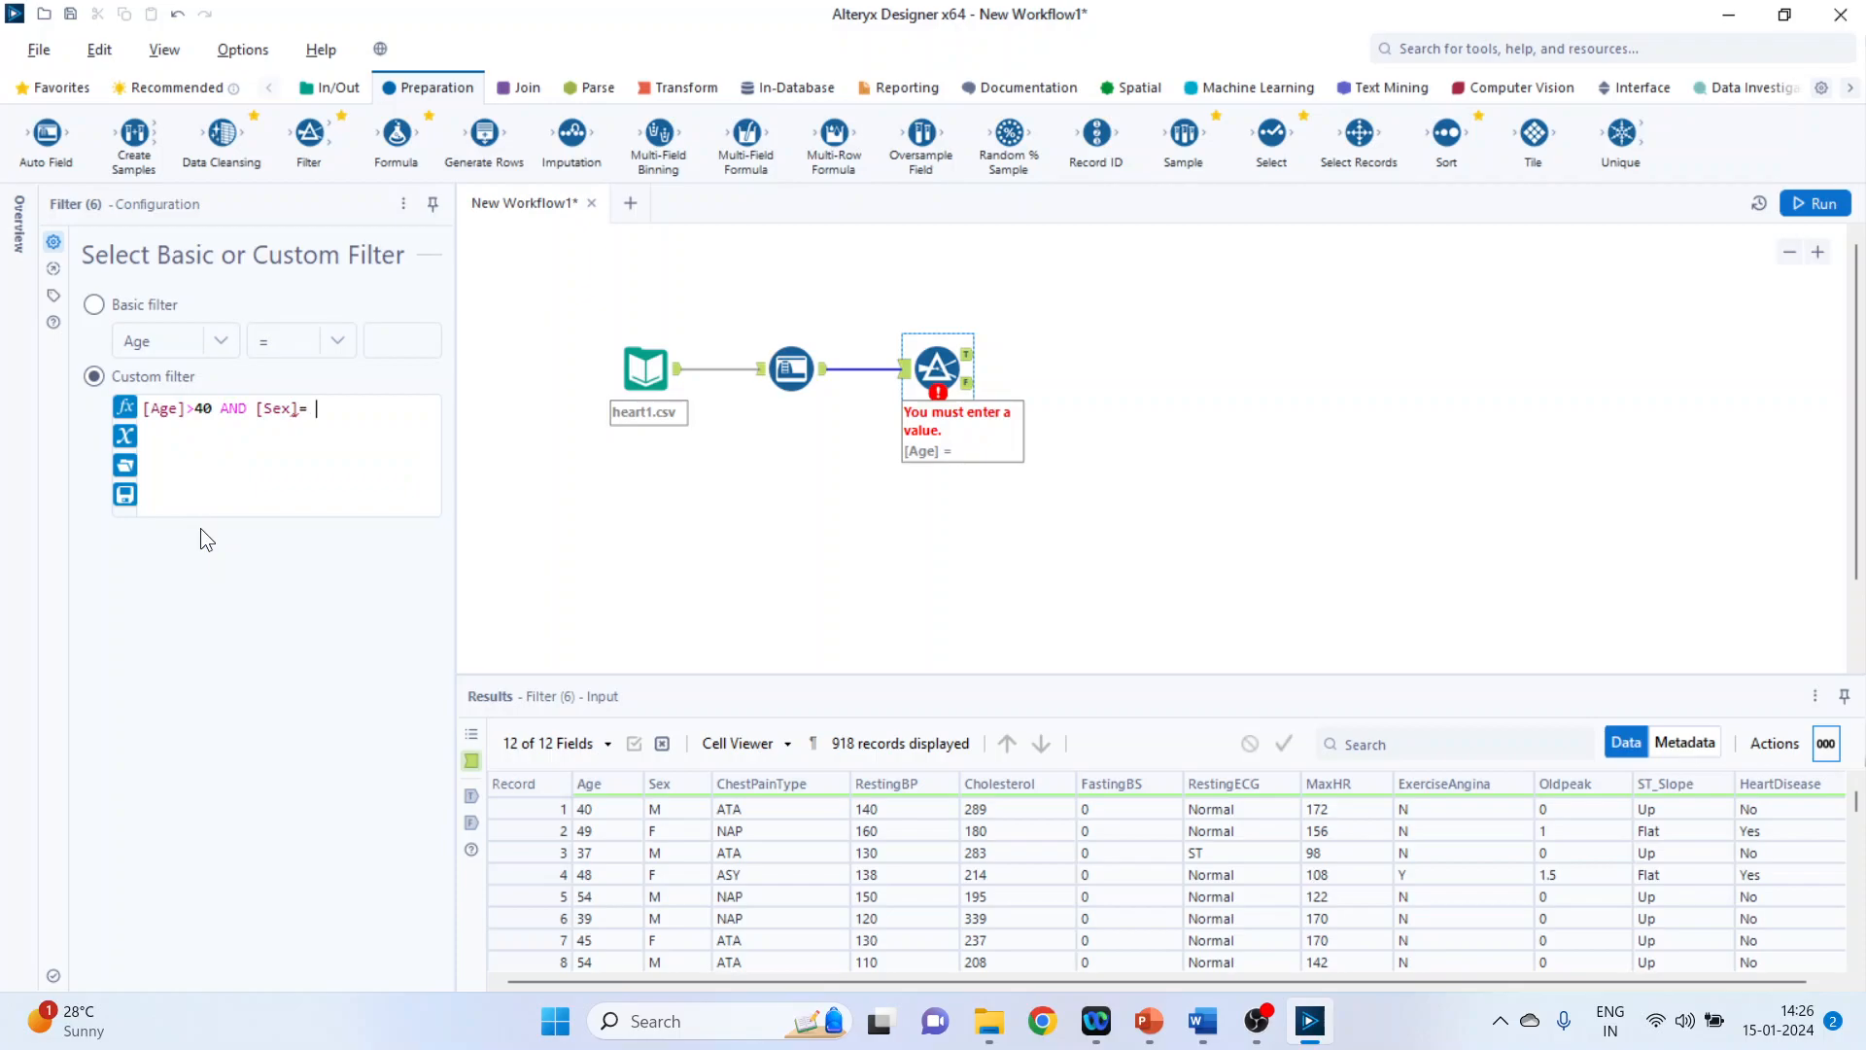
type("\"M")
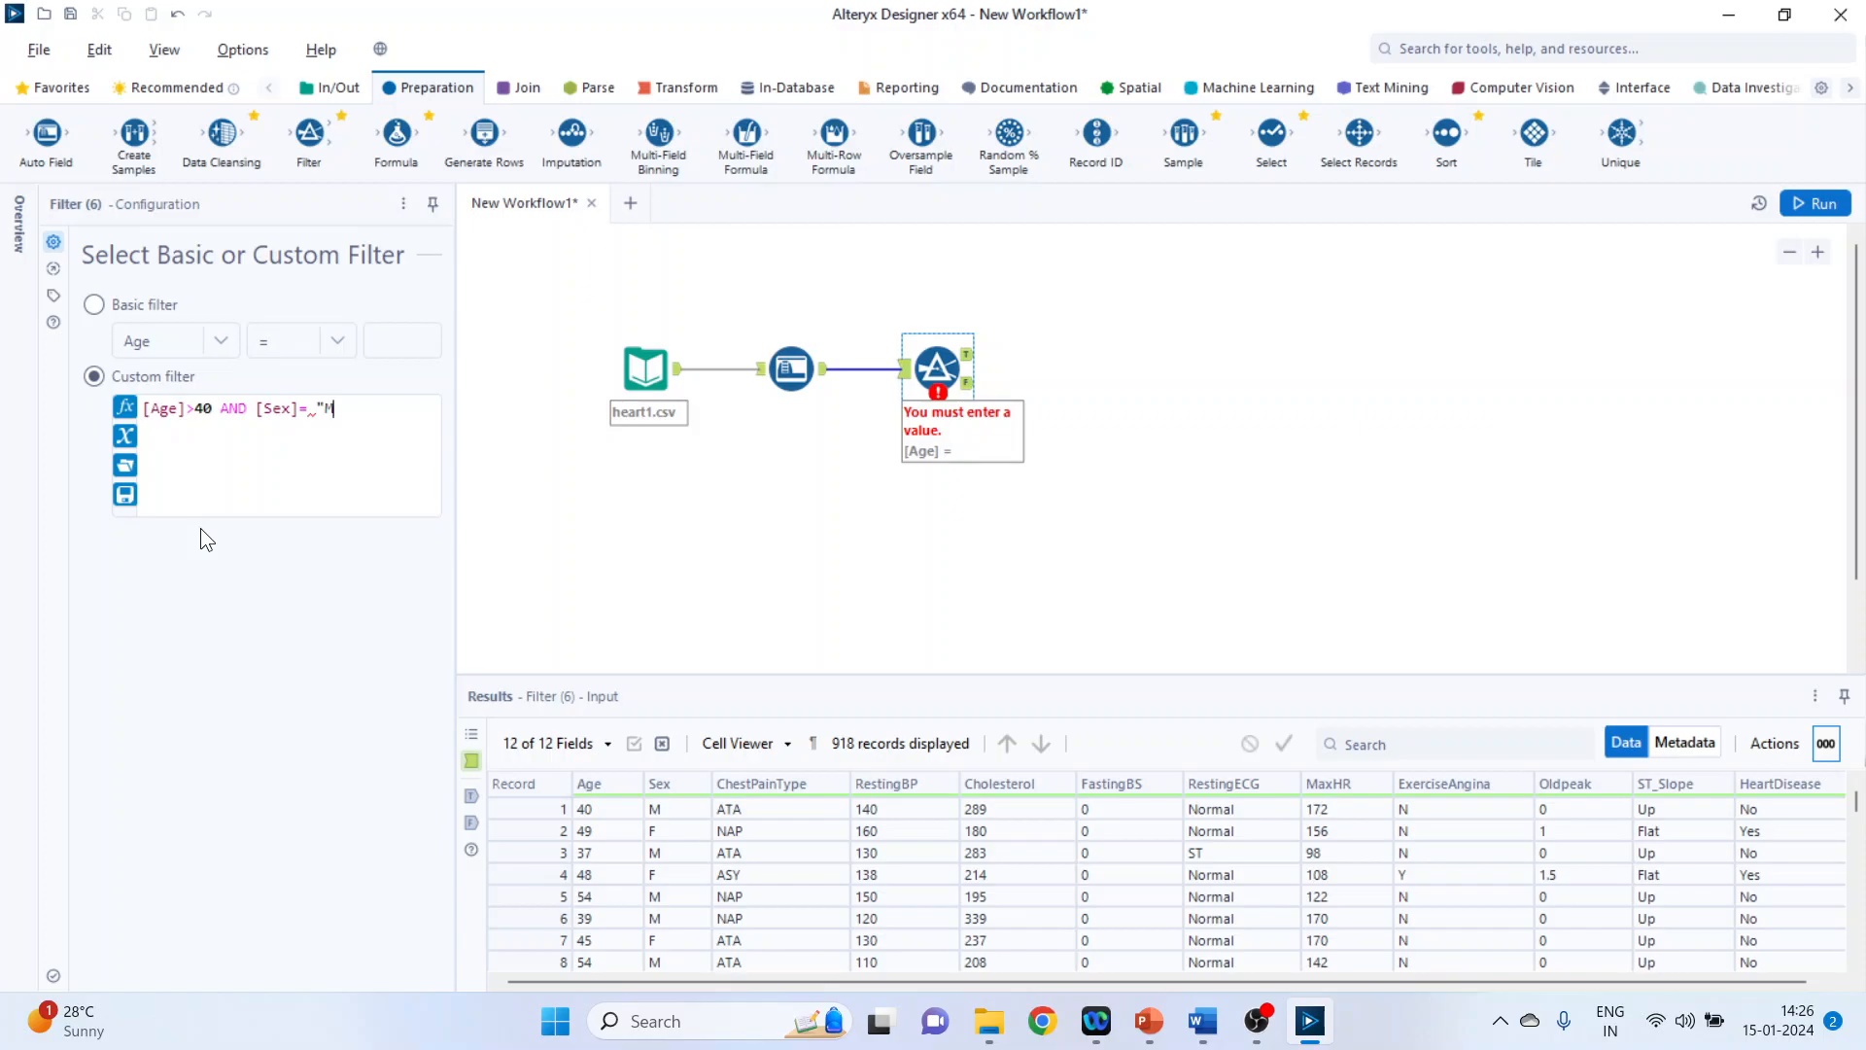
type("\"")
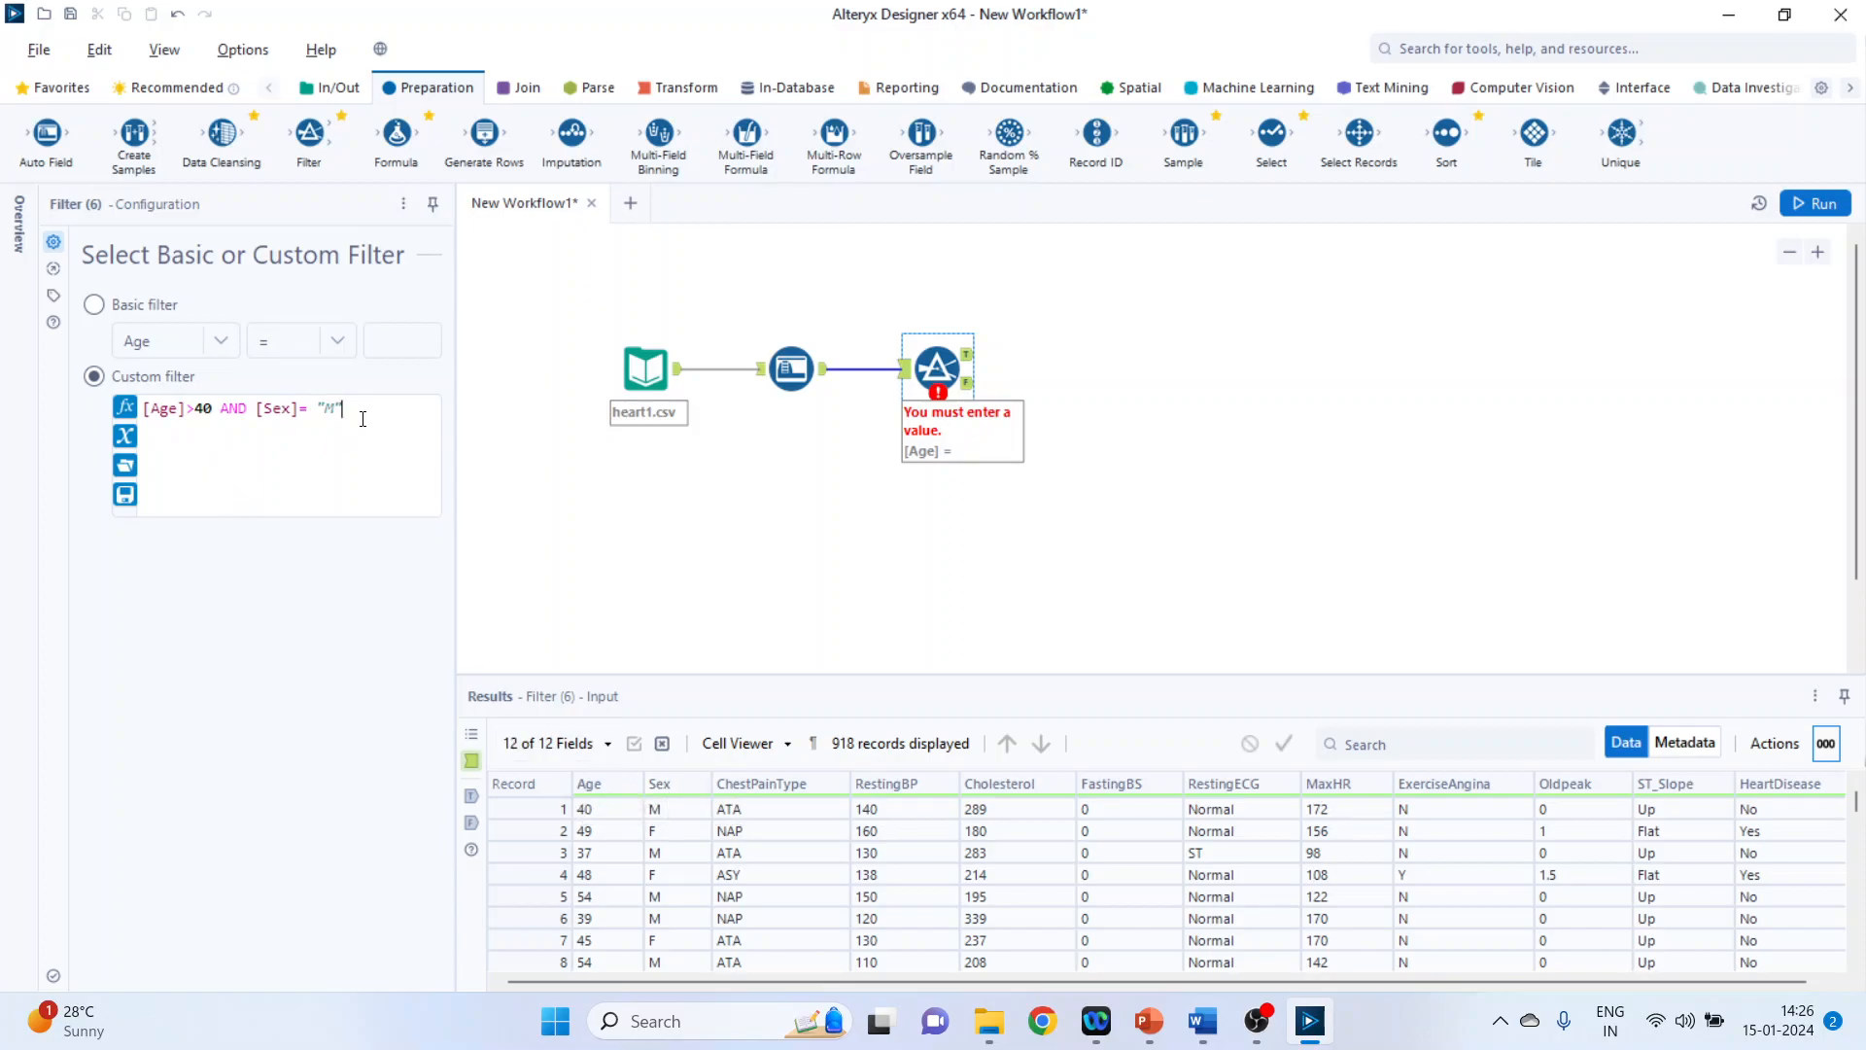
mouse_move(1604, 321)
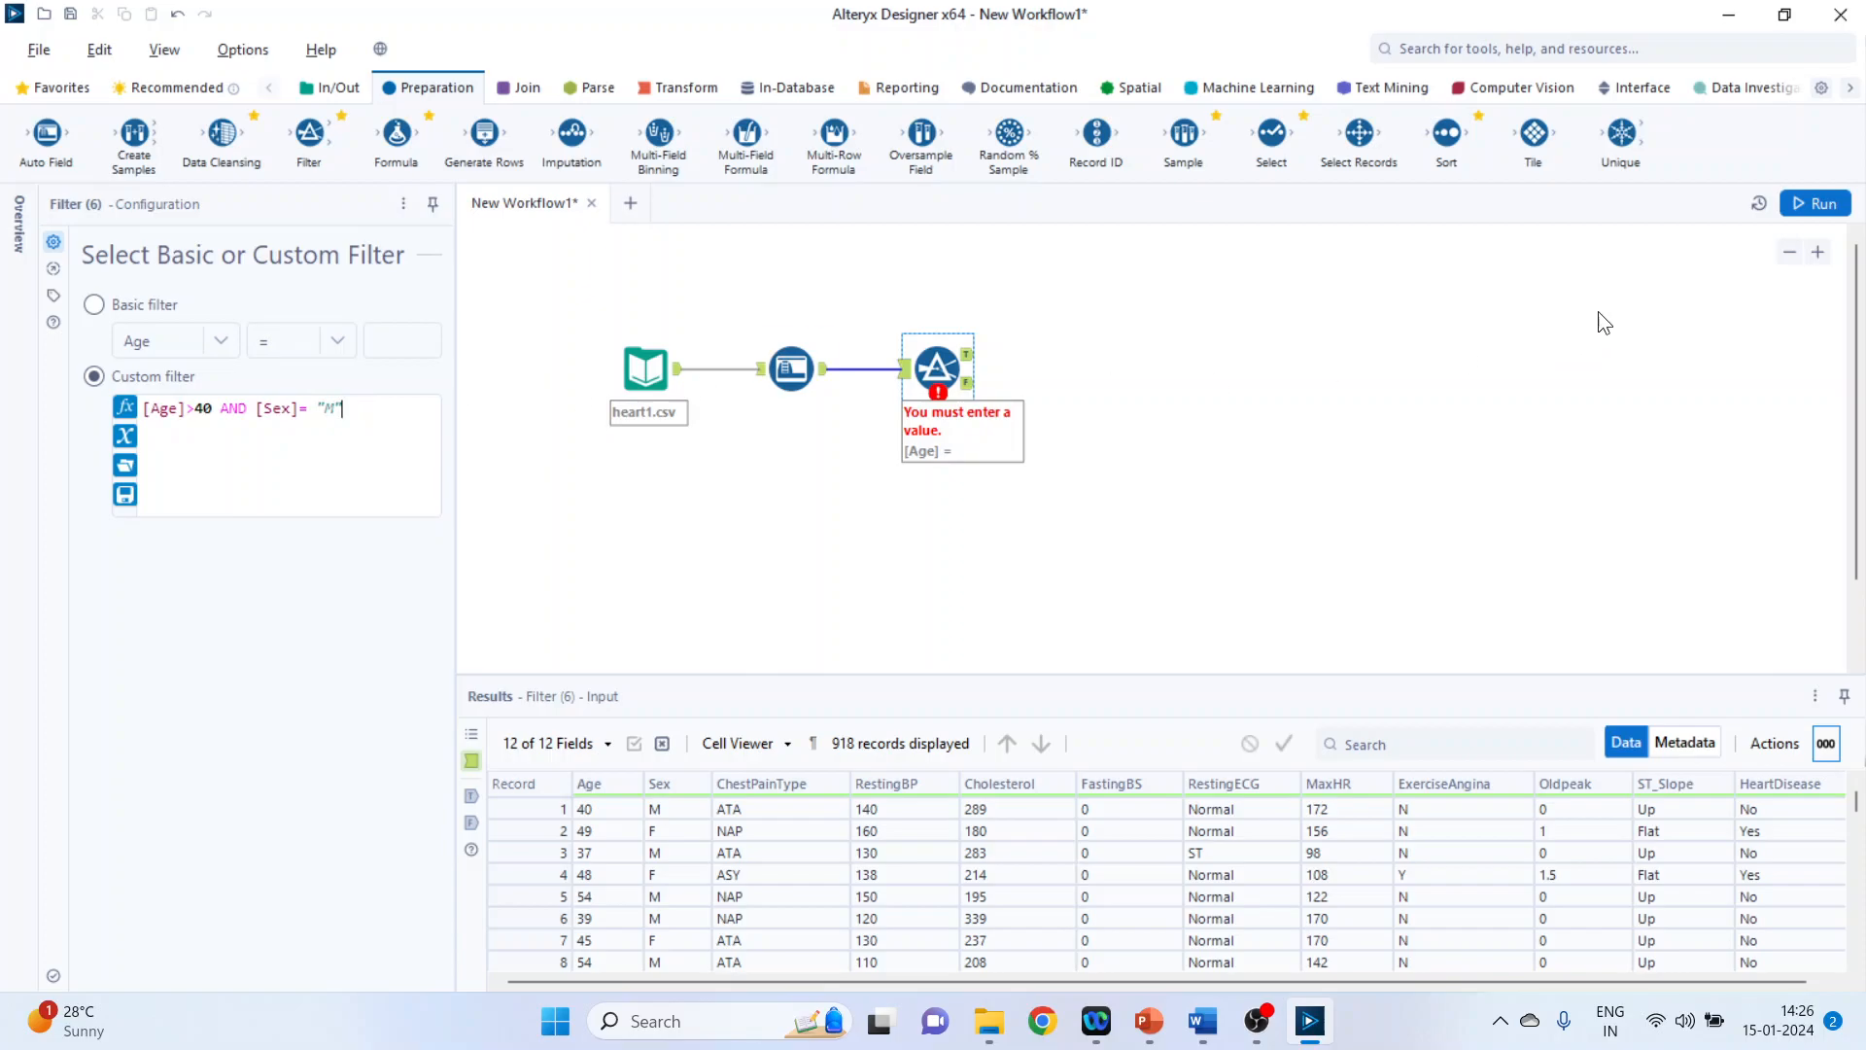
Step: Run the workflow and check the filter outputs: 652 true, 266 false records
left_click(1820, 202)
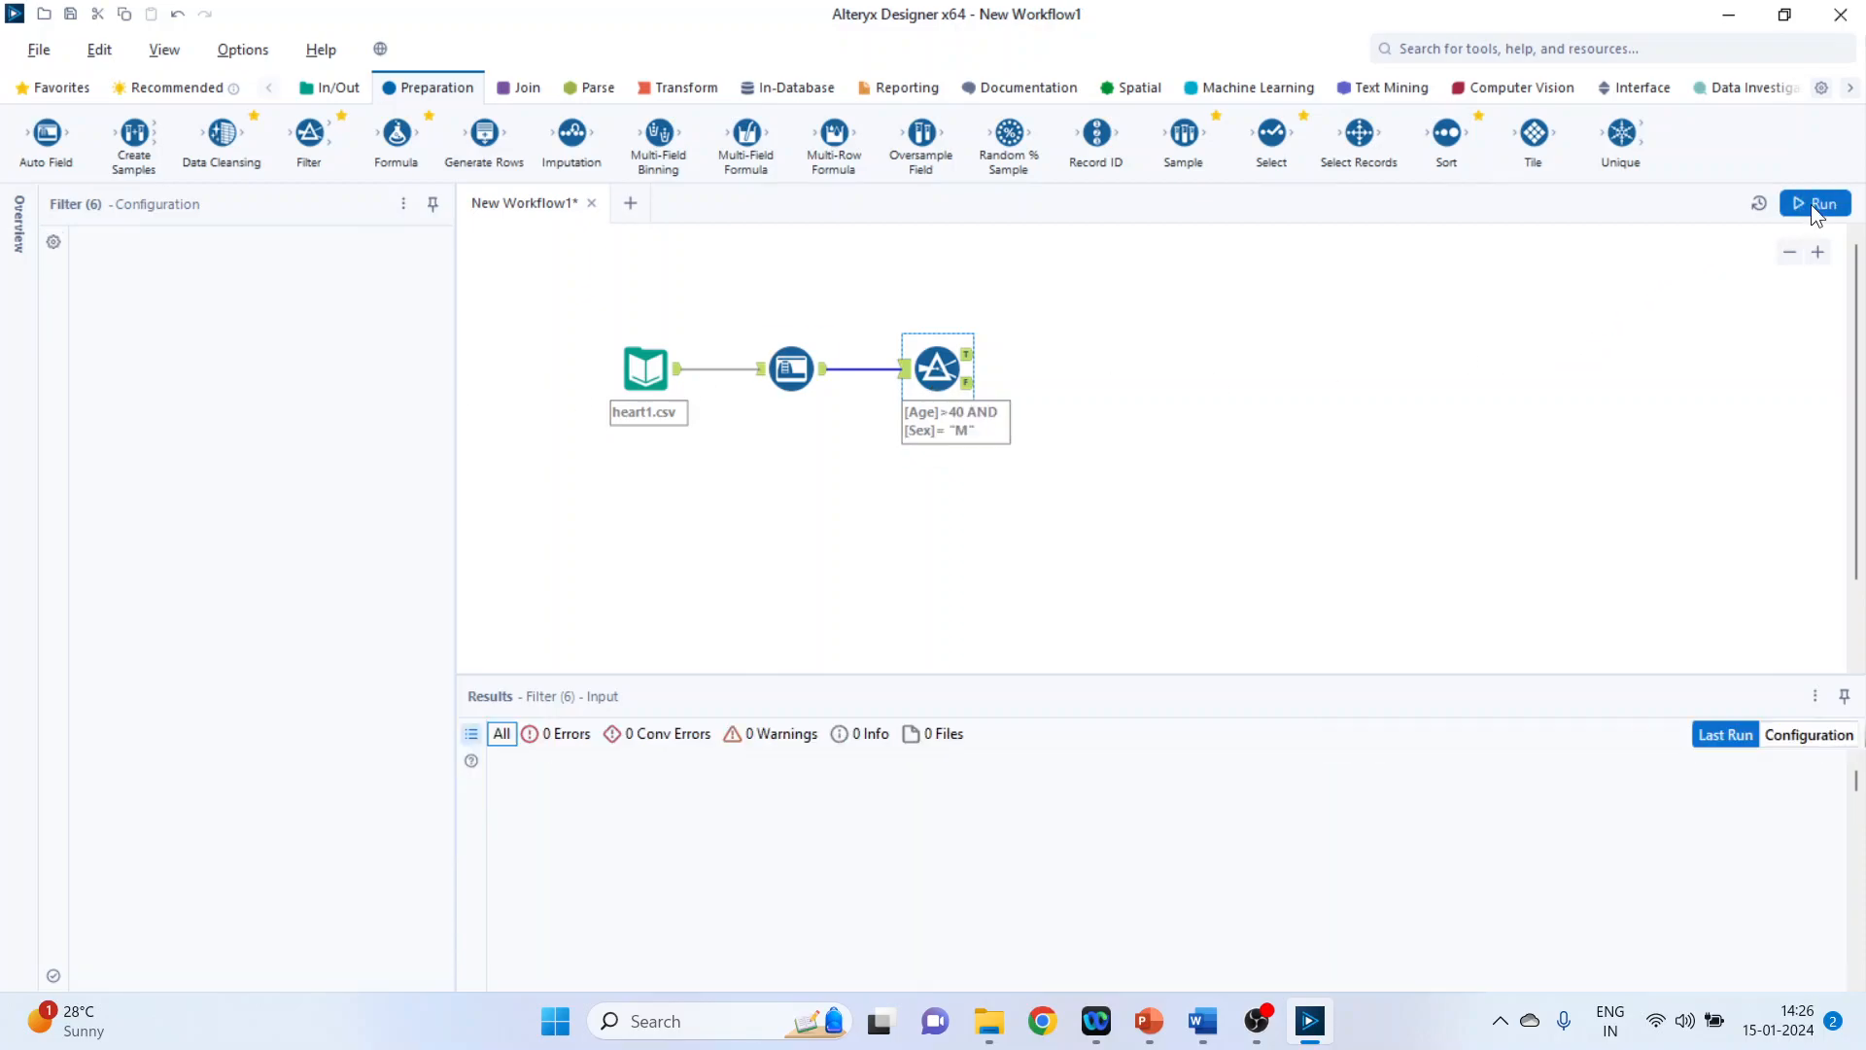
left_click(1816, 203)
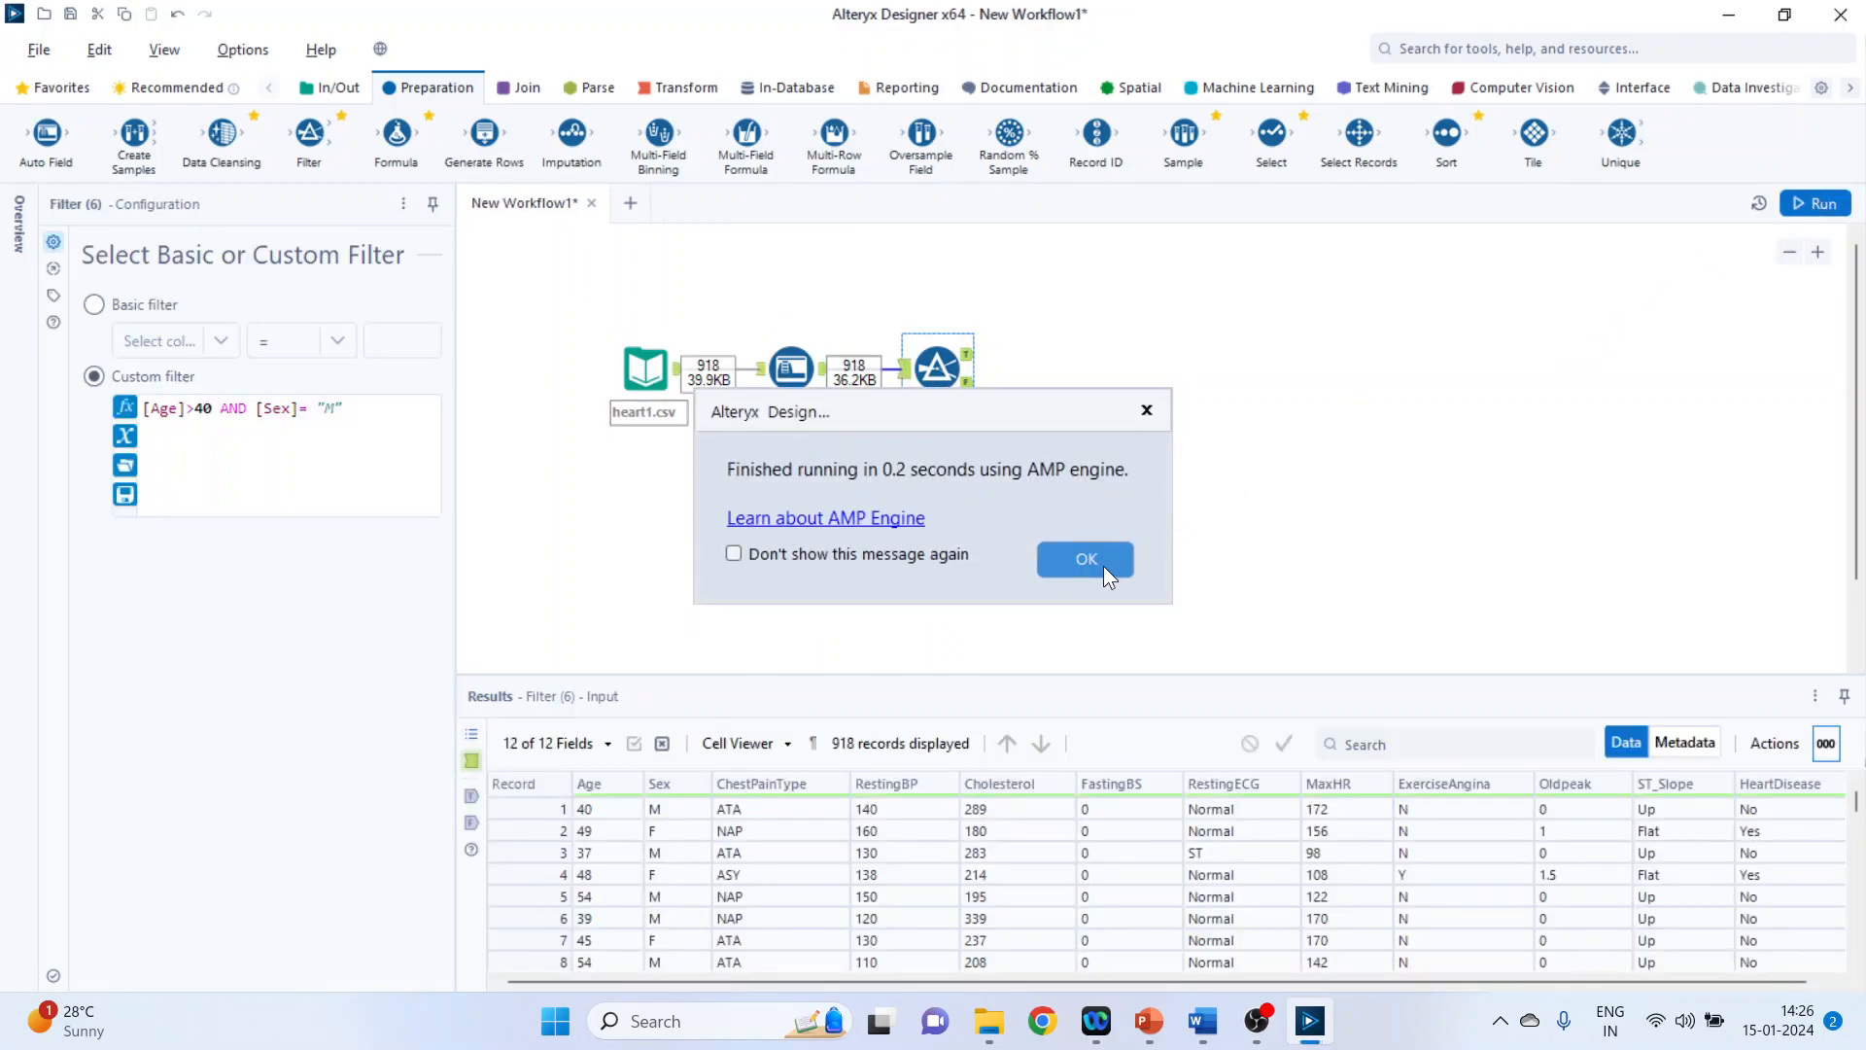
left_click(1085, 560)
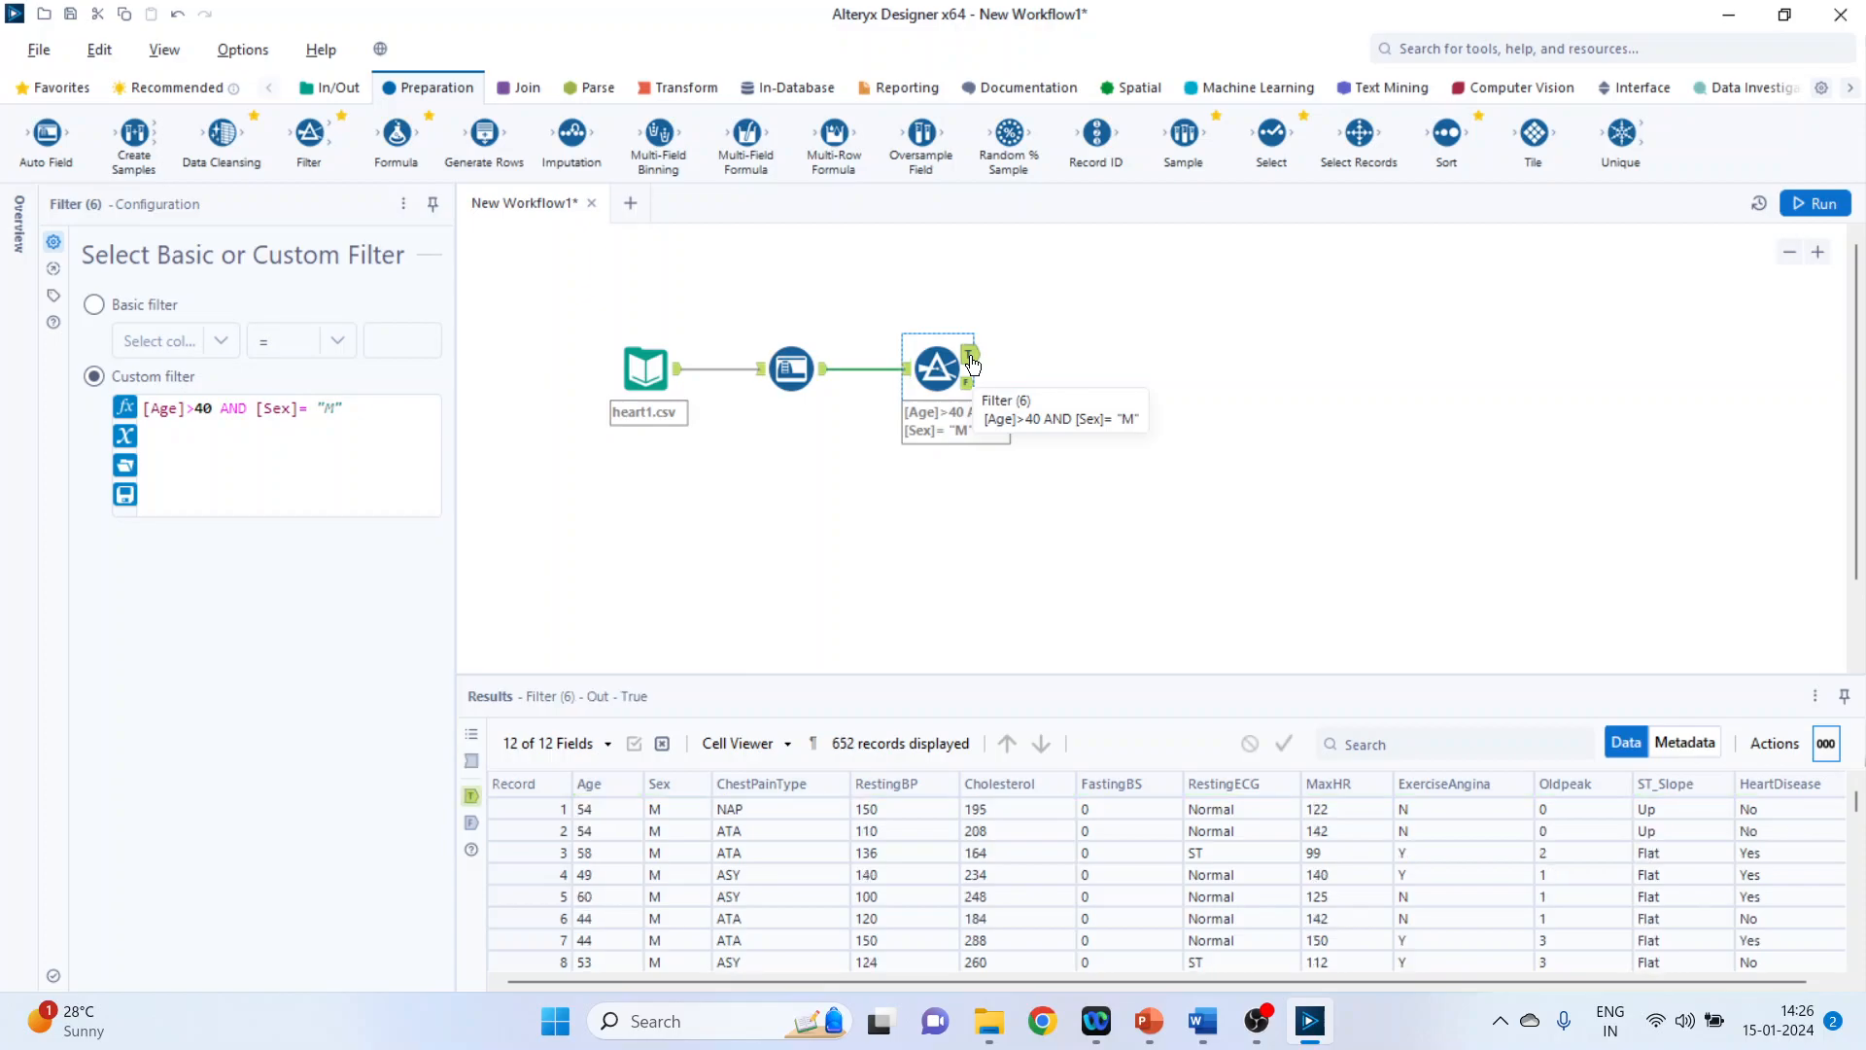
mouse_move(595, 807)
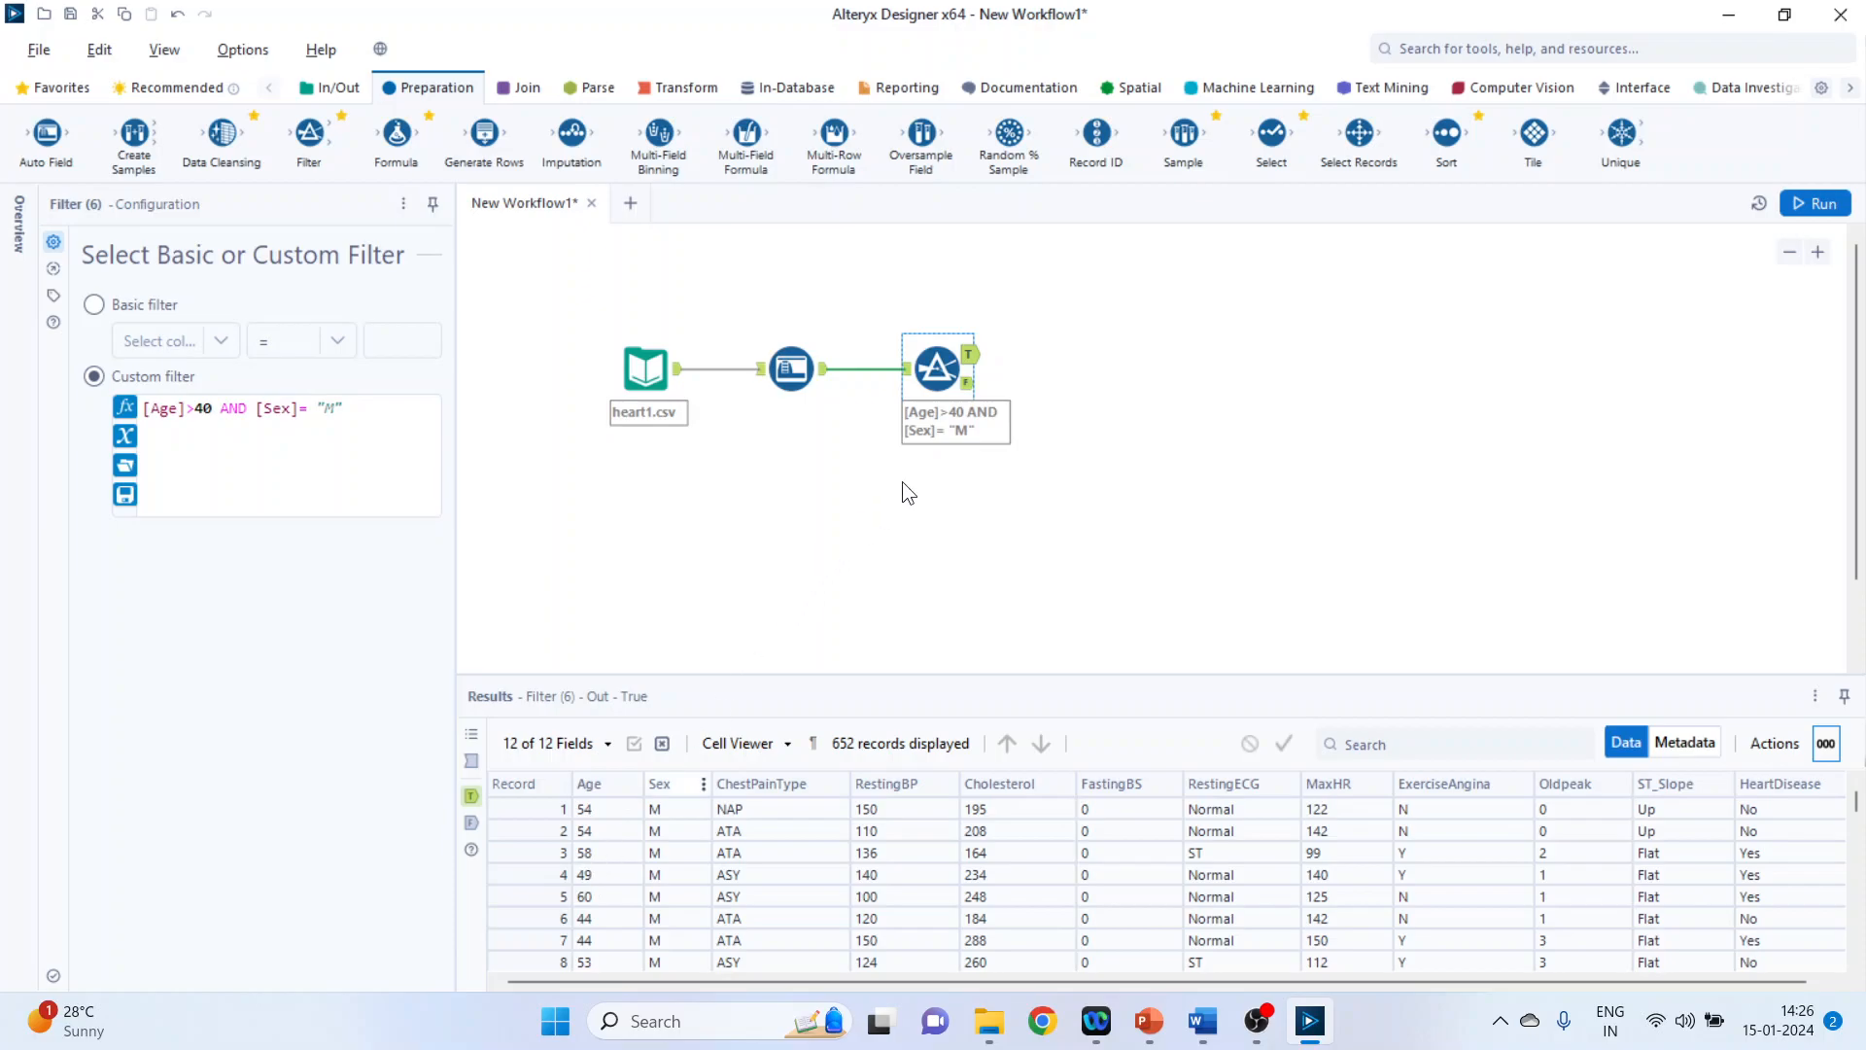
left_click(972, 383)
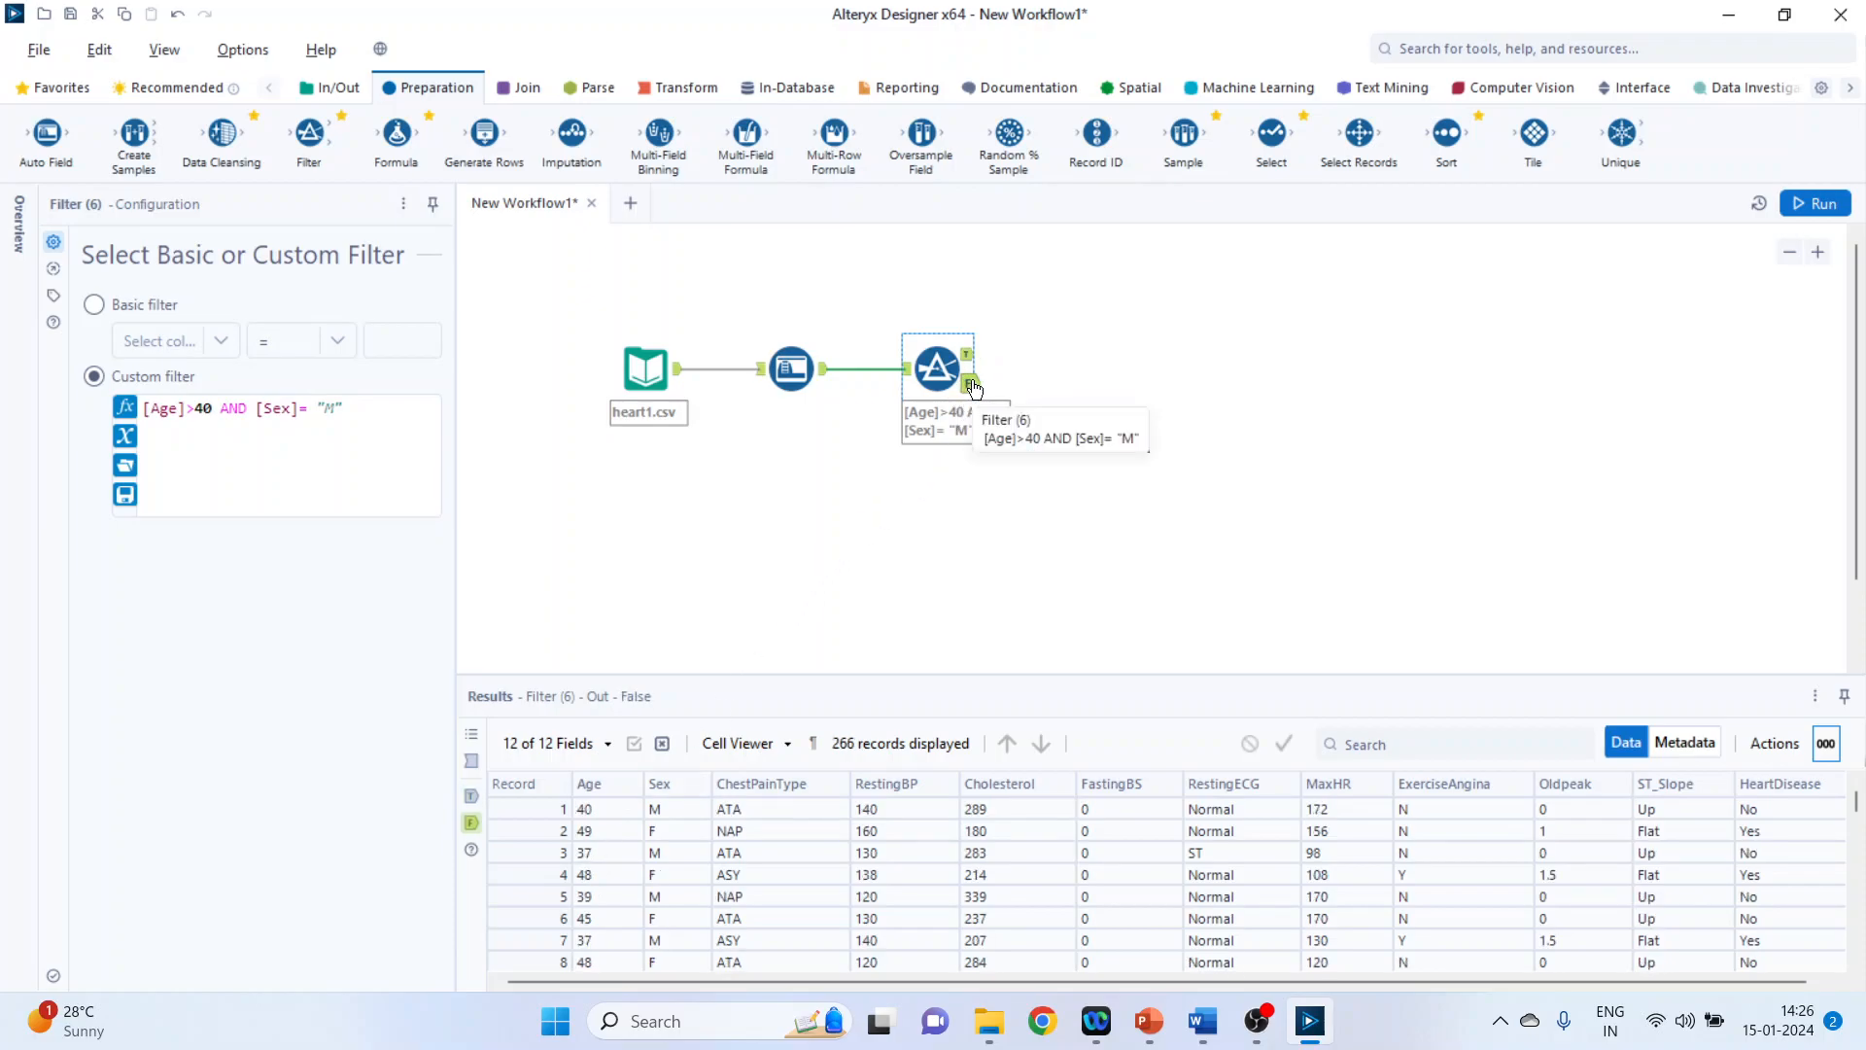
mouse_move(466, 638)
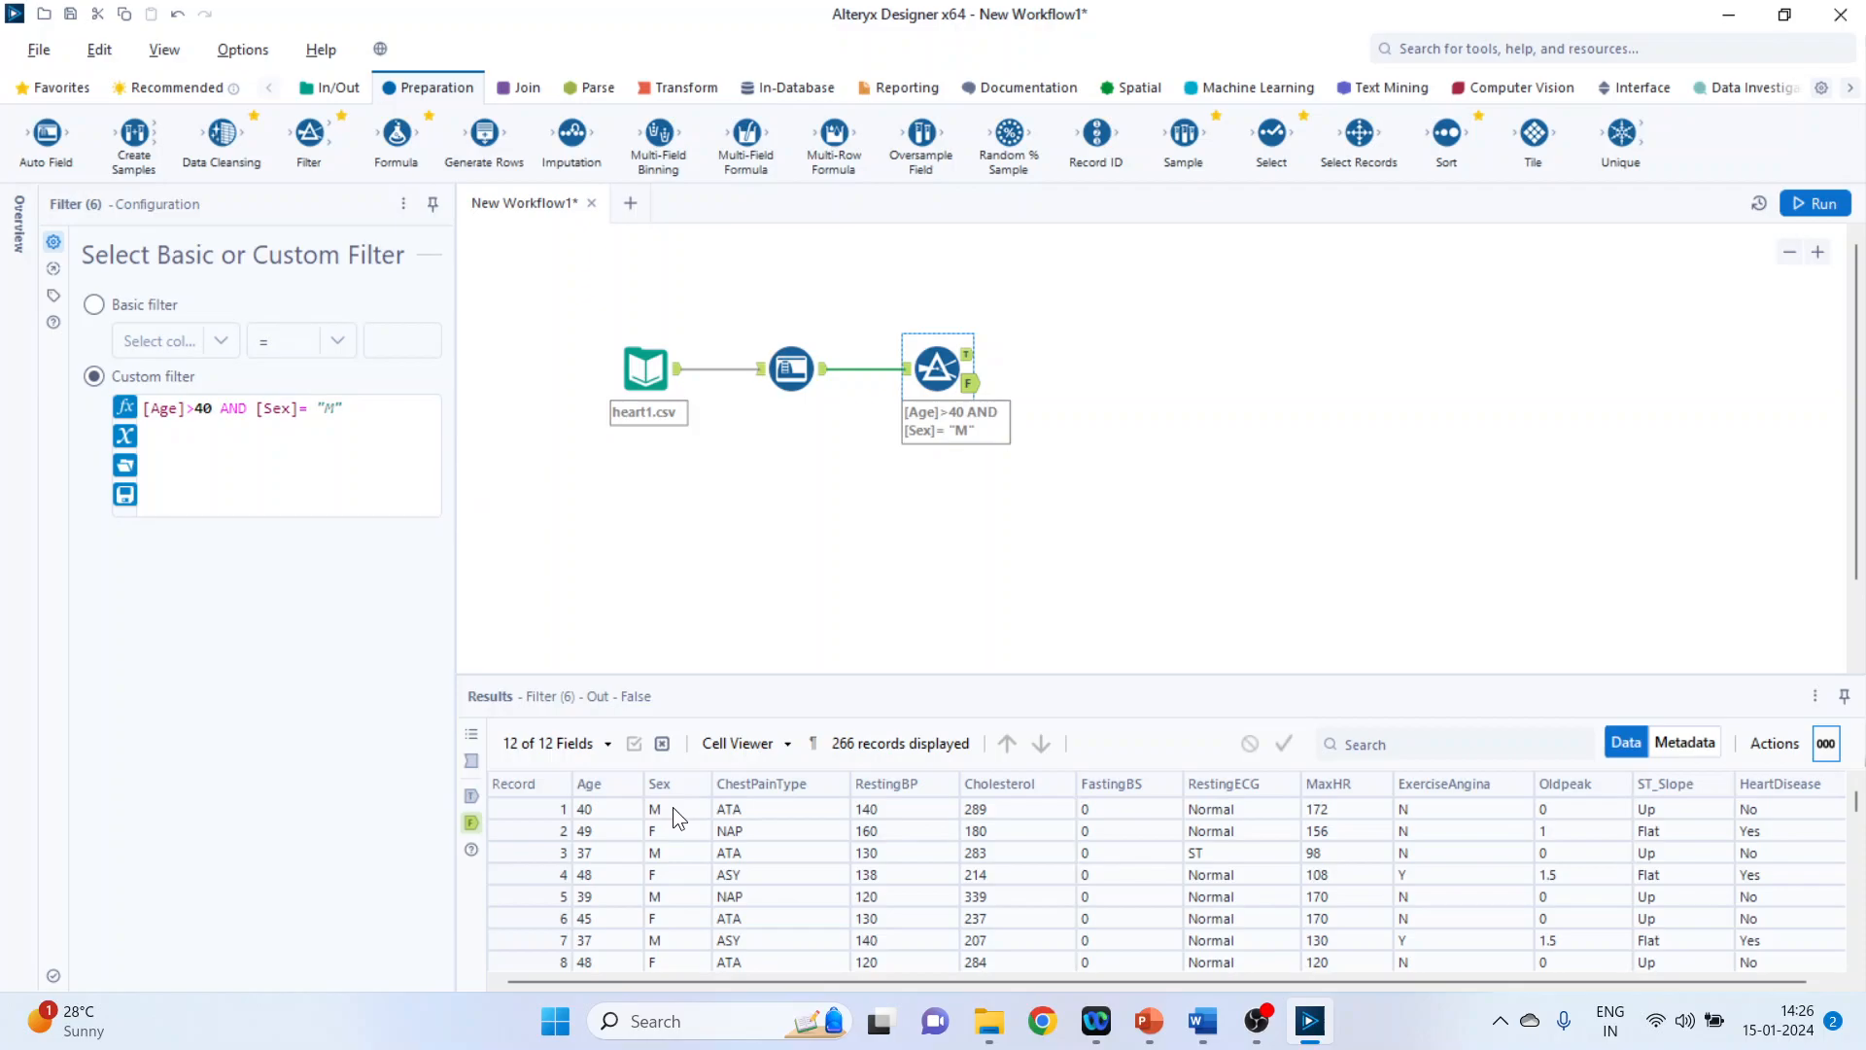
mouse_move(671, 863)
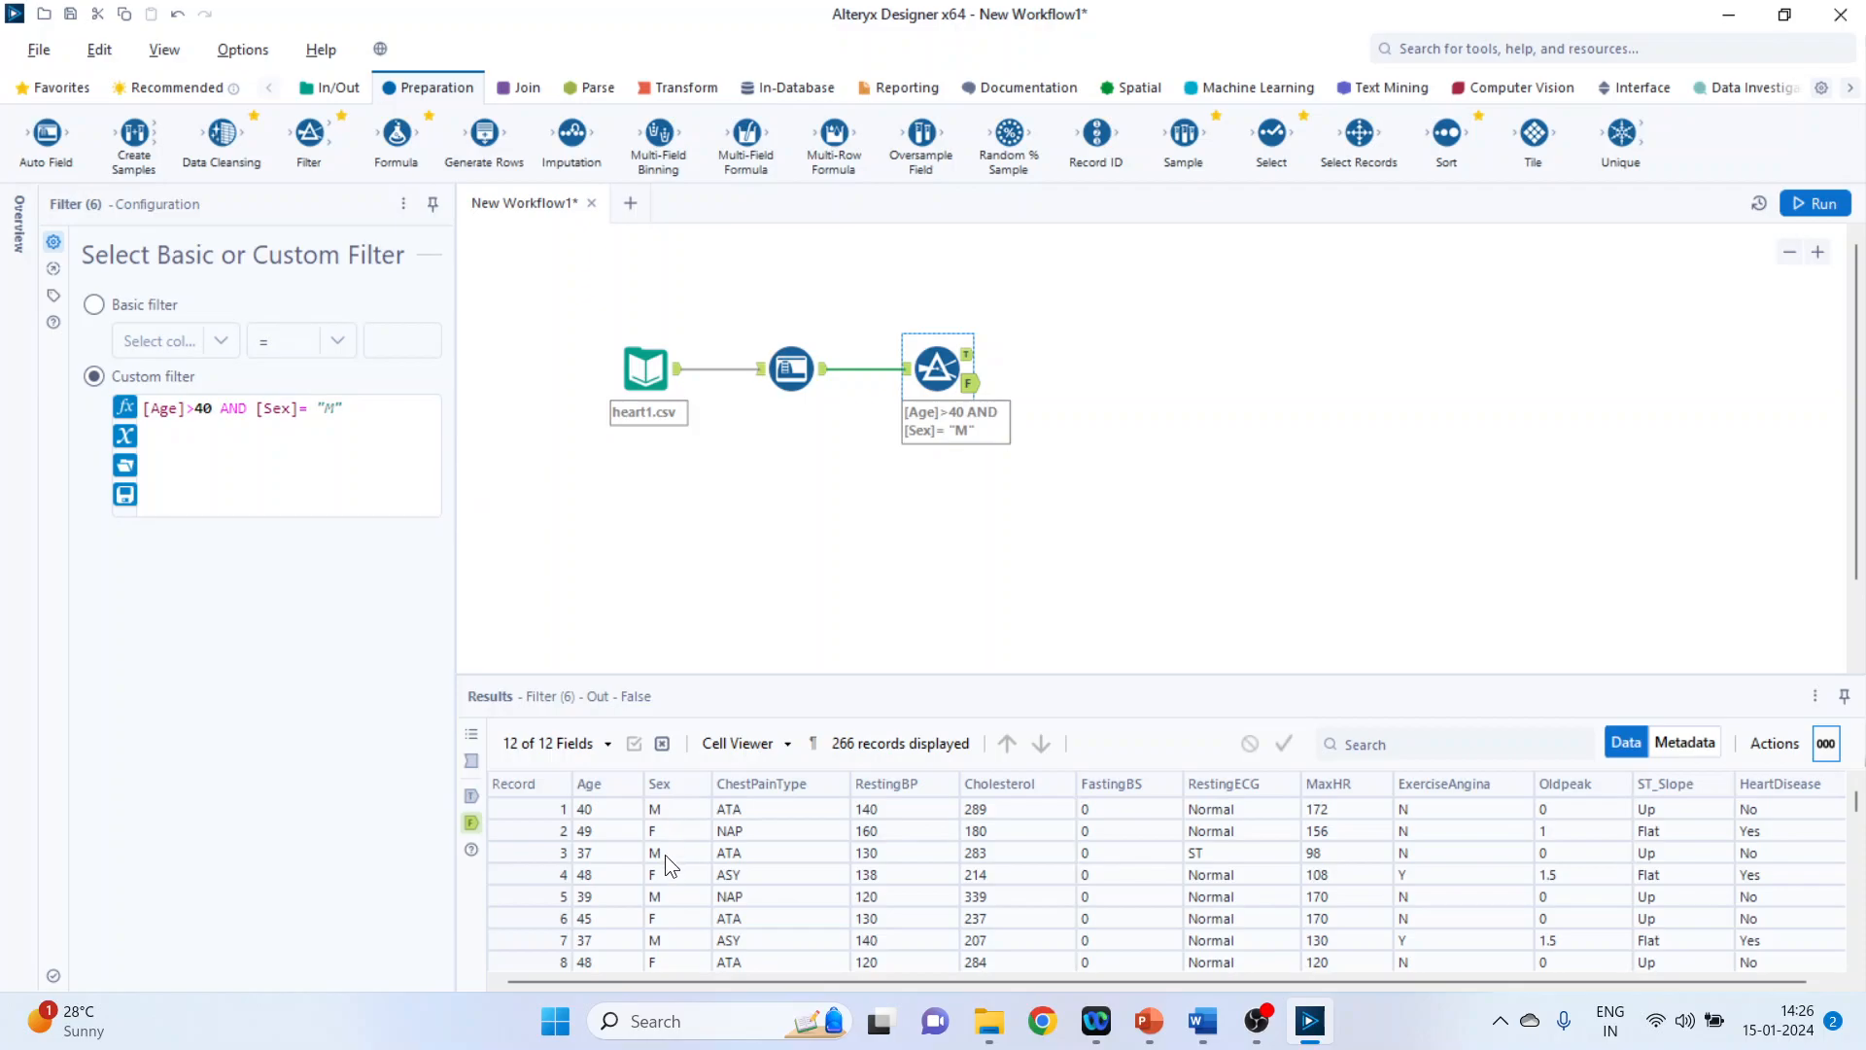
mouse_move(600, 859)
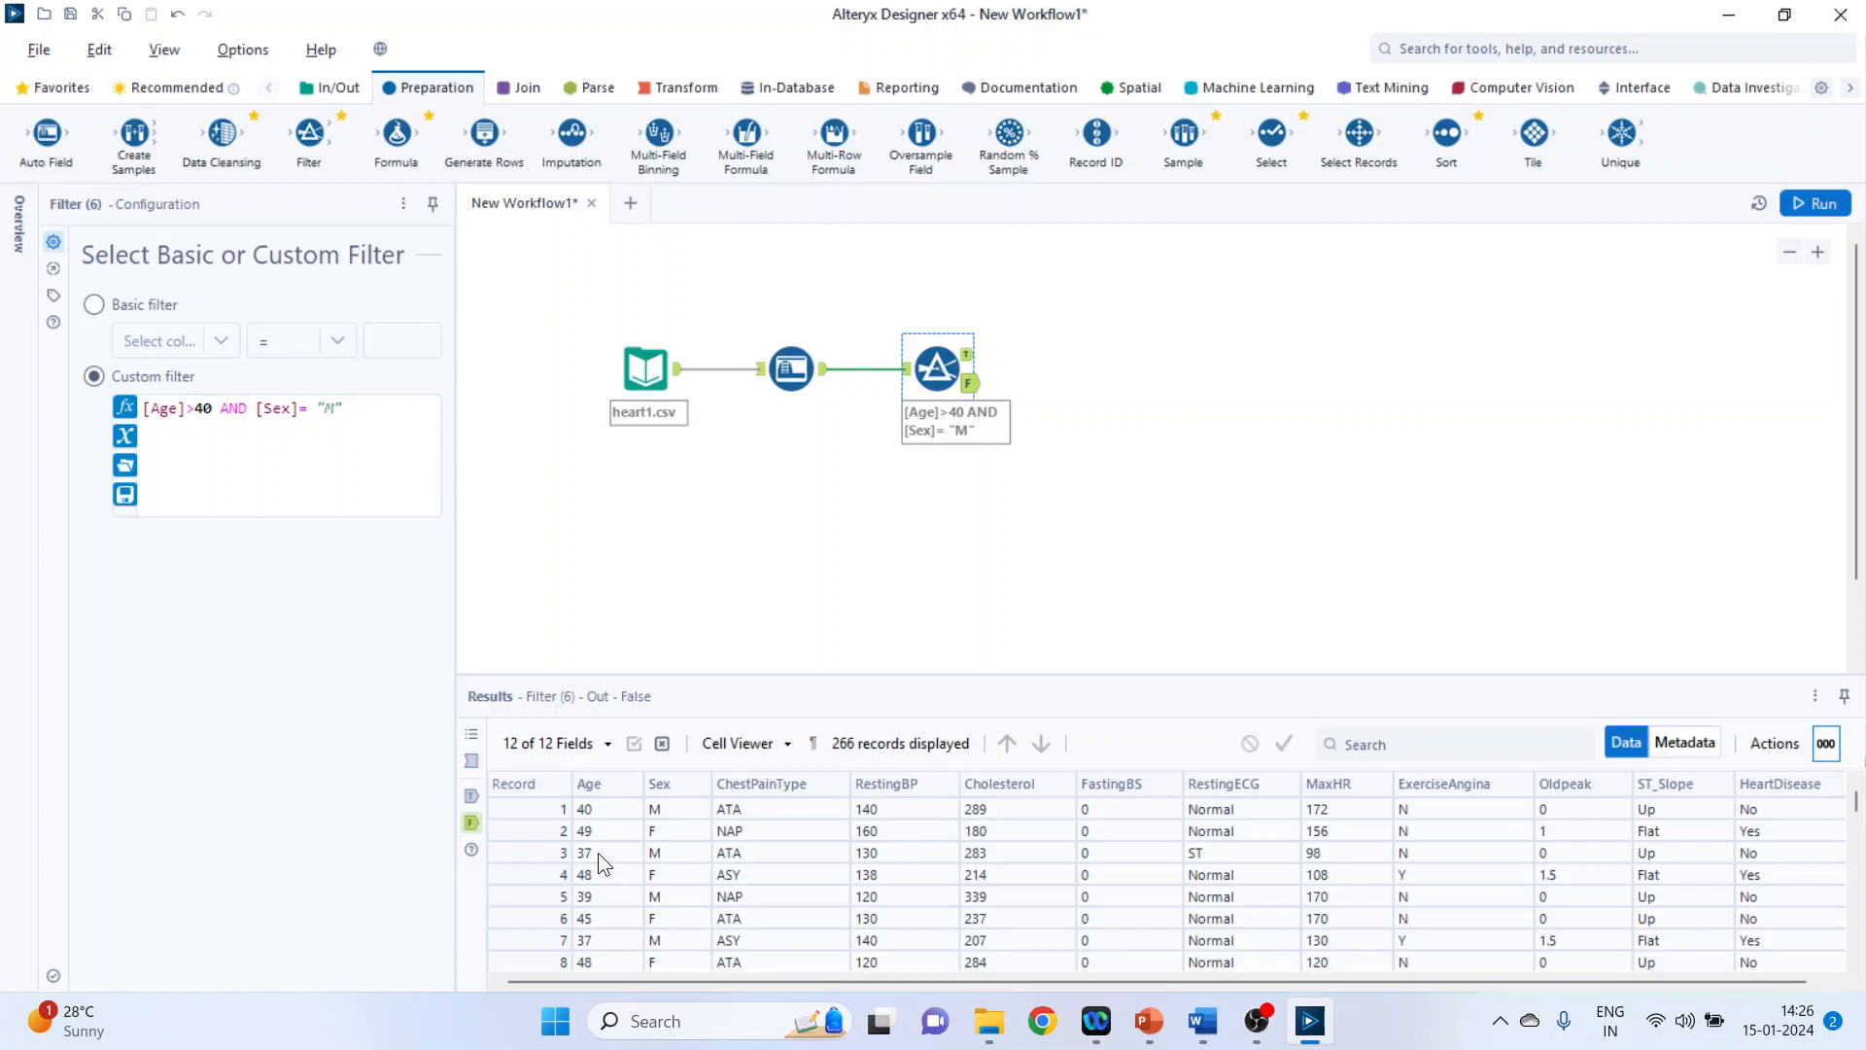
mouse_move(661, 861)
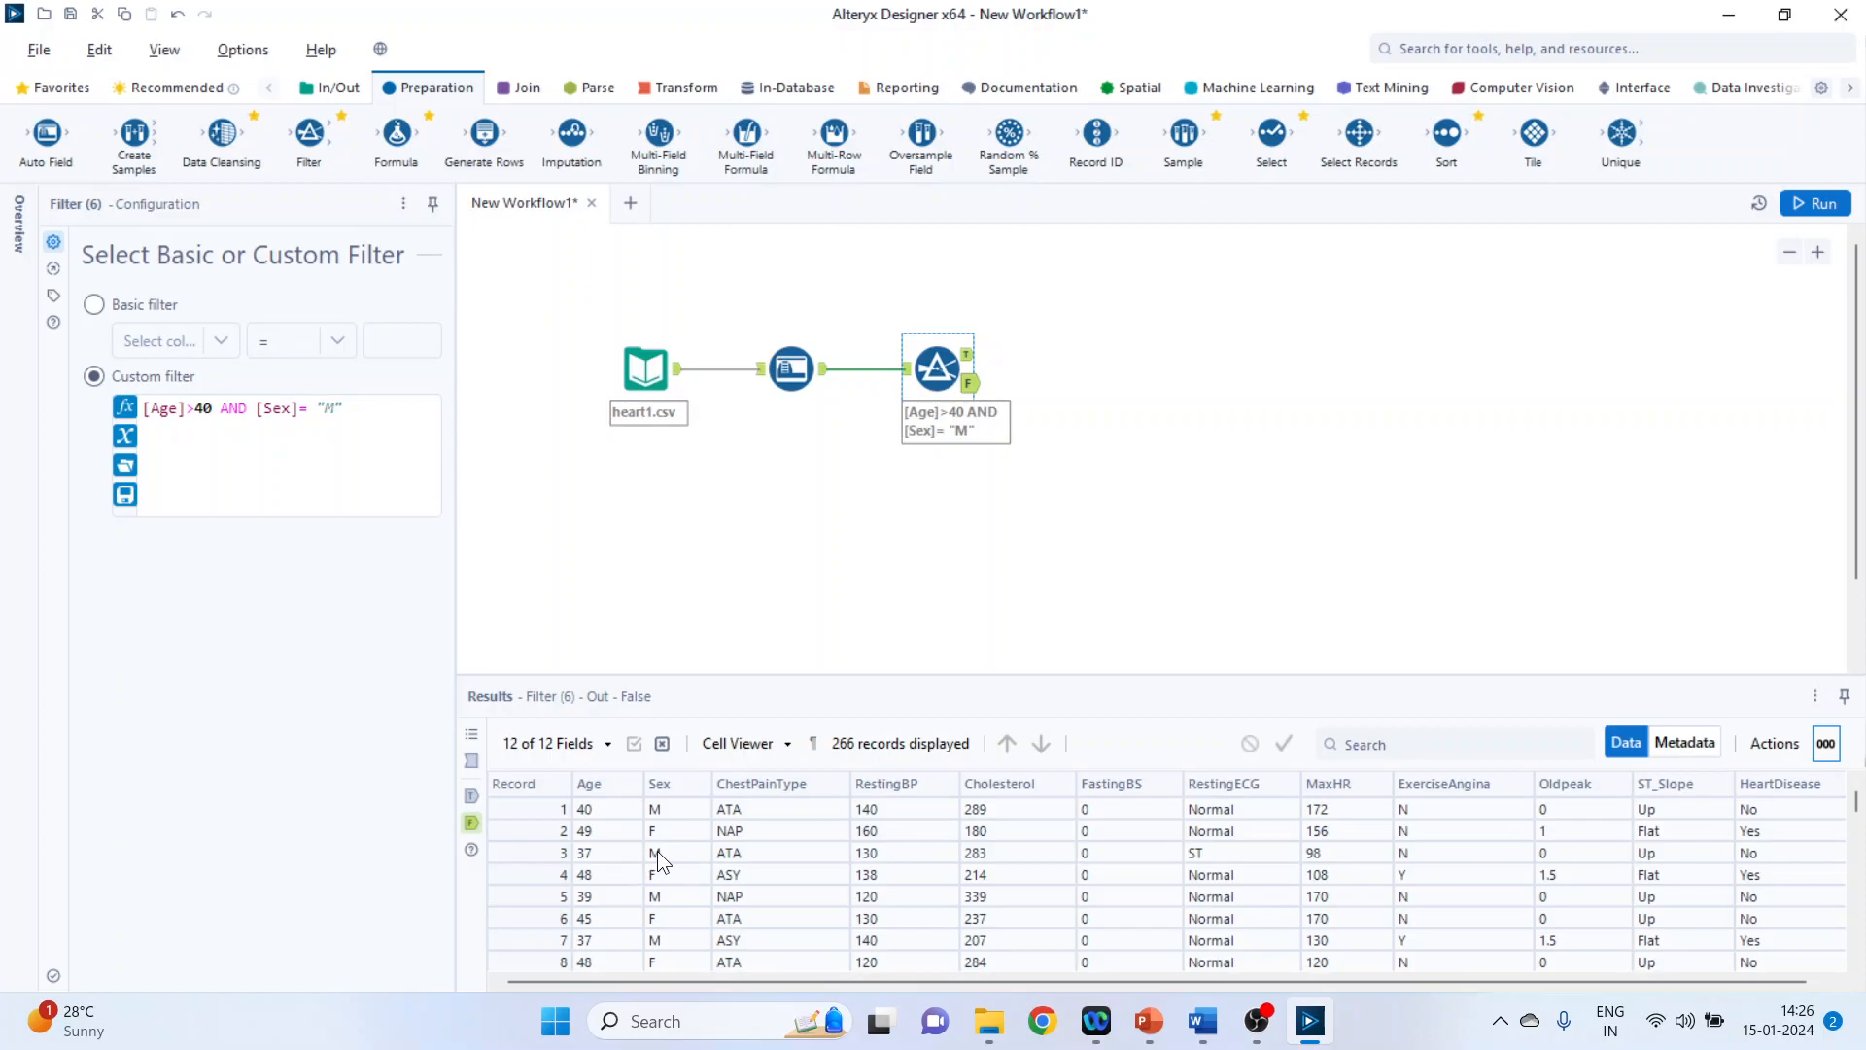
left_click(1815, 202)
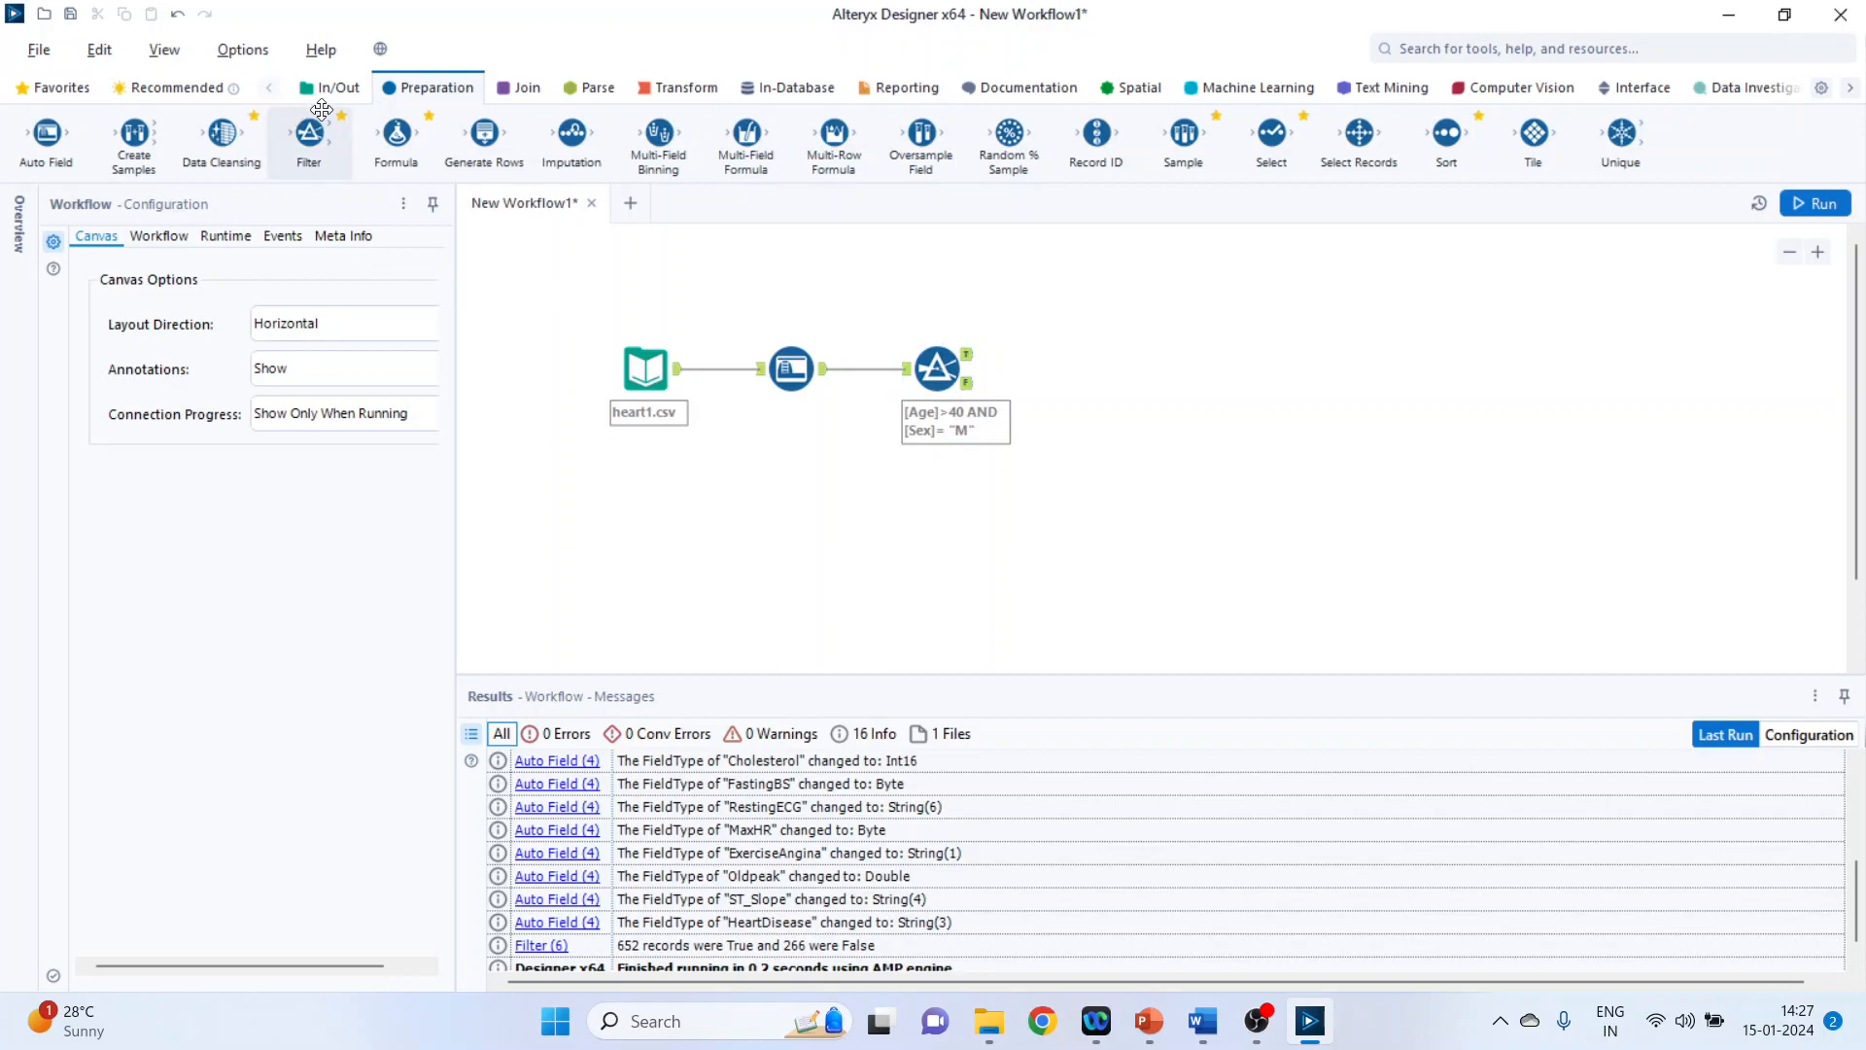
Step: Attach a Browse tool to the filter's True output and run to list 652 records
left_click(336, 87)
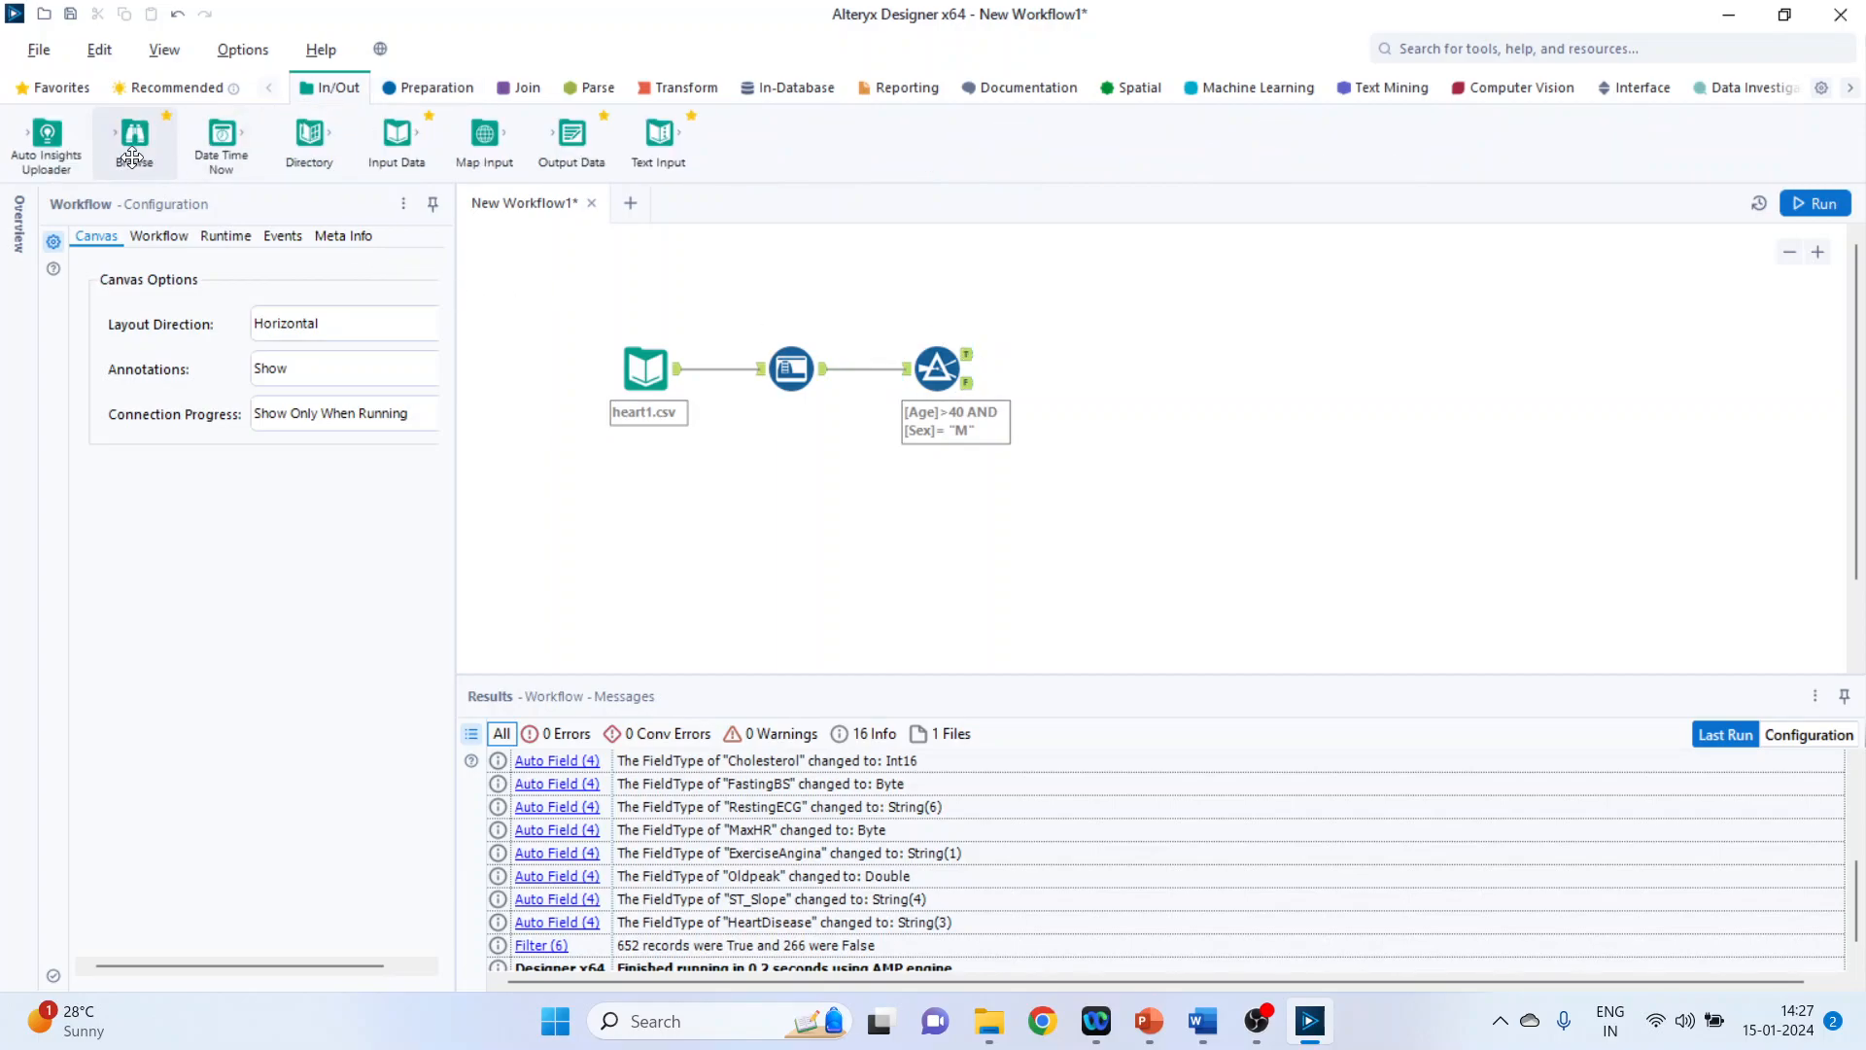
left_click_drag(134, 134, 1083, 354)
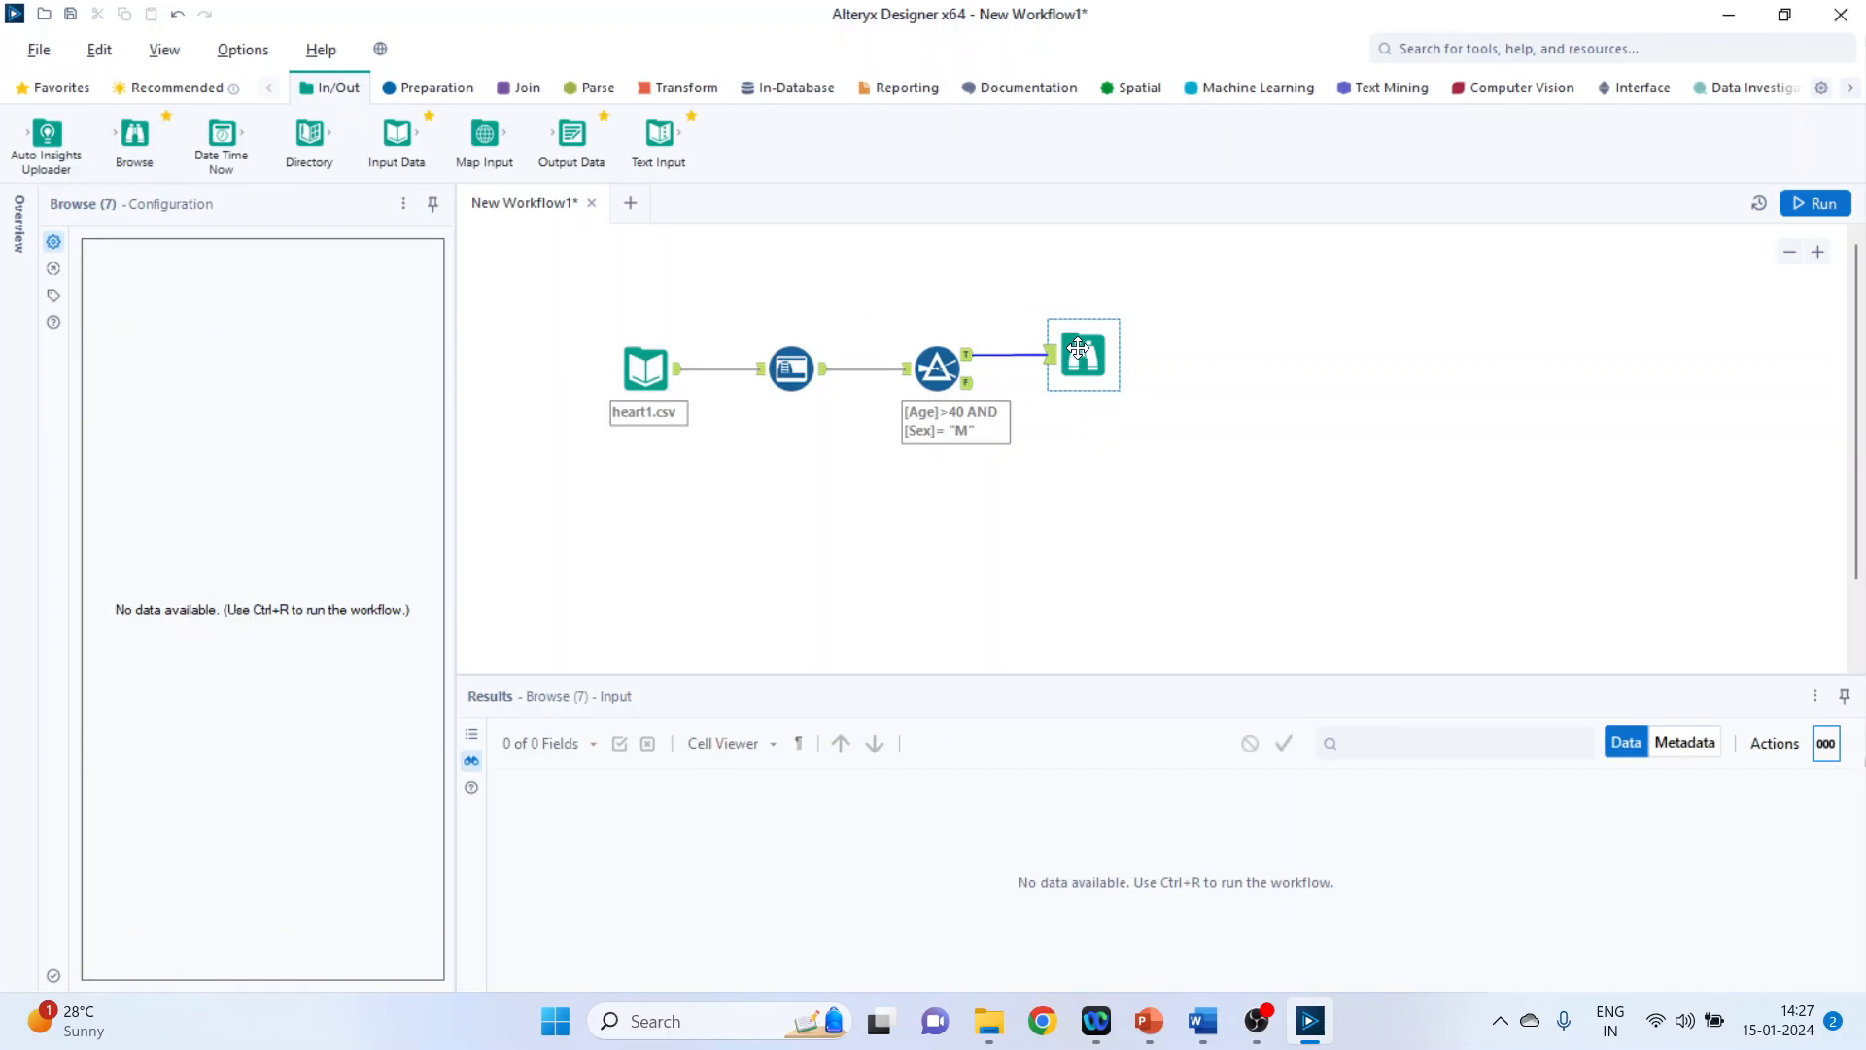
left_click(1813, 202)
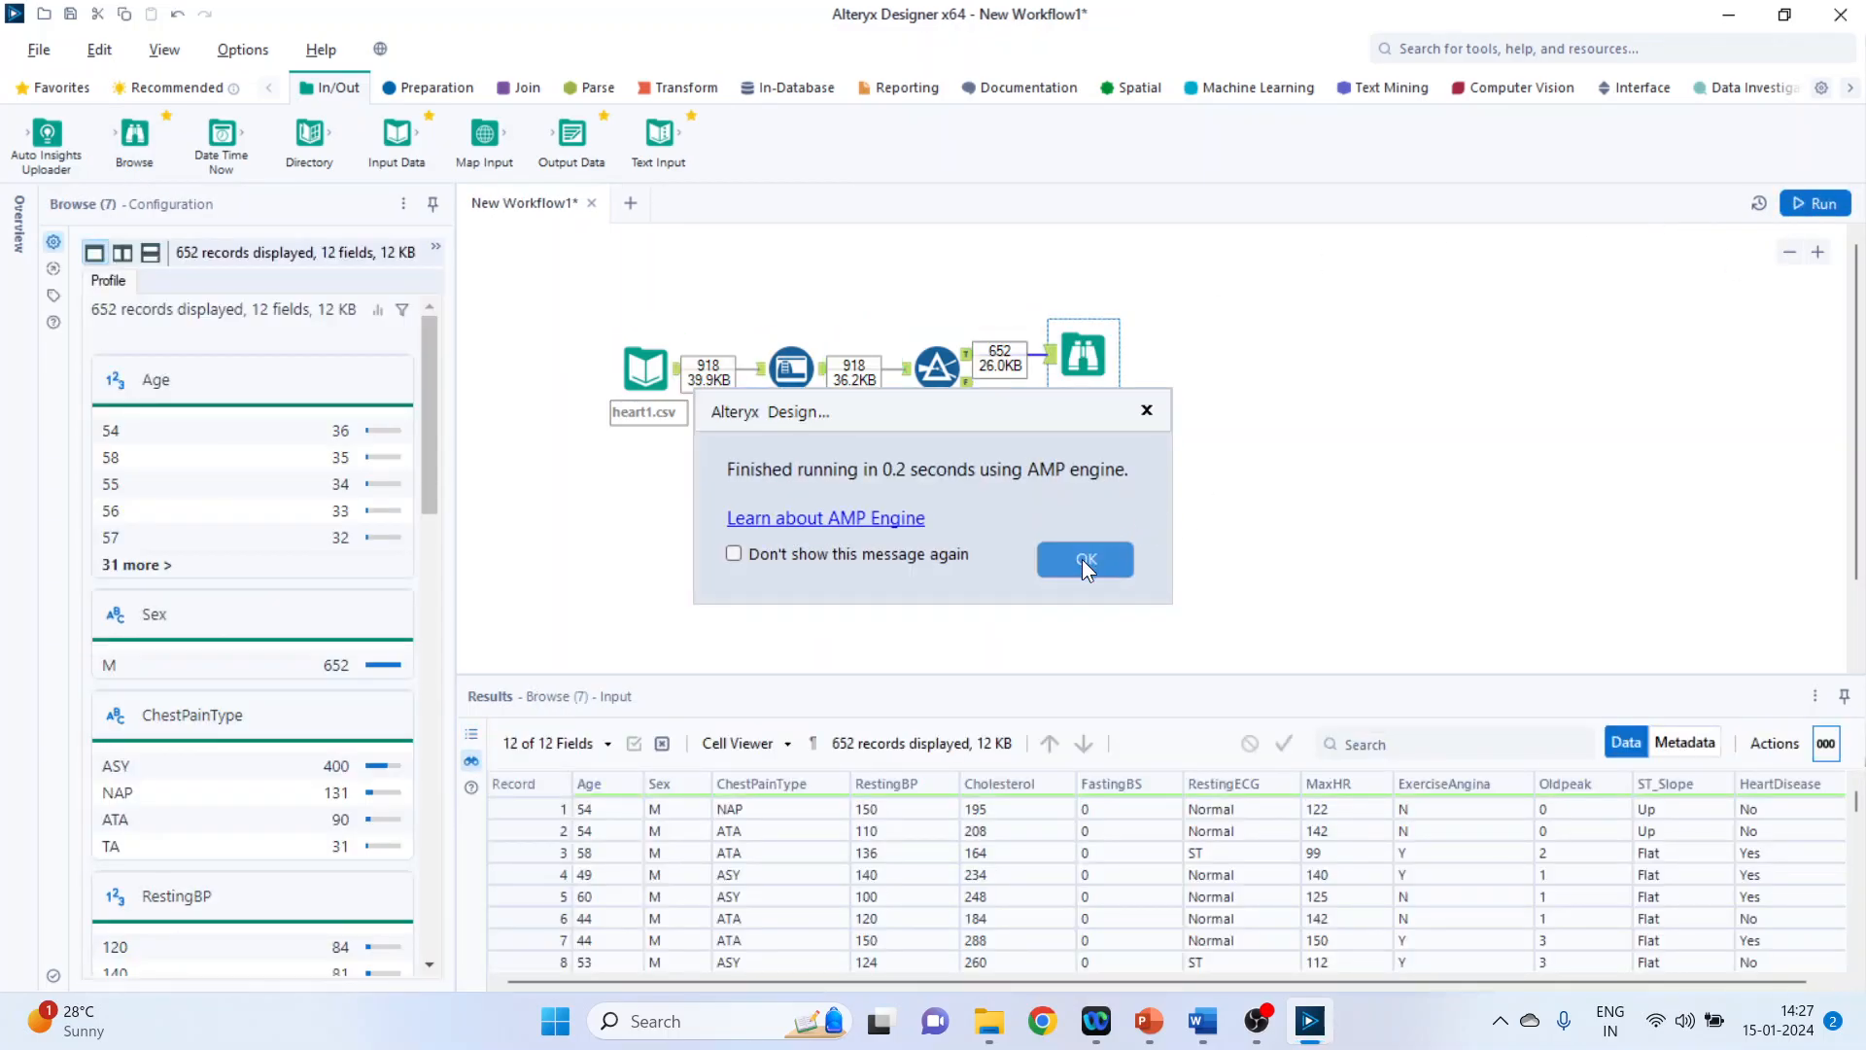
left_click(1085, 560)
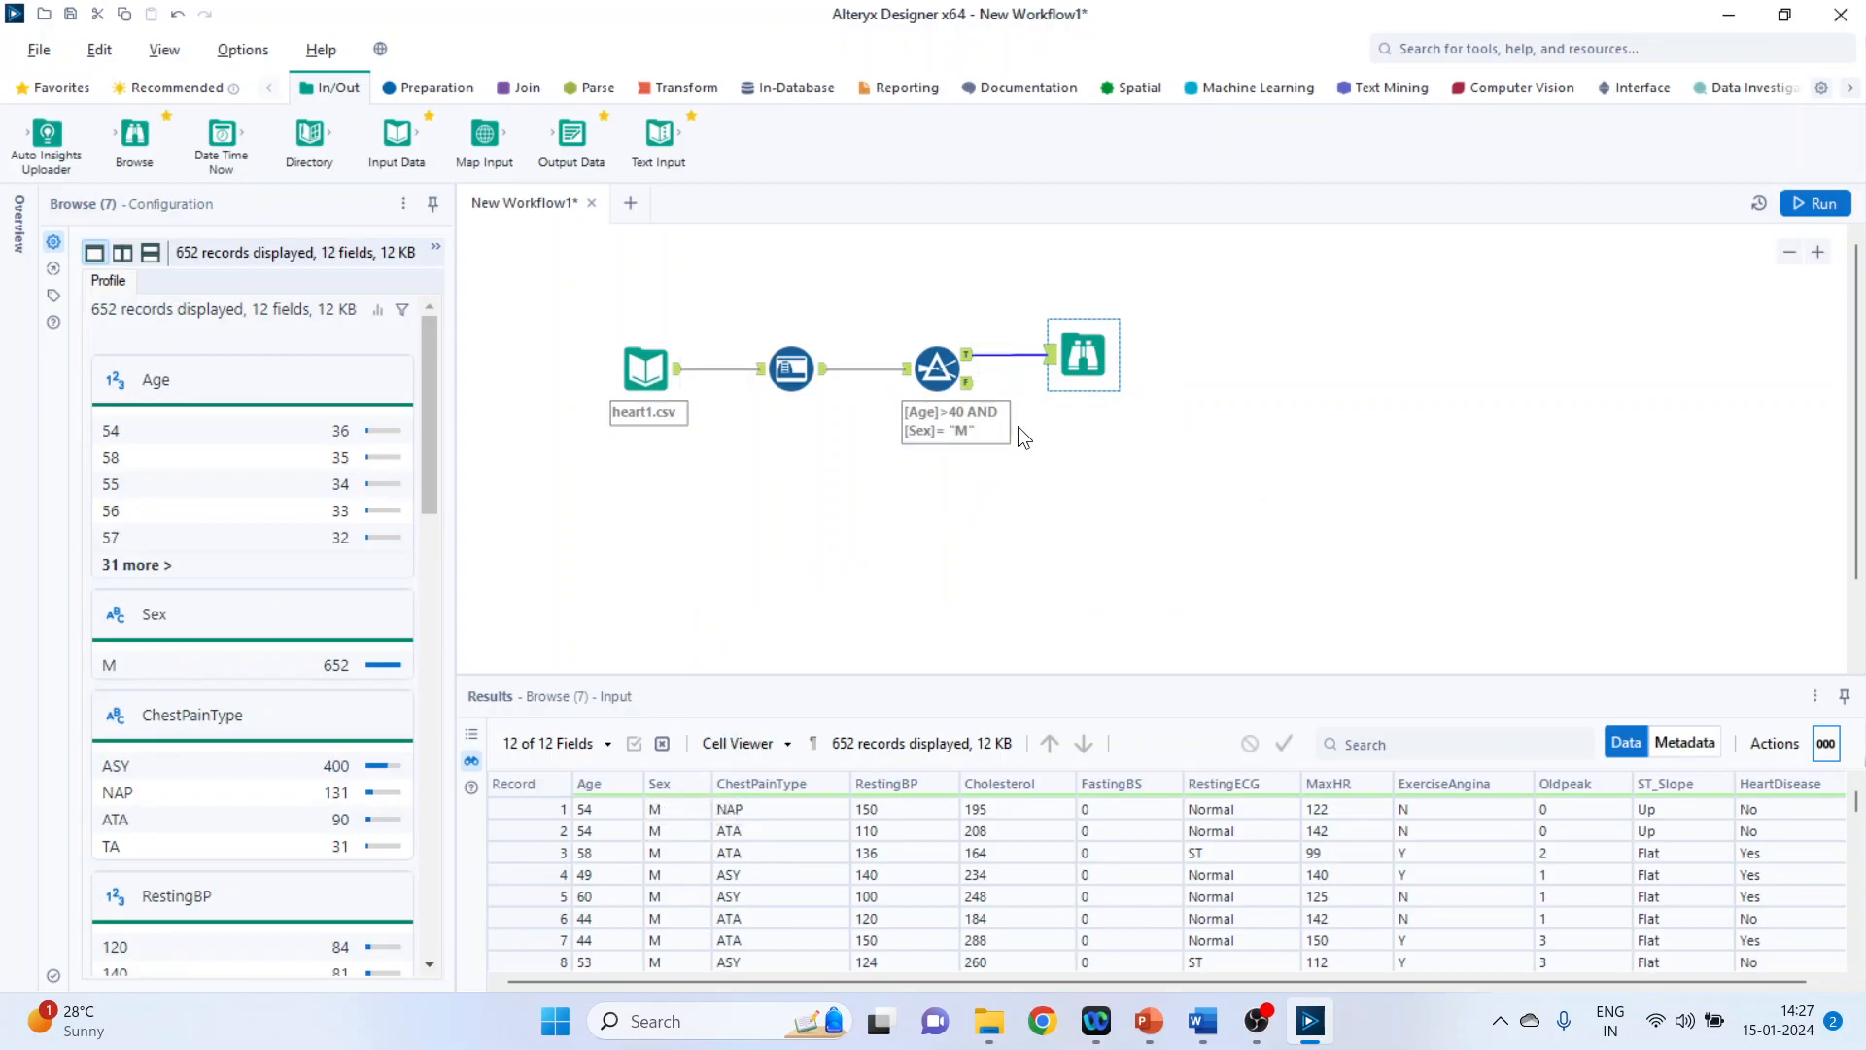
mouse_move(1094, 404)
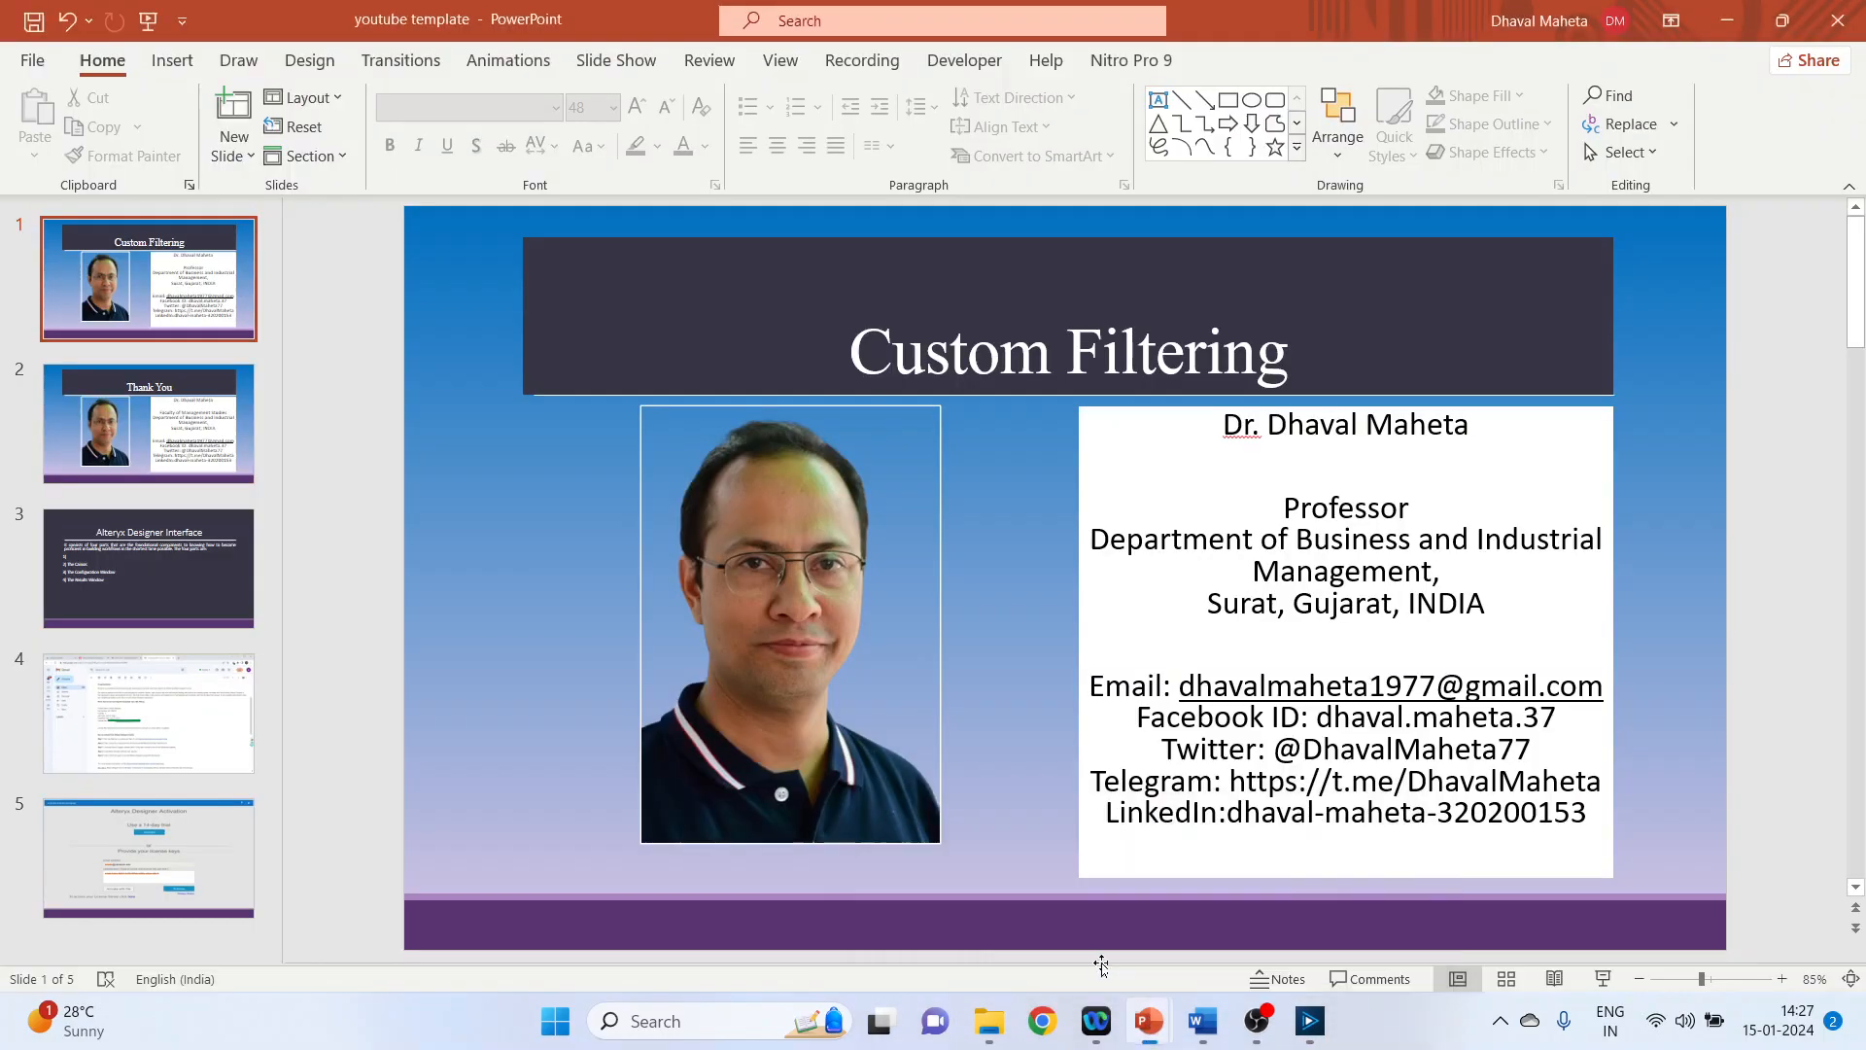
Step: Show slide 2, the Thank You slide, in PowerPoint
left_click(147, 422)
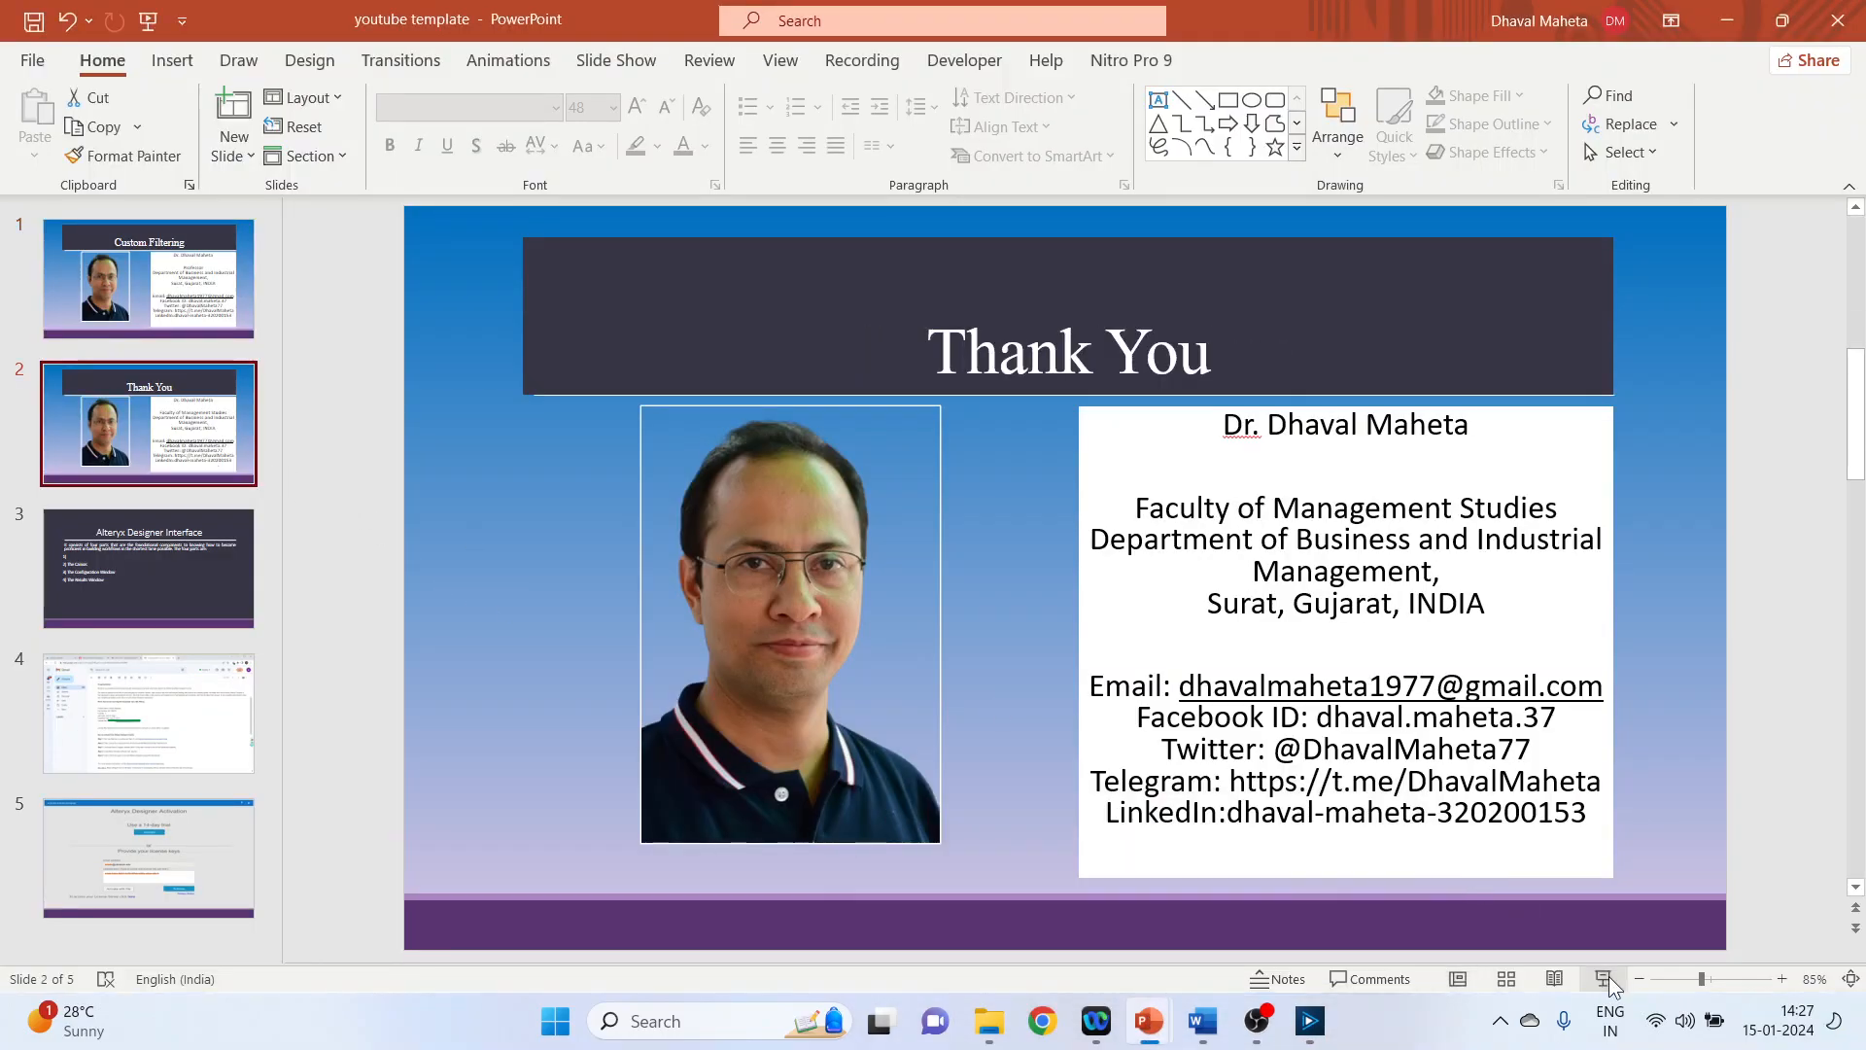